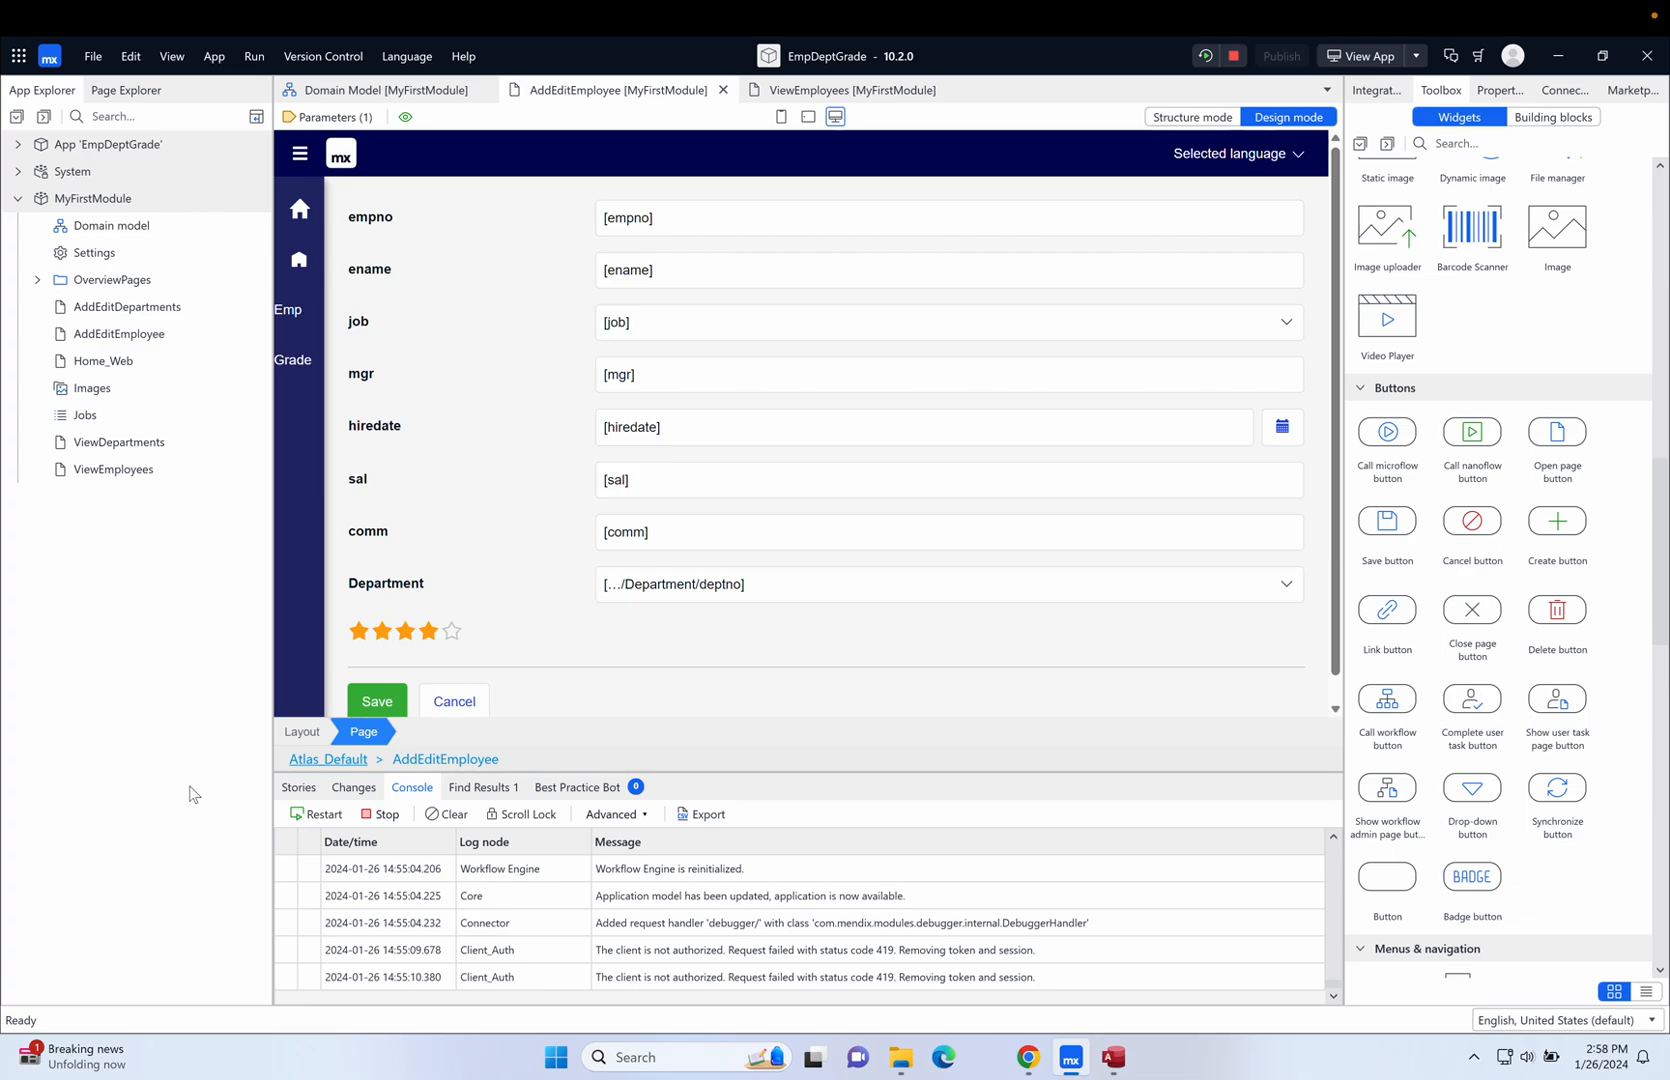
{"action": "mouse_move", "coordinate": [147, 623]}
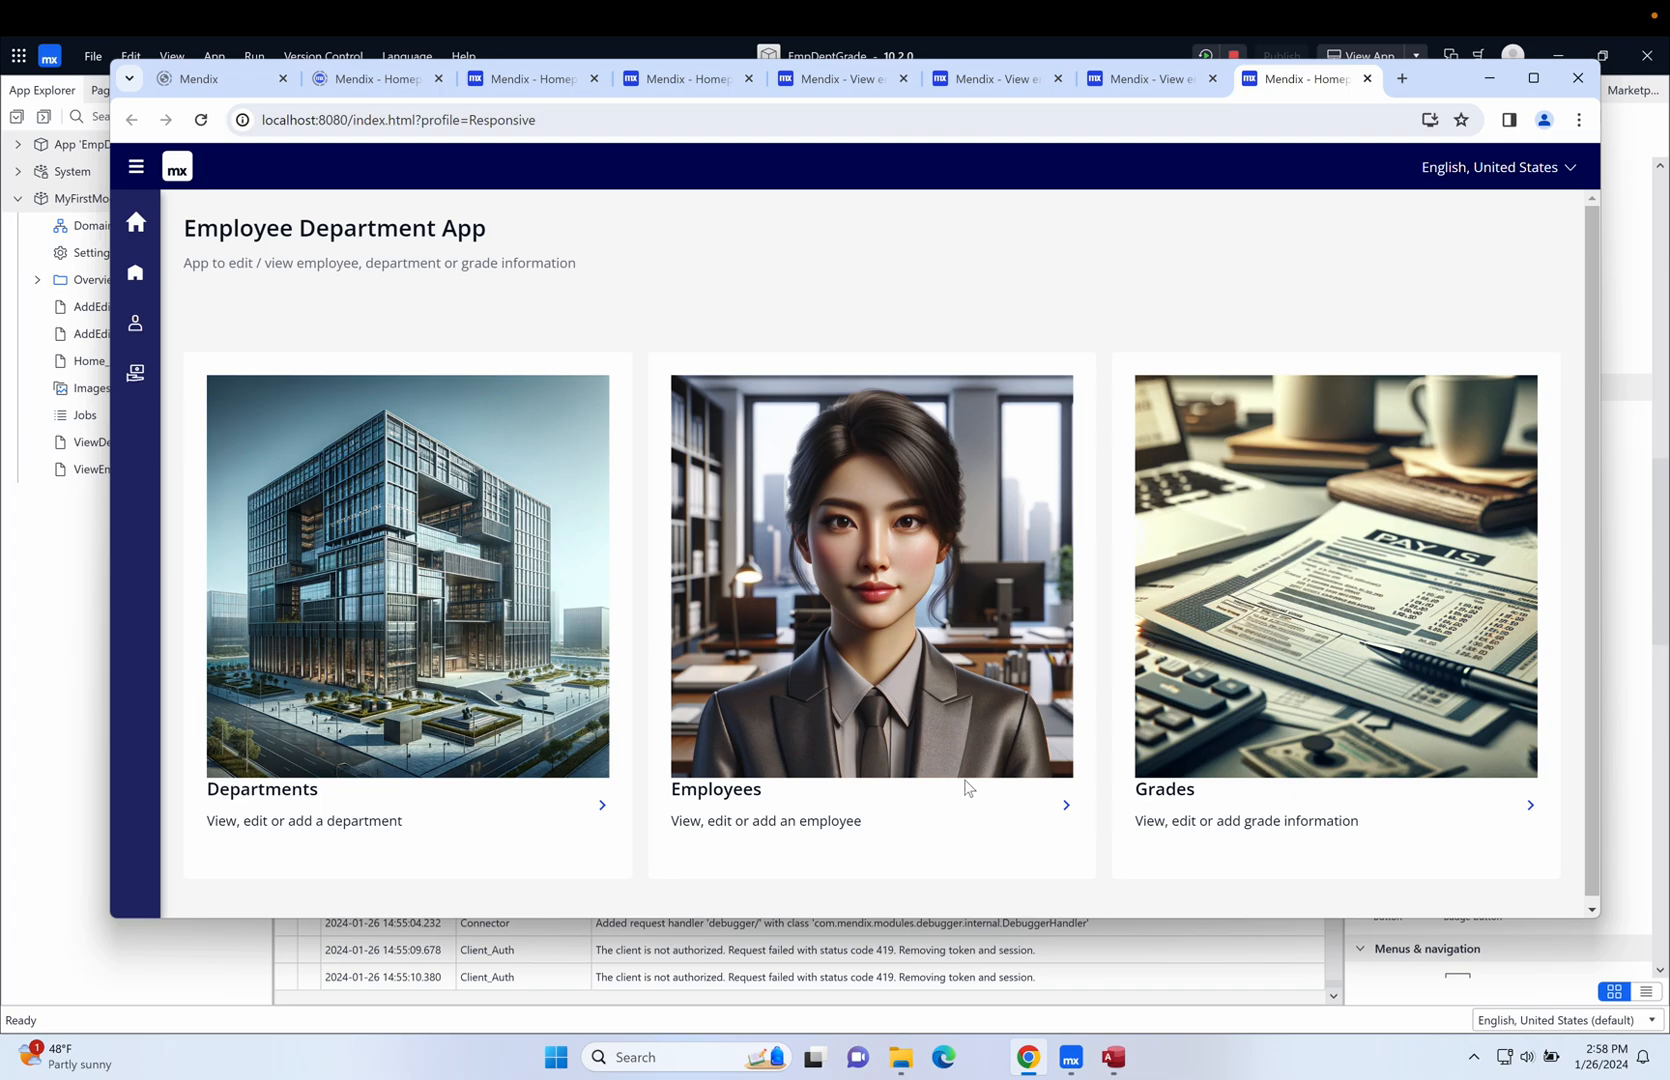
In the running app, open the Employees list and employee 405 March's edit form.
{"action": "left_click", "coordinate": [870, 575]}
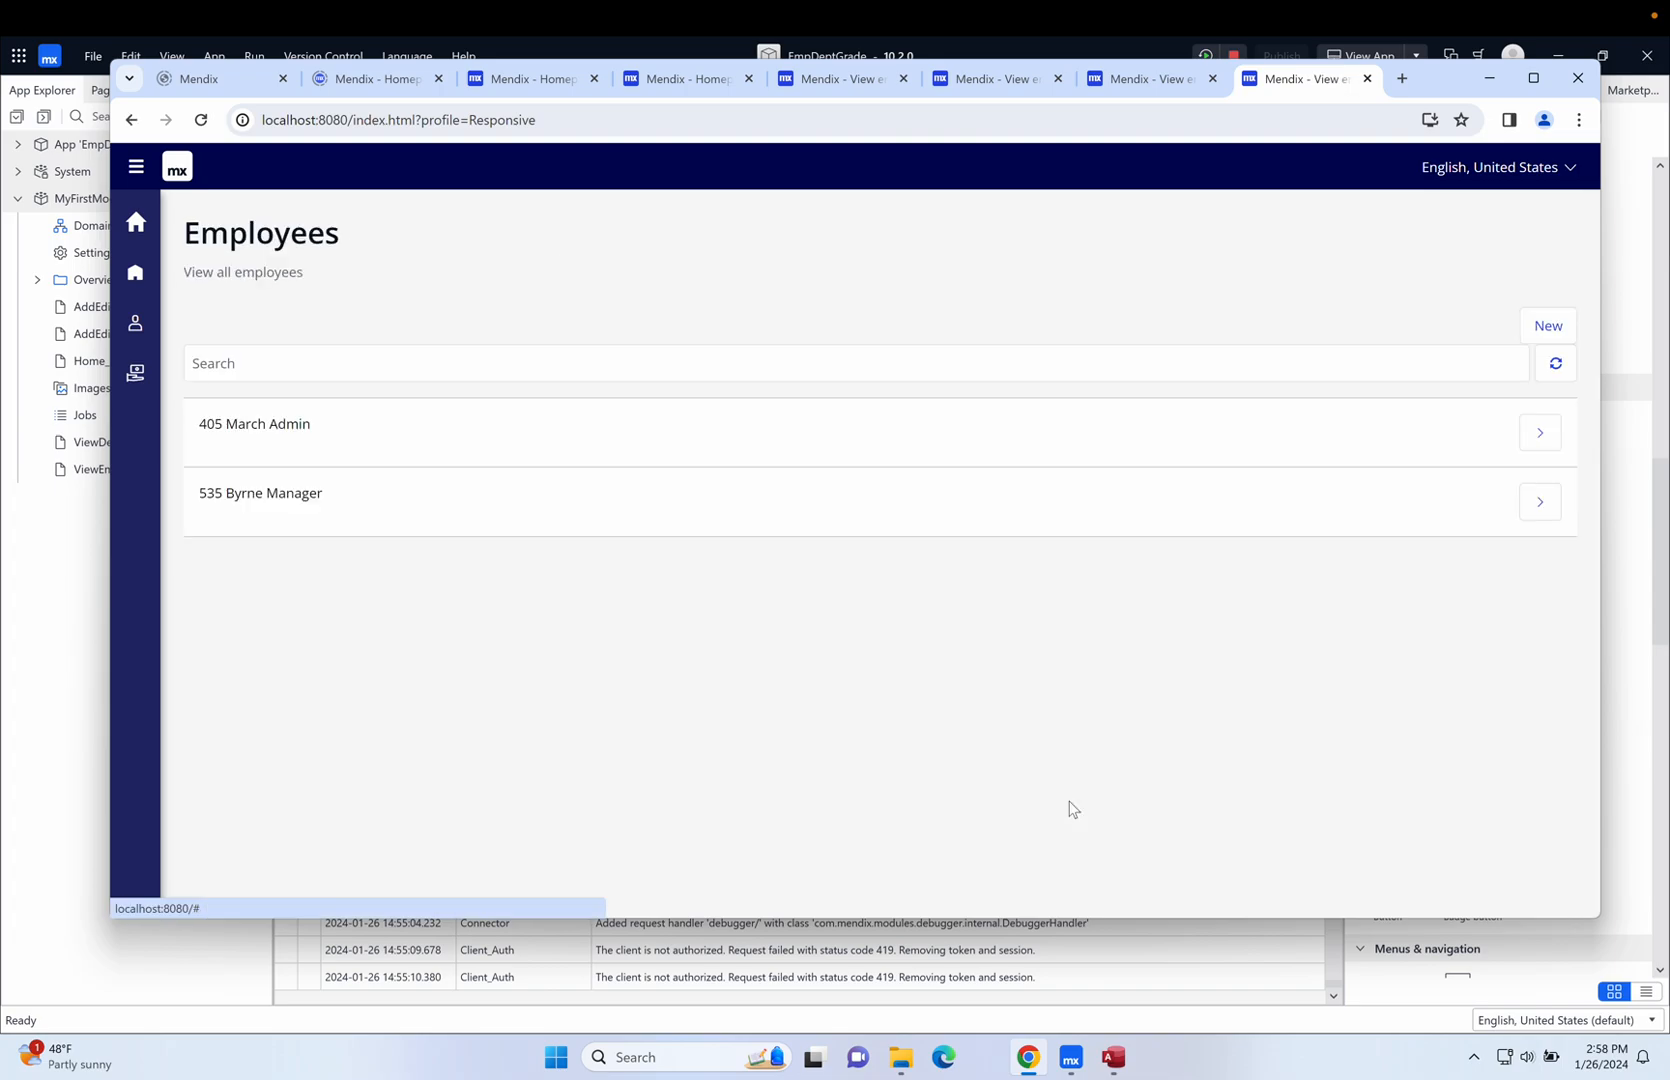
{"action": "mouse_move", "coordinate": [1541, 447]}
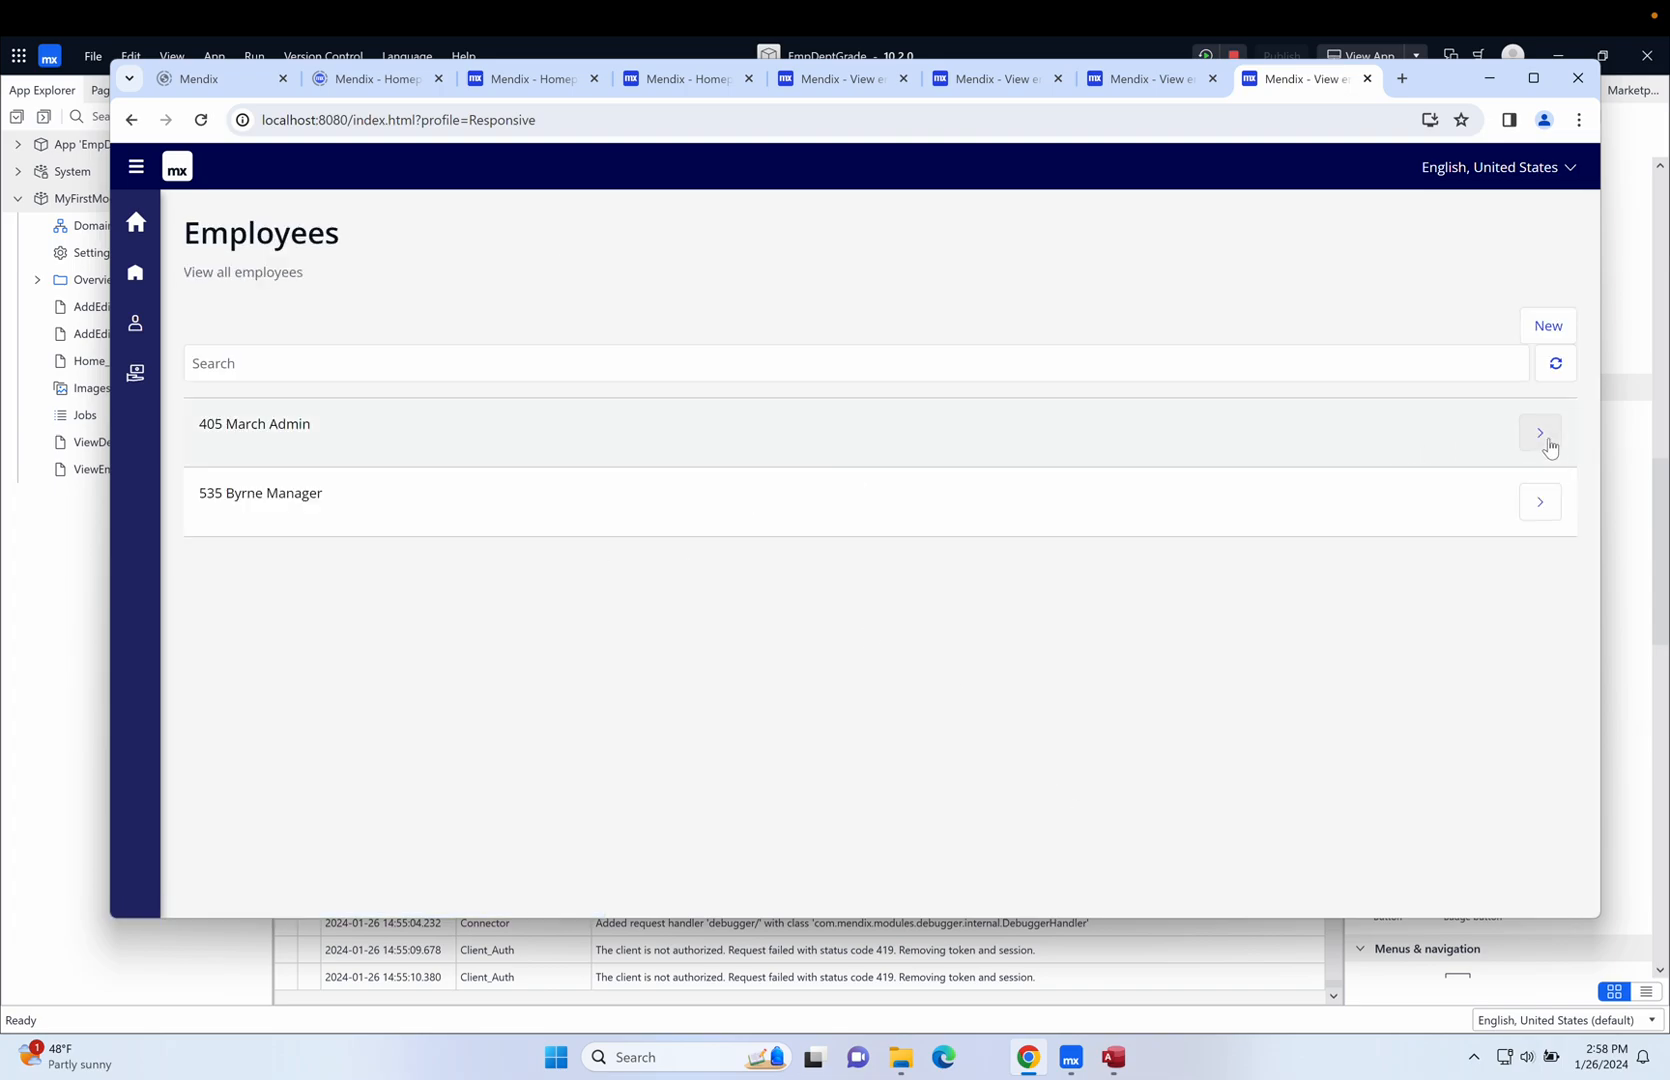
{"action": "left_click", "coordinate": [1539, 432]}
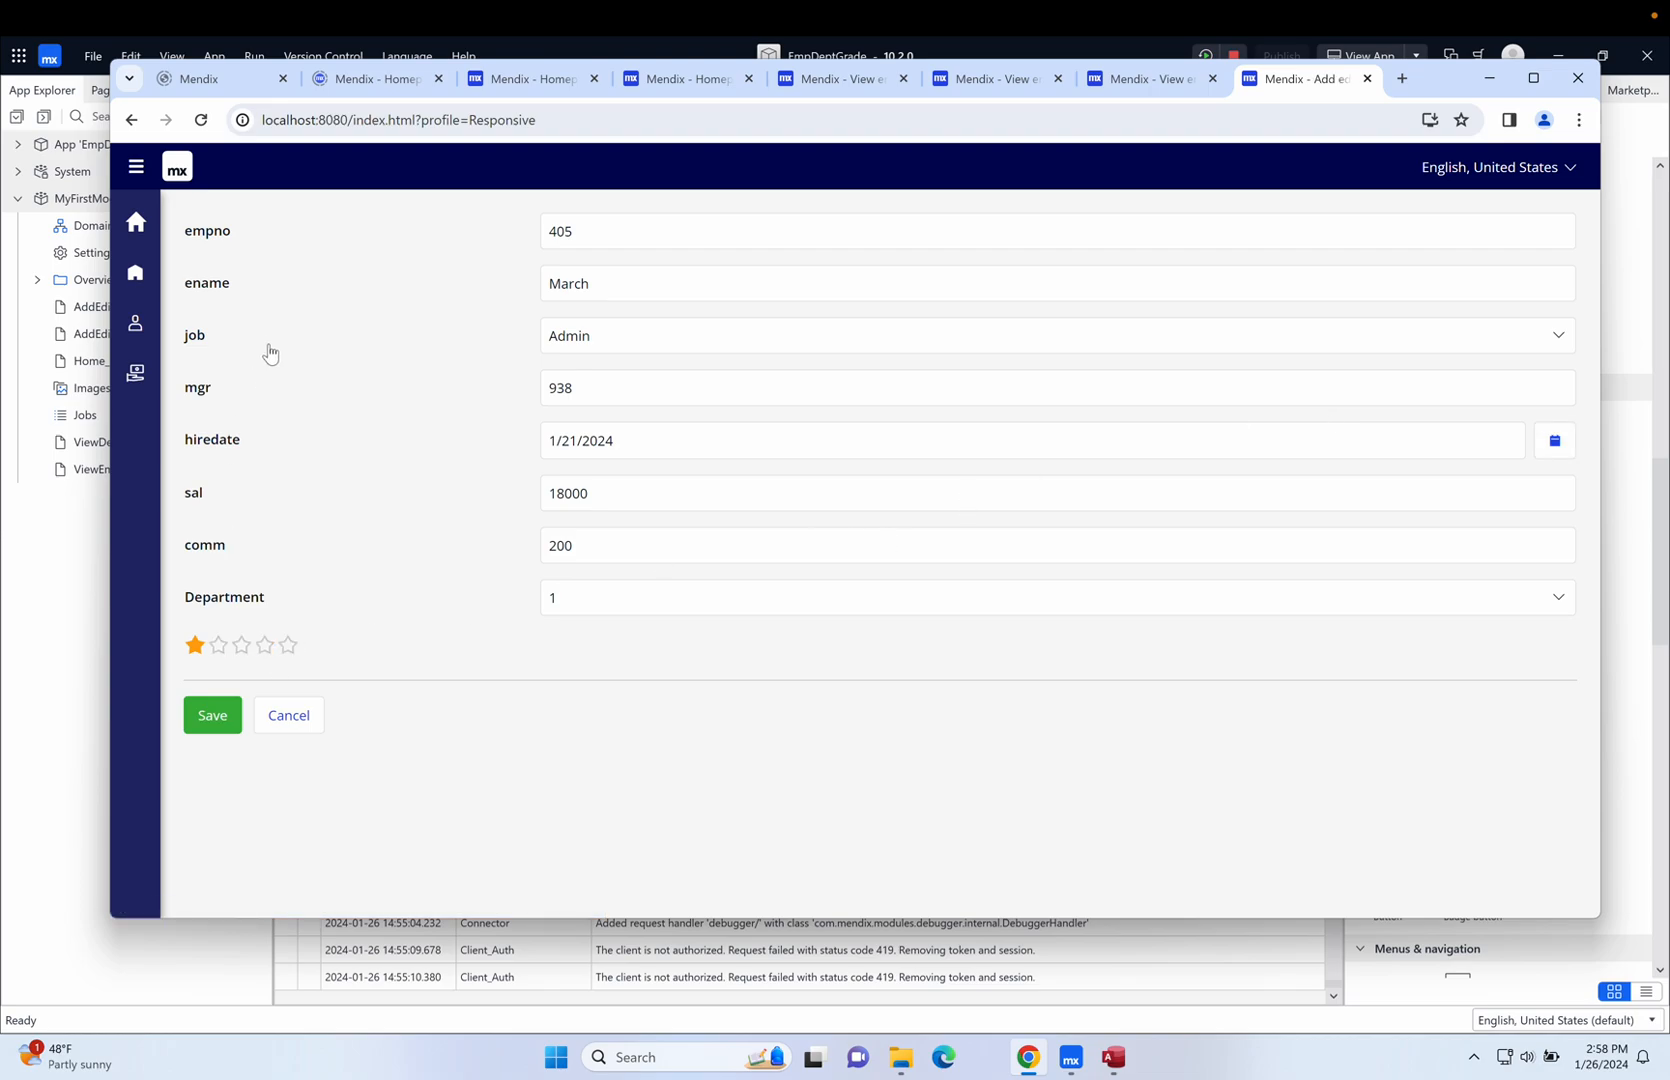
{"action": "mouse_move", "coordinate": [735, 612]}
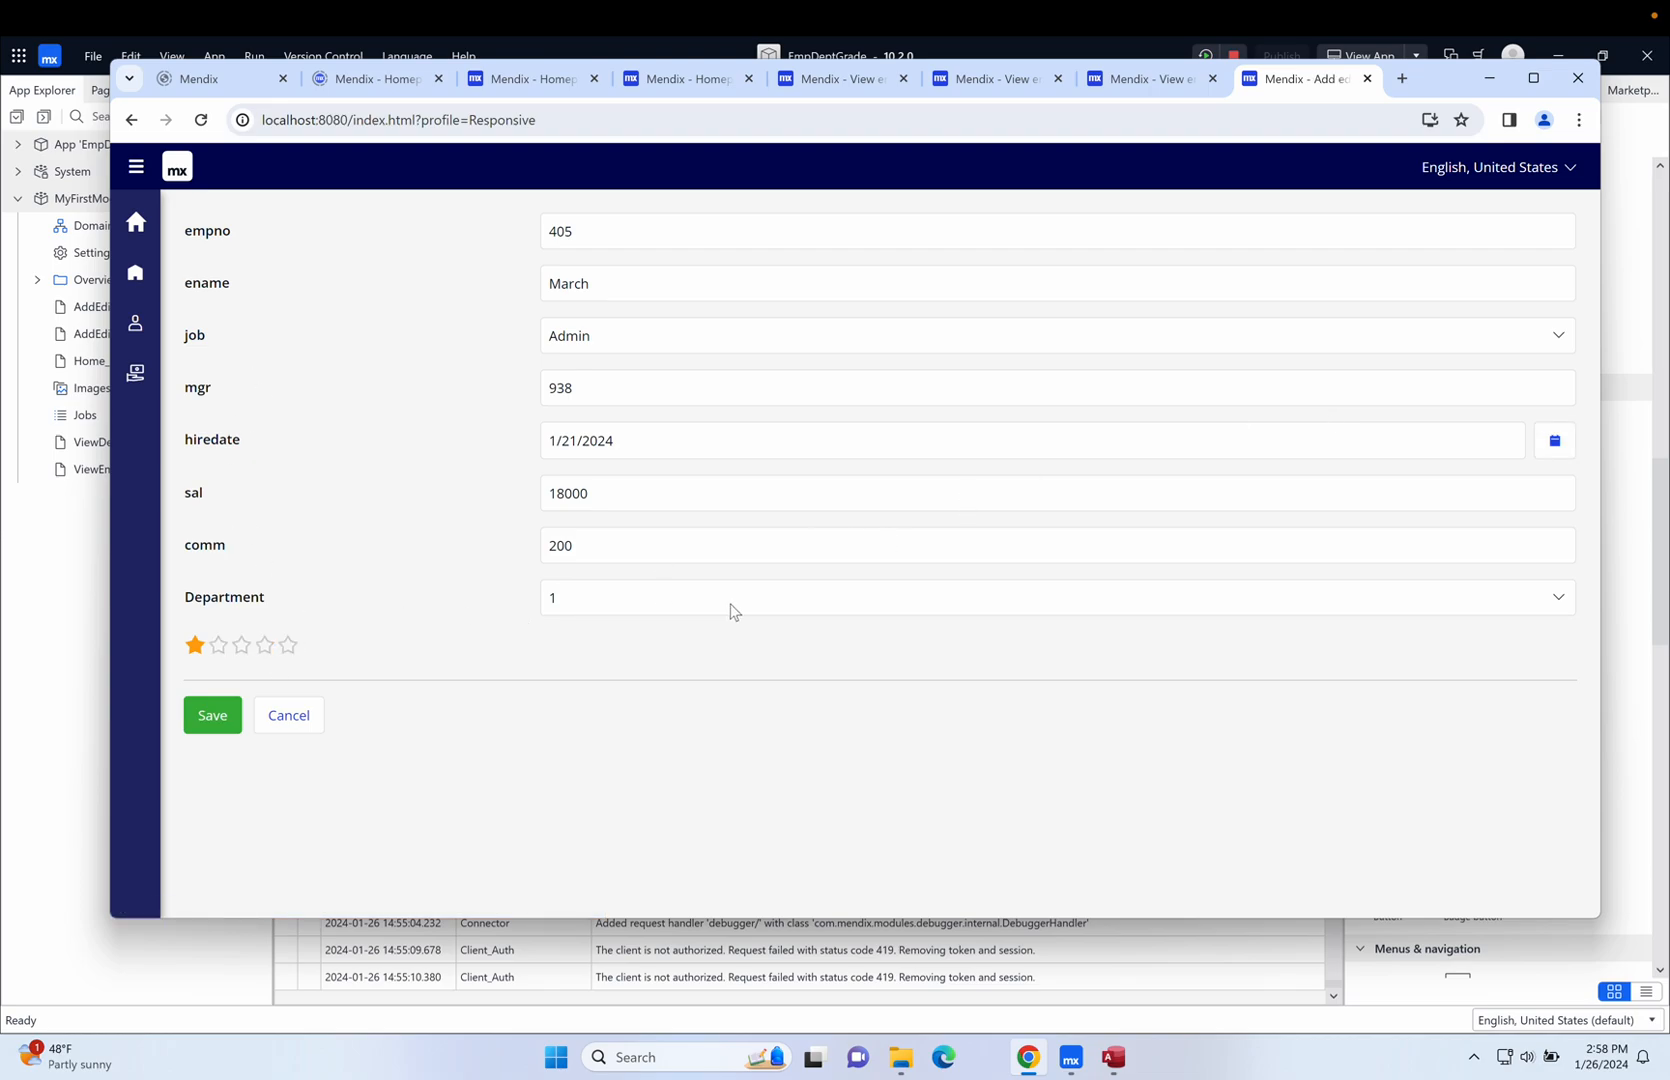
{"action": "mouse_move", "coordinate": [875, 608]}
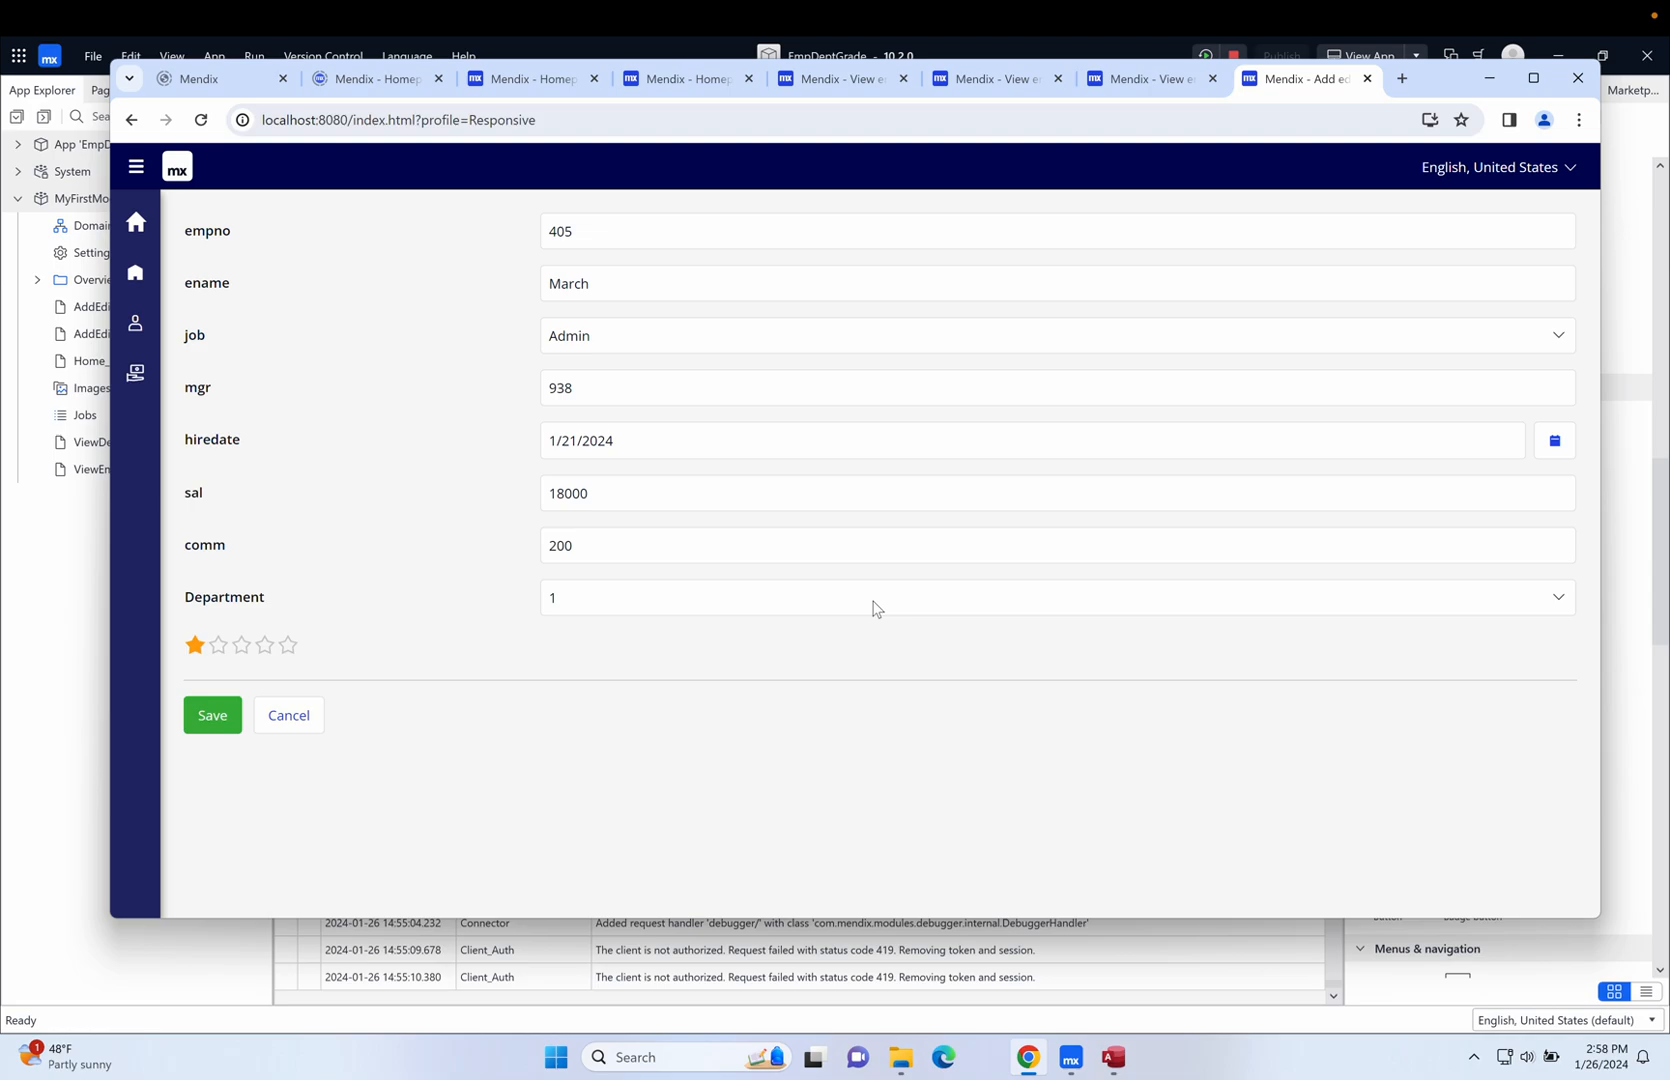
{"action": "mouse_move", "coordinate": [1476, 683]}
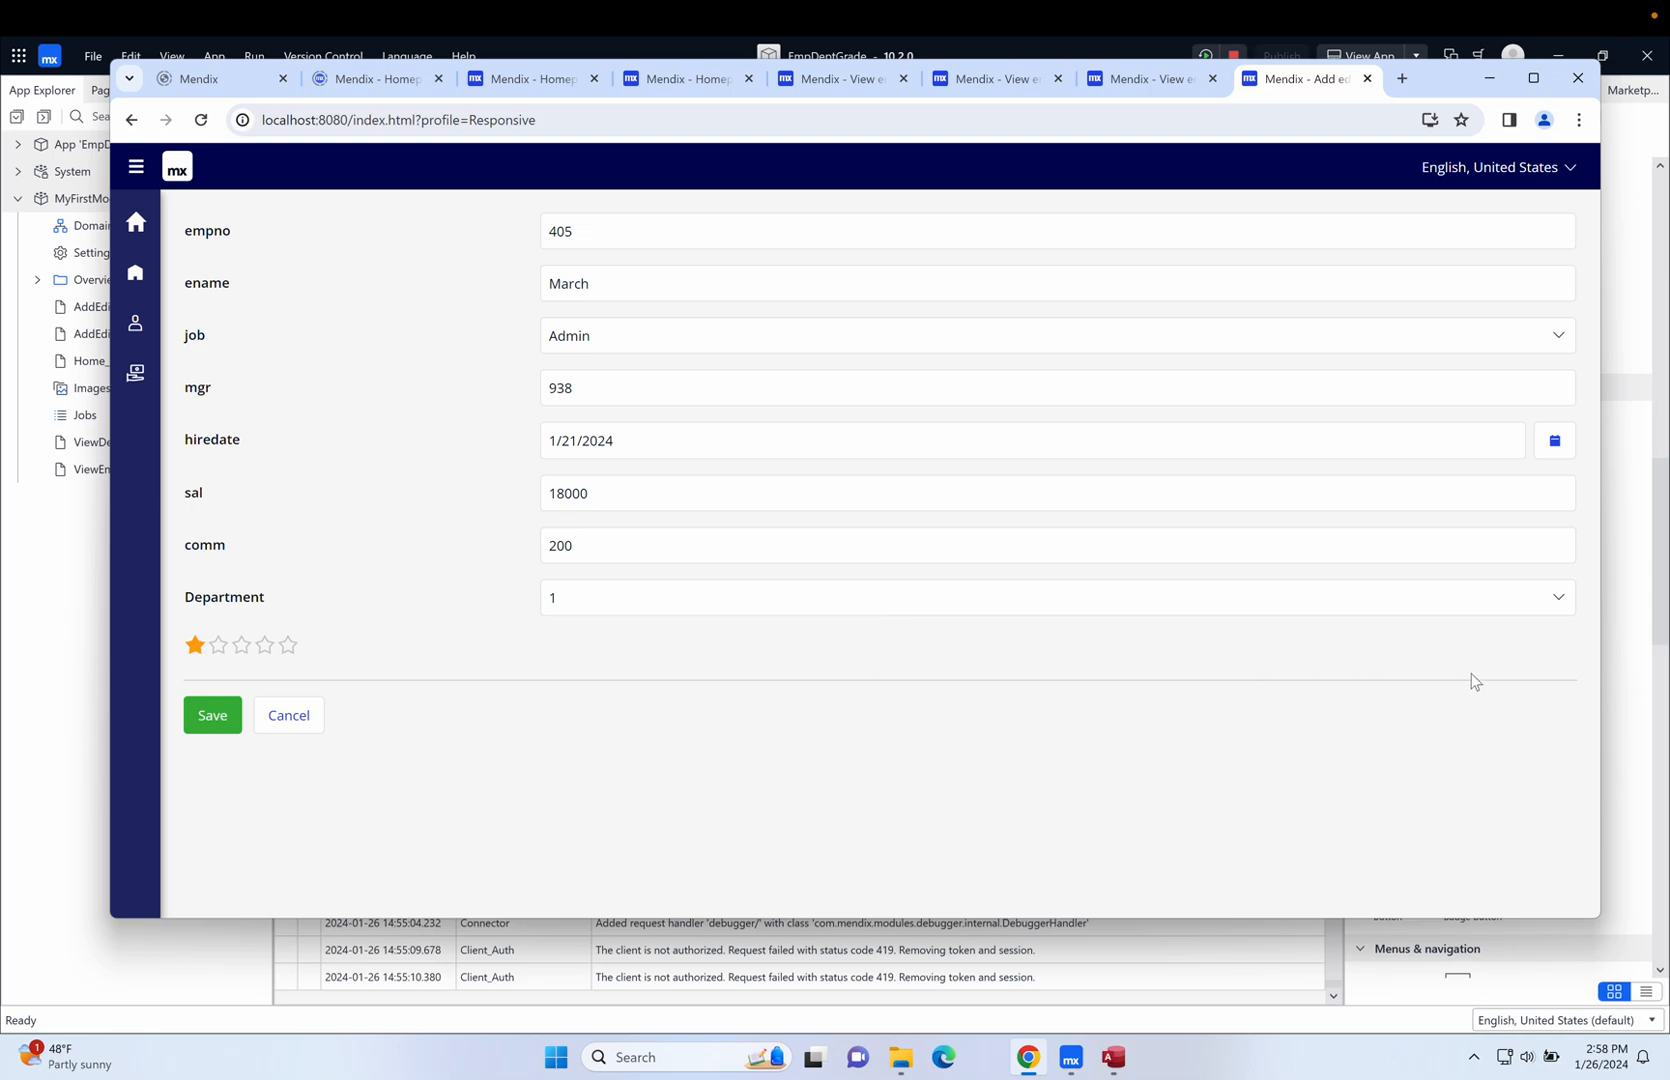
{"action": "mouse_move", "coordinate": [1462, 607]}
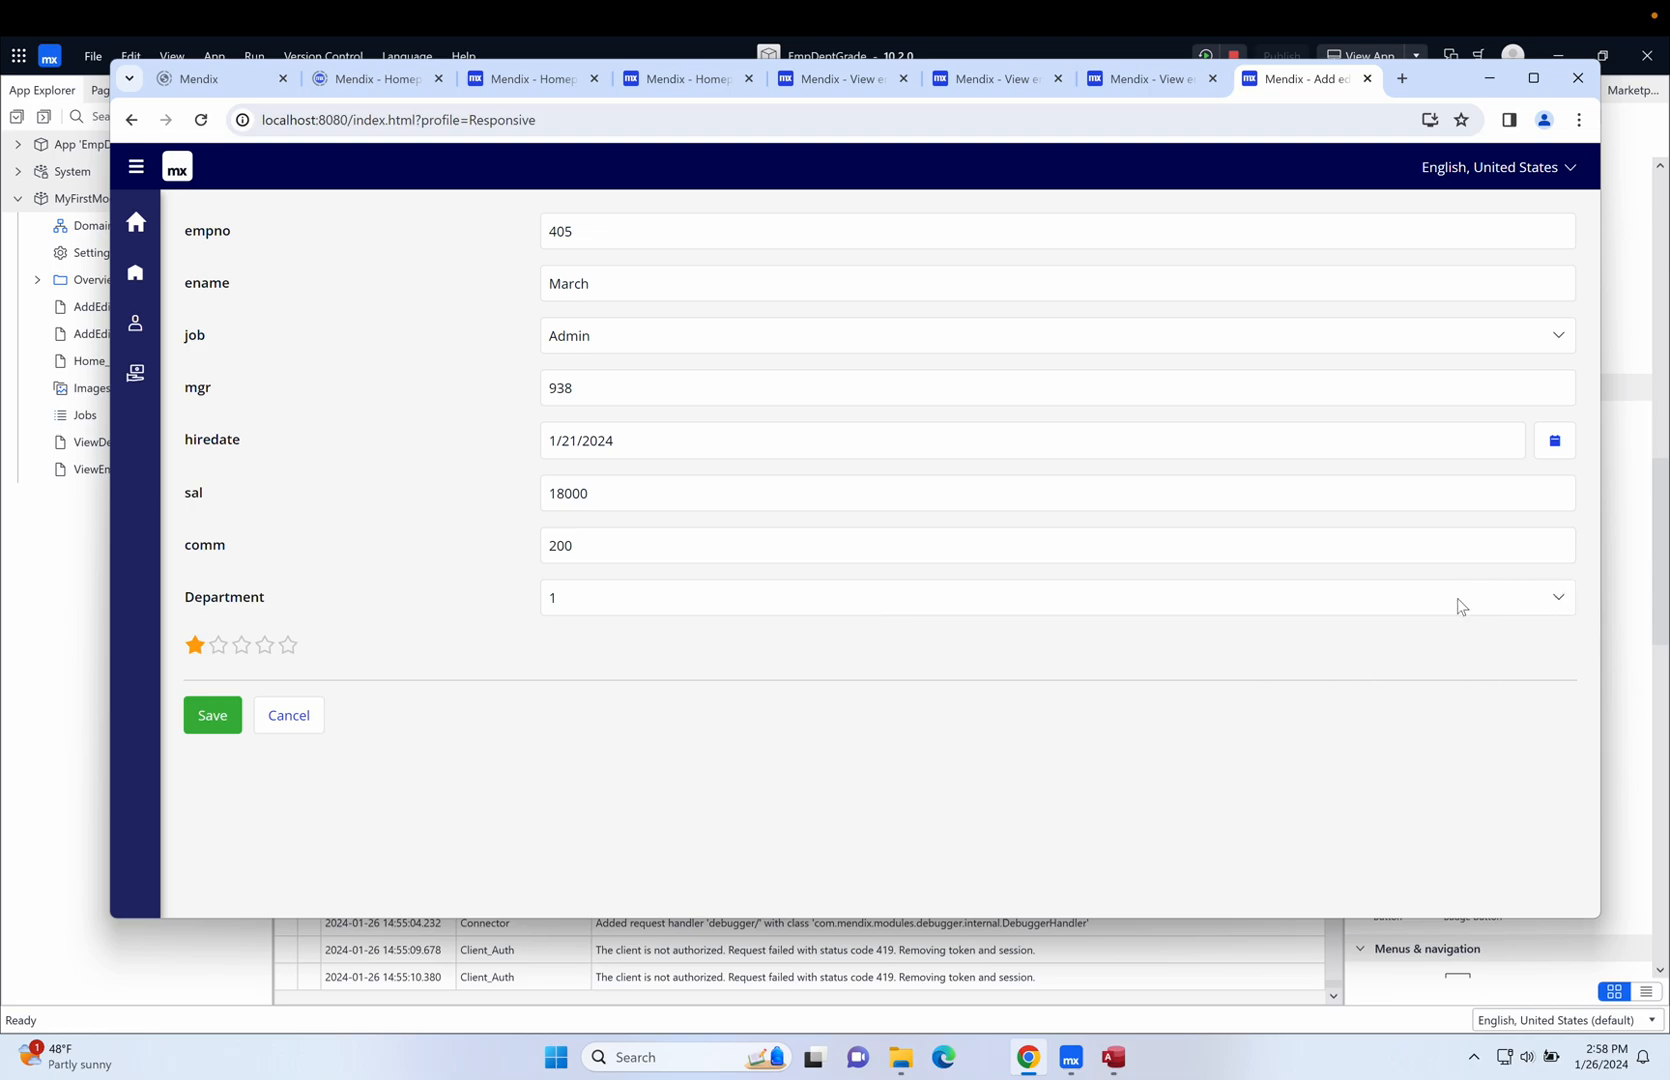
{"action": "mouse_move", "coordinate": [1369, 657]}
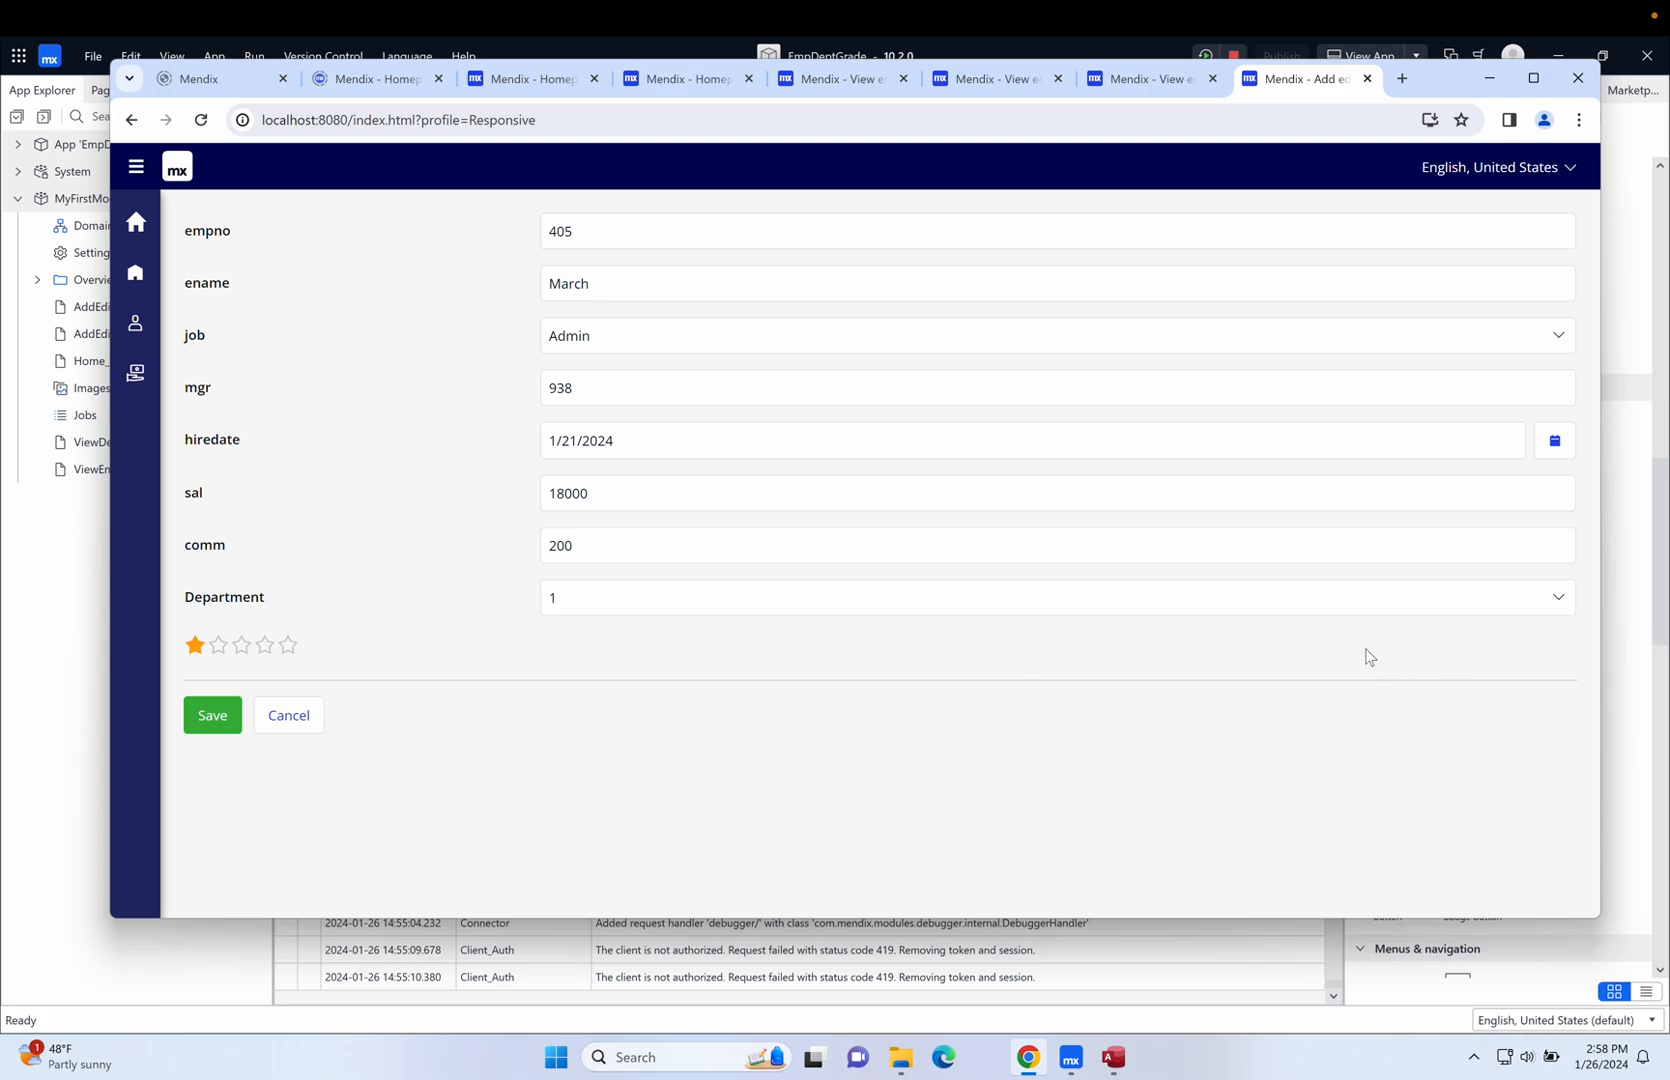
{"action": "mouse_move", "coordinate": [1479, 612]}
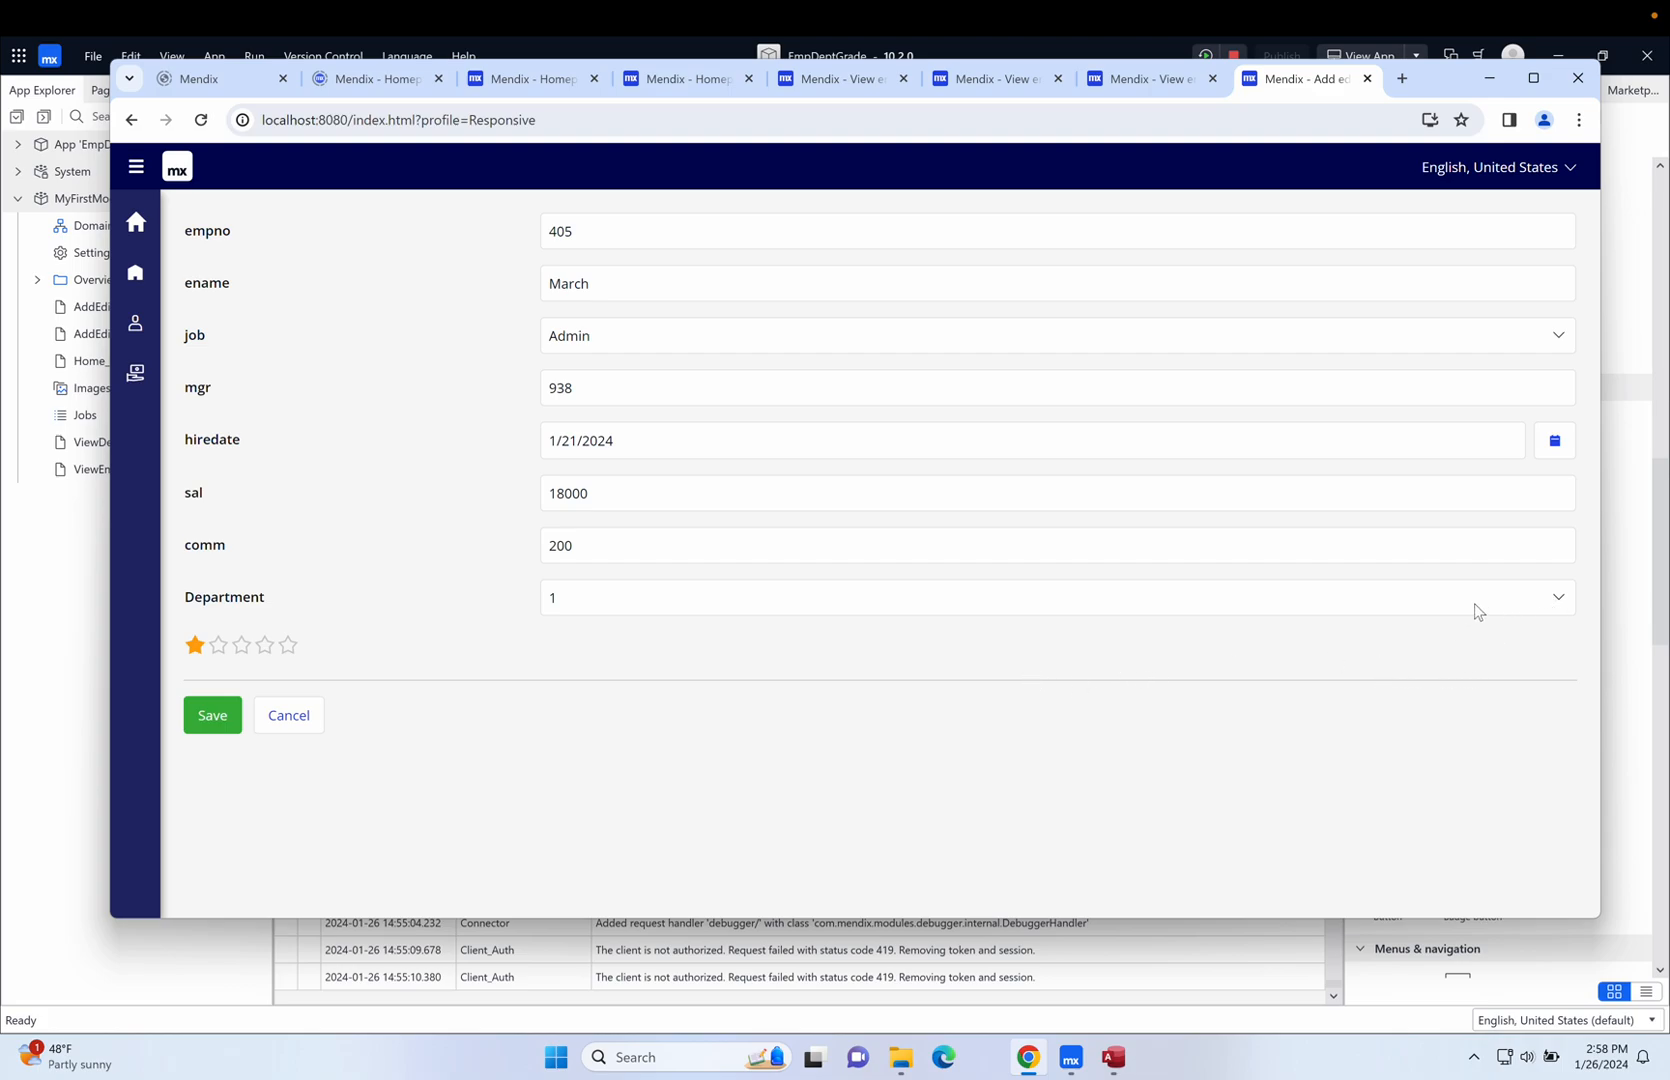
{"action": "mouse_move", "coordinate": [616, 608]}
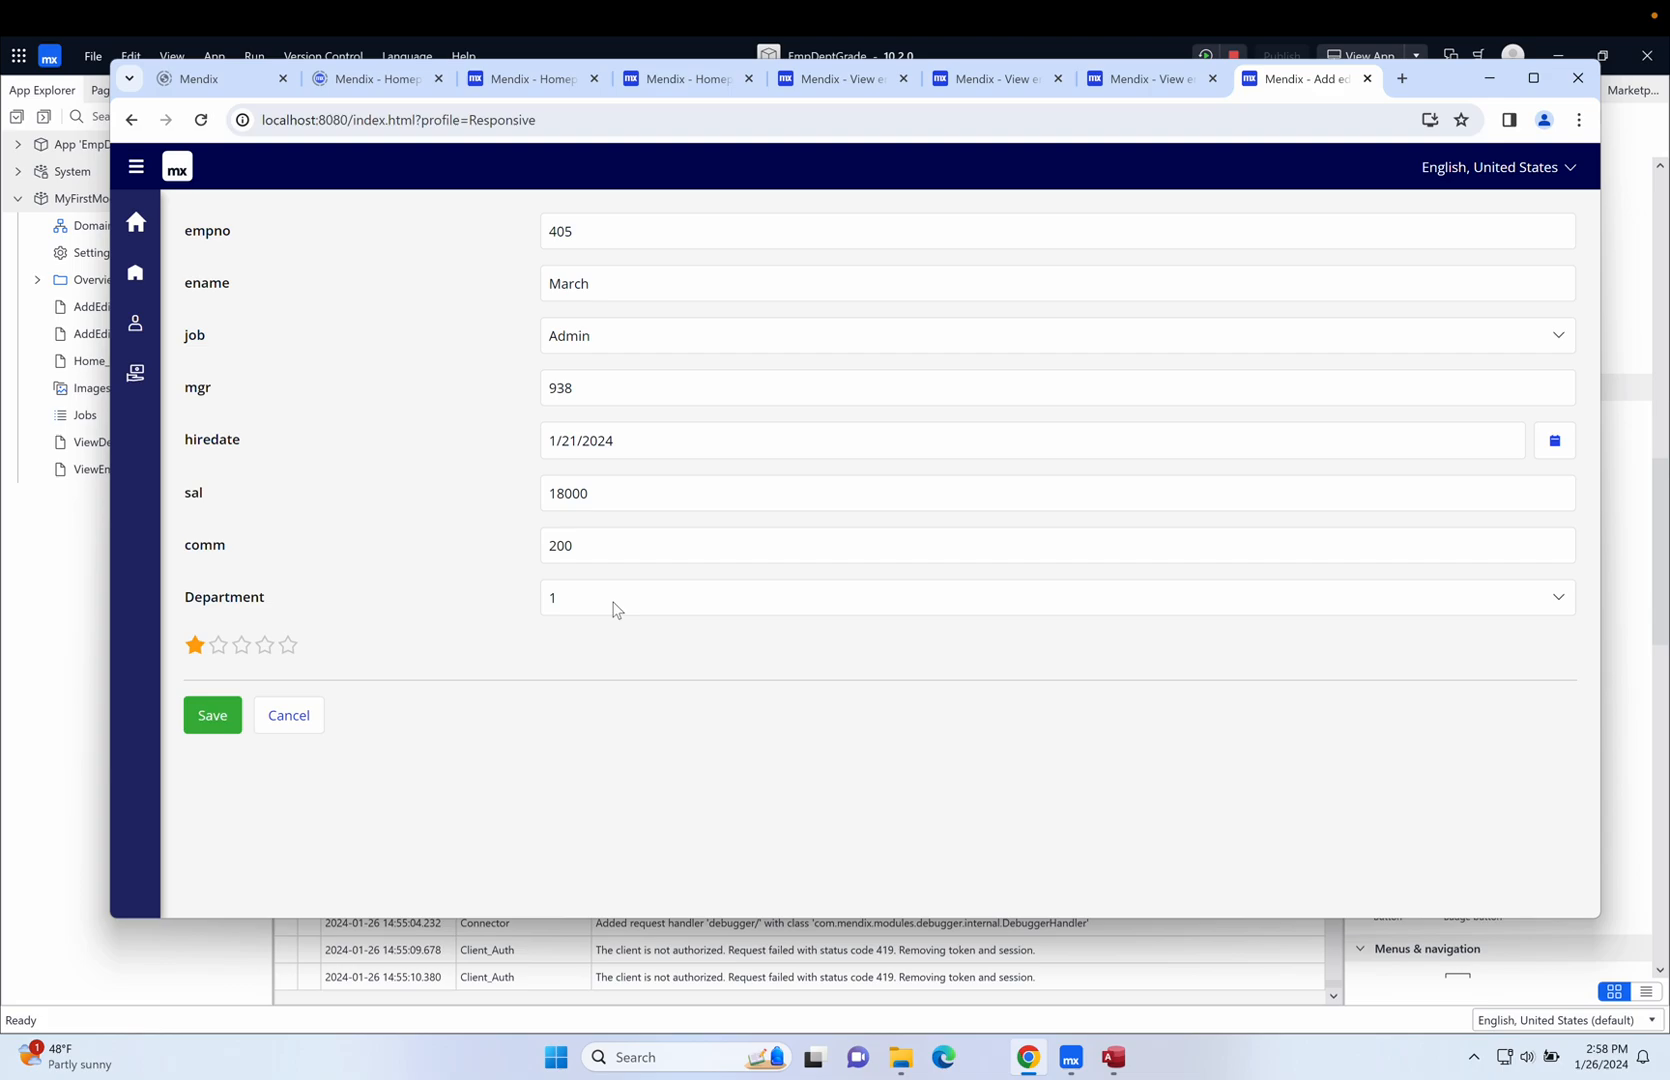
{"action": "mouse_move", "coordinate": [602, 648]}
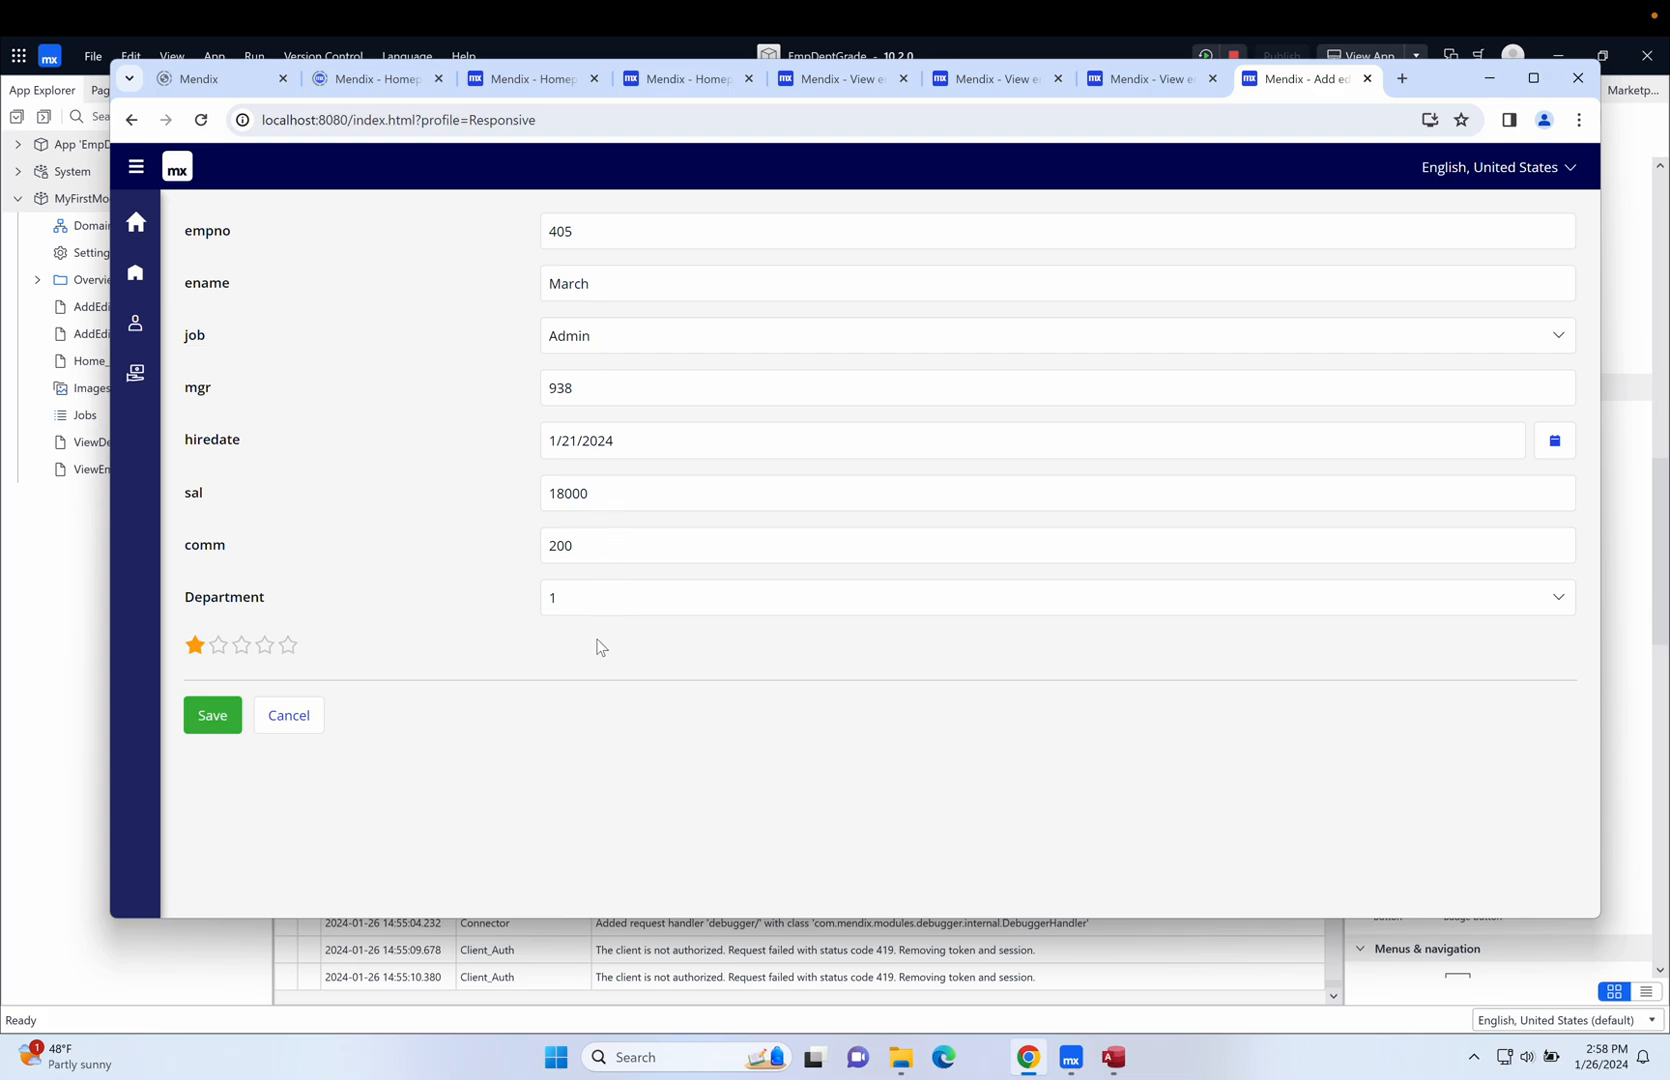
{"action": "mouse_move", "coordinate": [600, 575]}
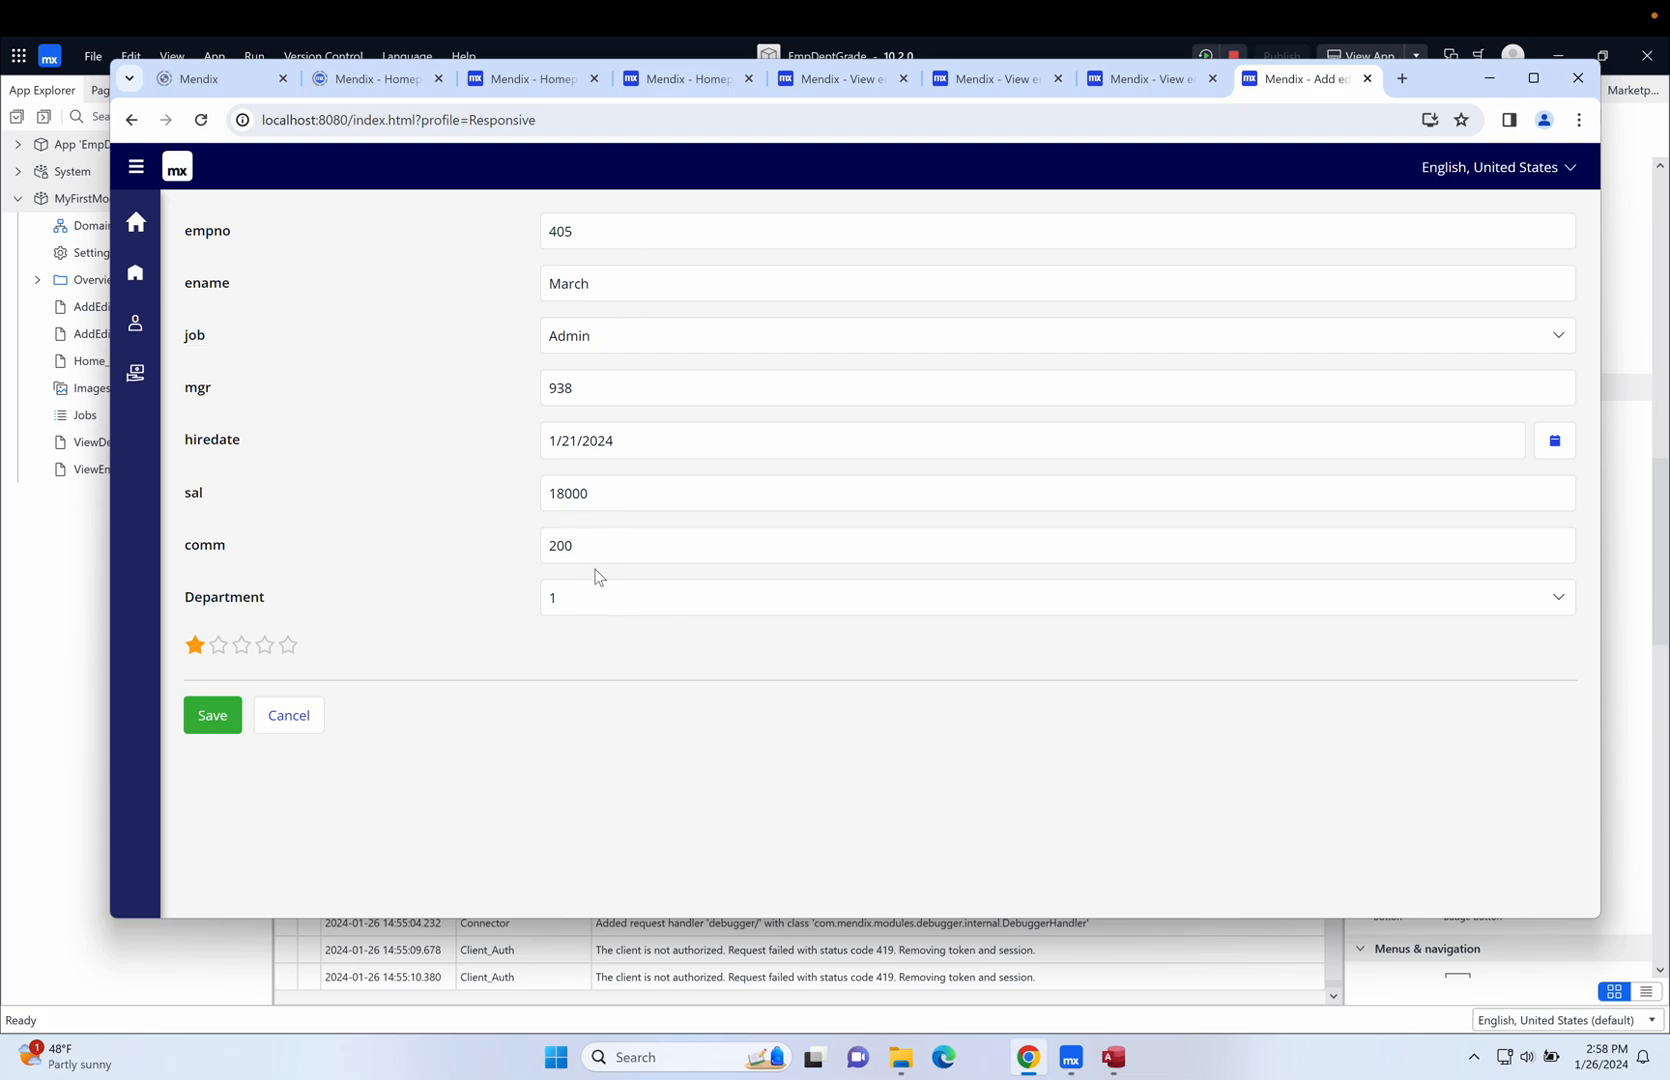
{"action": "mouse_move", "coordinate": [1559, 591]}
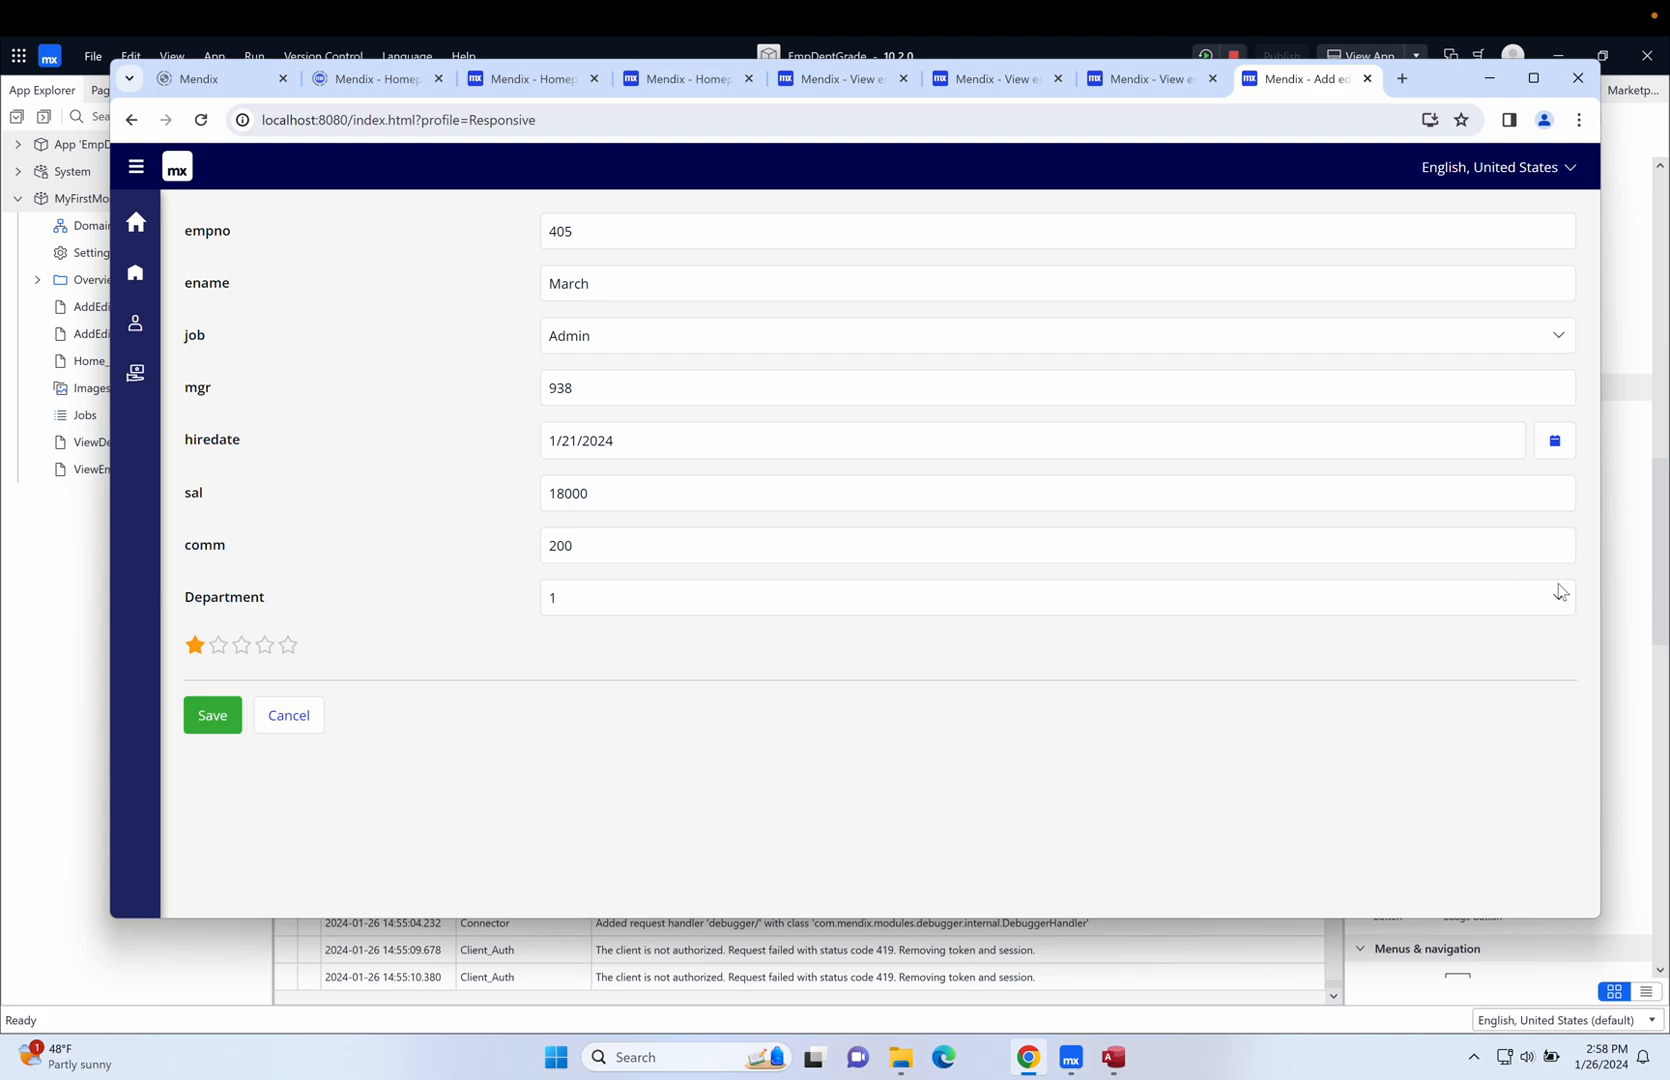
{"action": "mouse_move", "coordinate": [1507, 652]}
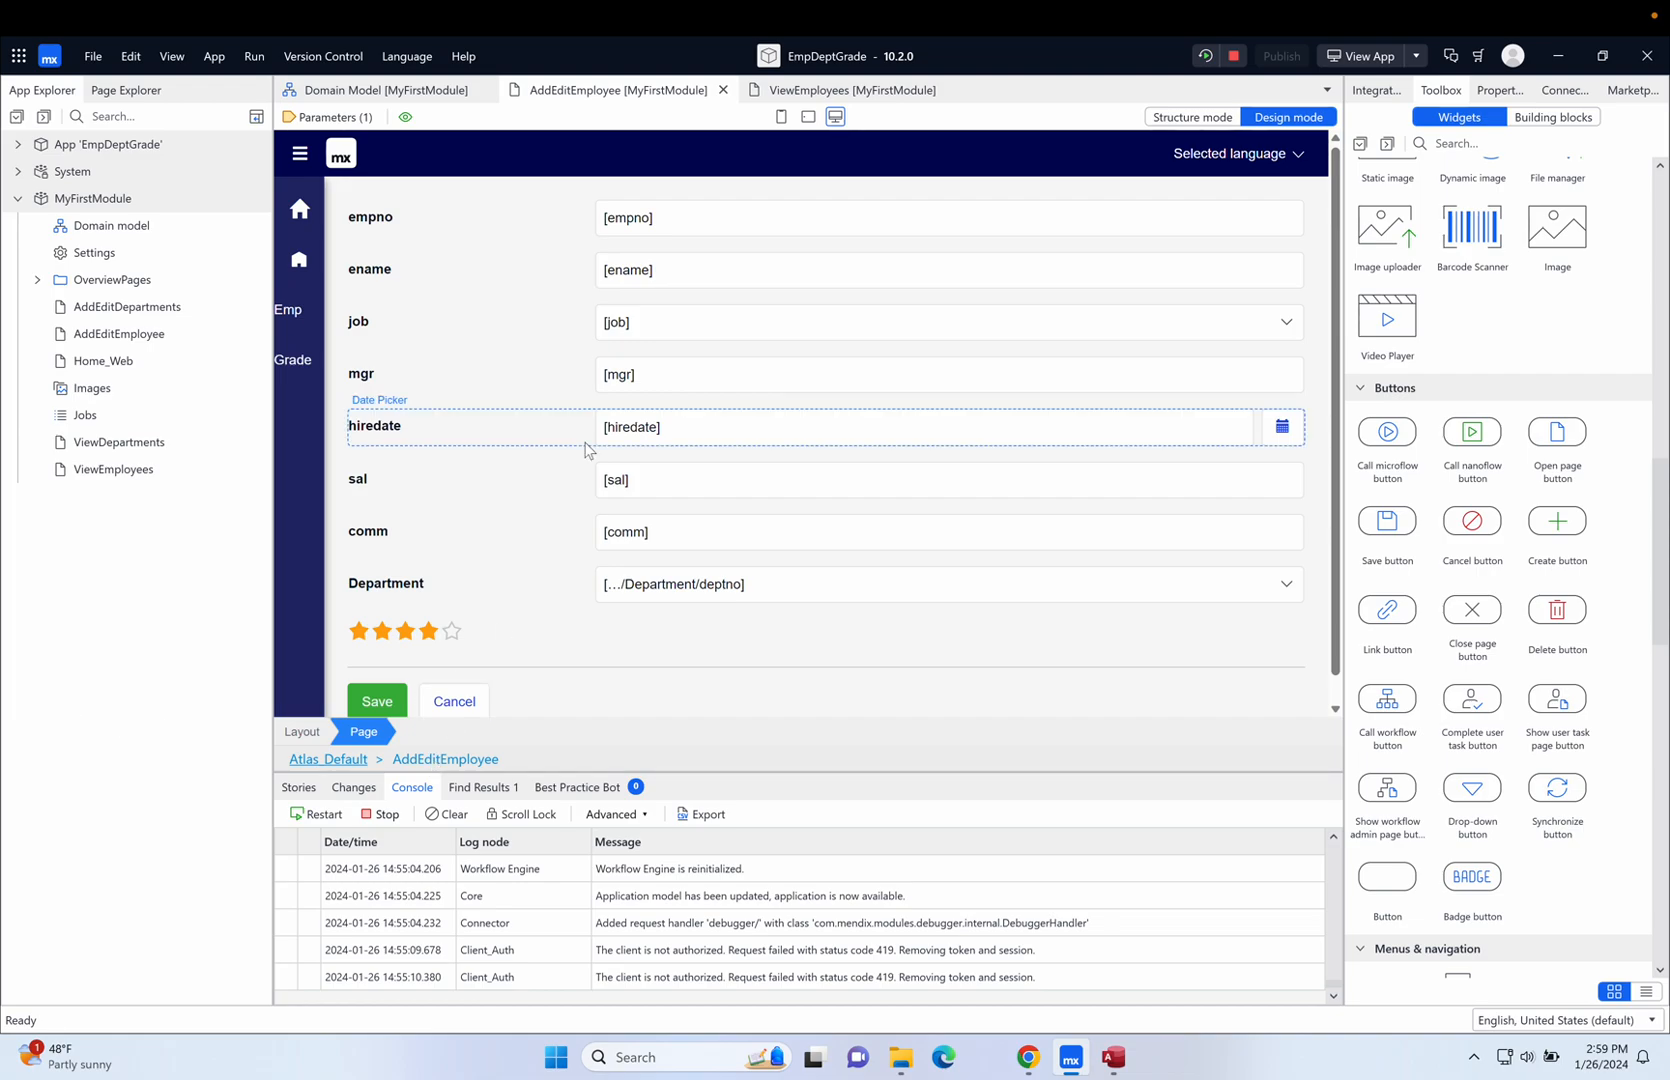
Return to the AddEditEmployee page in Studio Pro's page editor.
{"action": "left_click", "coordinate": [946, 584]}
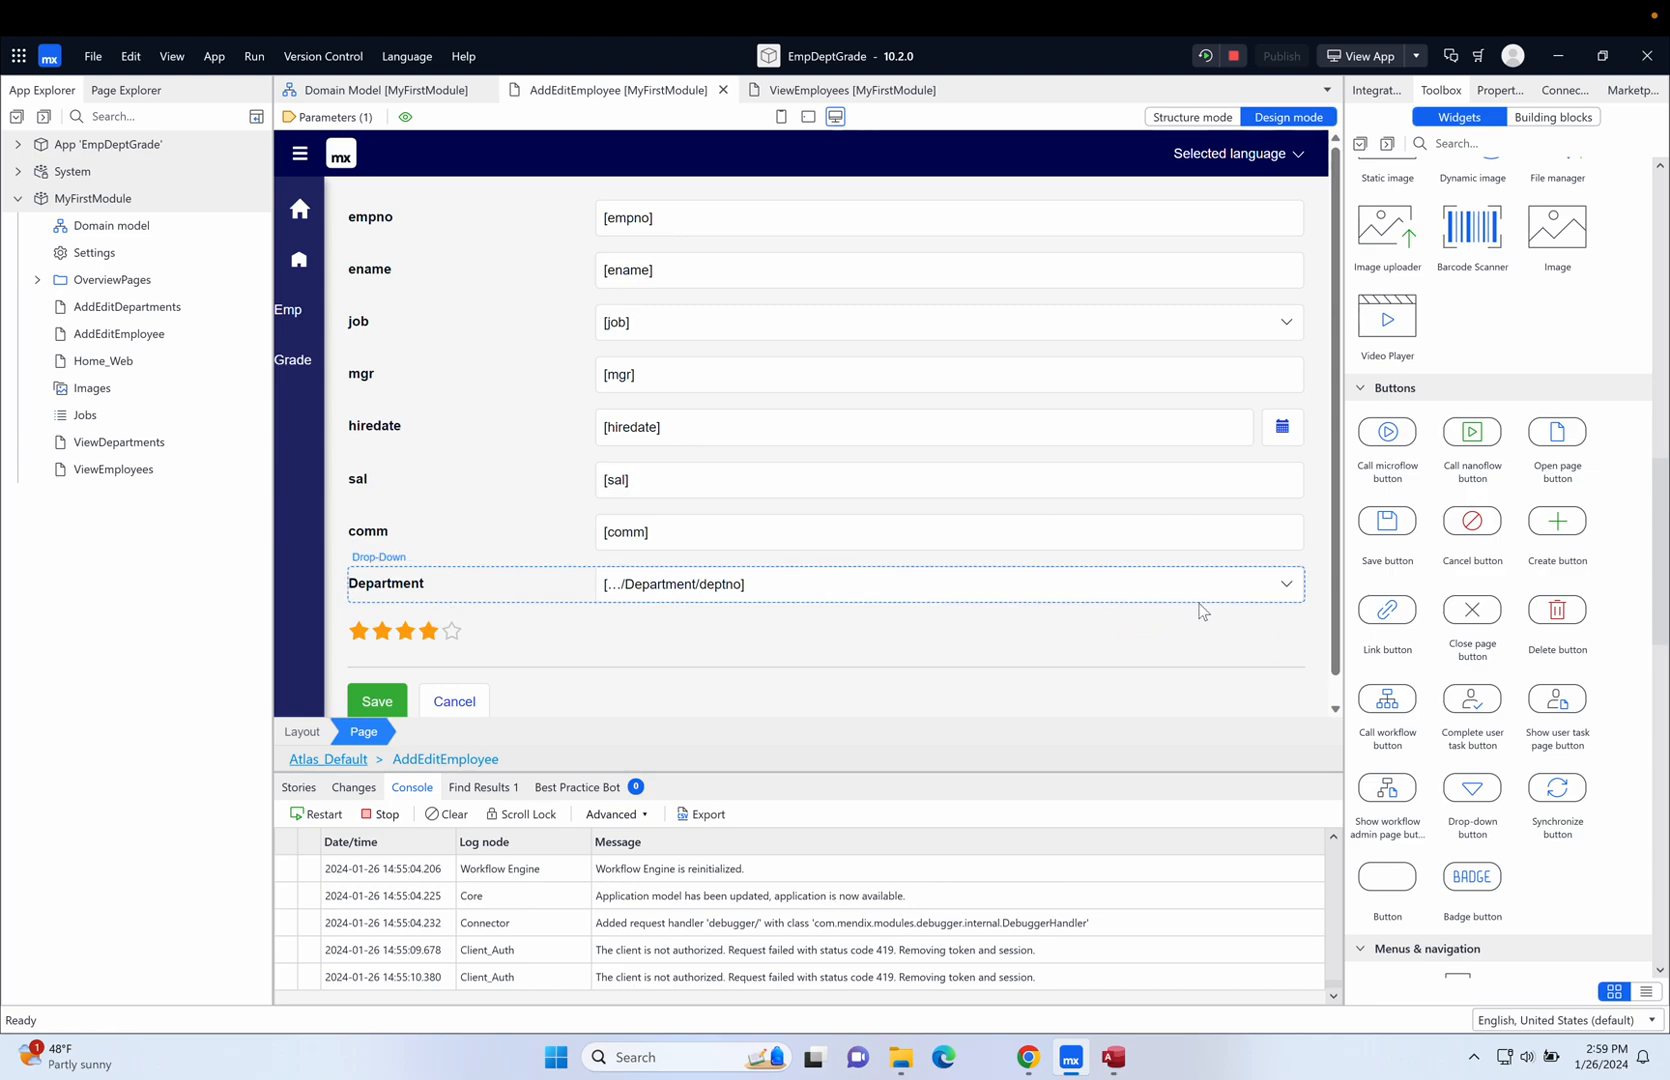
{"action": "mouse_move", "coordinate": [1249, 602]}
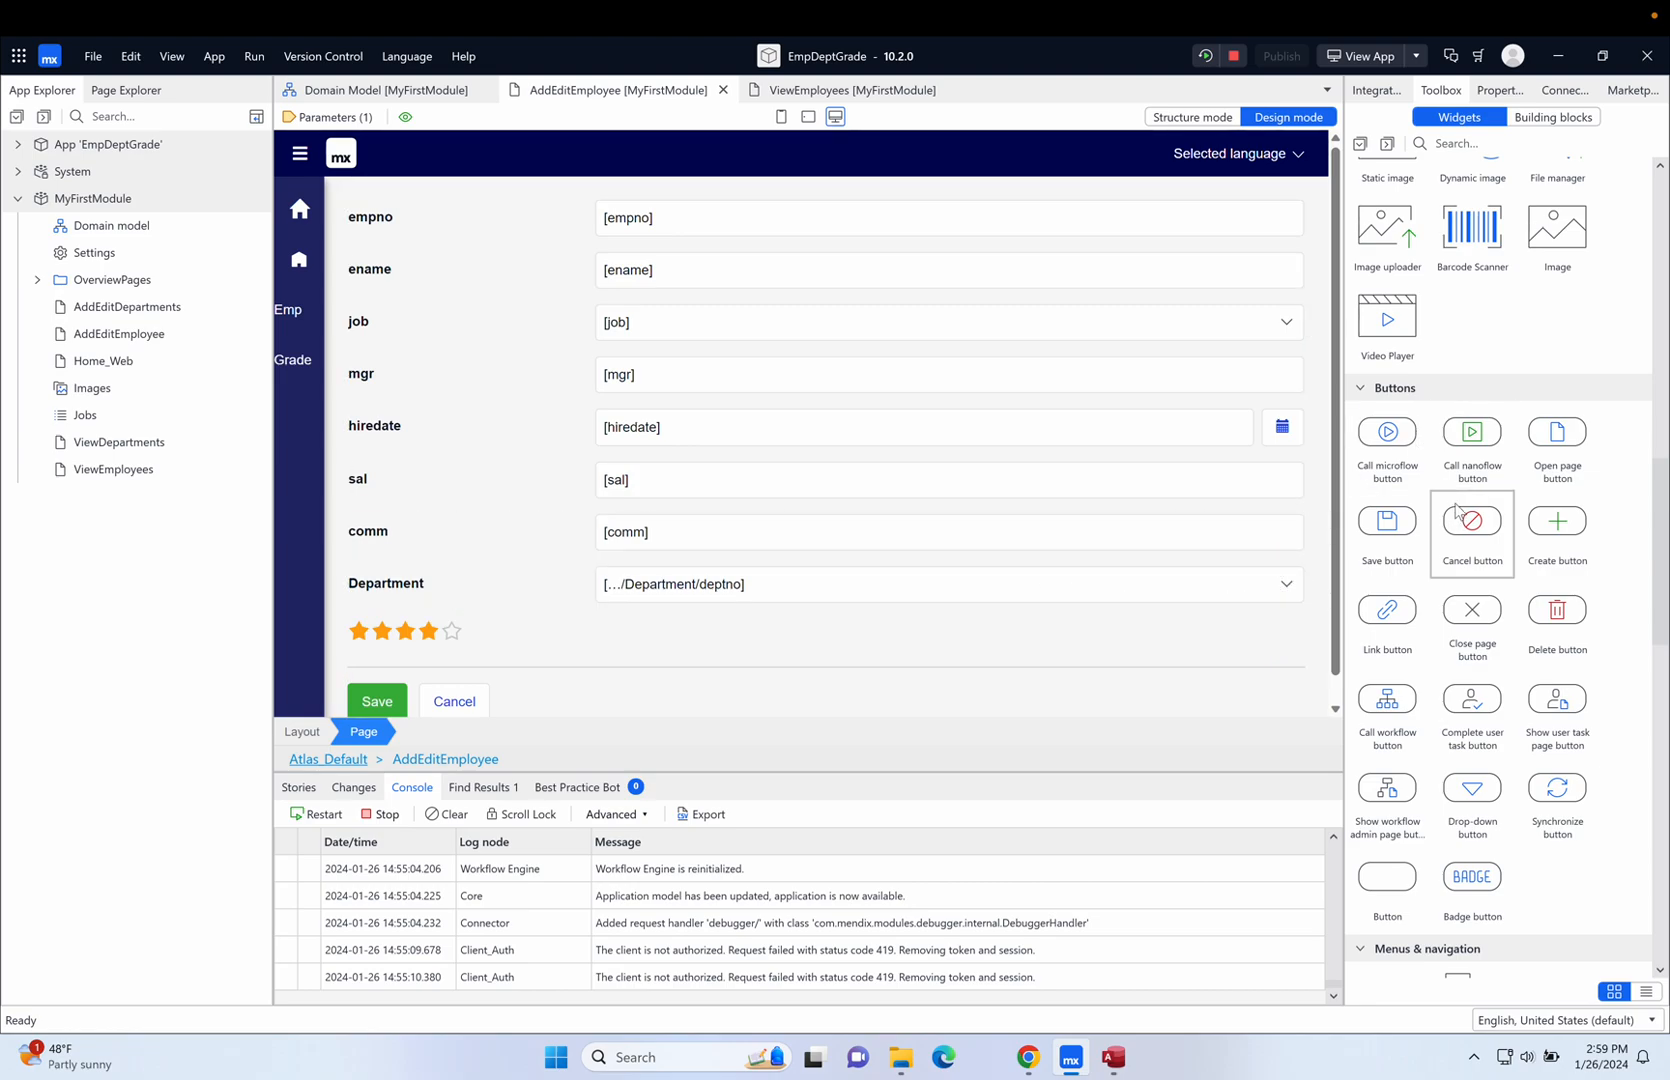
{"action": "mouse_move", "coordinate": [1471, 431]}
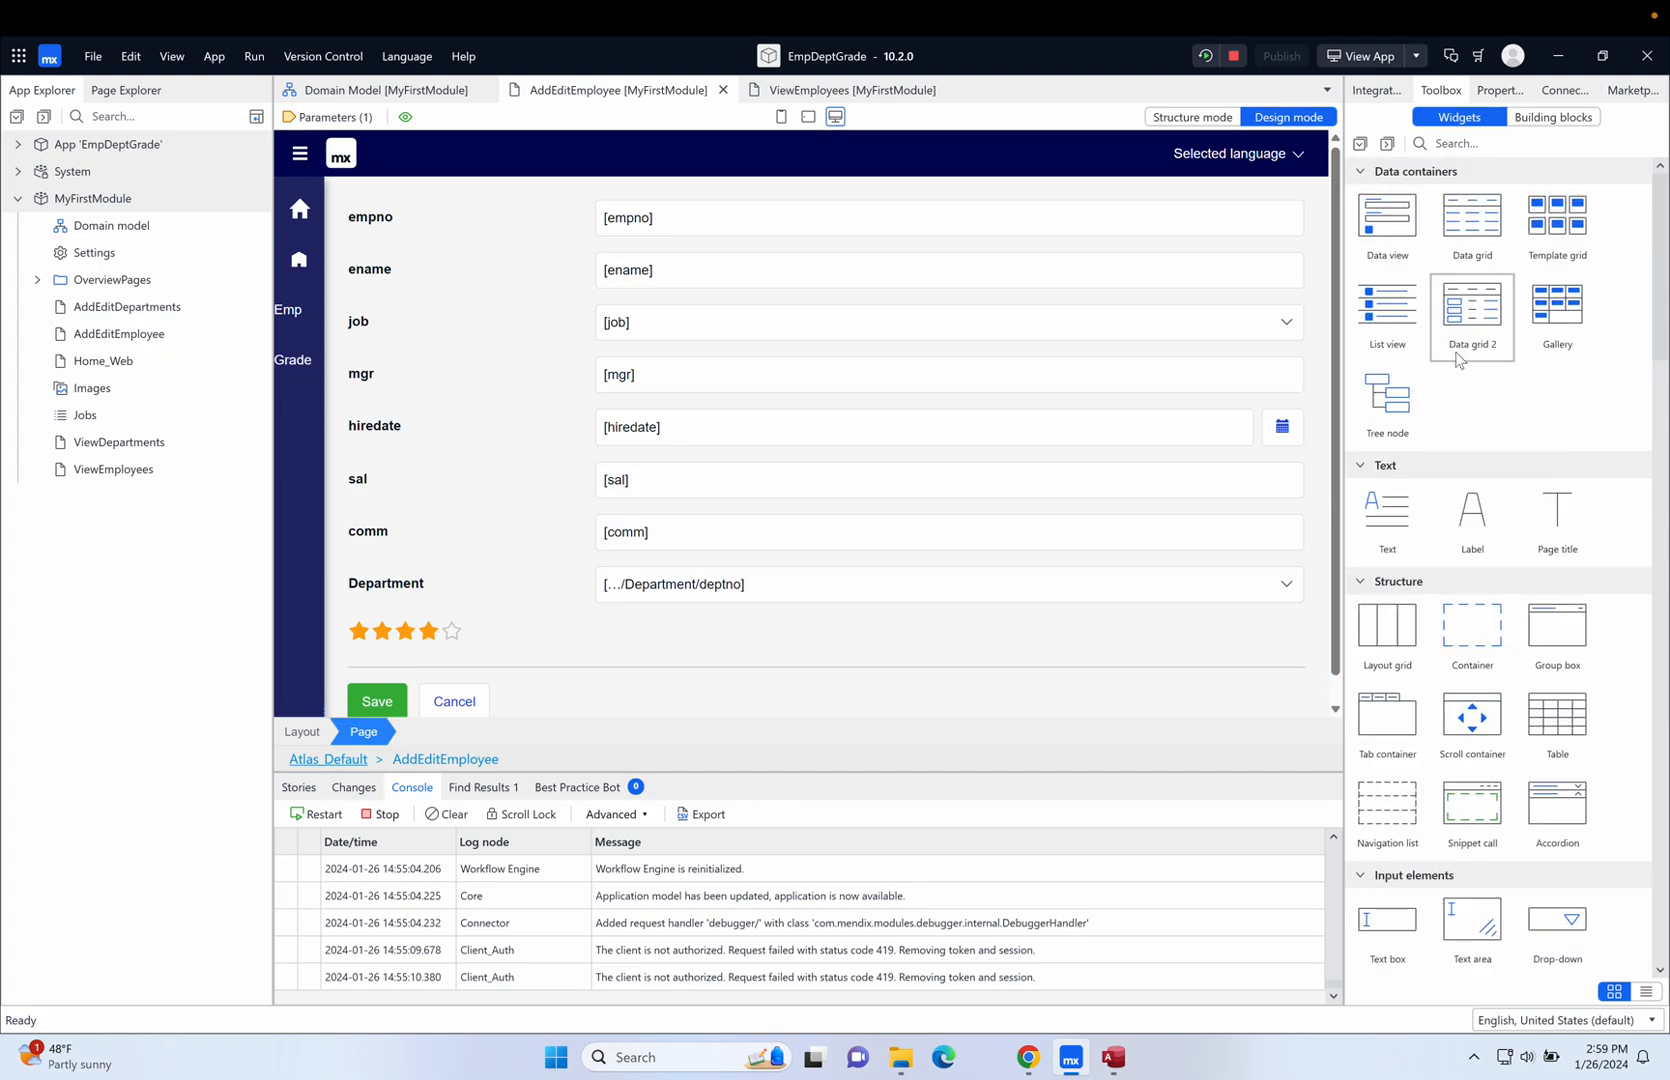
{"action": "mouse_move", "coordinate": [1386, 626]}
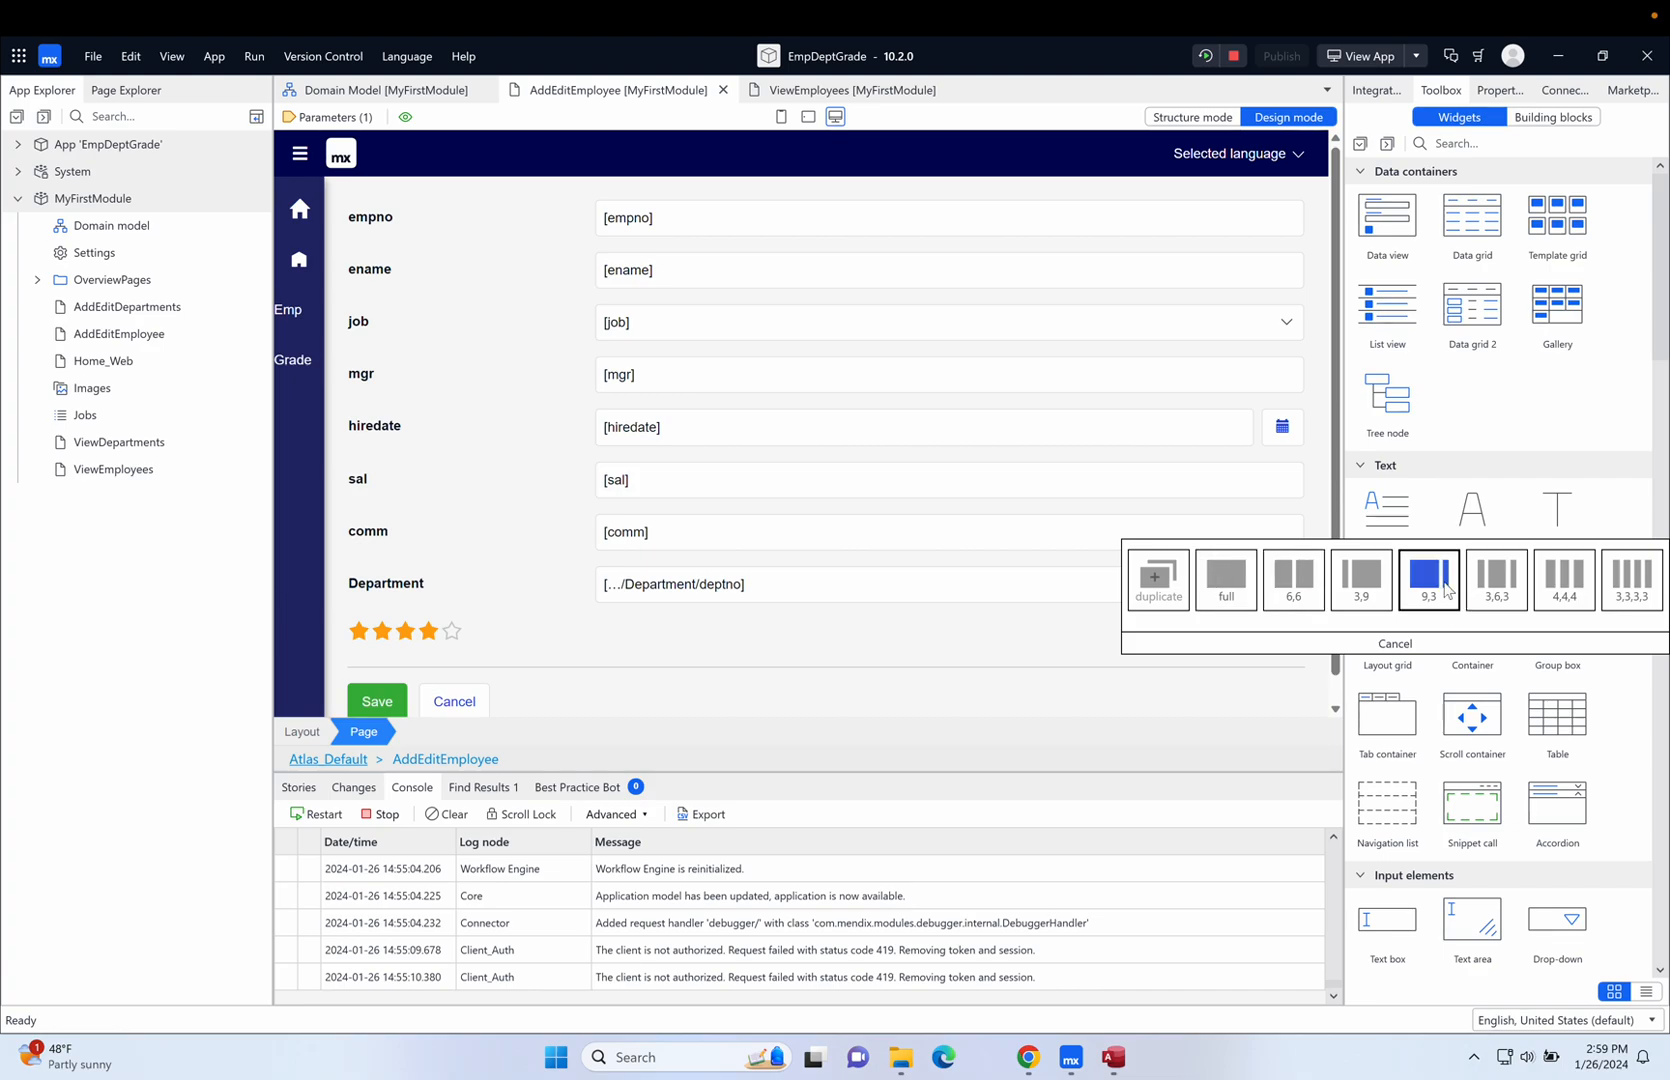
Choose the 9,3 layout grid and move the Department dropdown into its left column.
{"action": "left_click", "coordinate": [1428, 579]}
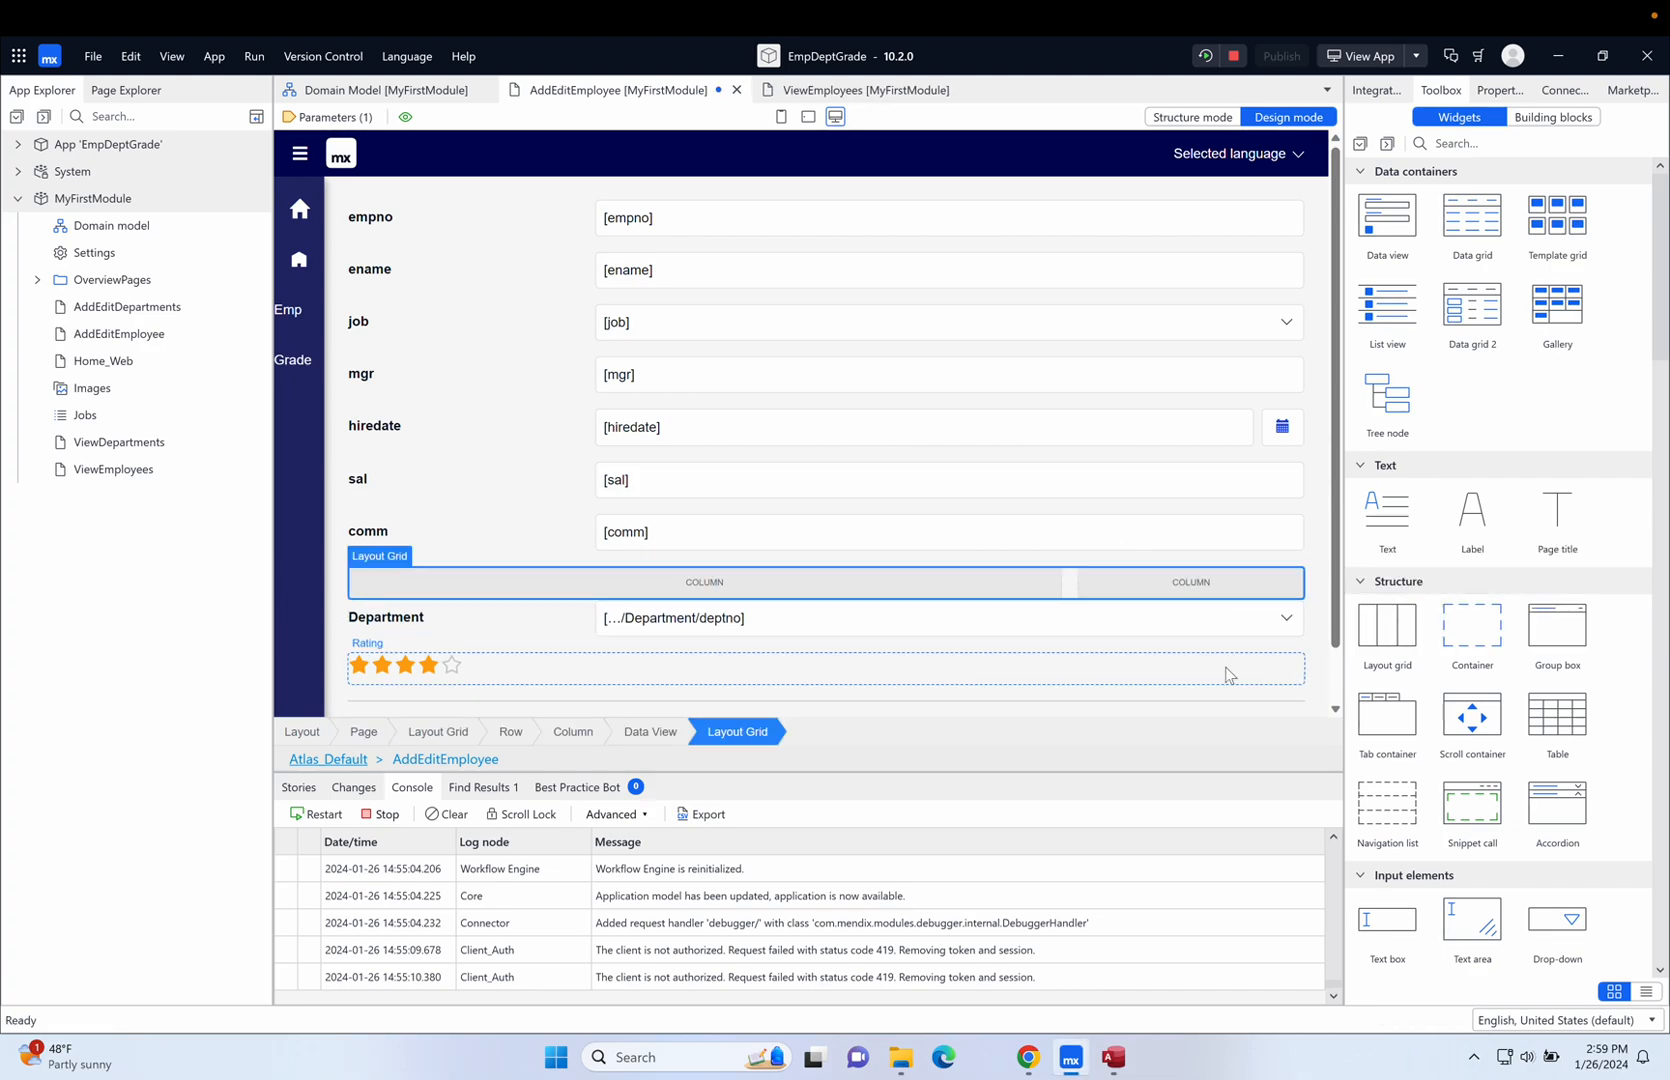
{"action": "left_click", "coordinate": [937, 618]}
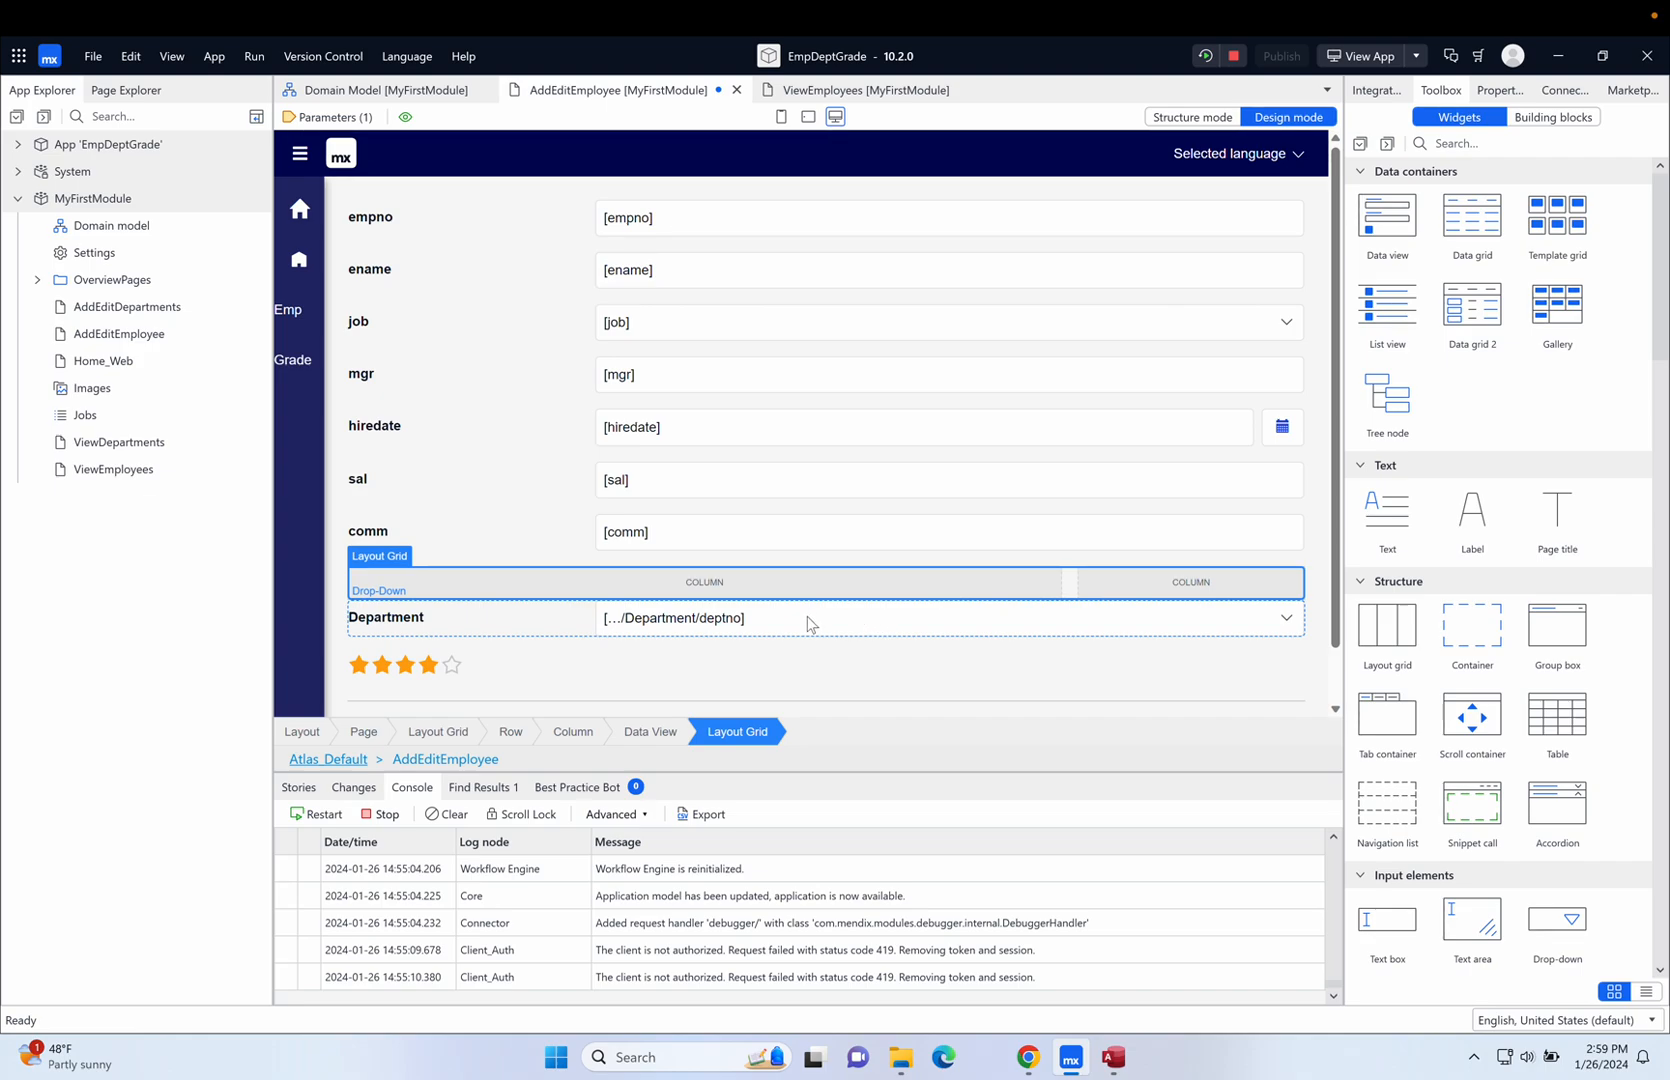
{"action": "left_click", "coordinate": [704, 583]}
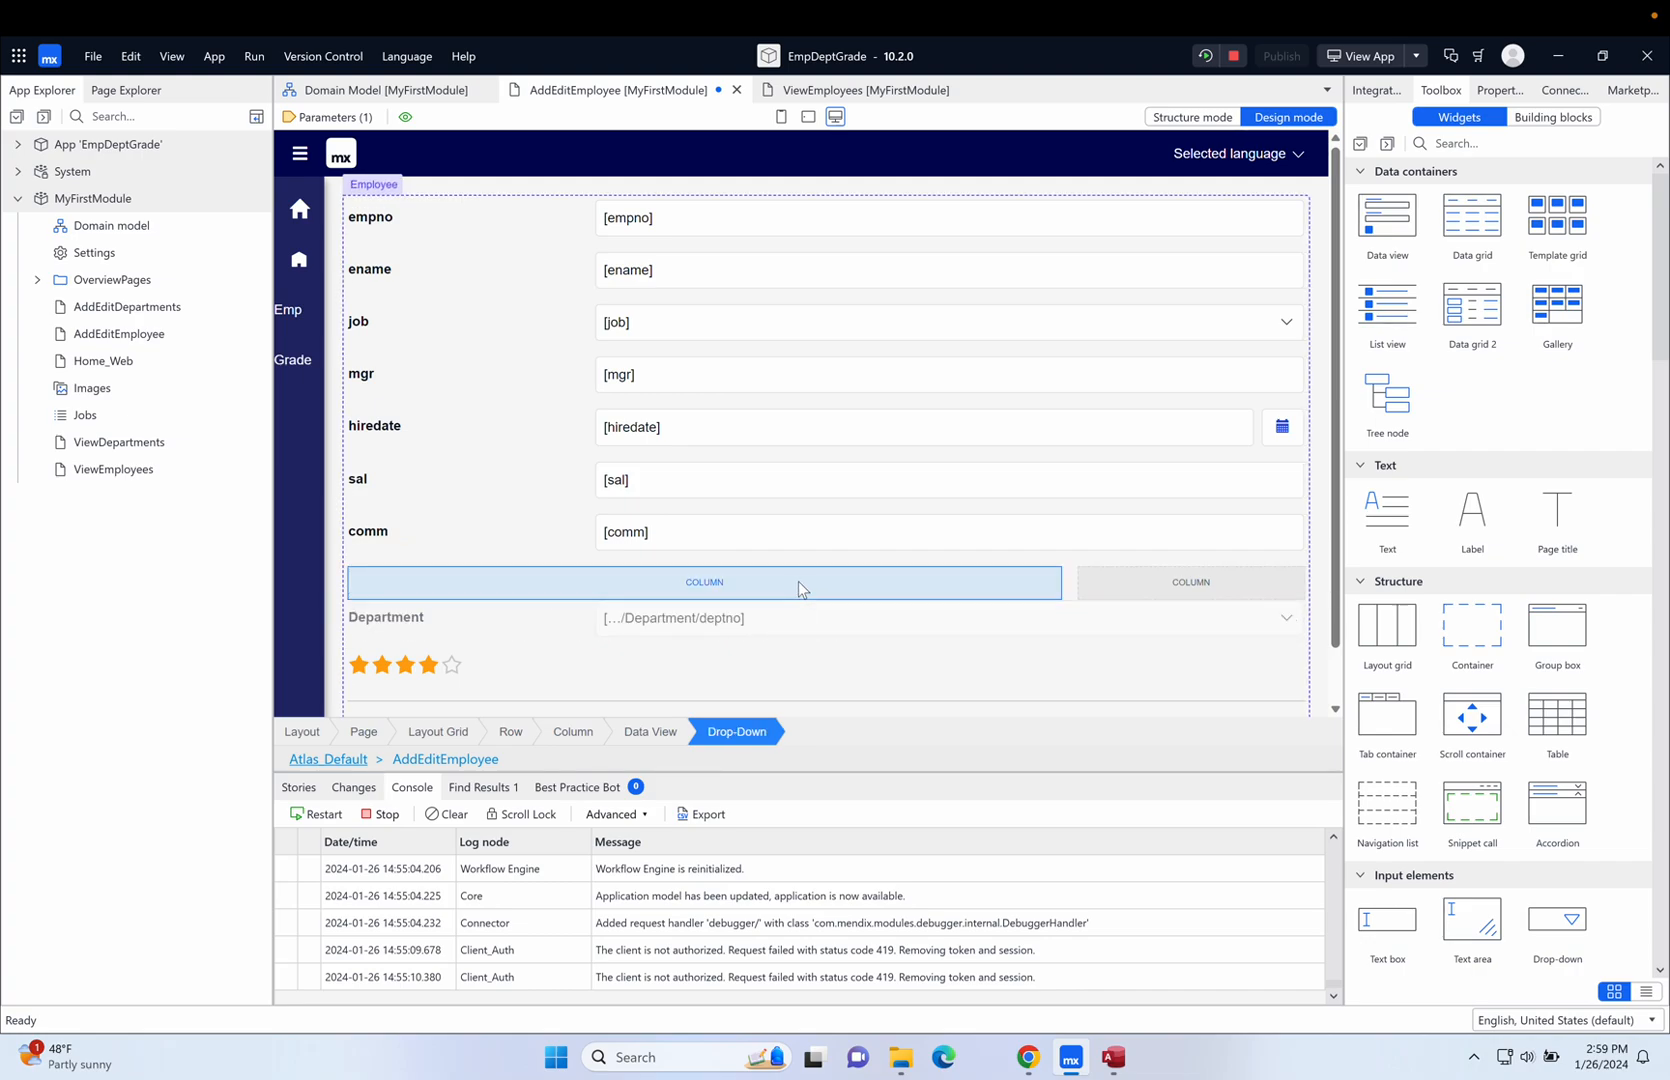
{"action": "left_click", "coordinate": [703, 584]}
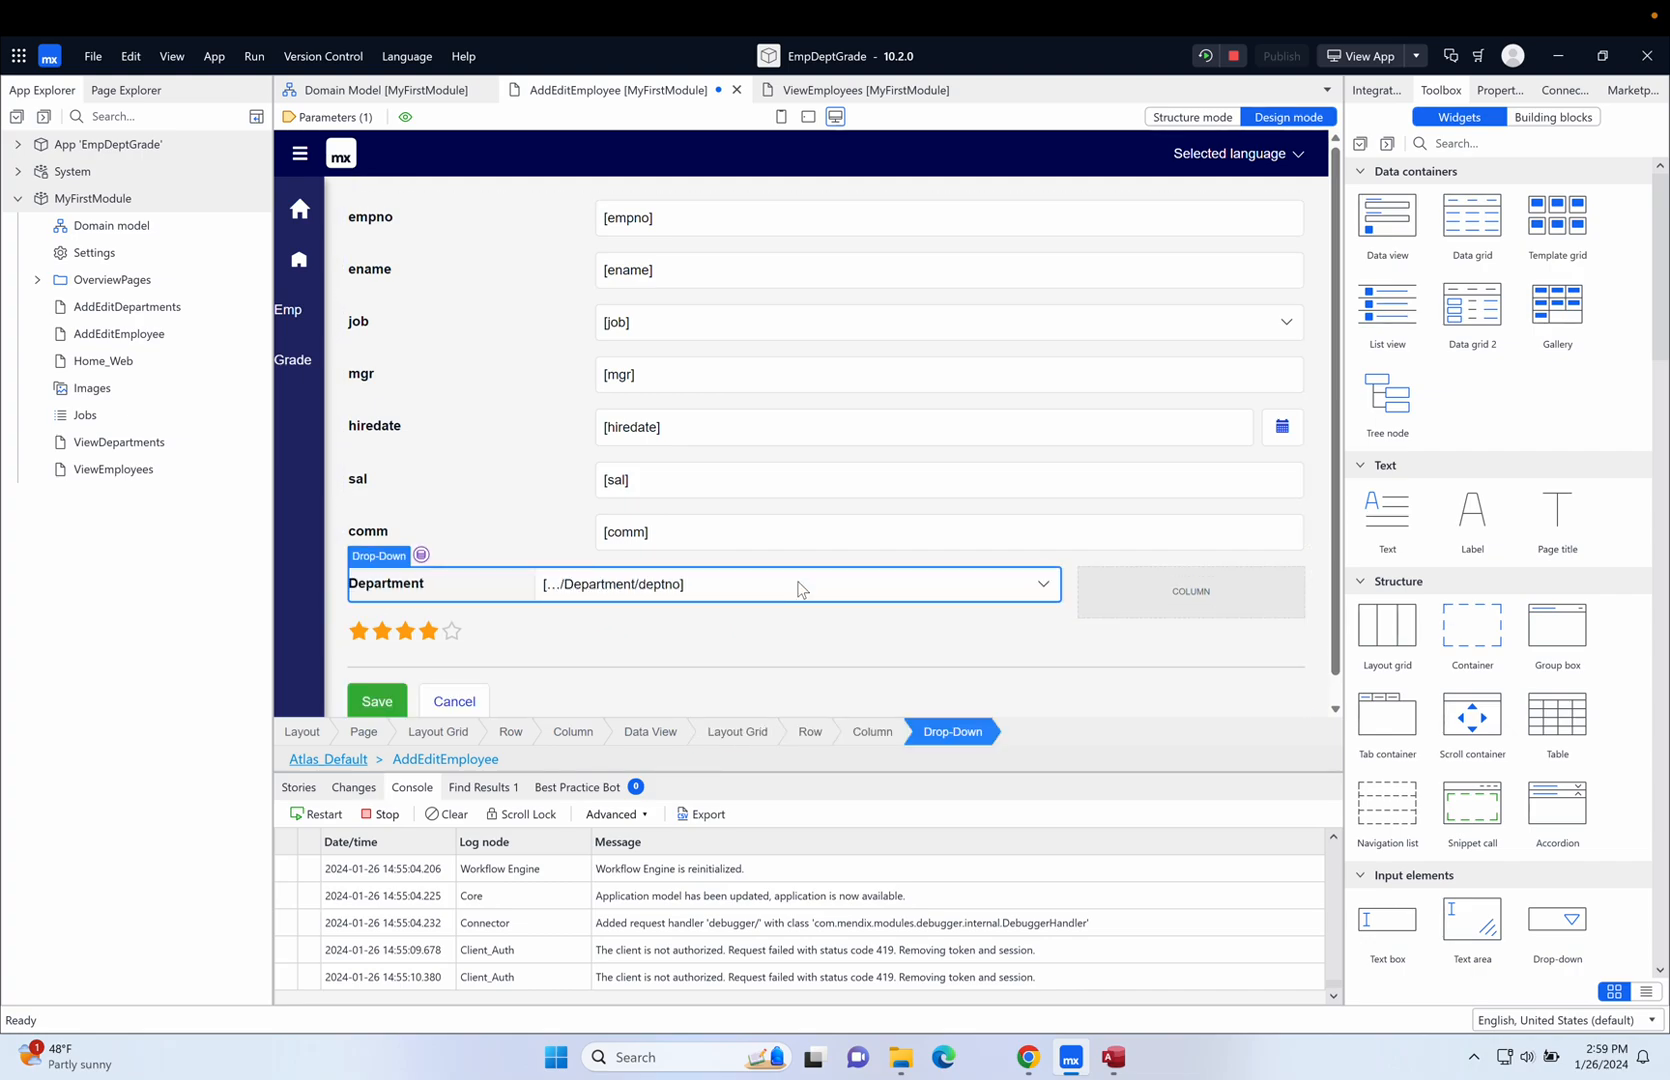
{"action": "left_click", "coordinate": [1190, 591]}
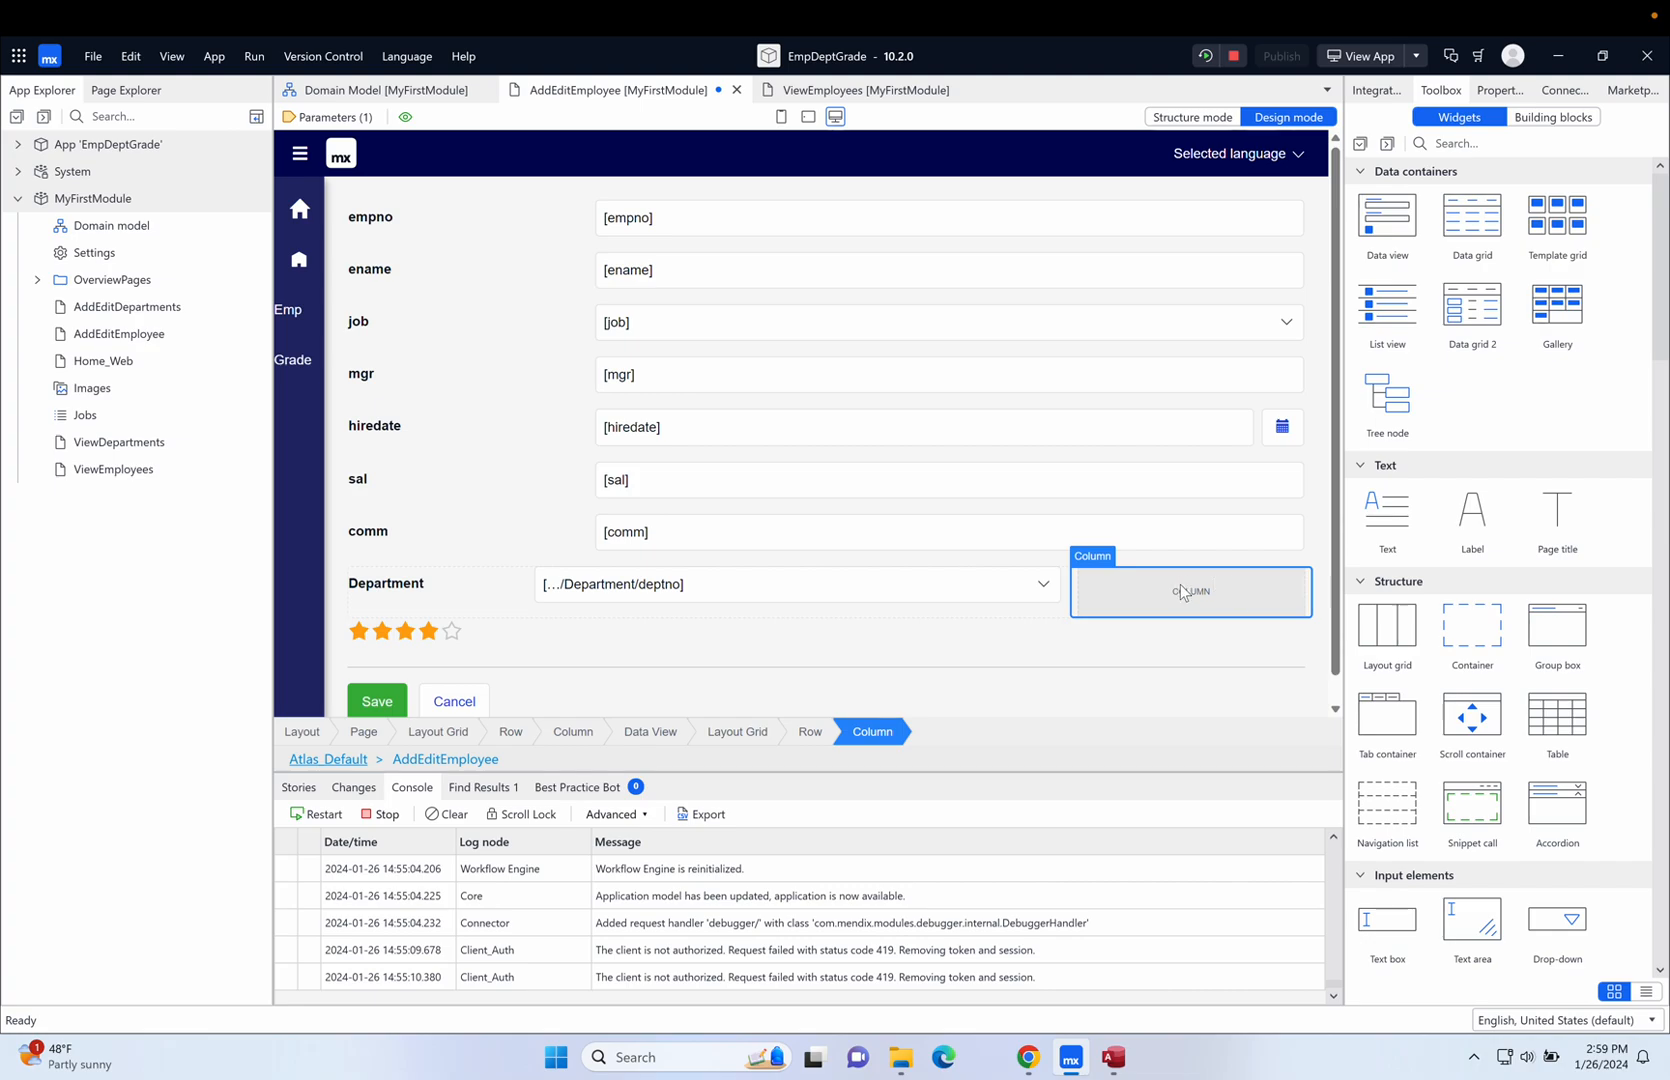
{"action": "mouse_move", "coordinate": [1225, 599]}
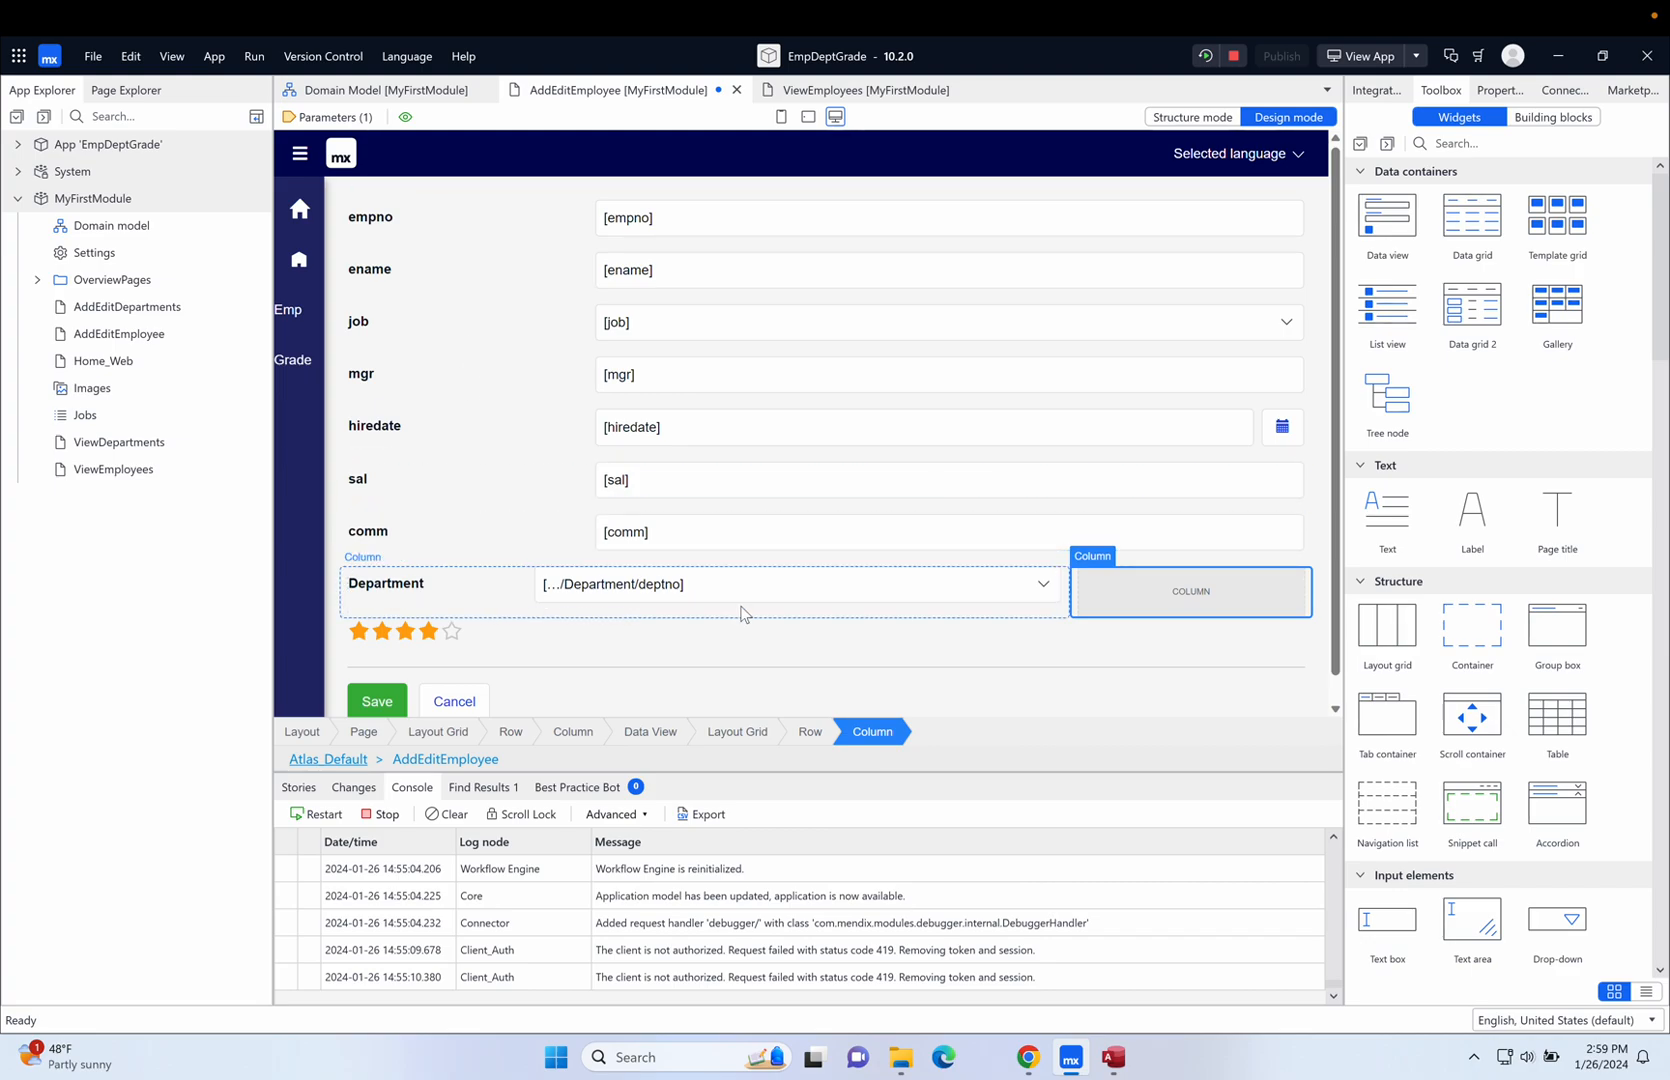
{"action": "mouse_move", "coordinate": [1215, 592]}
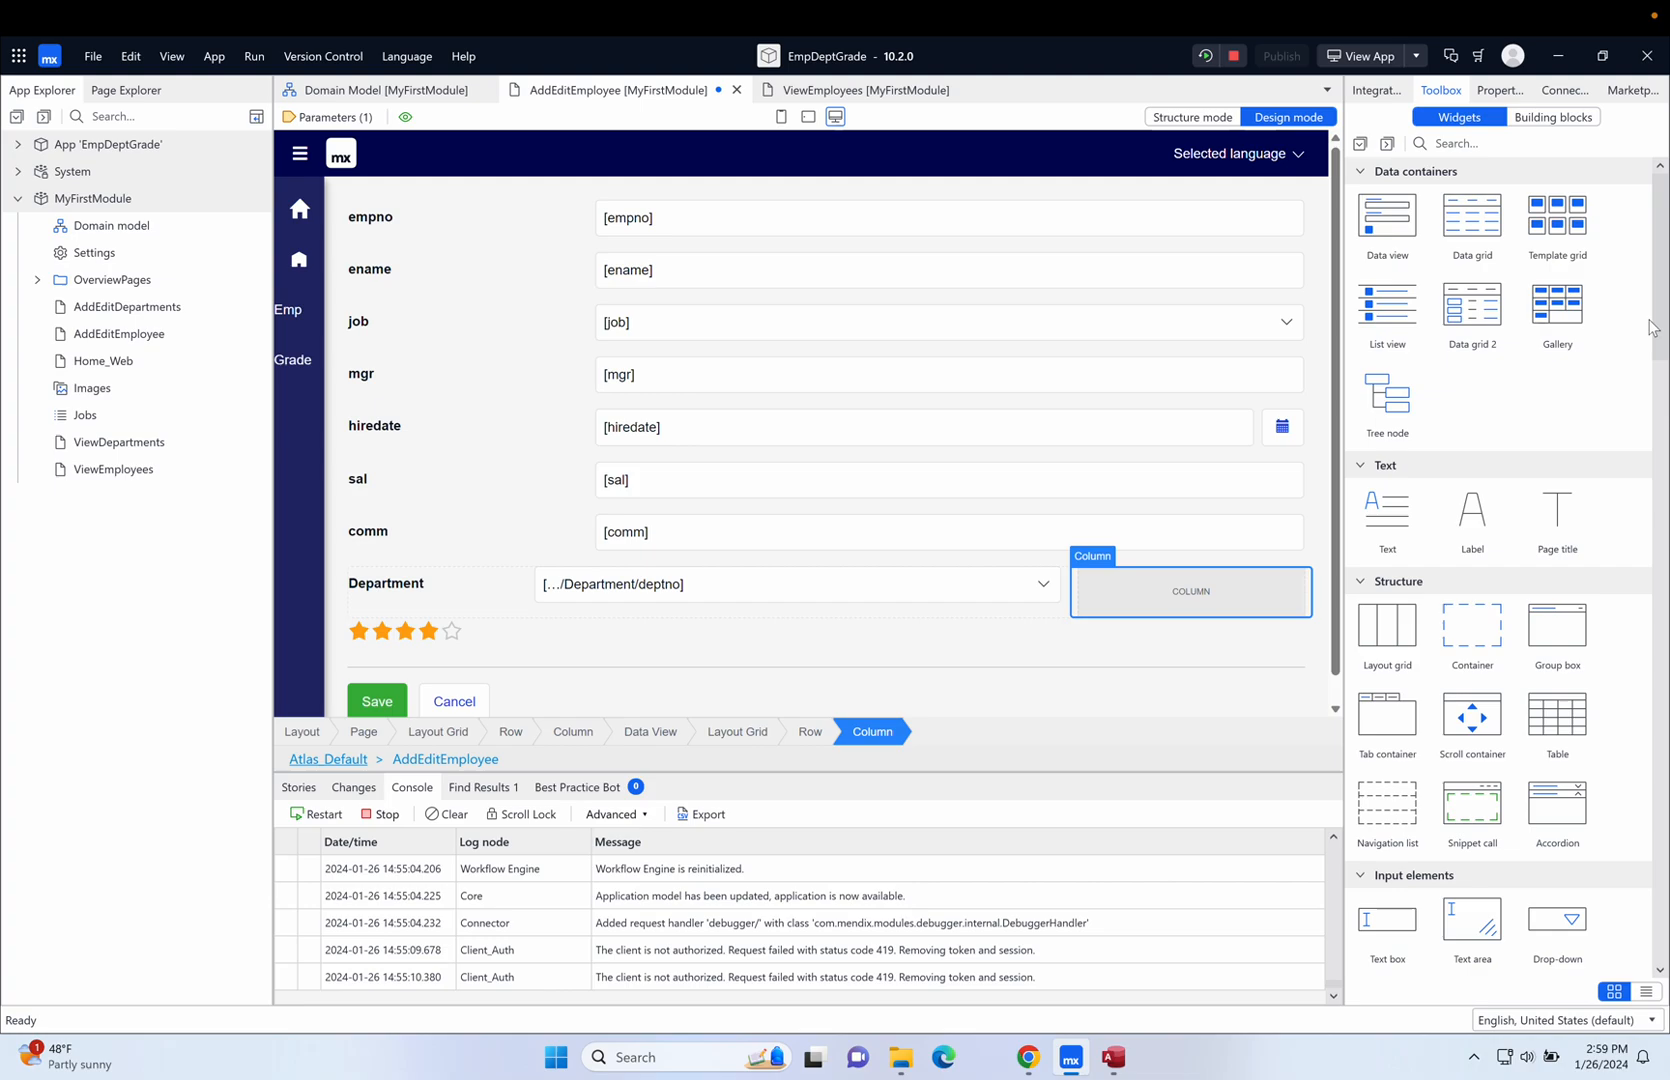
{"action": "scroll", "scroll_direction": "down", "scroll_amount": 3}
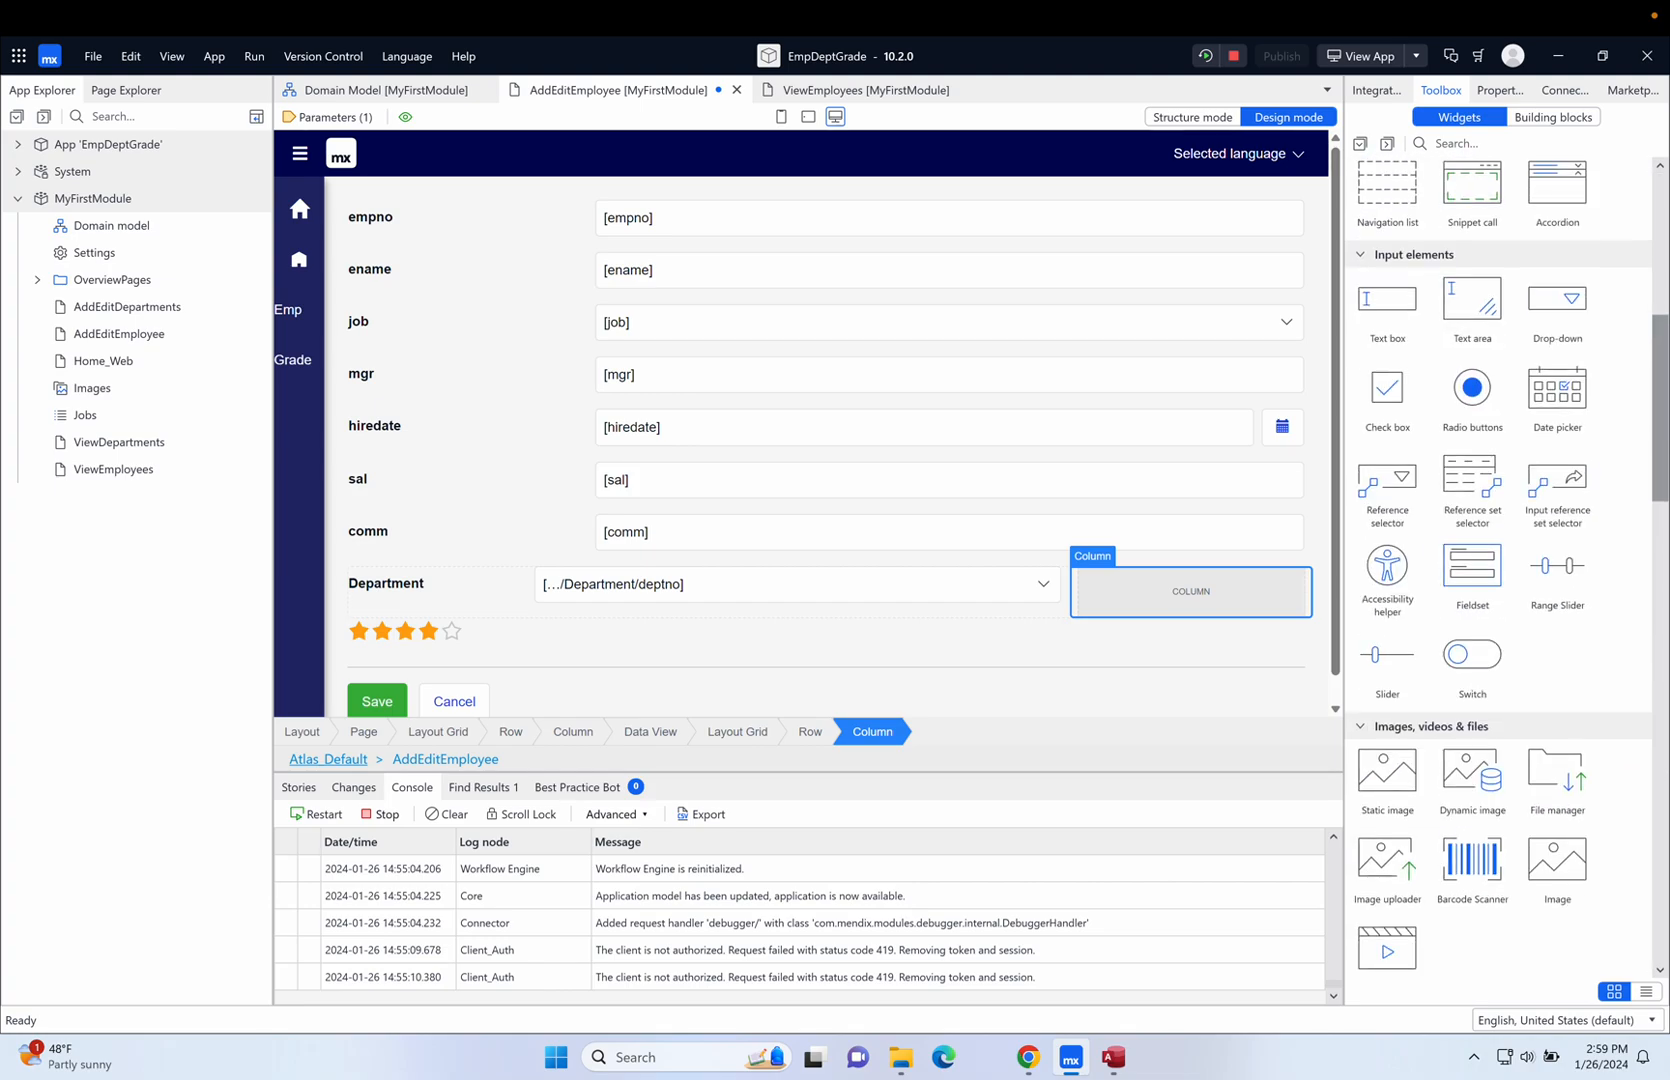
{"action": "scroll", "scroll_direction": "down", "scroll_amount": 3}
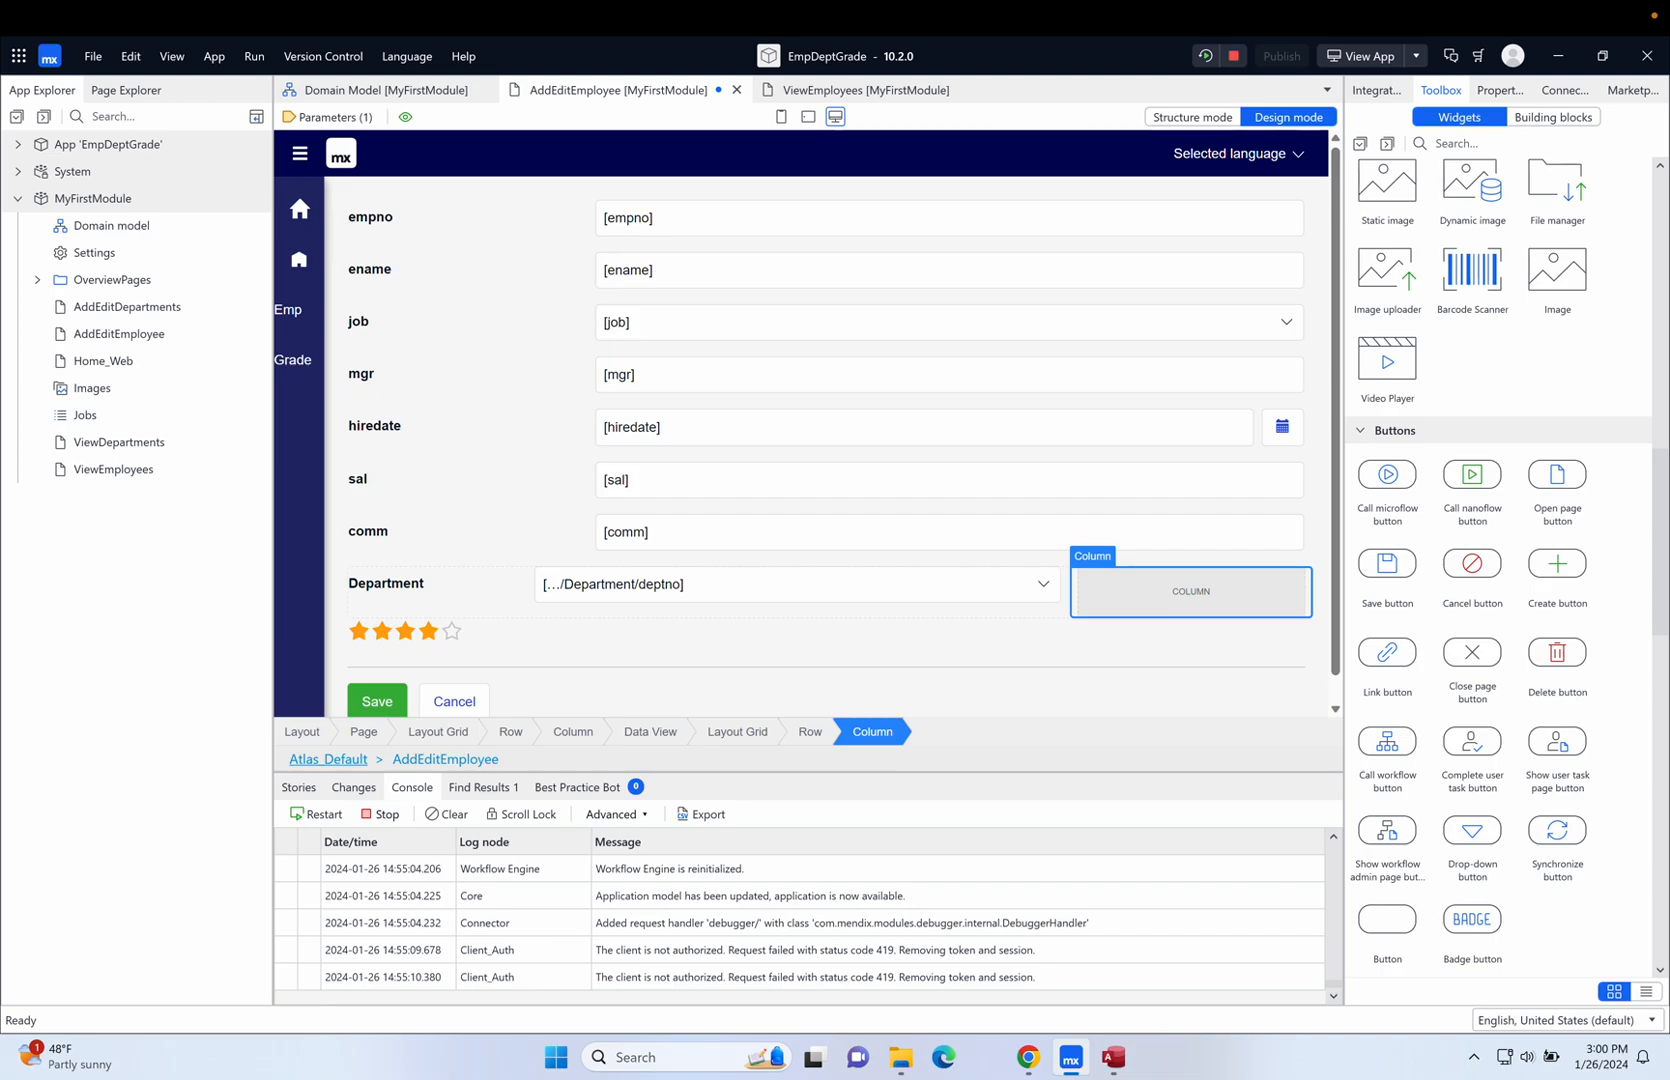
{"action": "mouse_move", "coordinate": [1386, 474]}
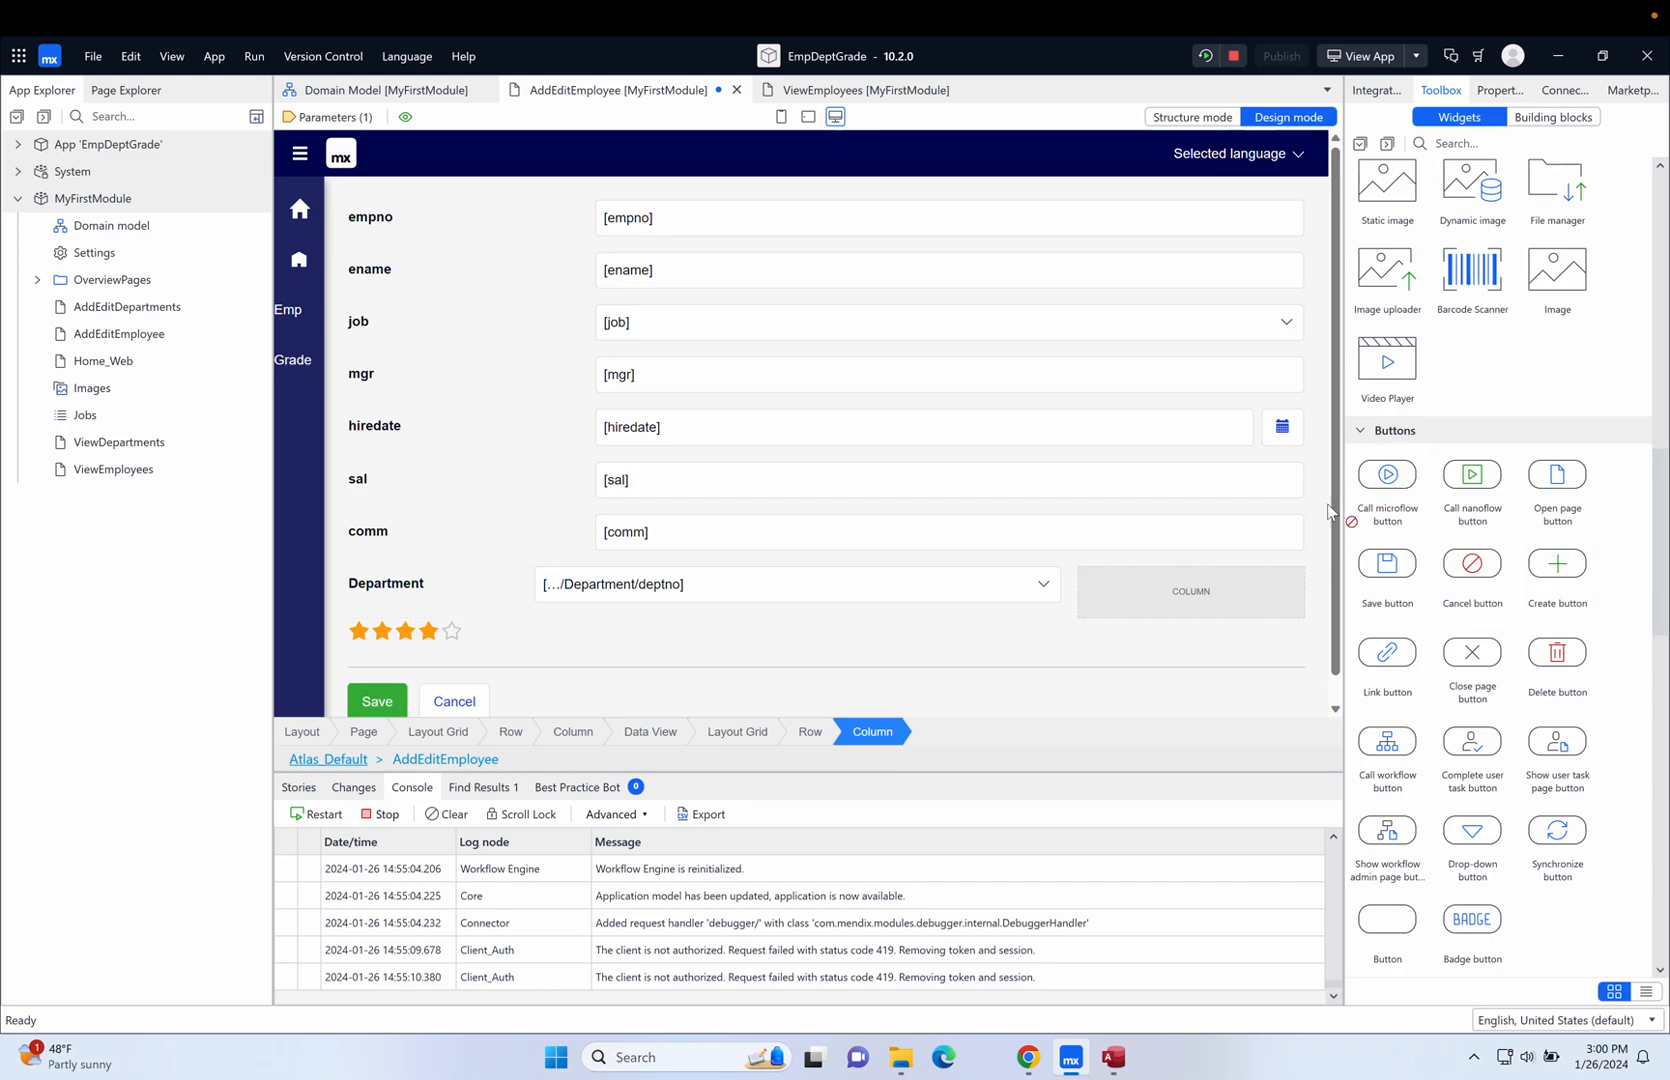
{"action": "left_click", "coordinate": [1190, 591]}
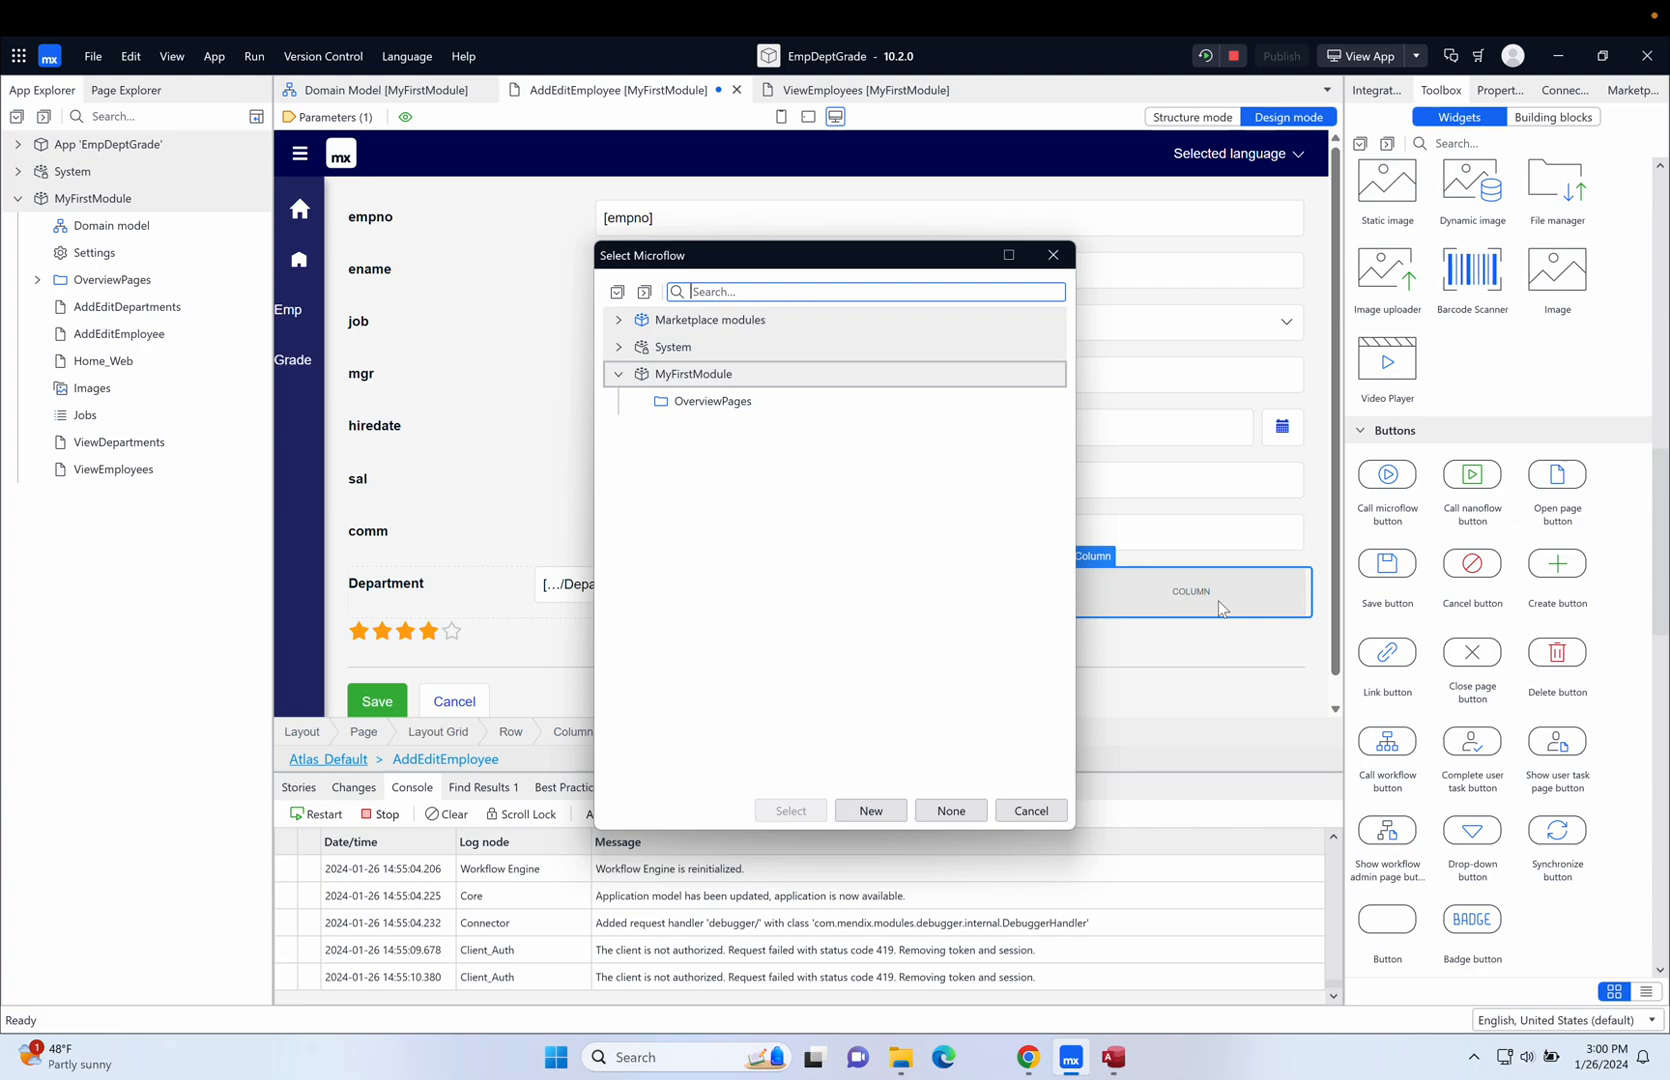
{"action": "mouse_move", "coordinate": [873, 577]}
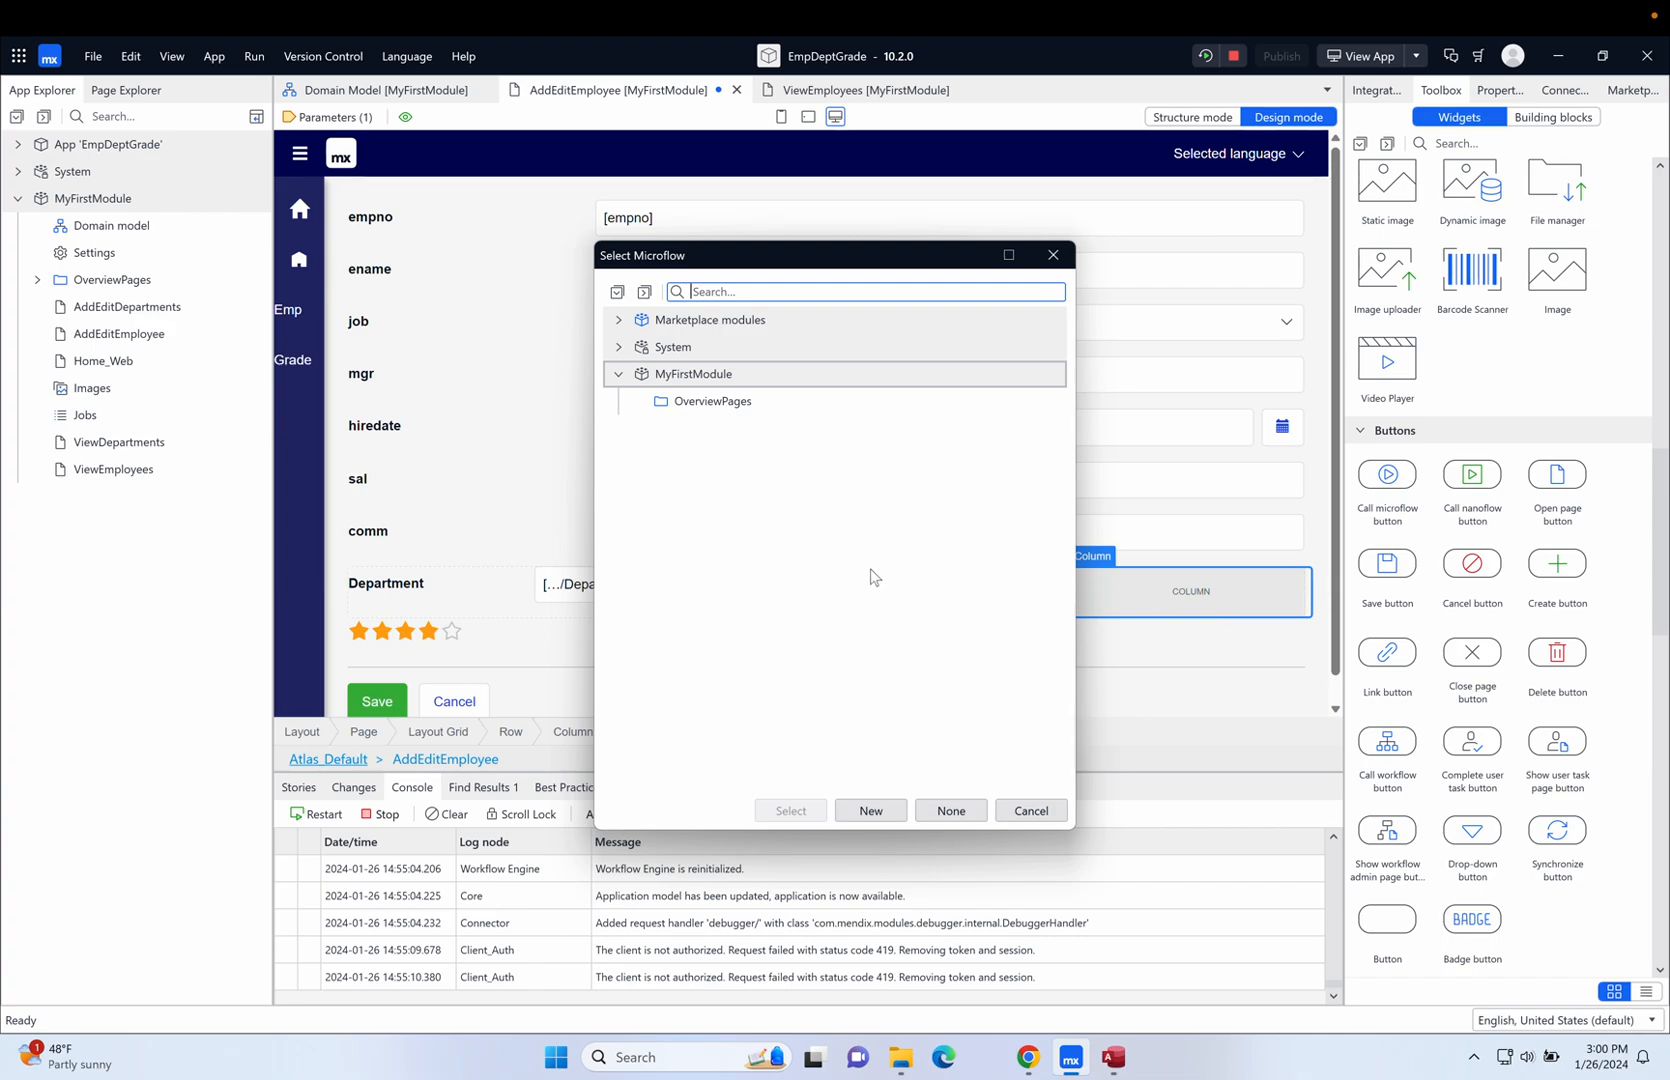
{"action": "mouse_move", "coordinate": [703, 505]}
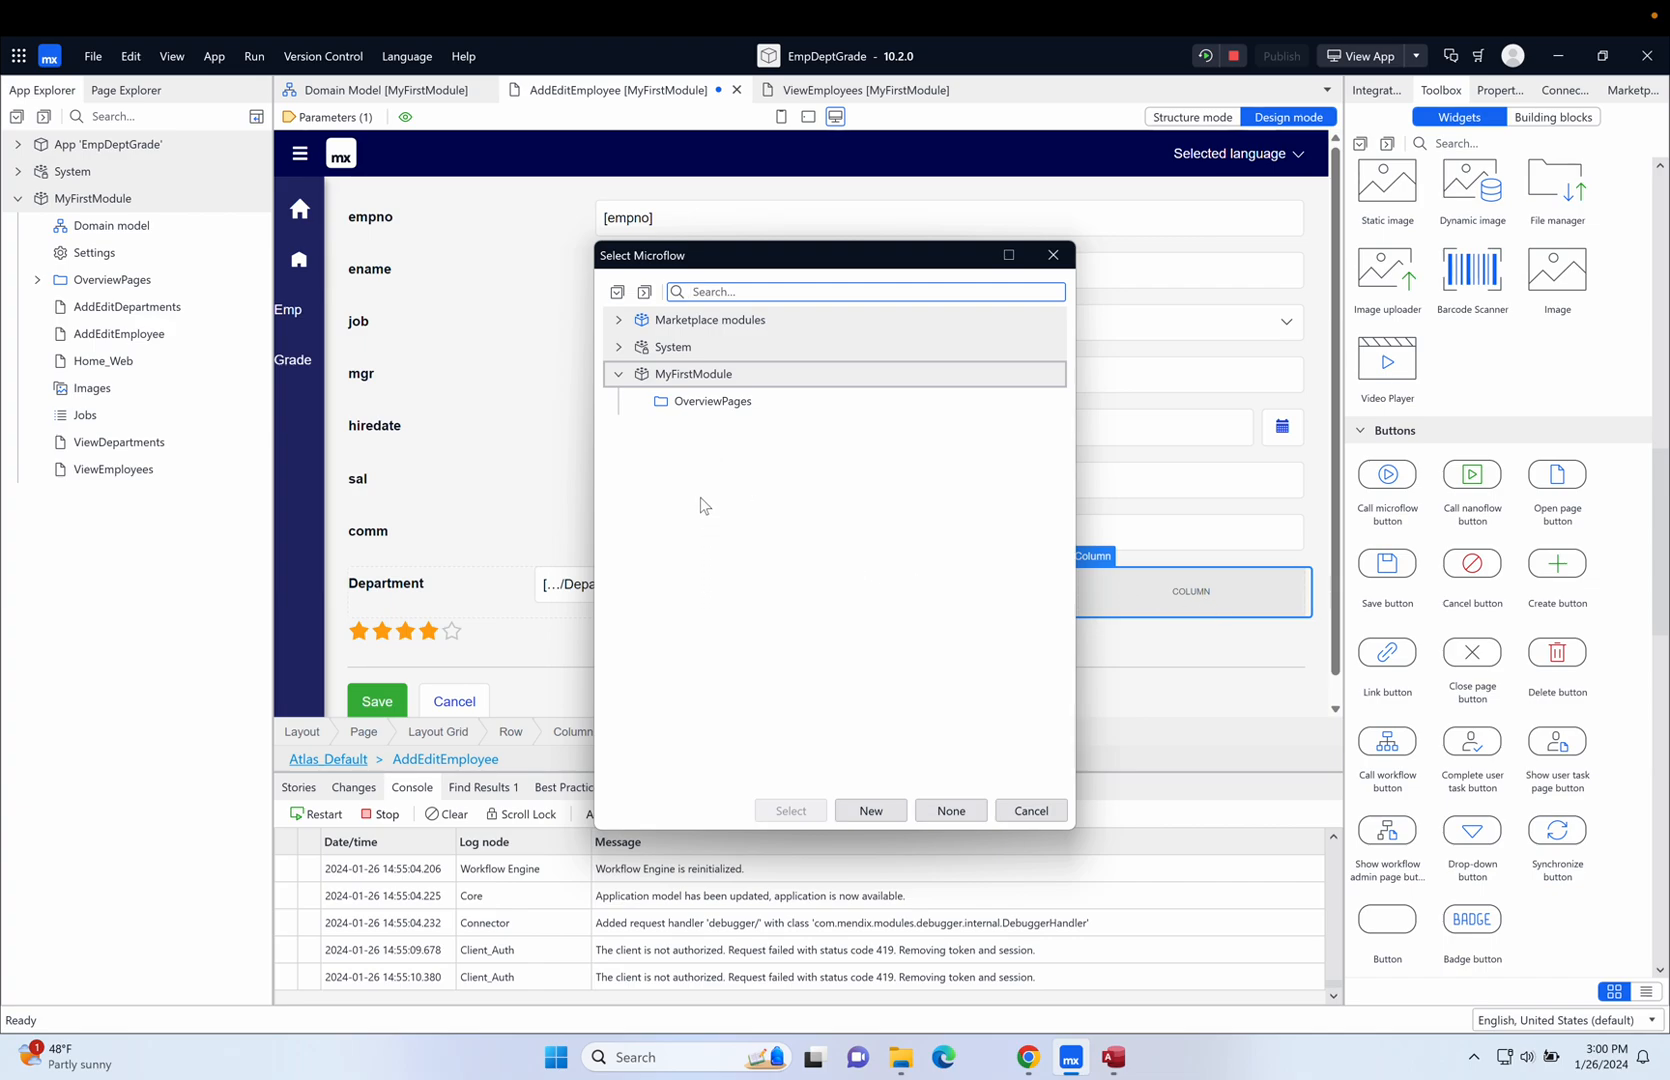
{"action": "mouse_move", "coordinate": [800, 468]}
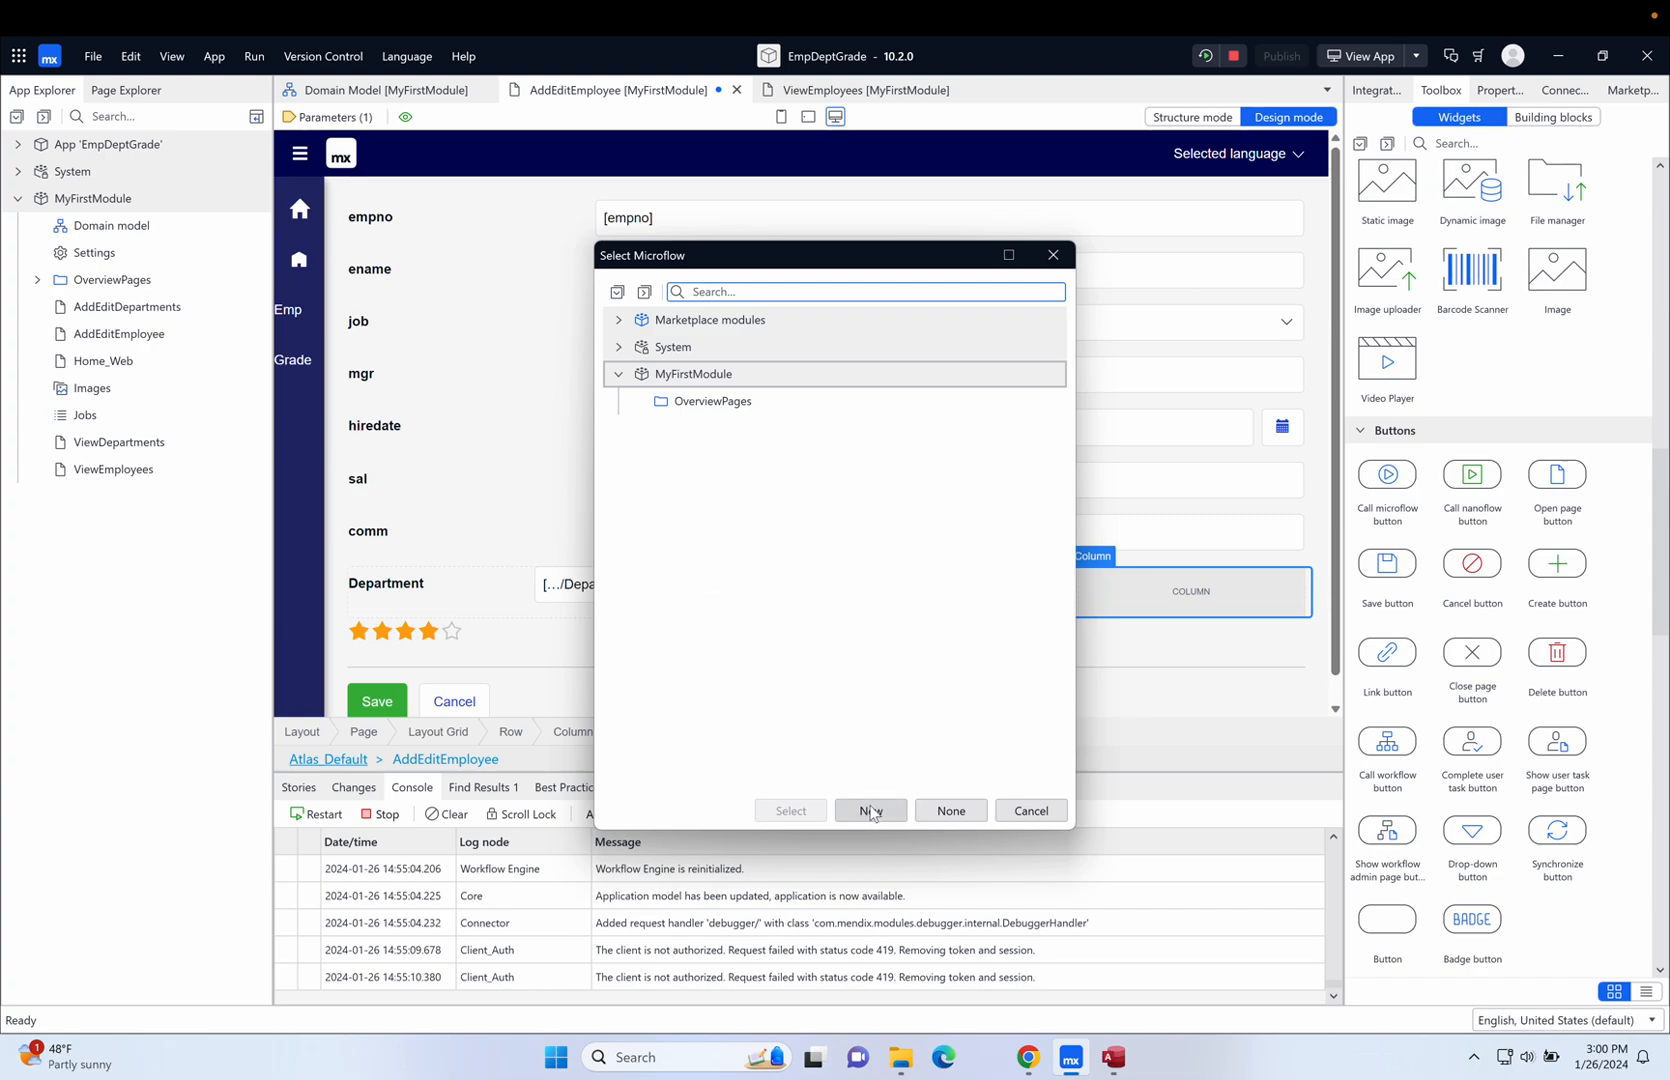
Create a new microflow named ShowDepartment for the Show department button.
{"action": "left_click", "coordinate": [870, 811]}
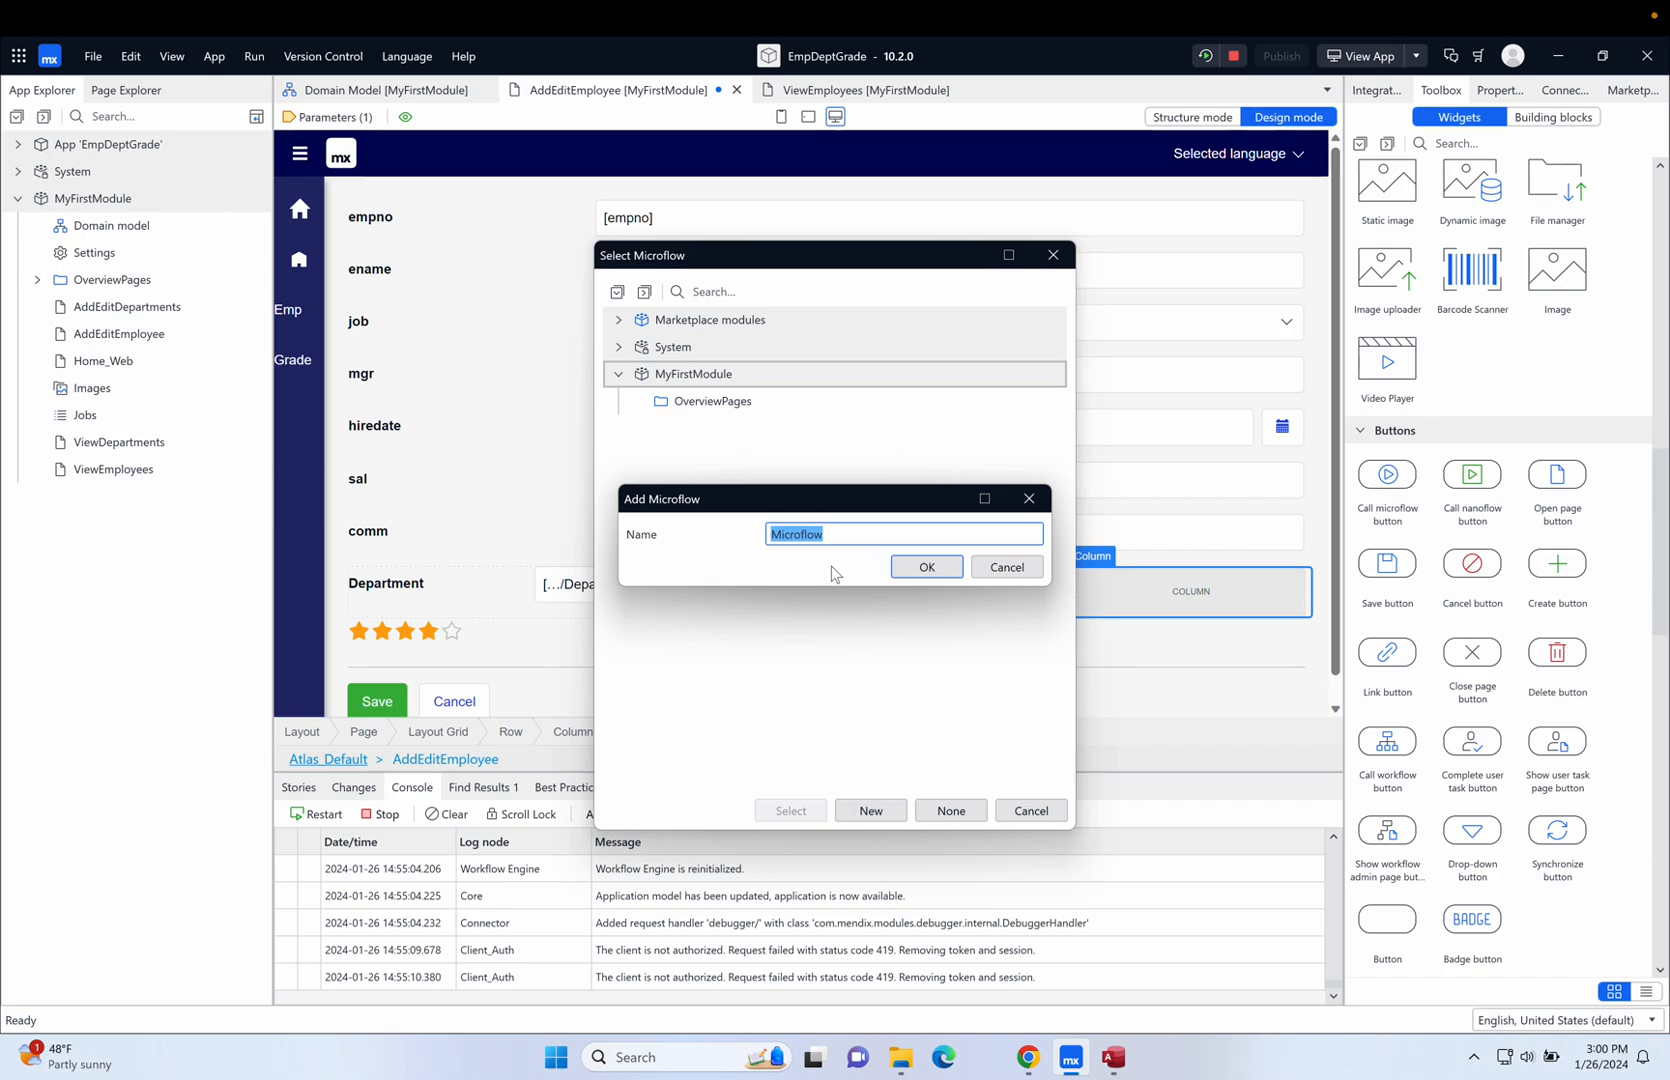
{"action": "type", "text": "ShowDepartment"}
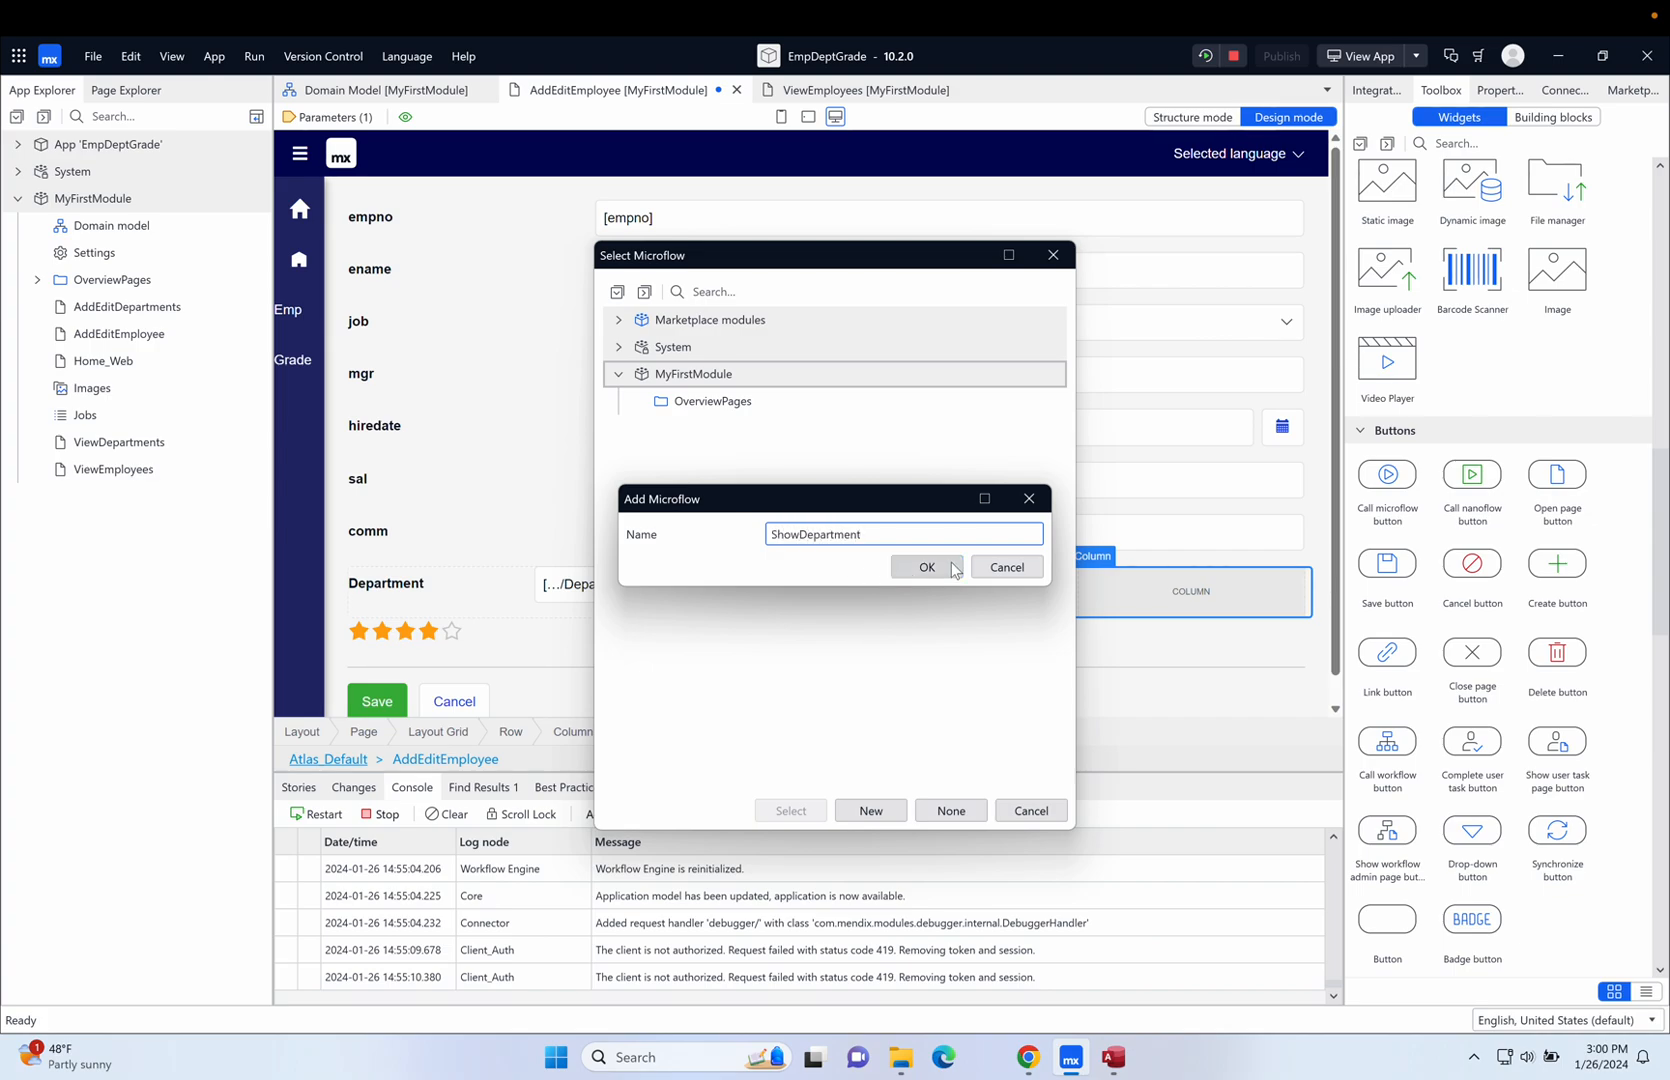
{"action": "left_click", "coordinate": [926, 567]}
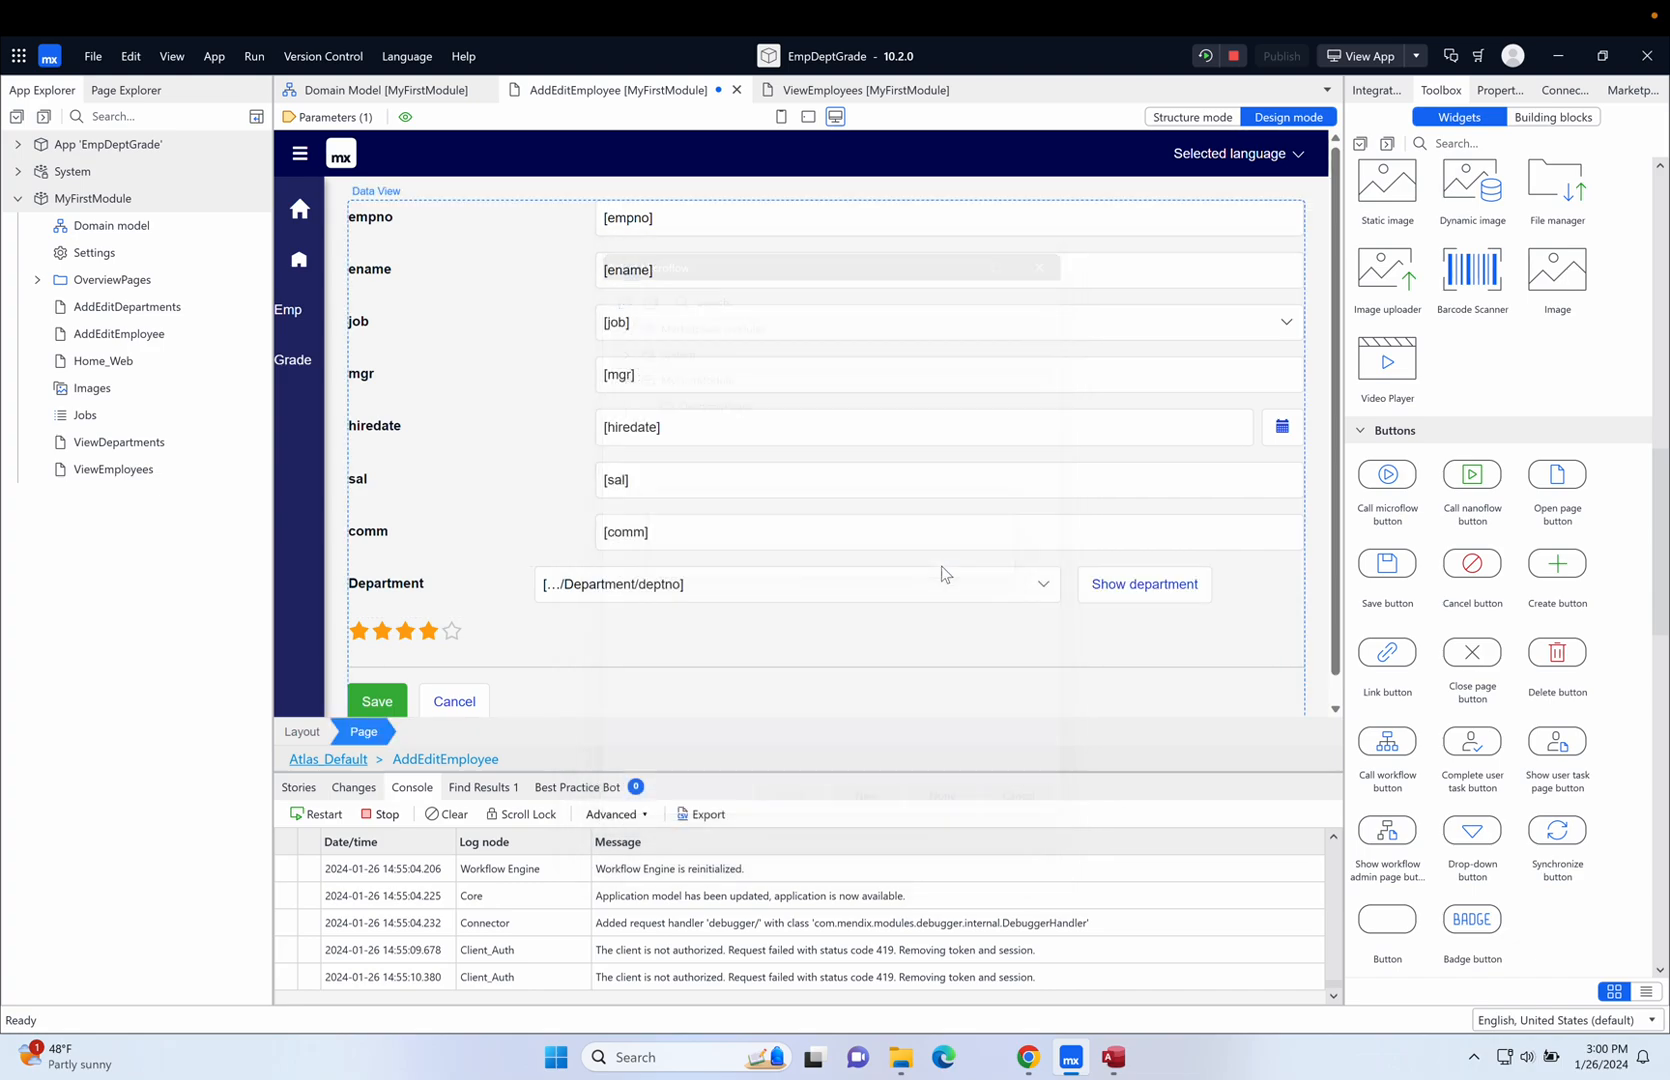
{"action": "left_click", "coordinate": [1143, 584]}
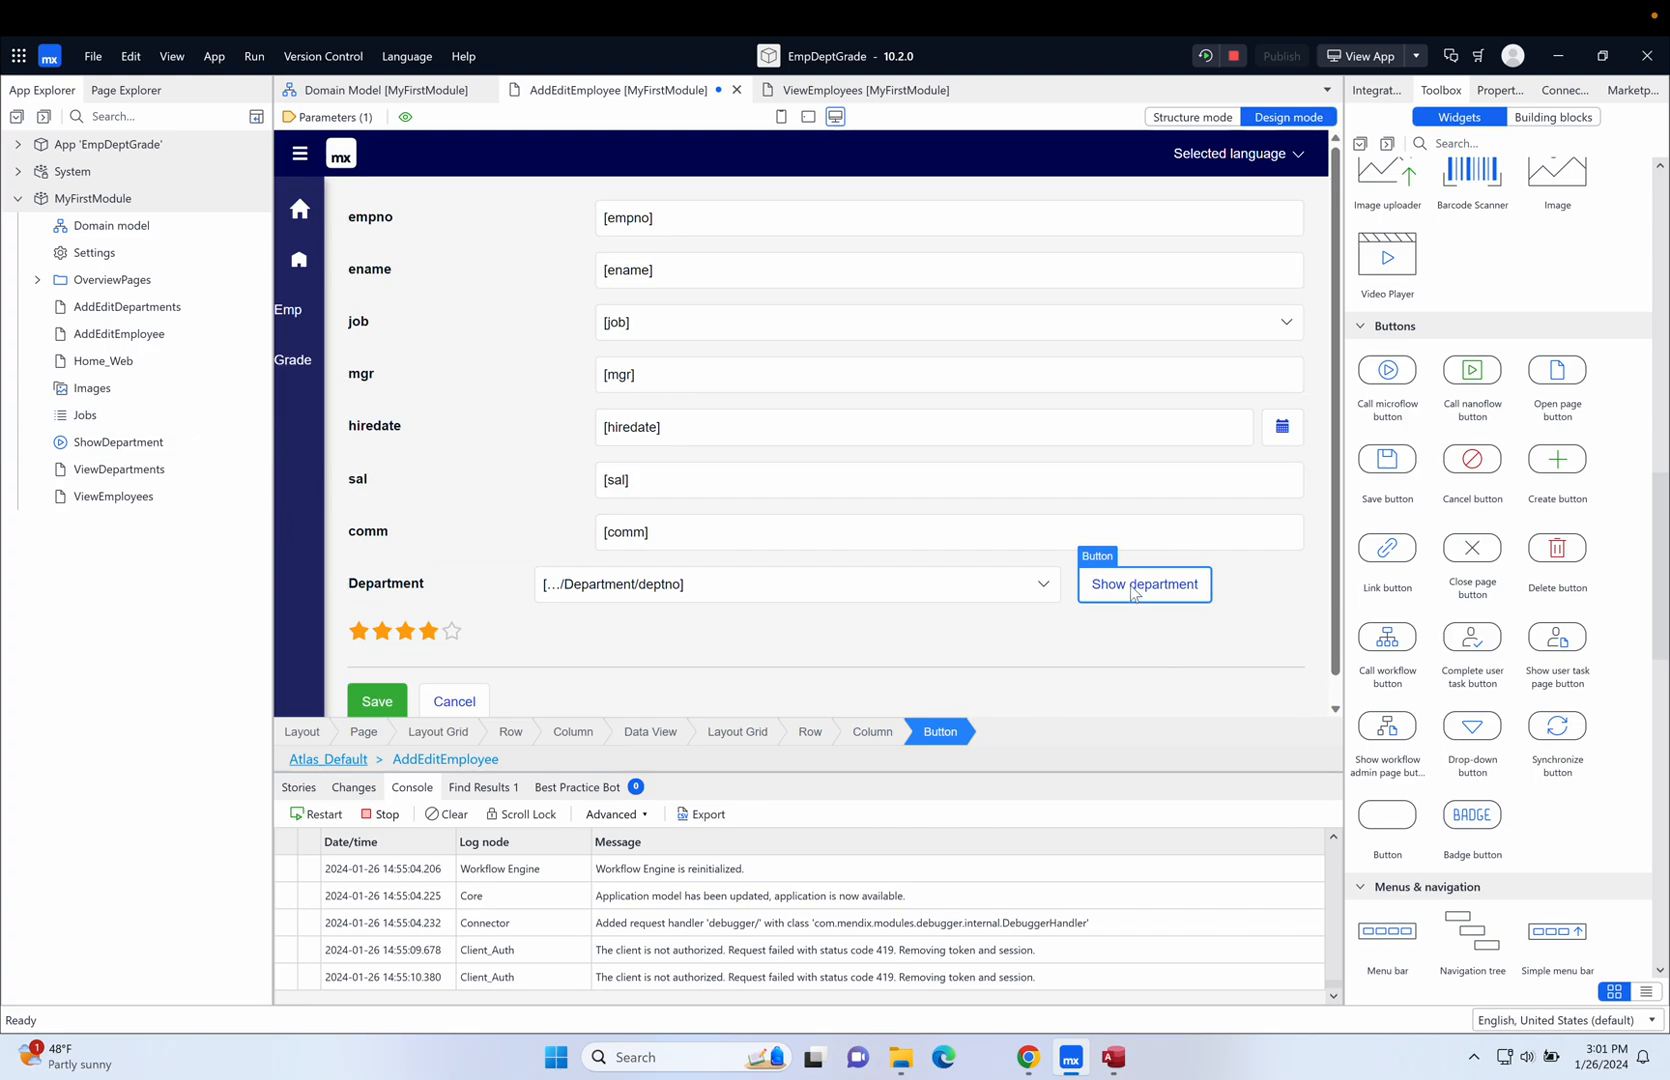
{"action": "left_click", "coordinate": [118, 442]}
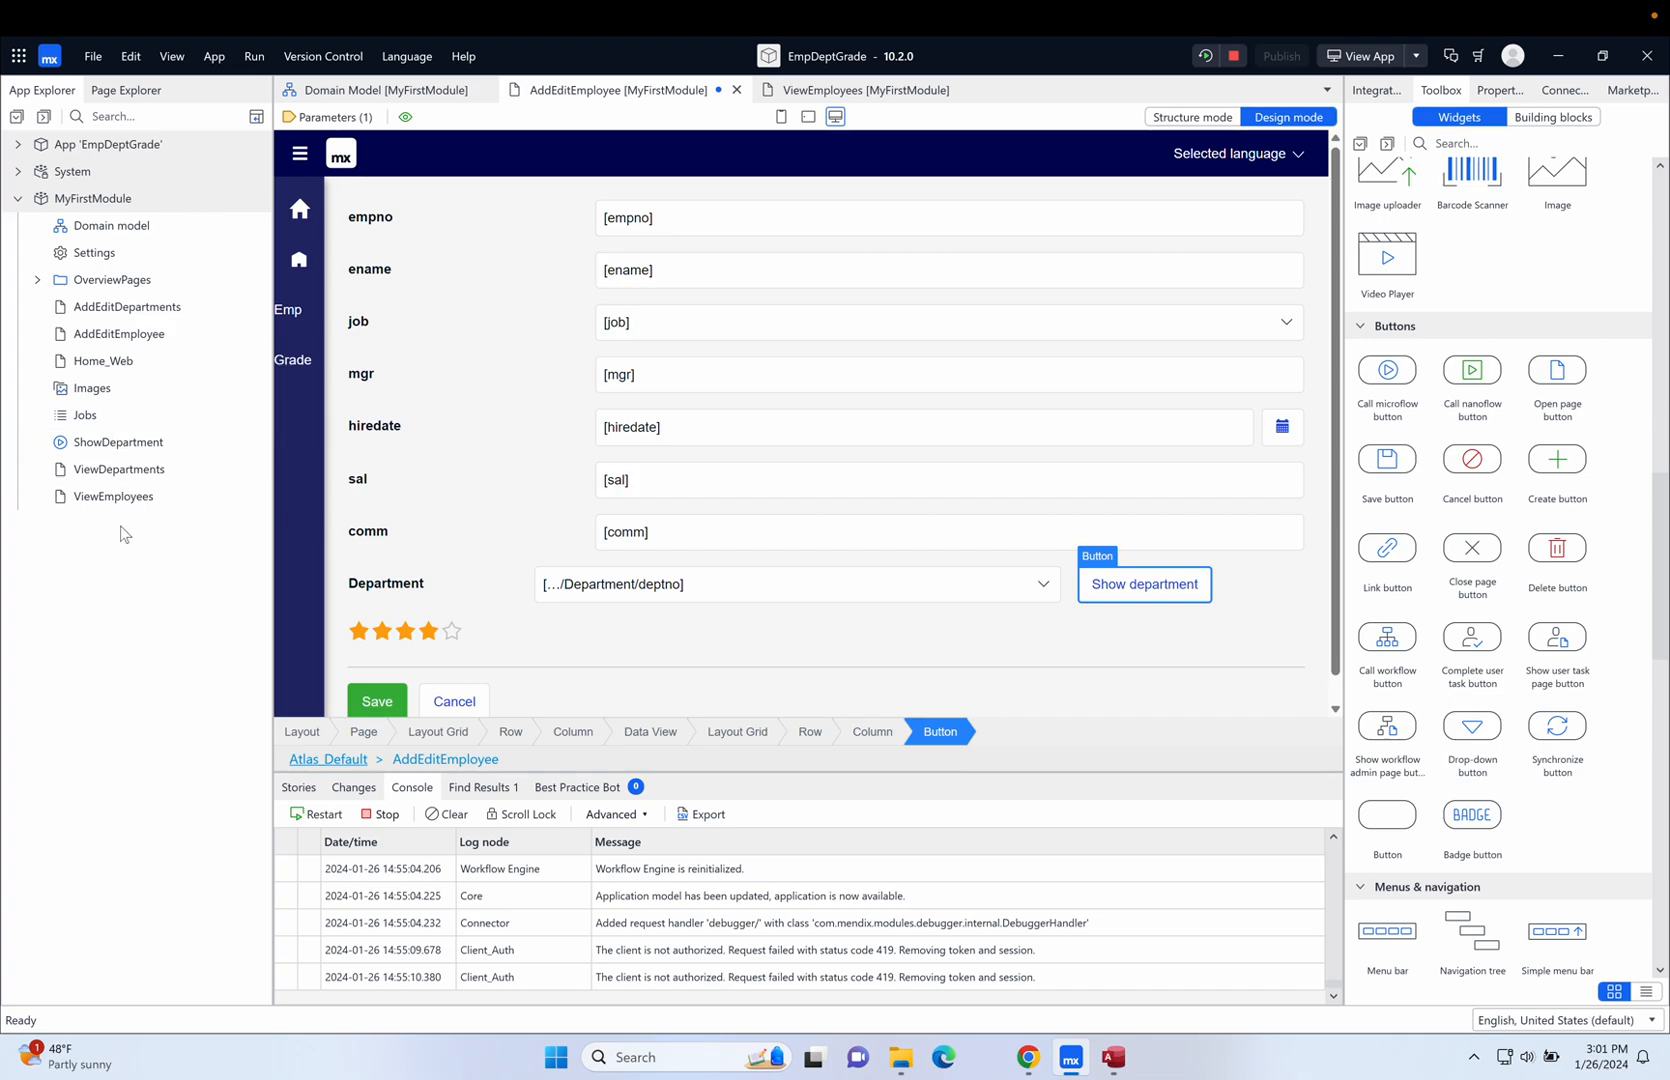
{"action": "mouse_move", "coordinate": [118, 564]}
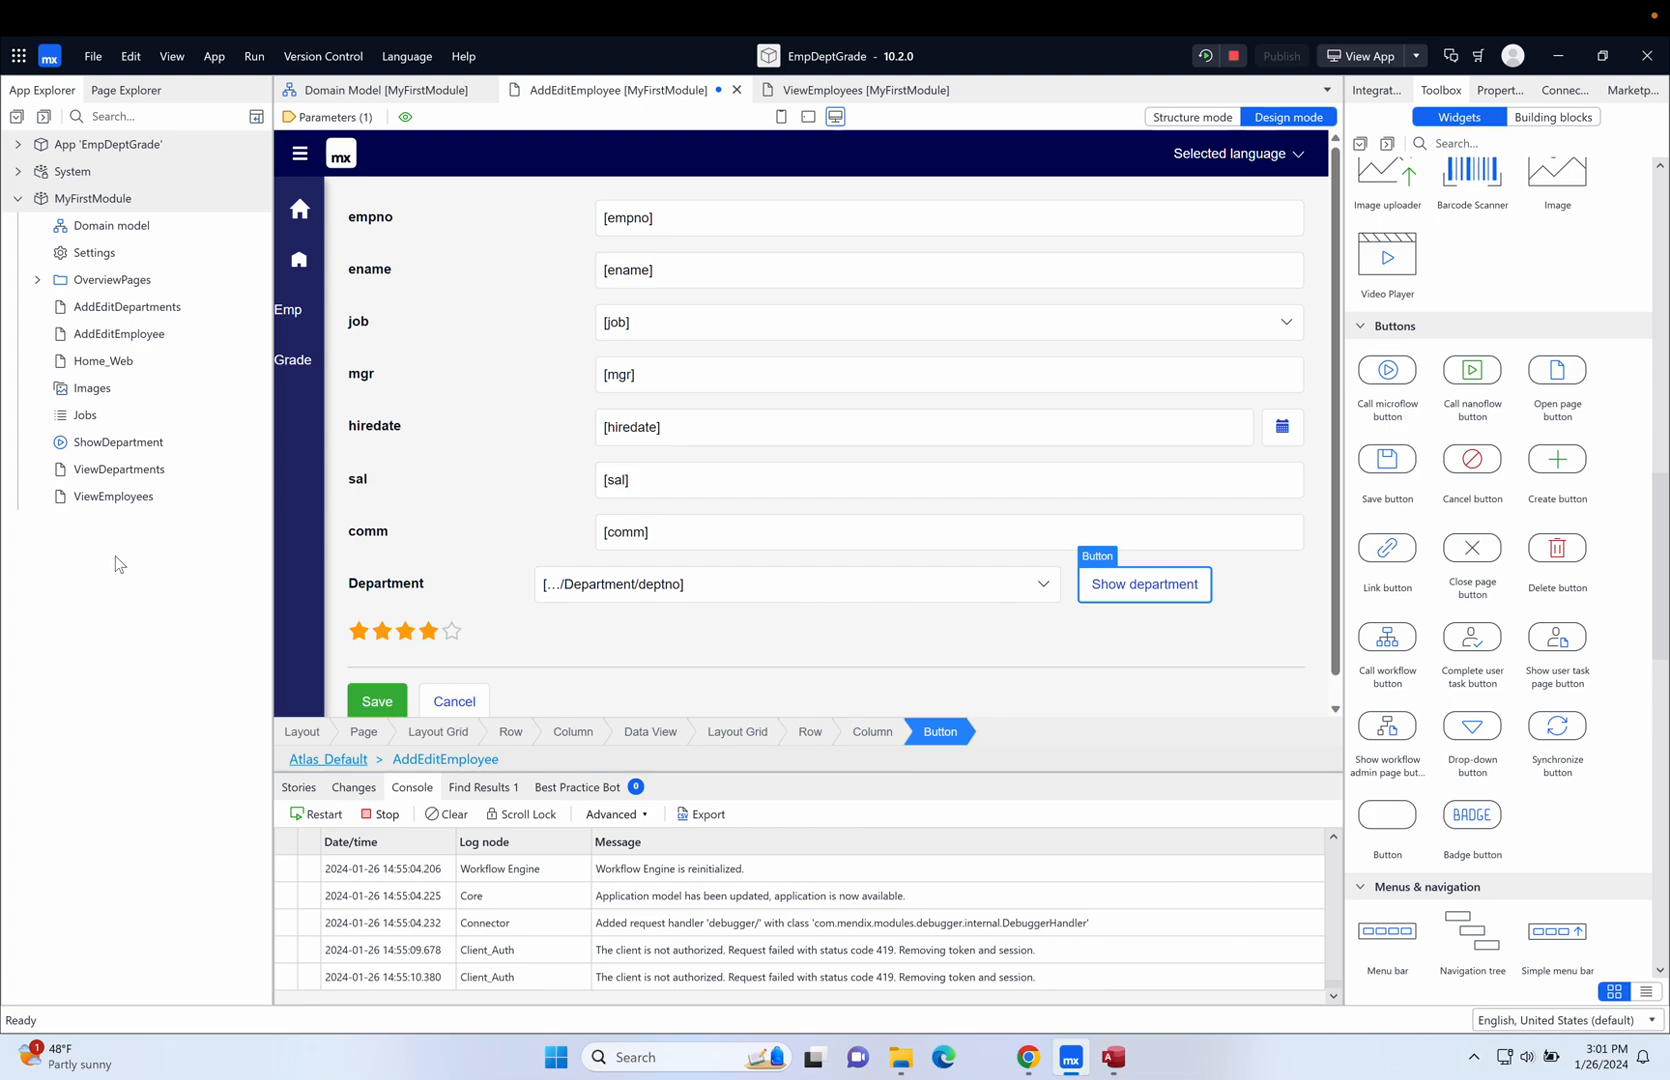
{"action": "left_click", "coordinate": [117, 442]}
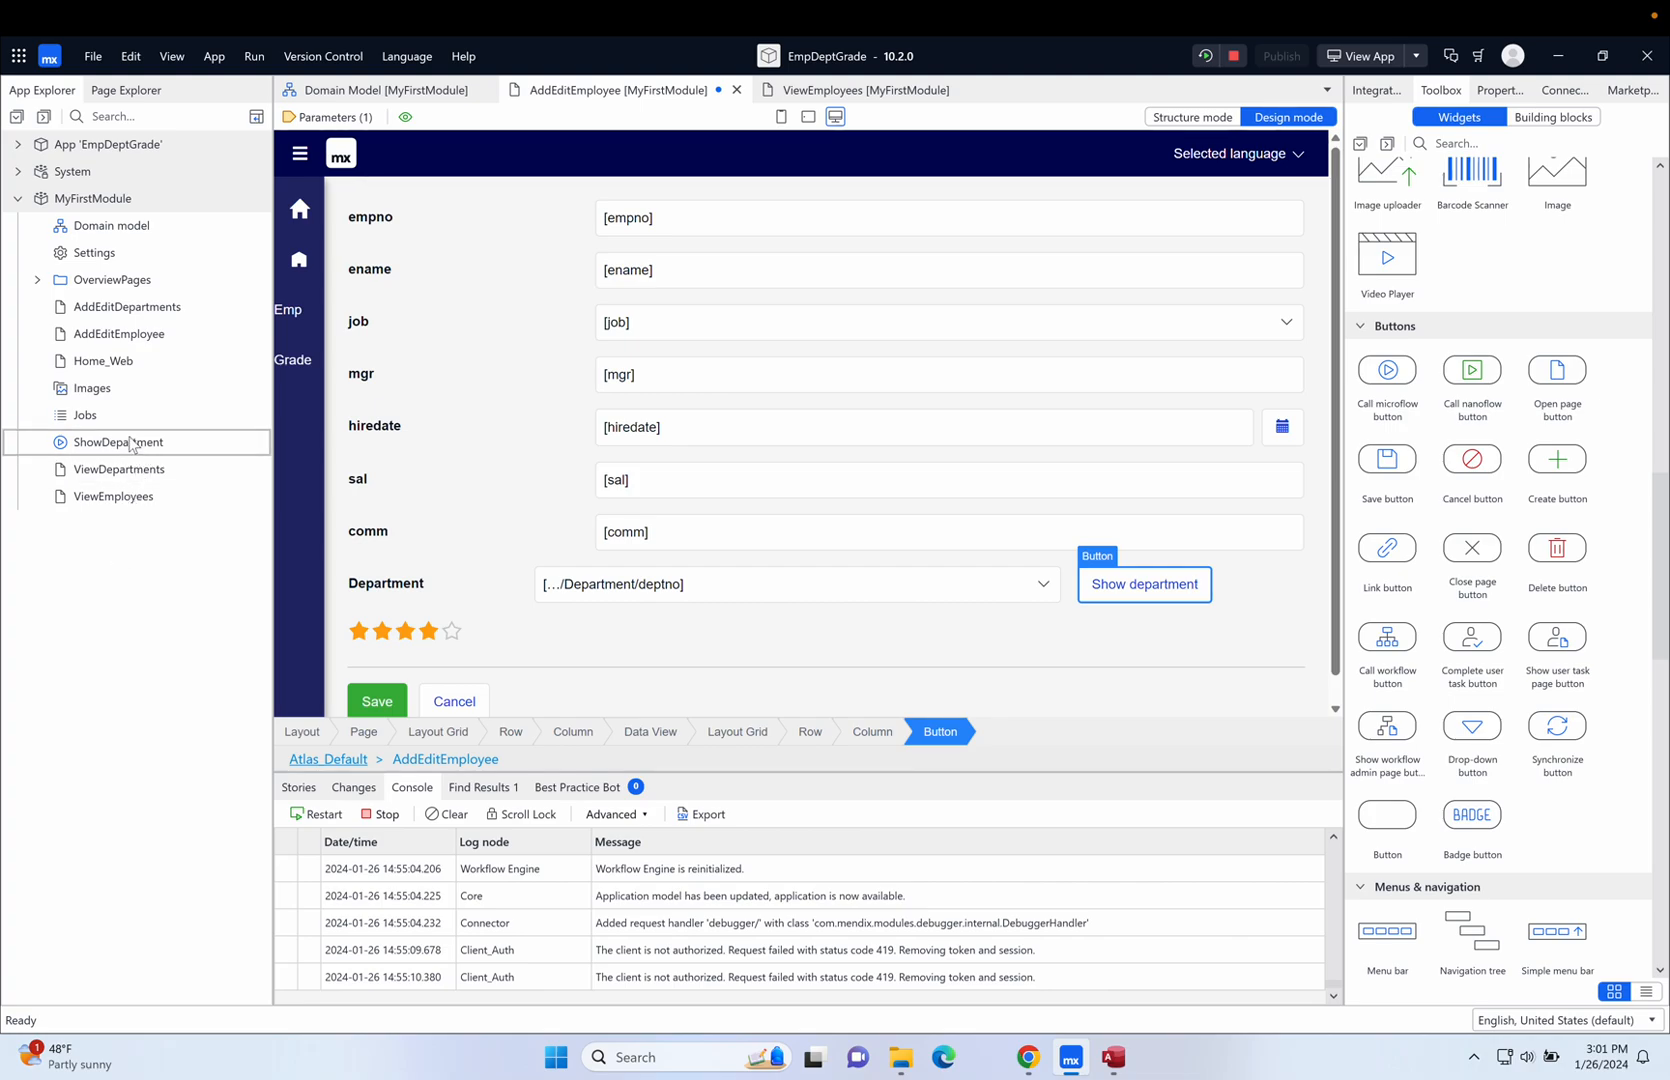
Open ShowDepartment from the App Explorer in the microflow editor.
{"action": "double_click", "coordinate": [118, 442]}
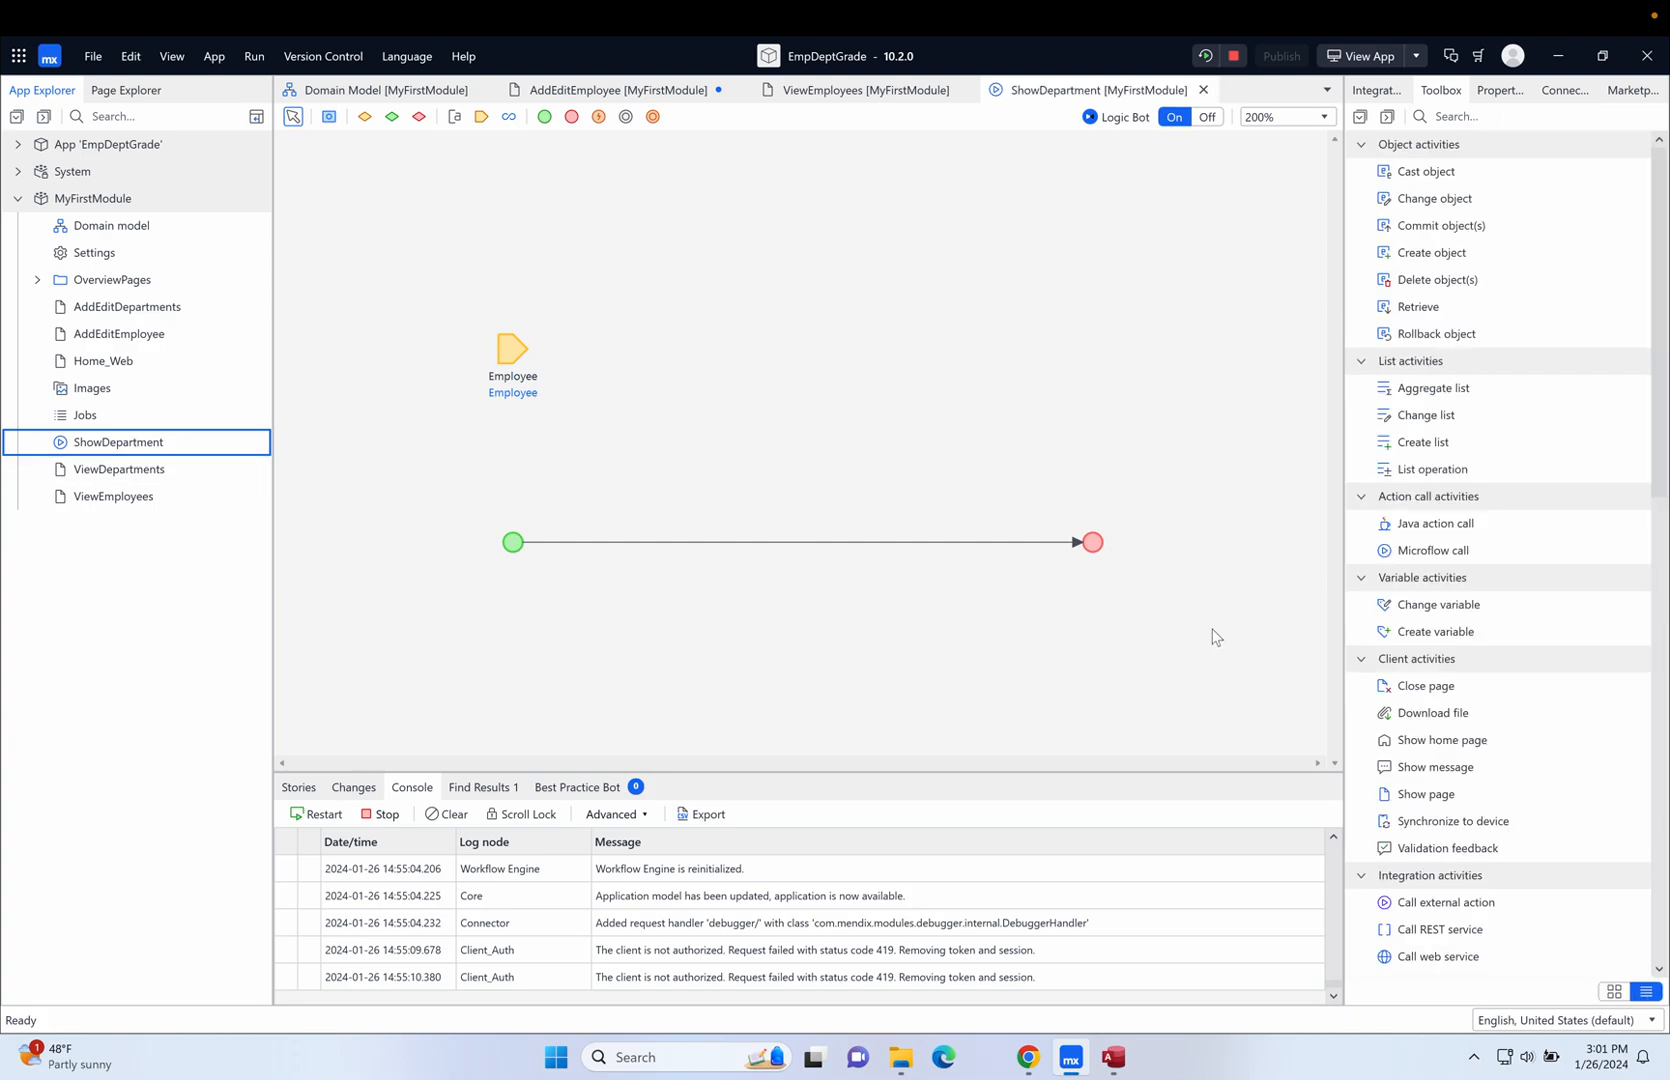
{"action": "mouse_move", "coordinate": [1435, 198]}
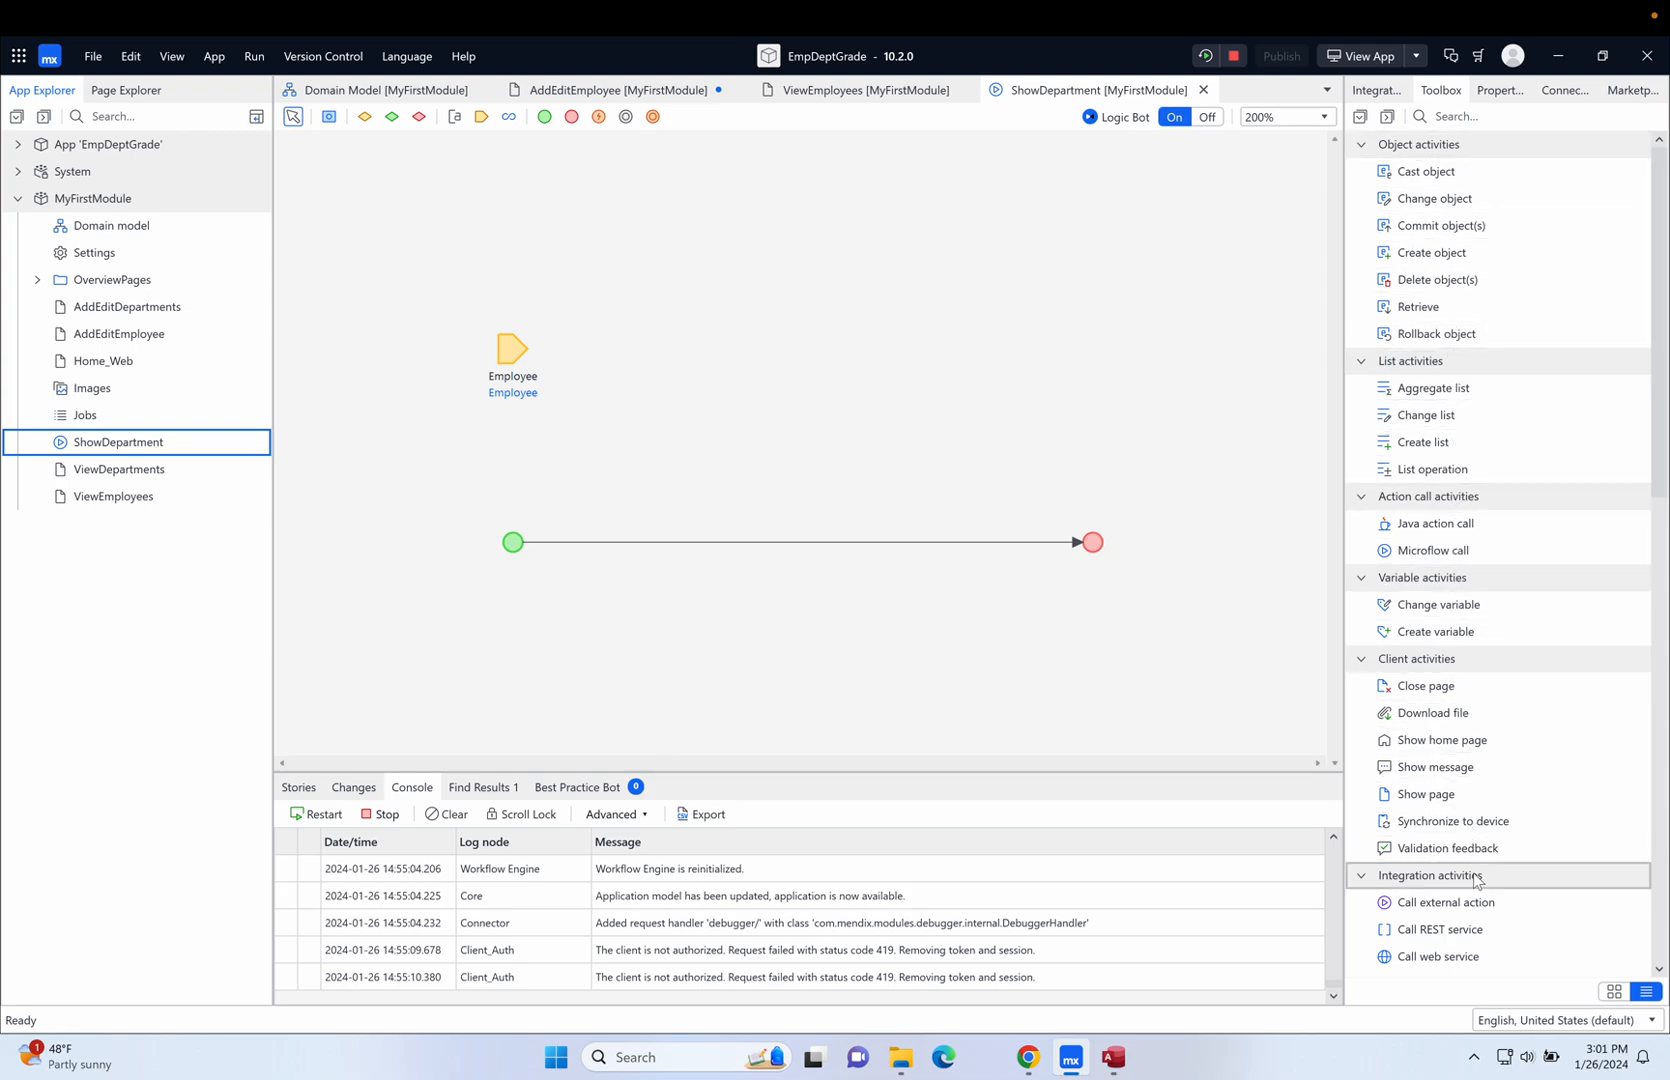
{"action": "mouse_move", "coordinate": [1628, 509]}
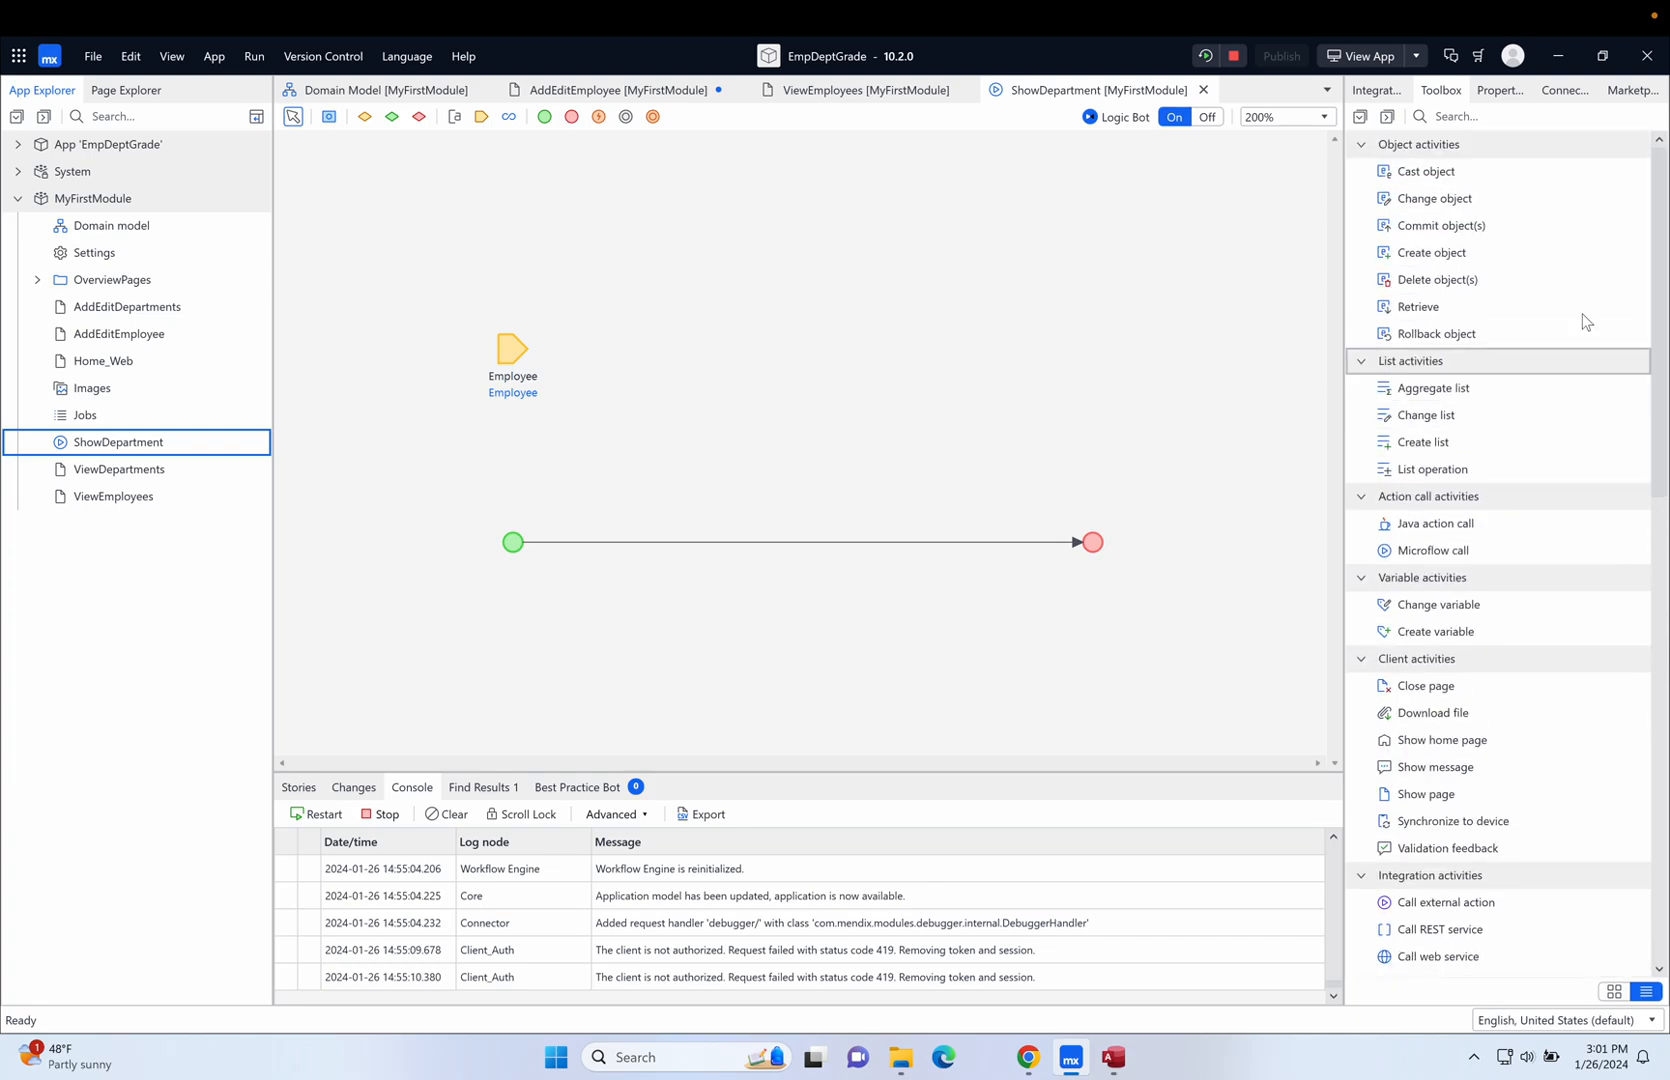
{"action": "mouse_move", "coordinate": [1469, 225]}
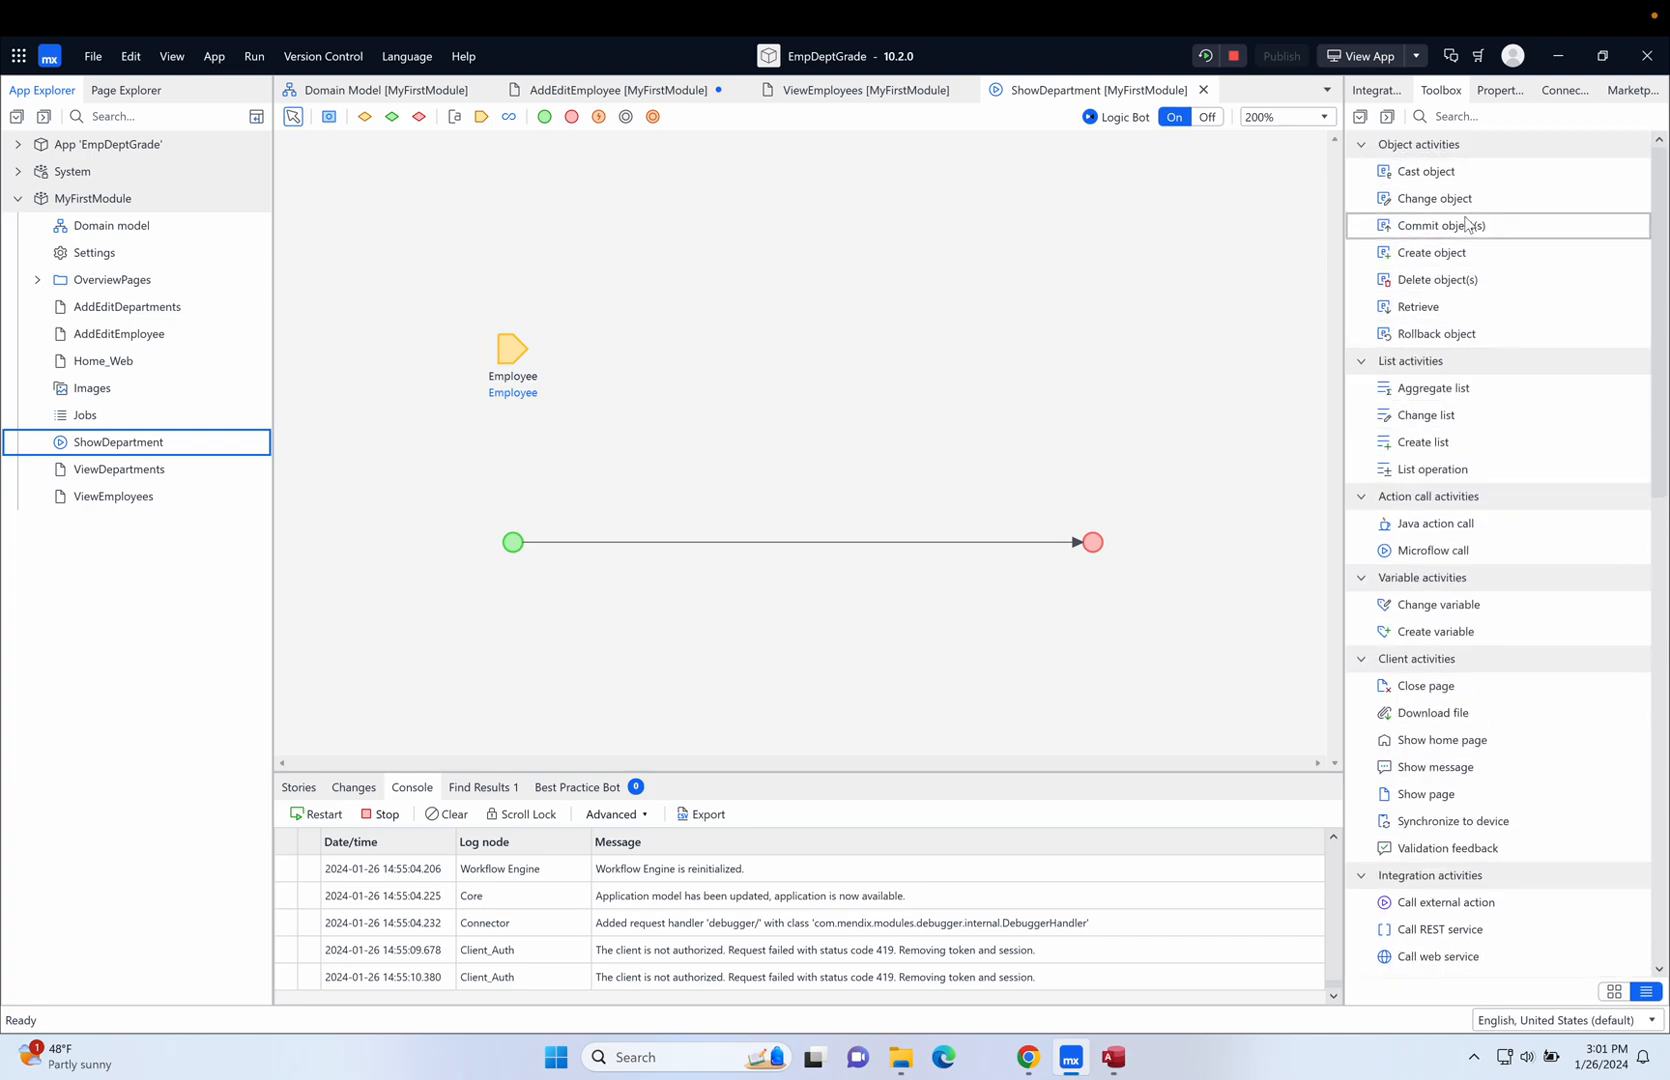
{"action": "mouse_move", "coordinate": [863, 555]}
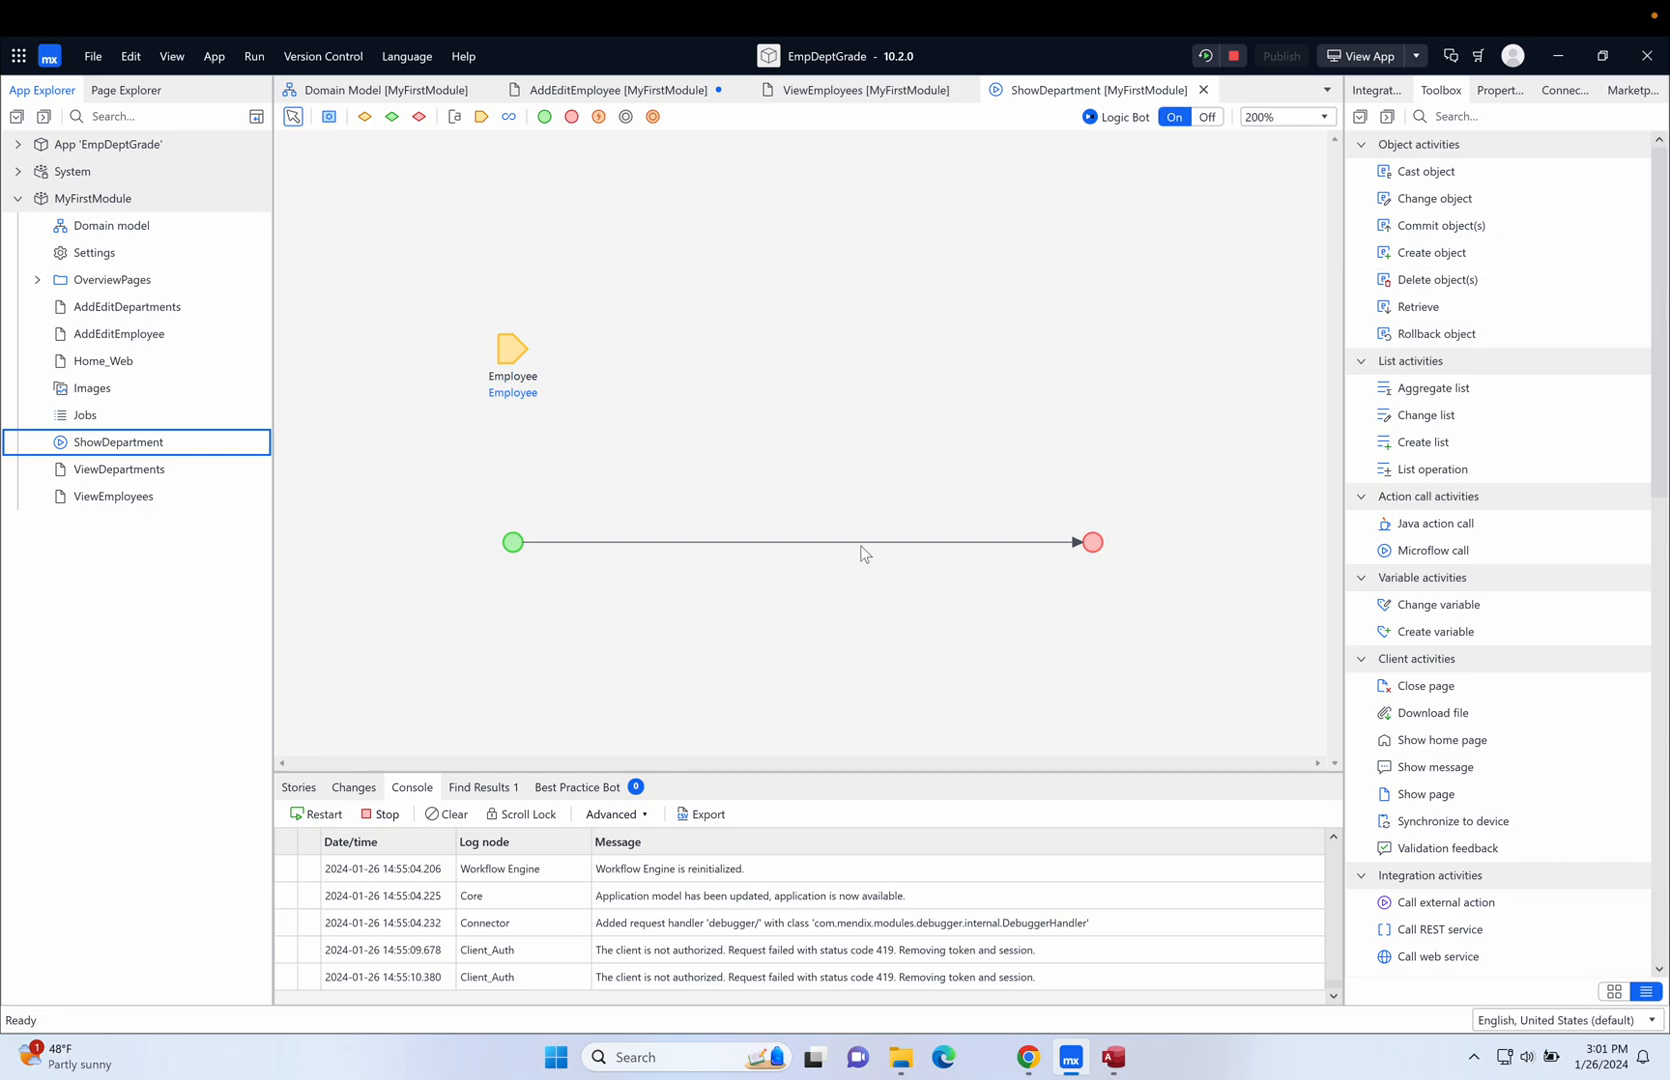
{"action": "mouse_move", "coordinate": [463, 287]}
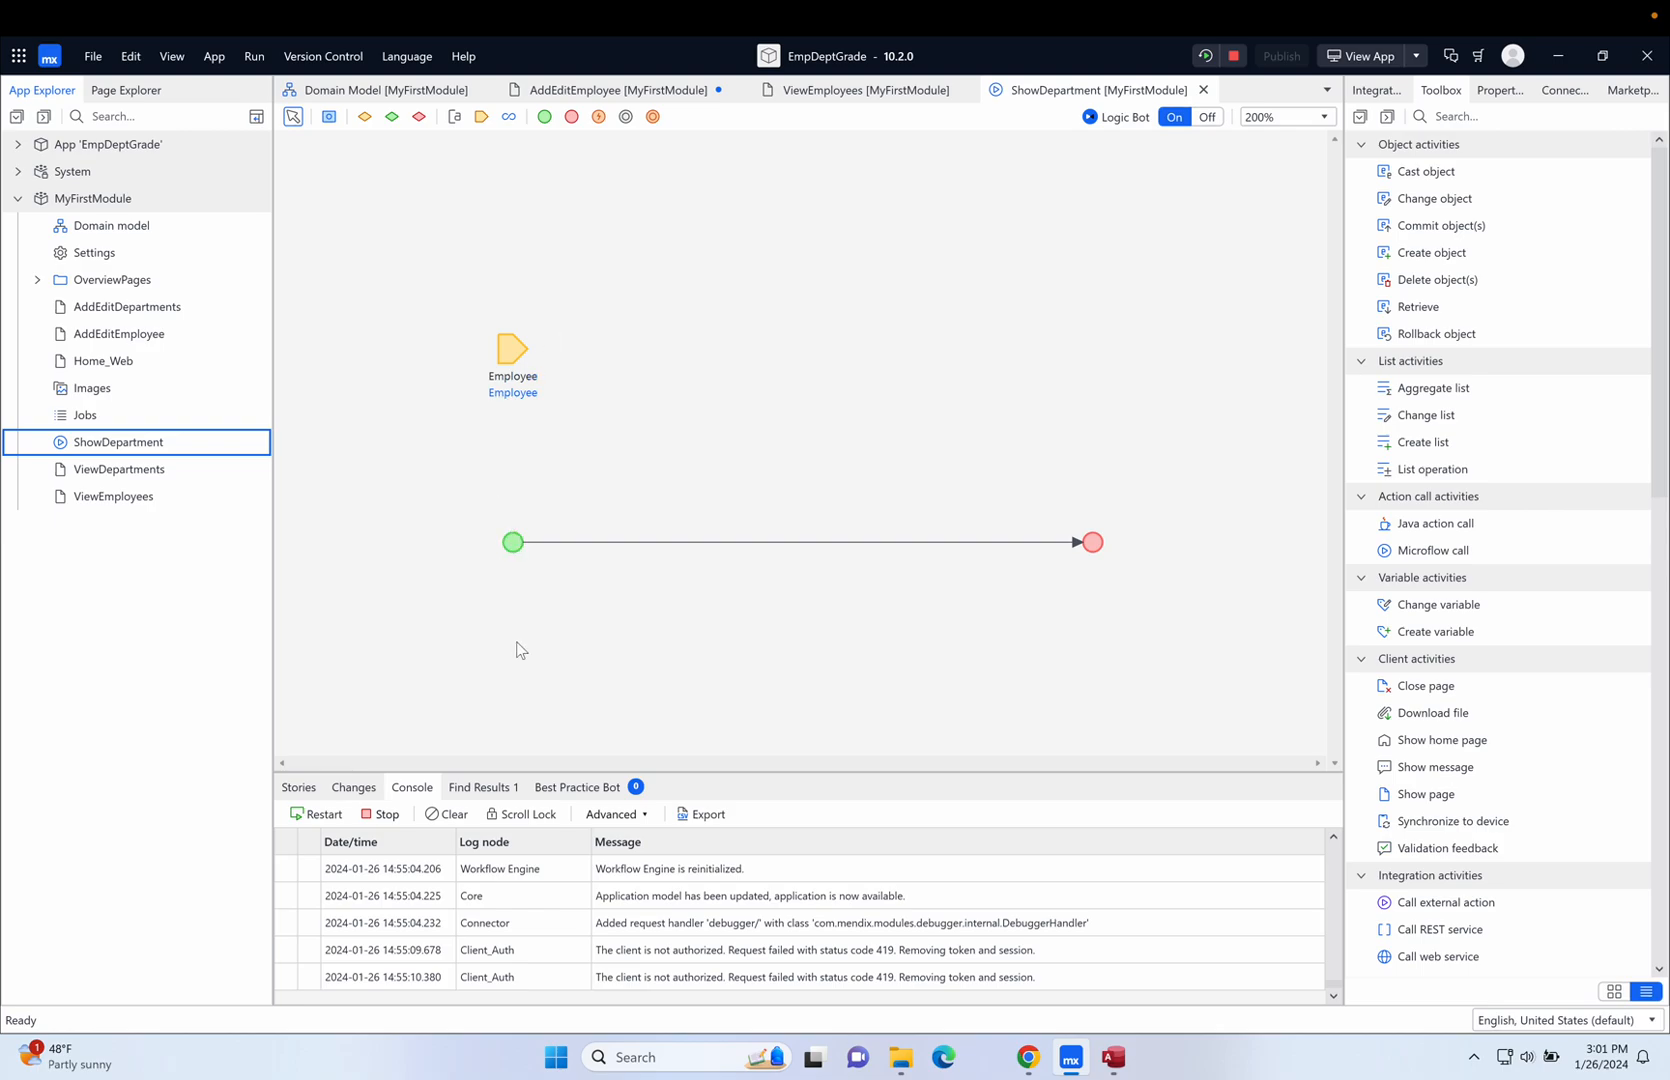
{"action": "mouse_move", "coordinate": [394, 369]}
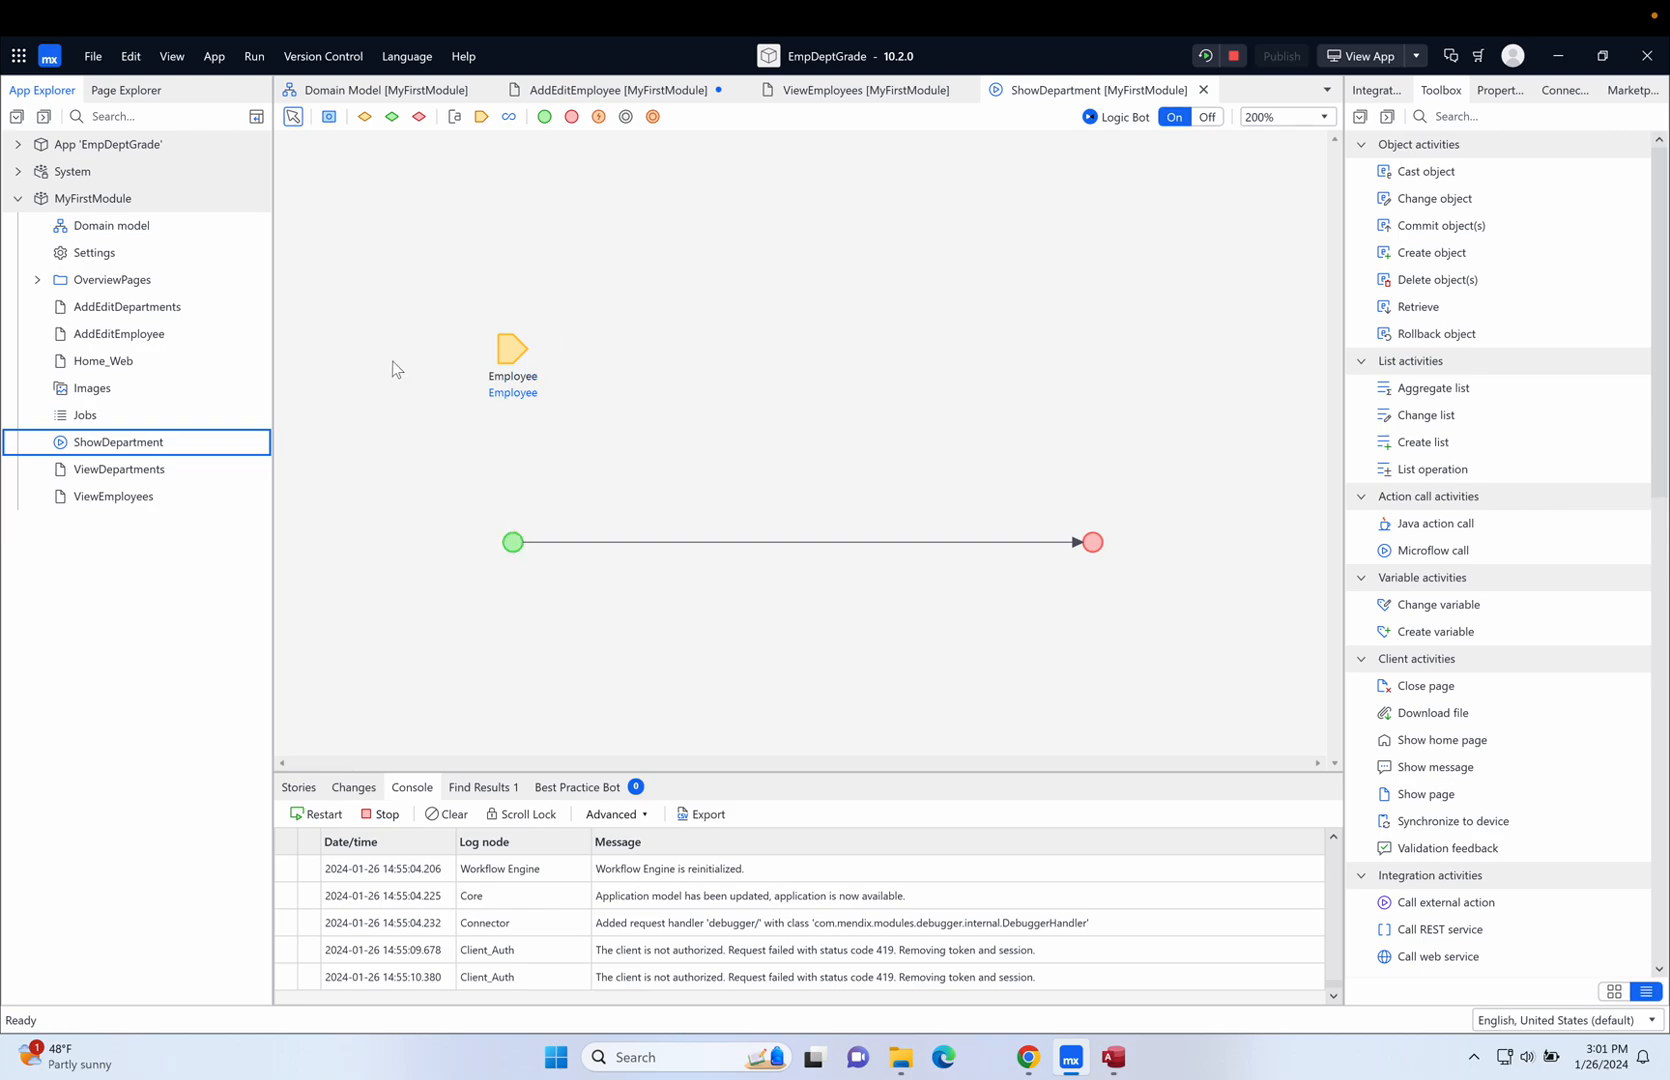
{"action": "mouse_move", "coordinate": [623, 650]}
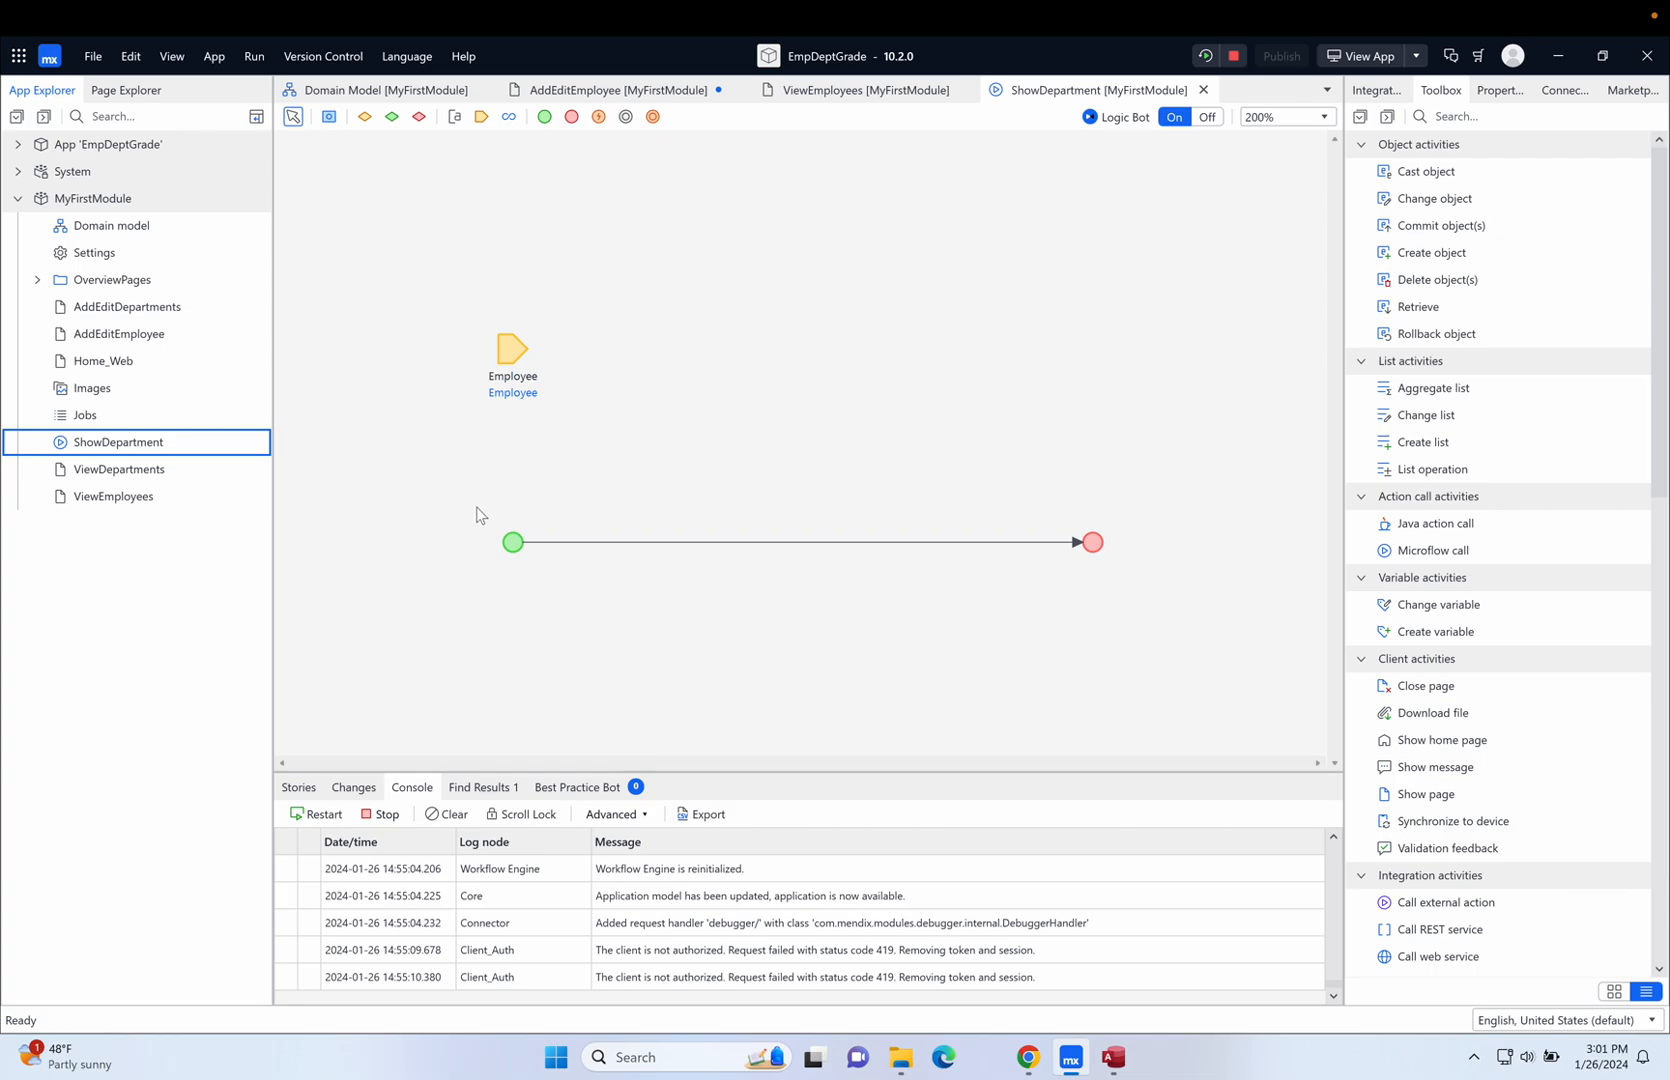
{"action": "mouse_move", "coordinate": [462, 528]}
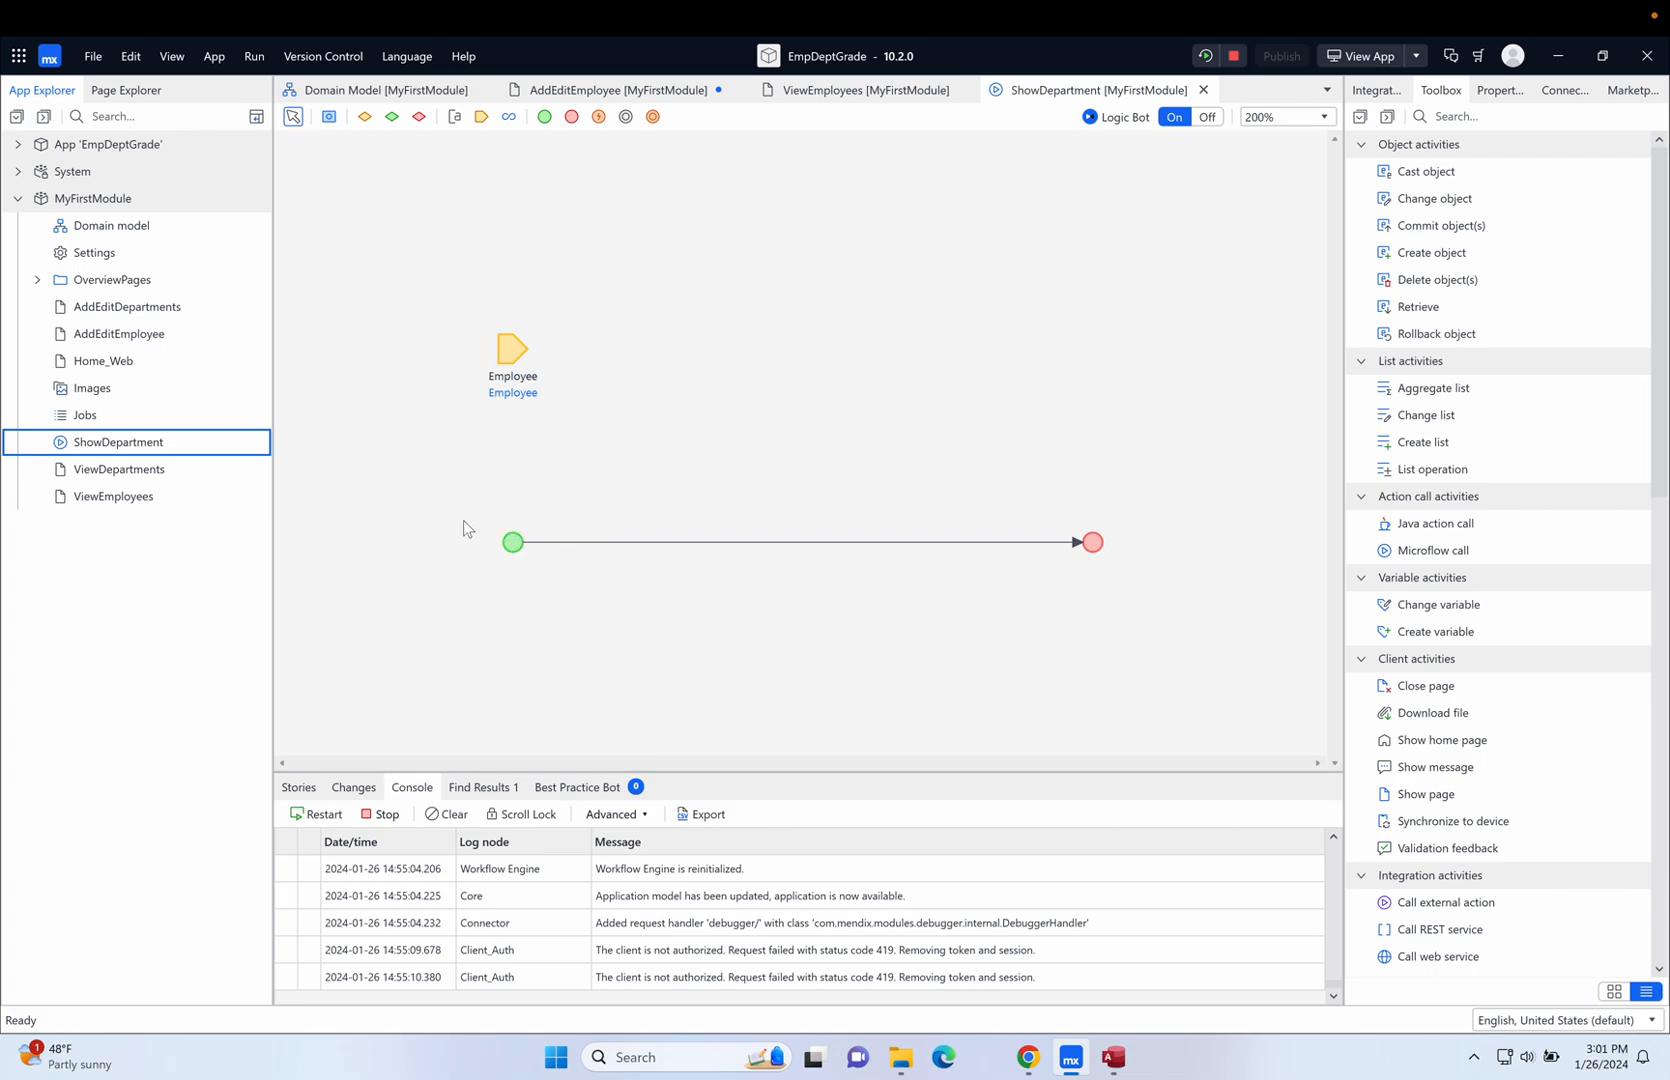
{"action": "mouse_move", "coordinate": [526, 583]}
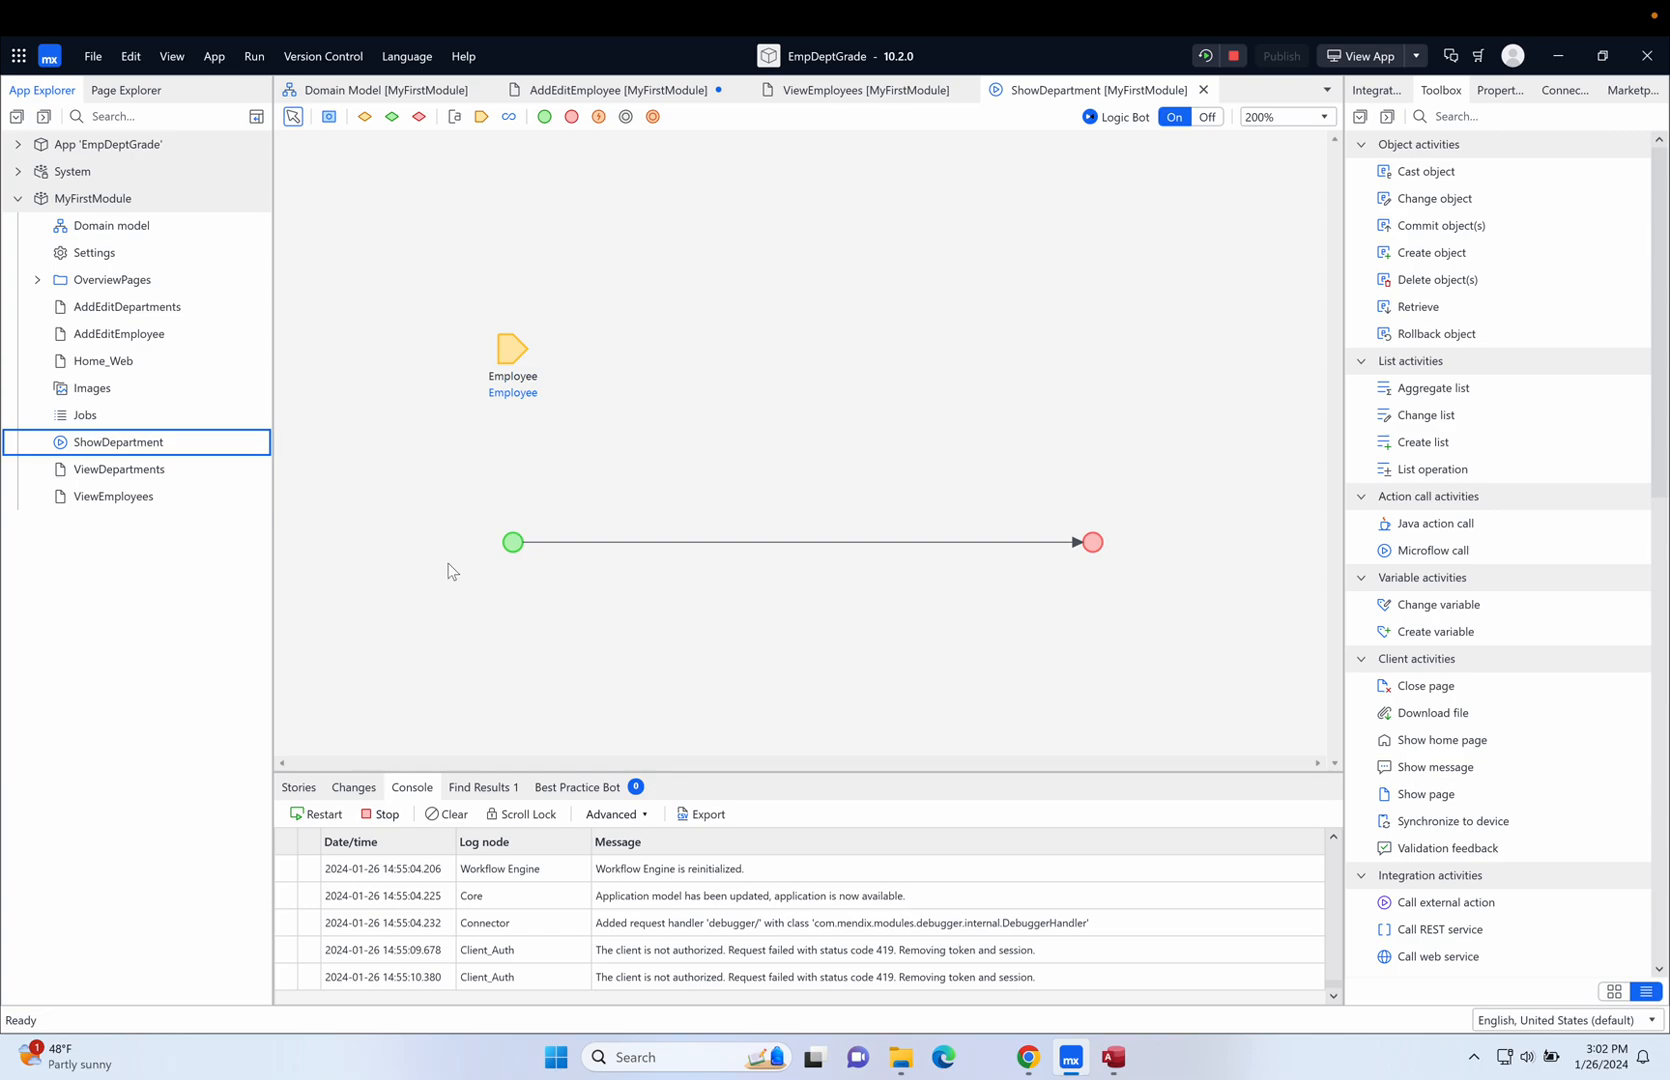
{"action": "mouse_move", "coordinate": [1078, 687]}
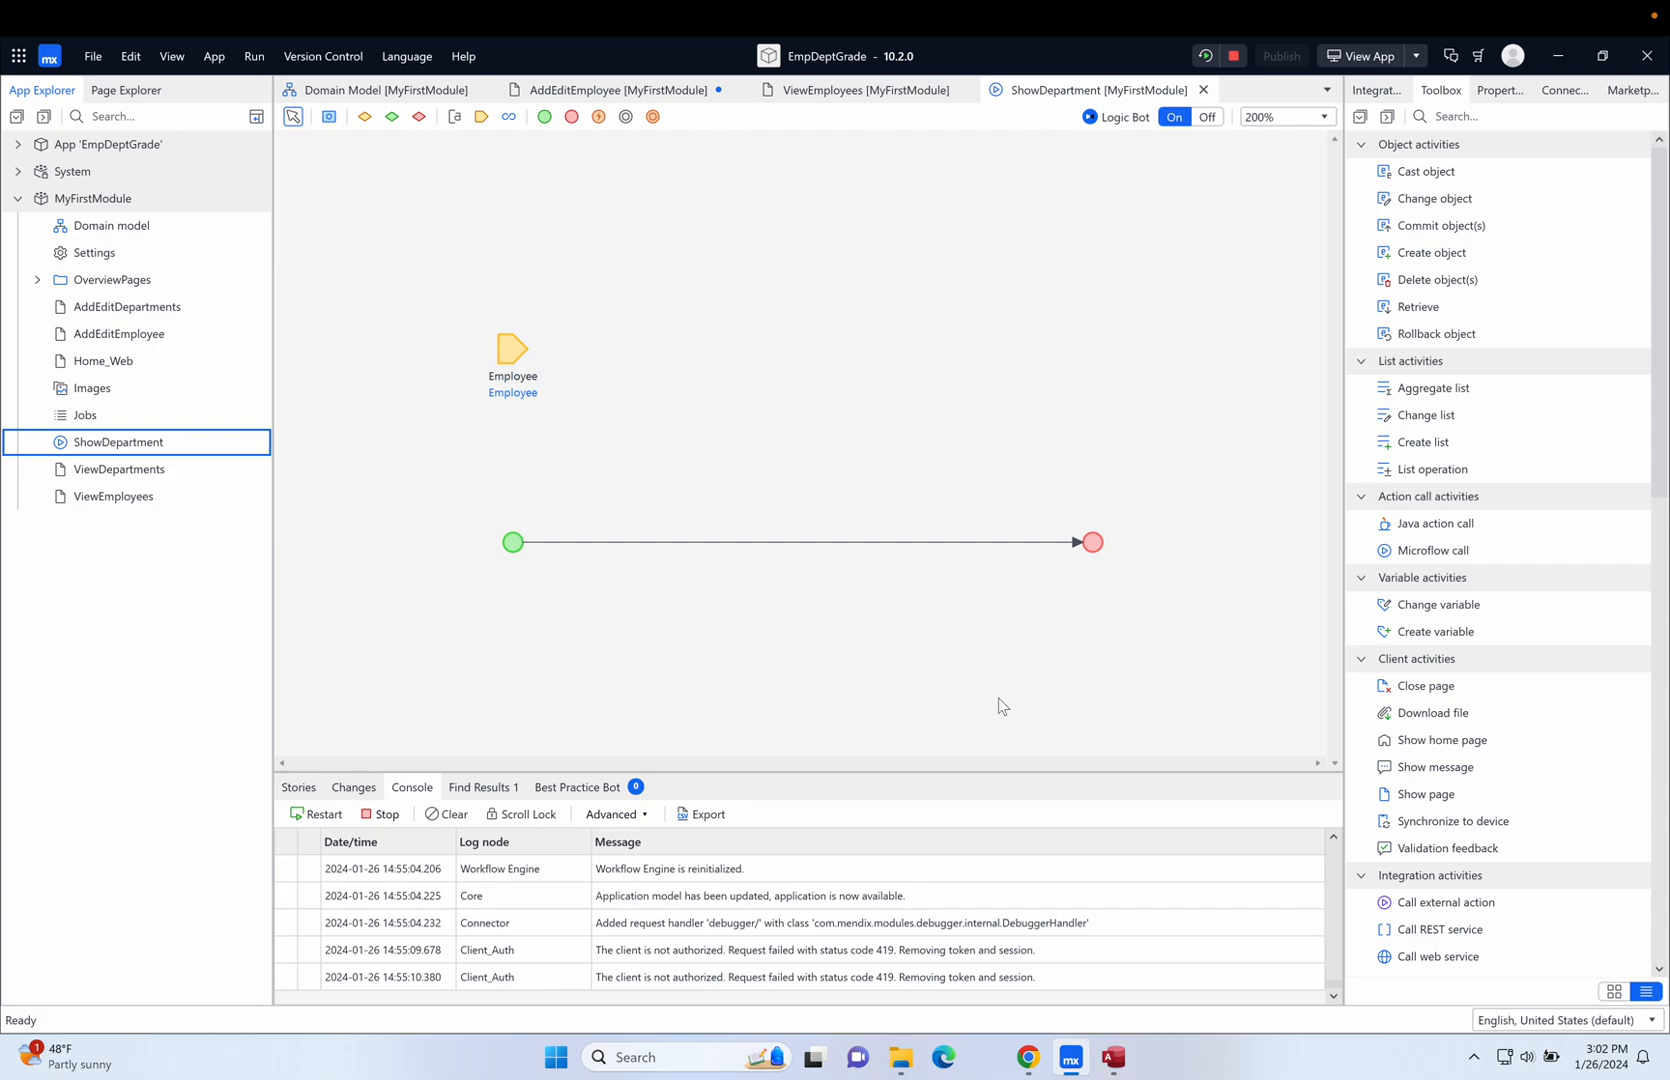
{"action": "mouse_move", "coordinate": [502, 274]}
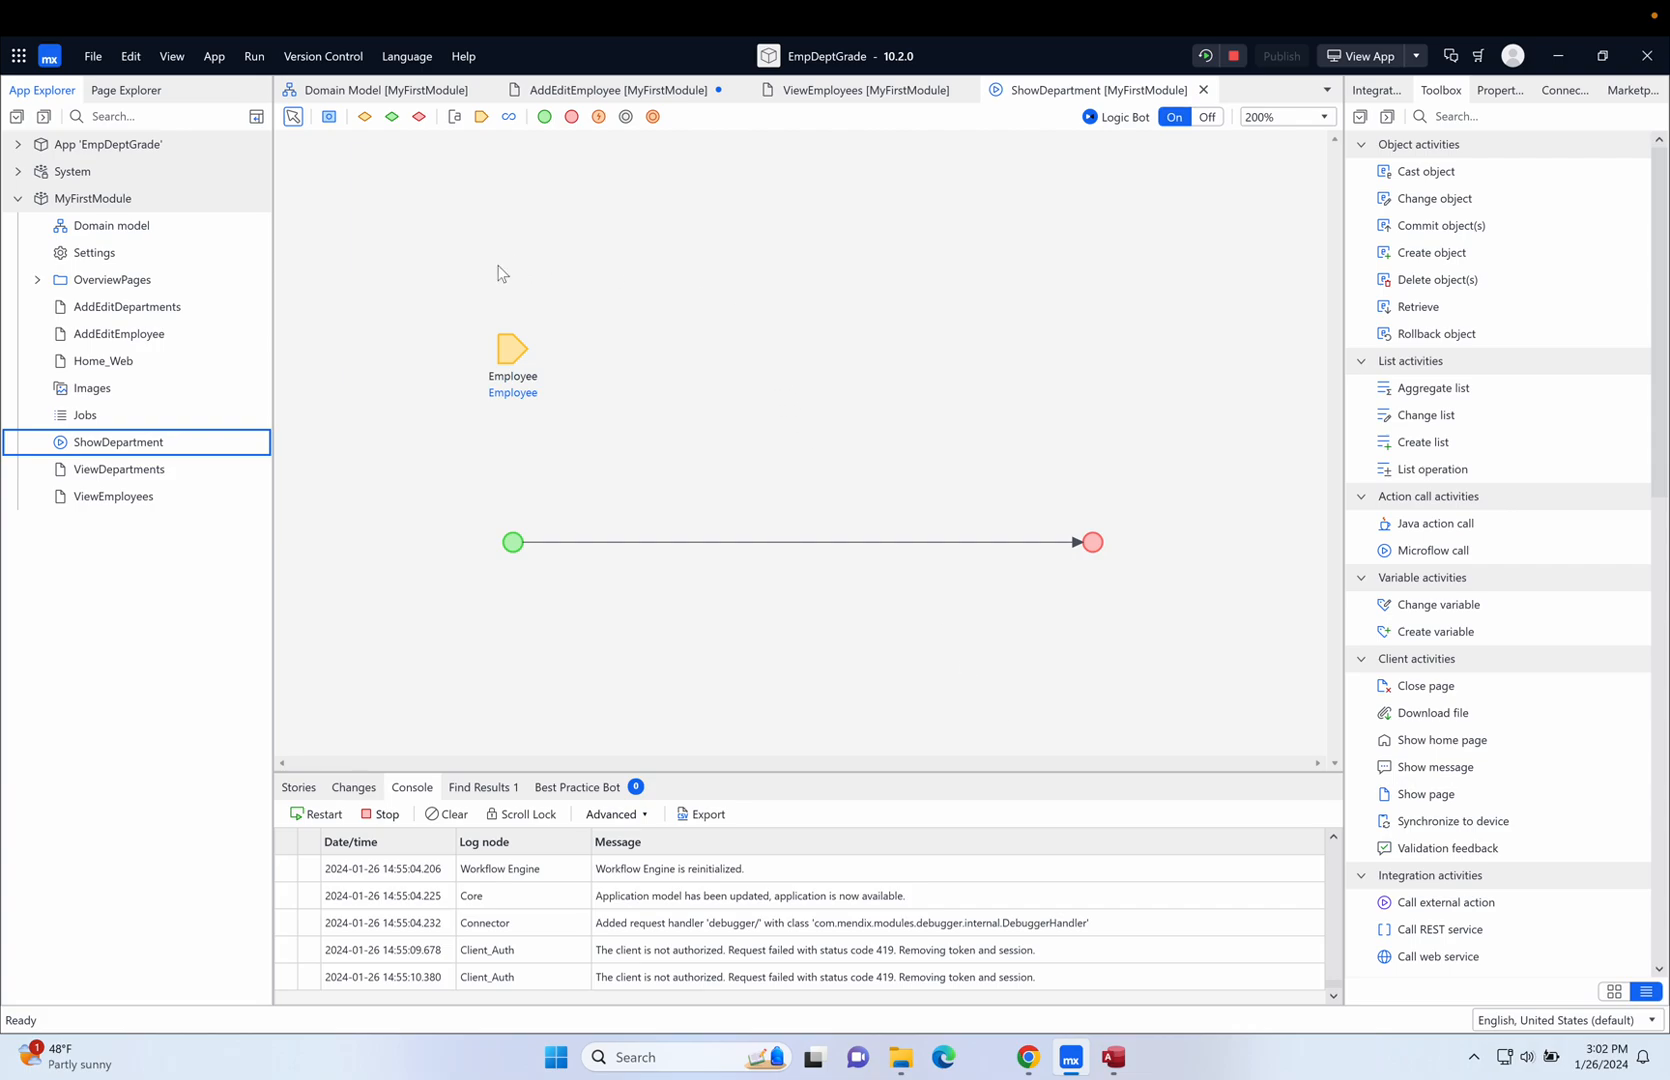
{"action": "mouse_move", "coordinate": [463, 379]}
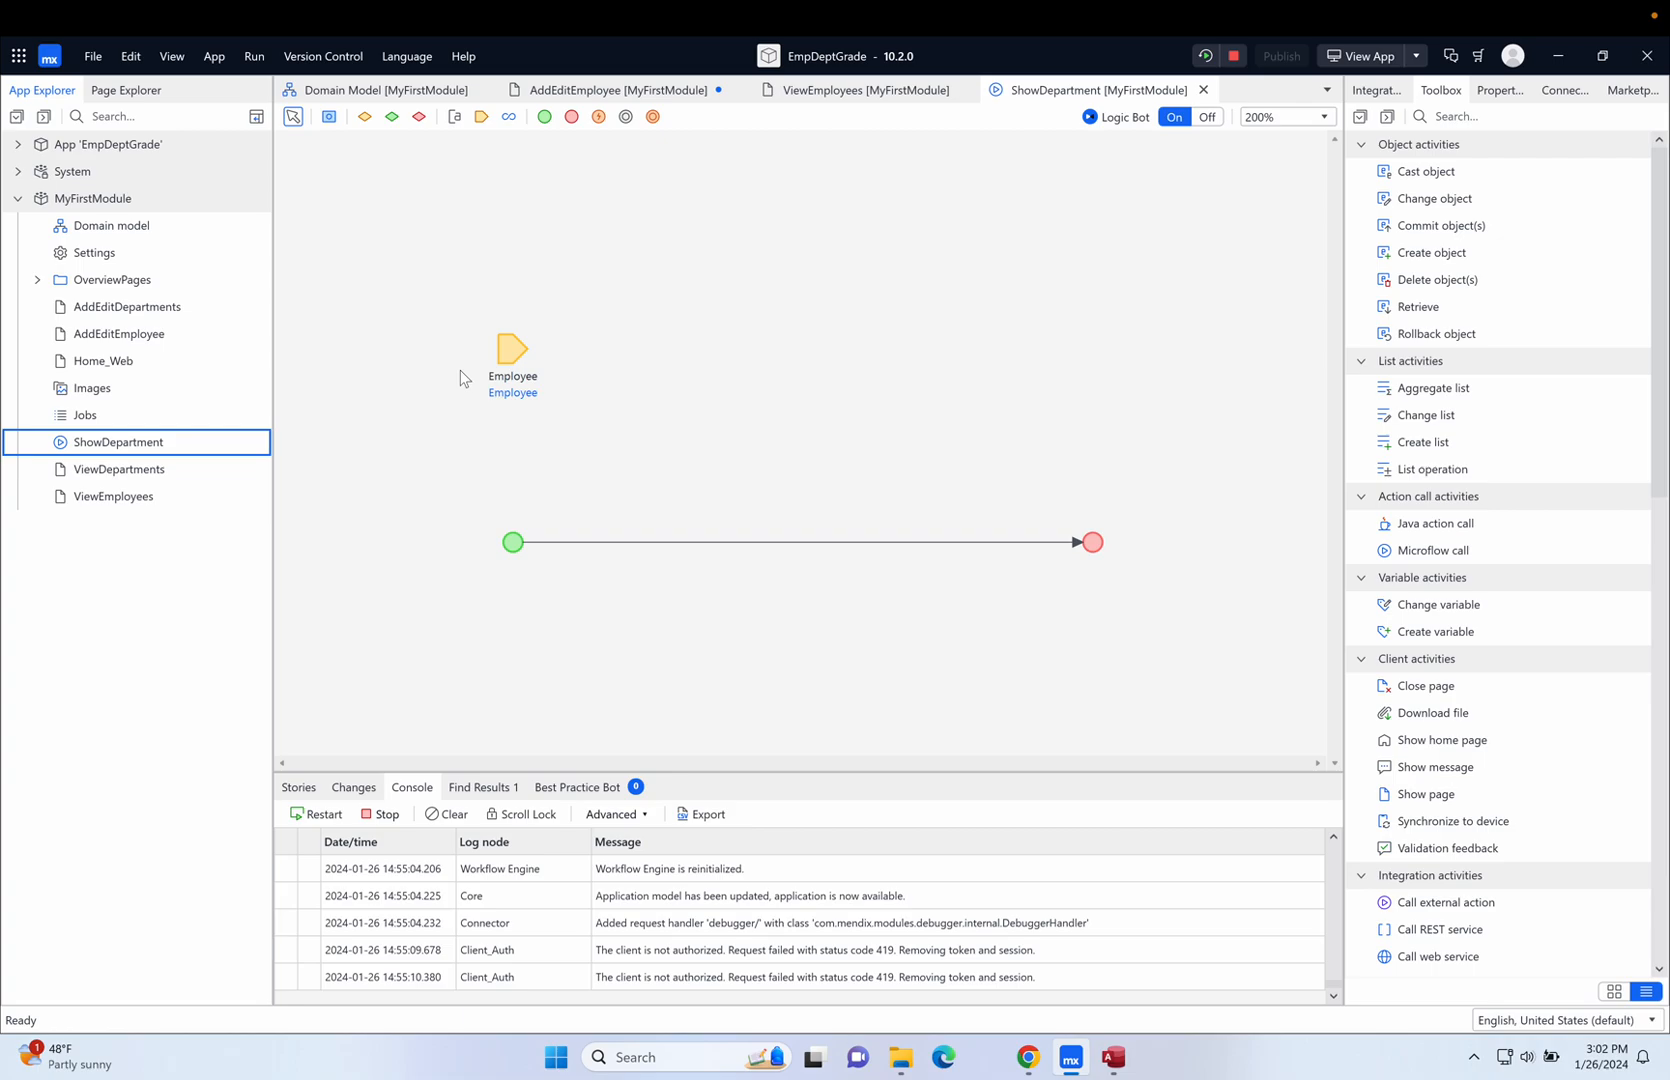
{"action": "mouse_move", "coordinate": [692, 392]}
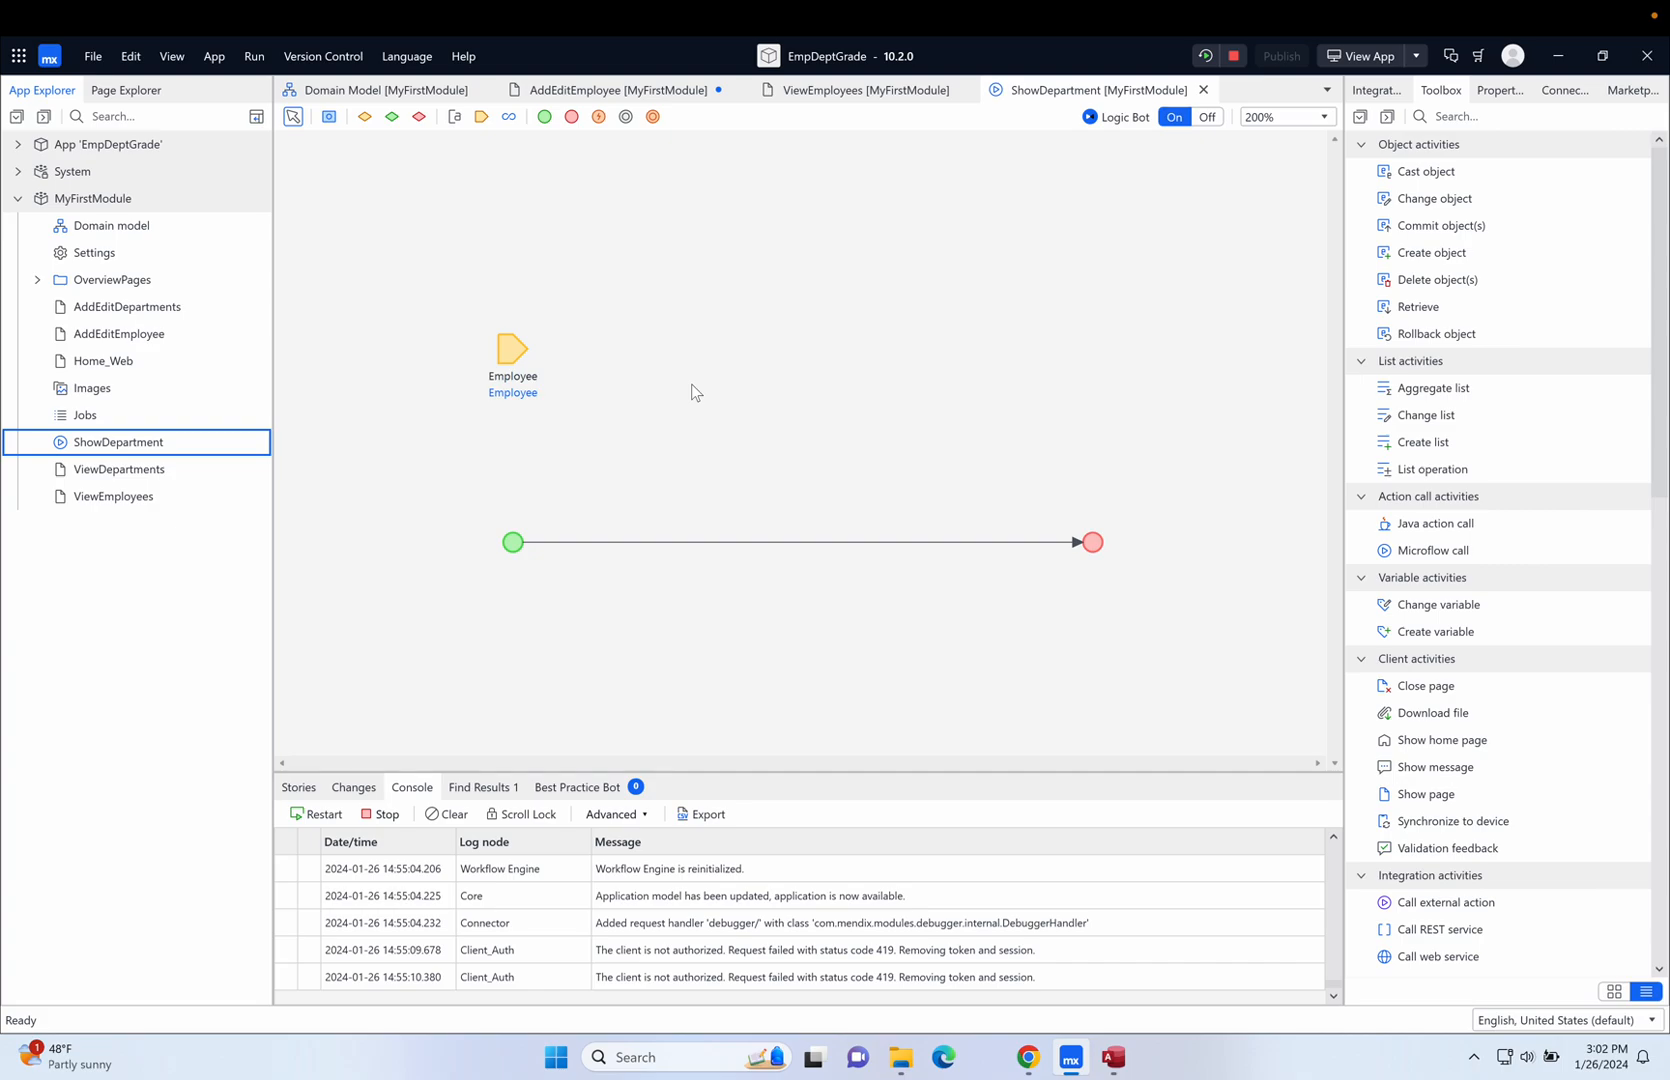
{"action": "mouse_move", "coordinate": [460, 447]}
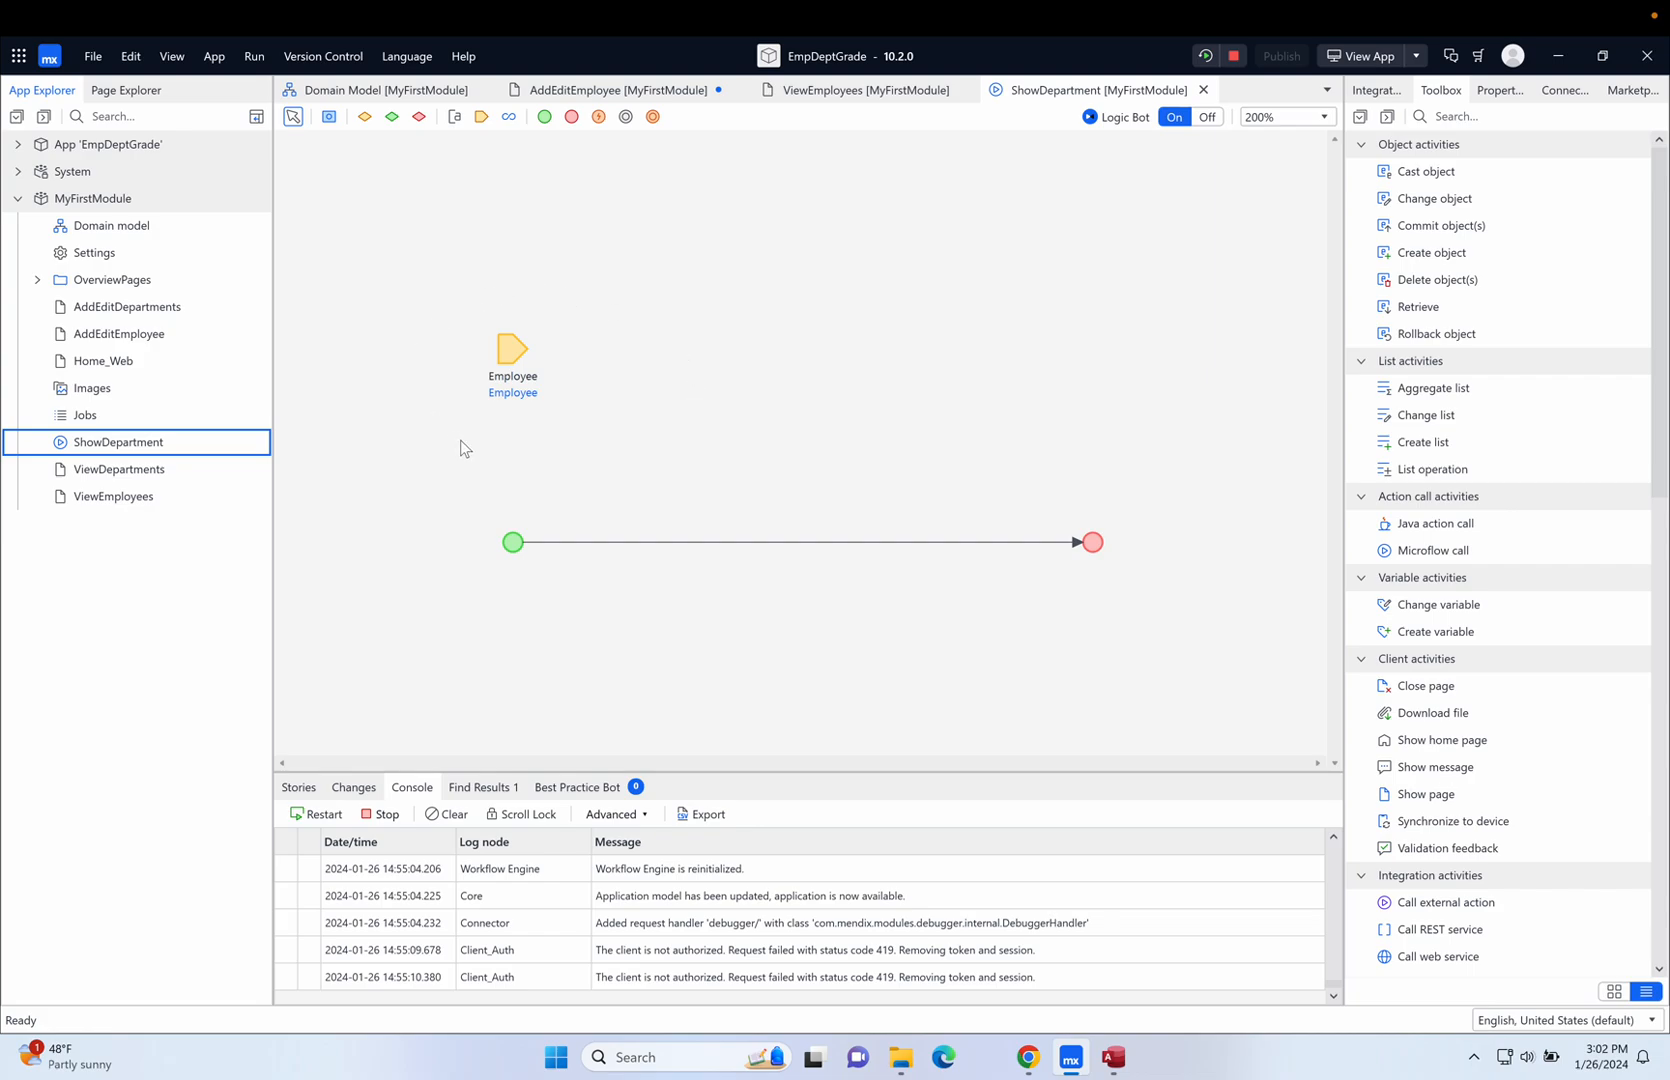
{"action": "mouse_move", "coordinate": [421, 366]}
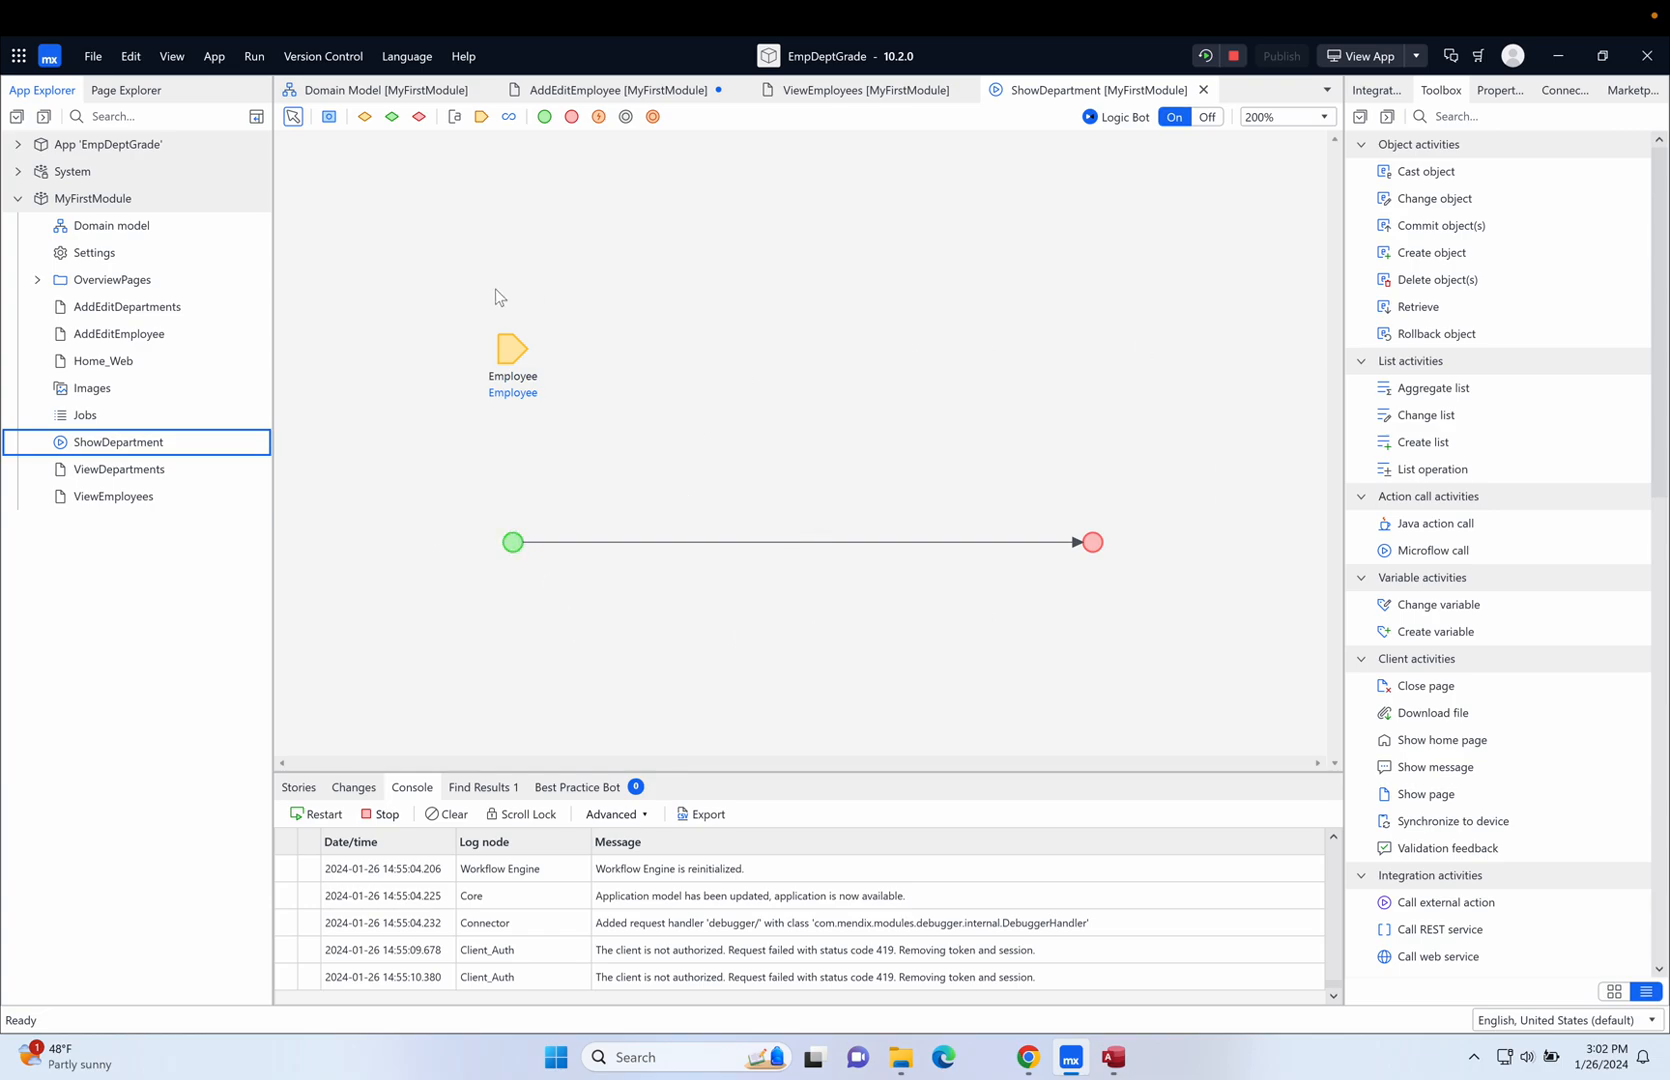
{"action": "mouse_move", "coordinate": [625, 424]}
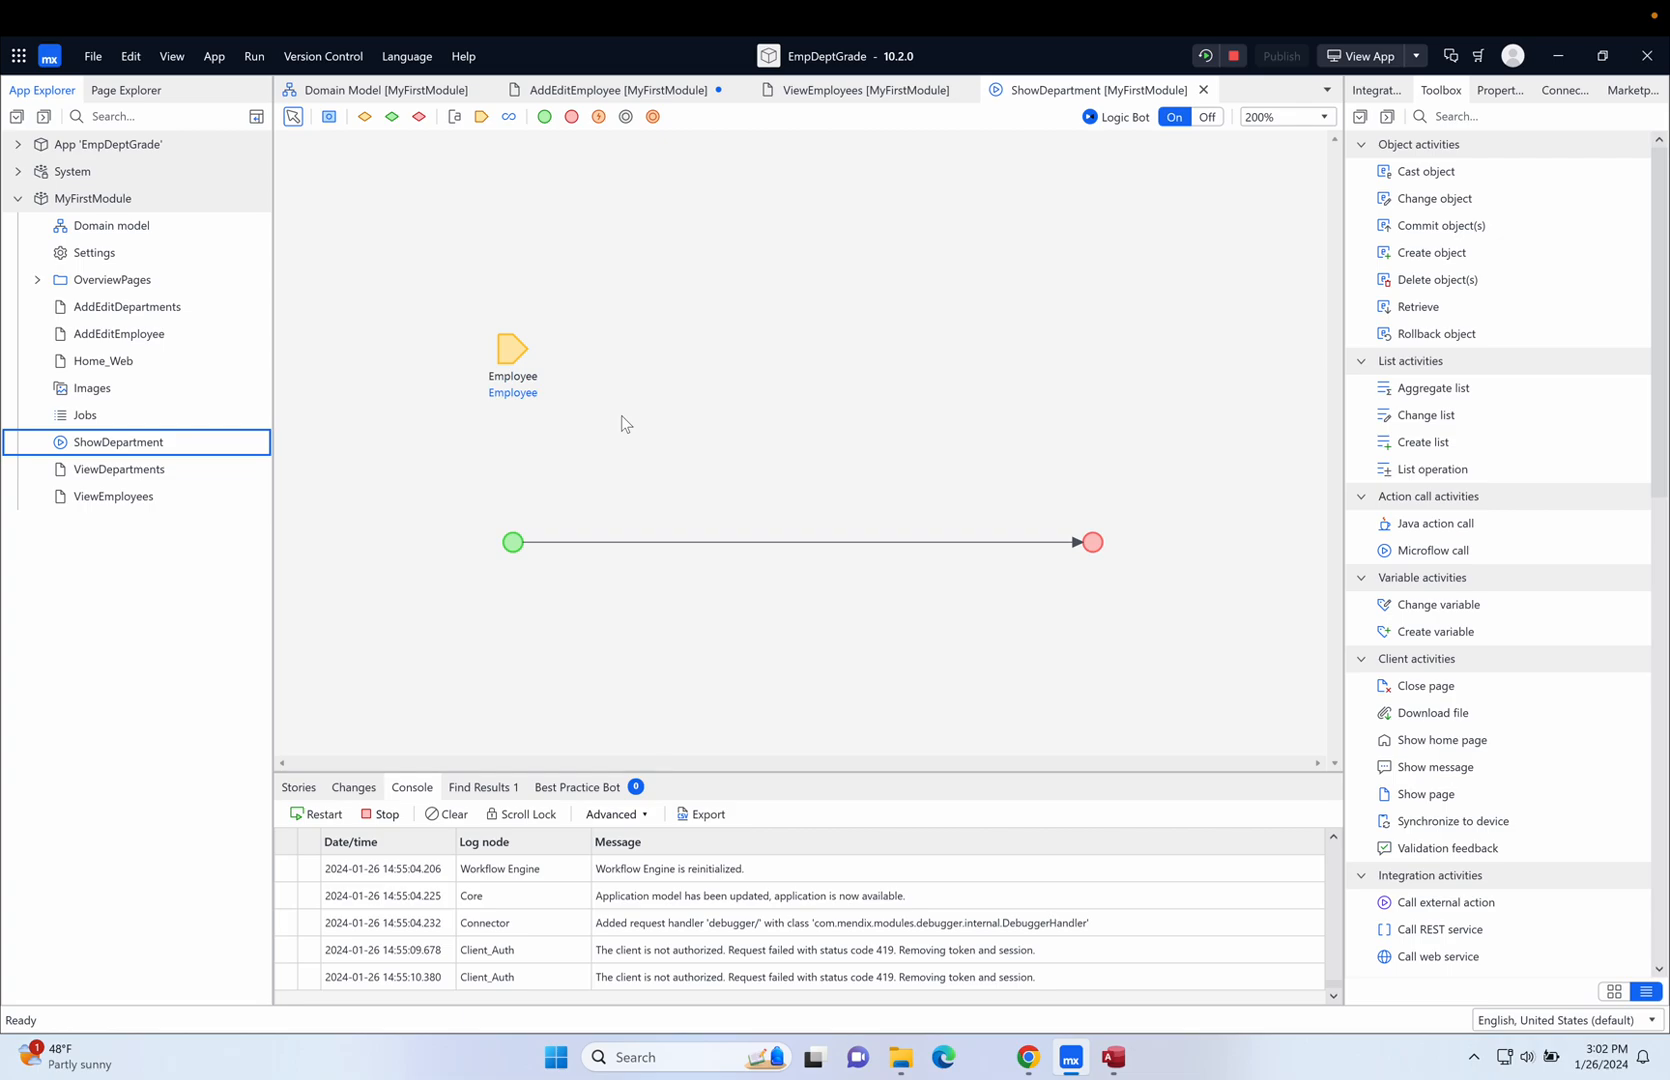
{"action": "mouse_move", "coordinate": [583, 453]}
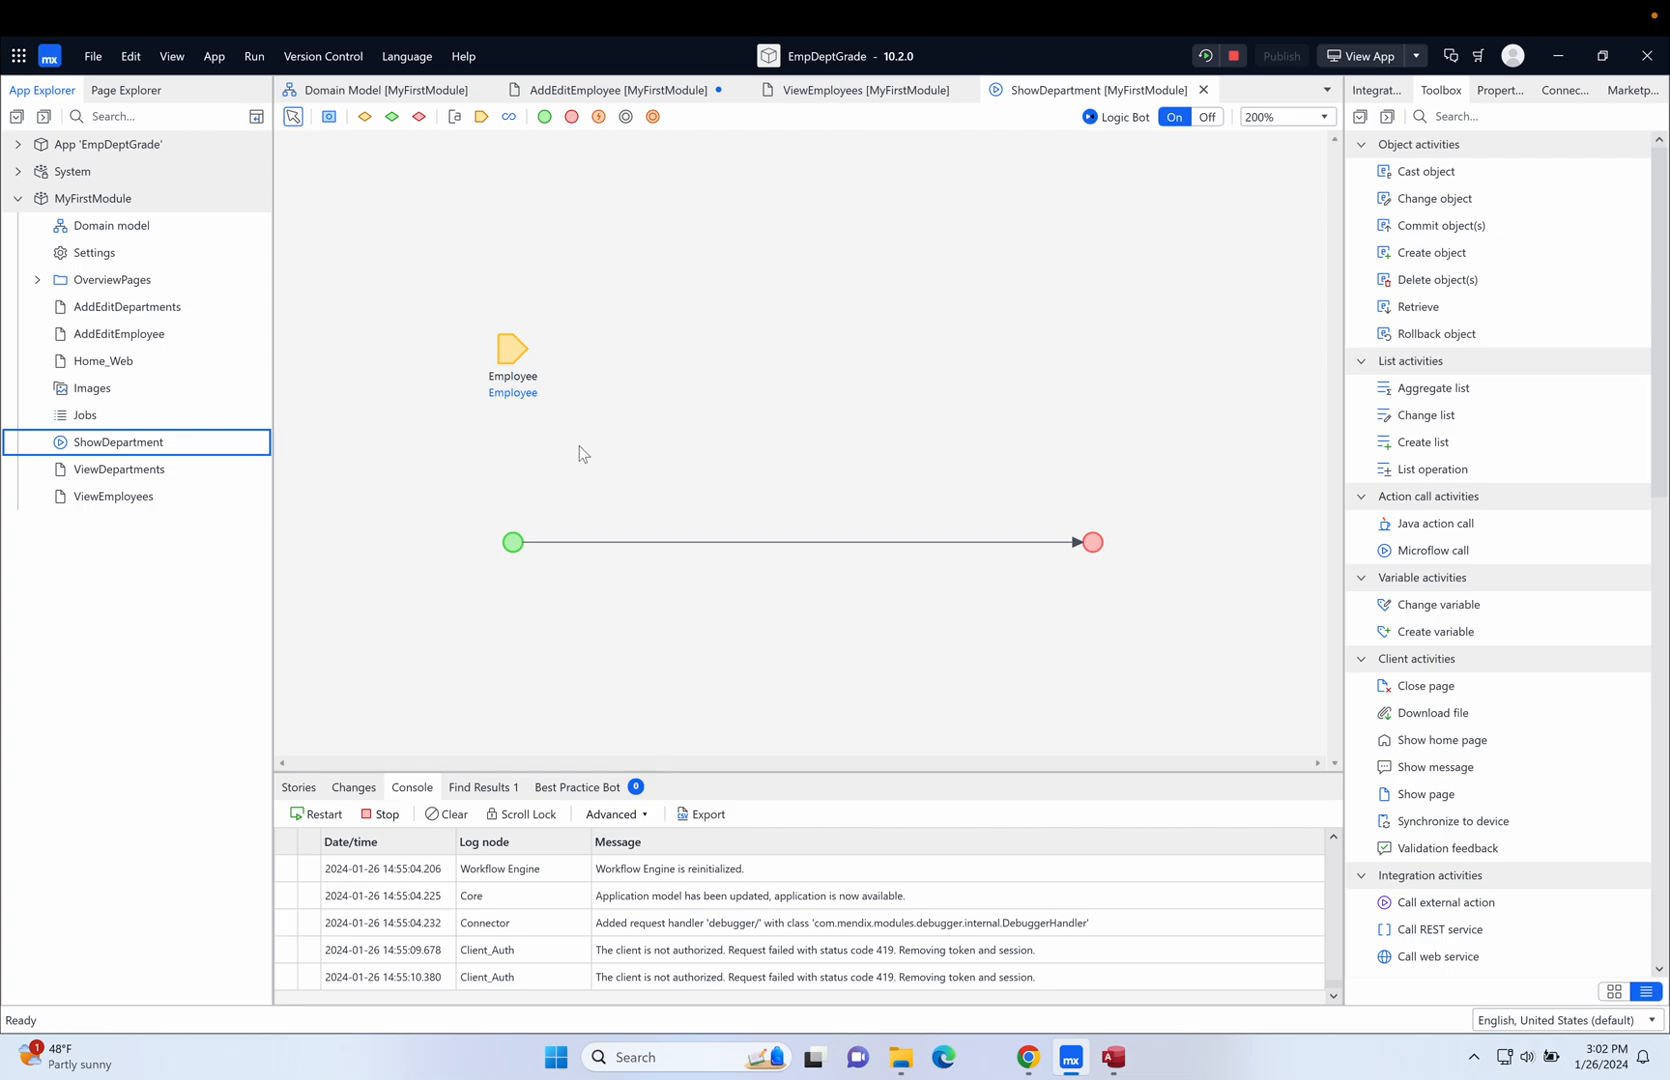
{"action": "mouse_move", "coordinate": [593, 347]}
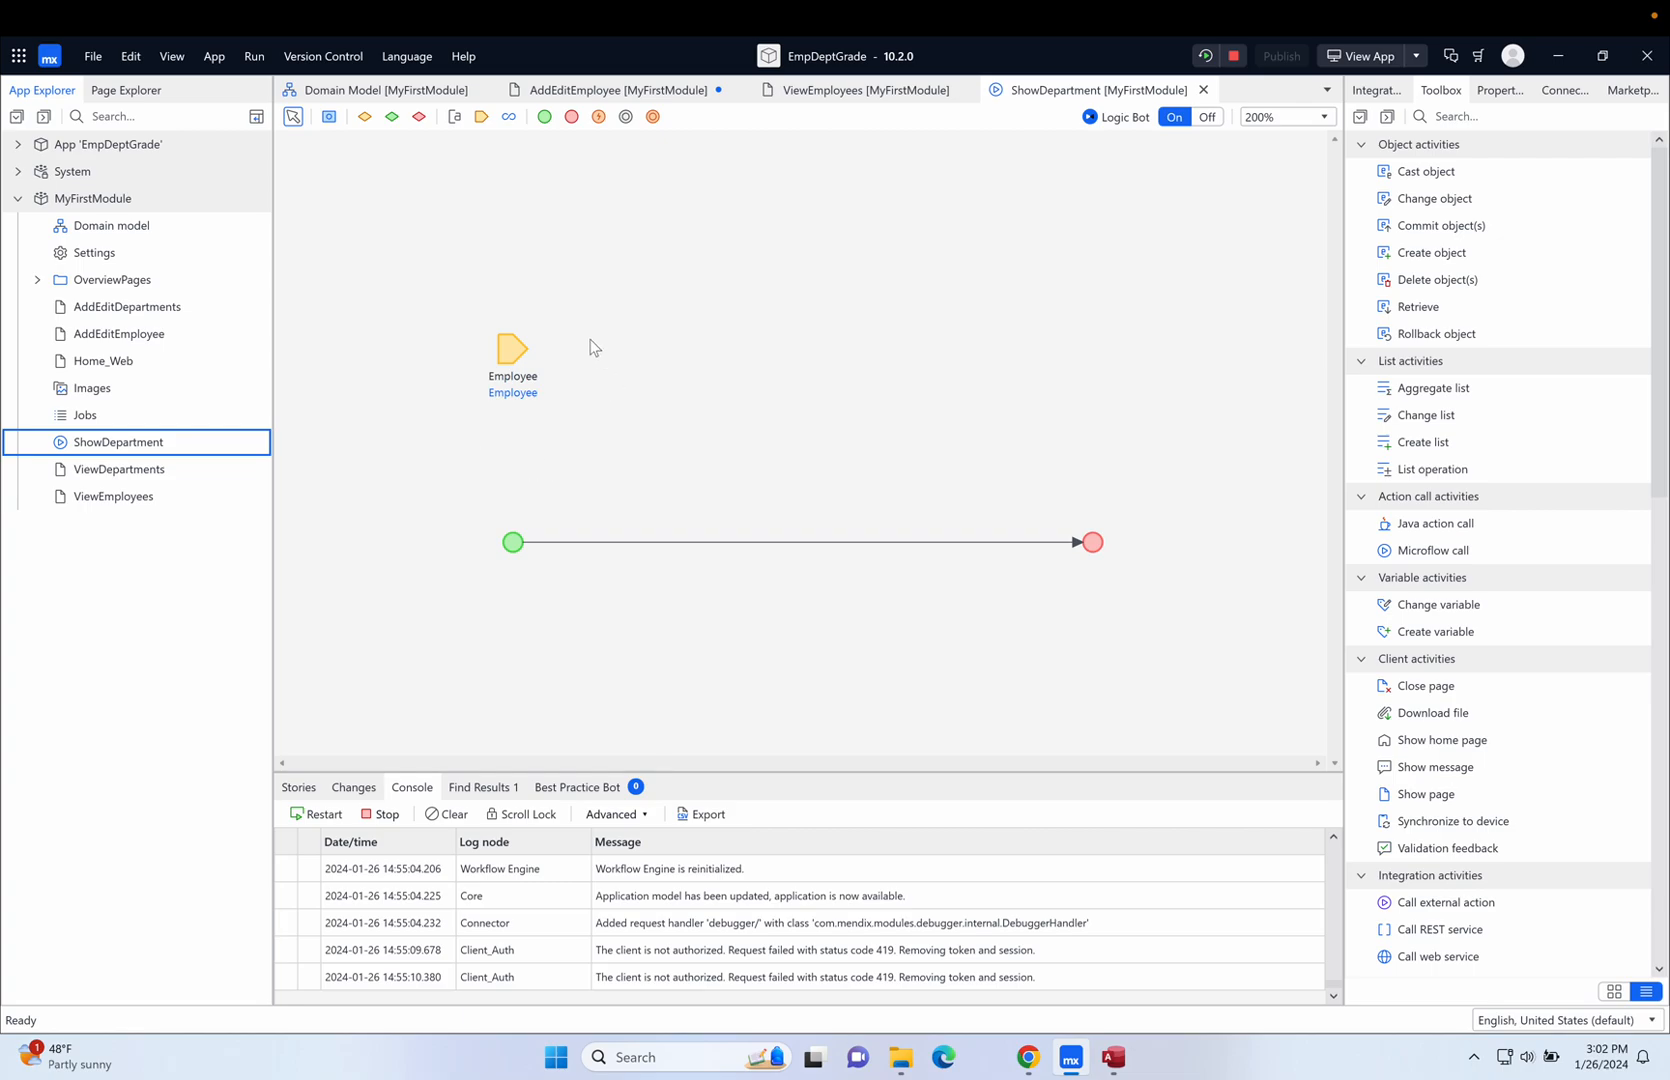
{"action": "mouse_move", "coordinate": [440, 380]}
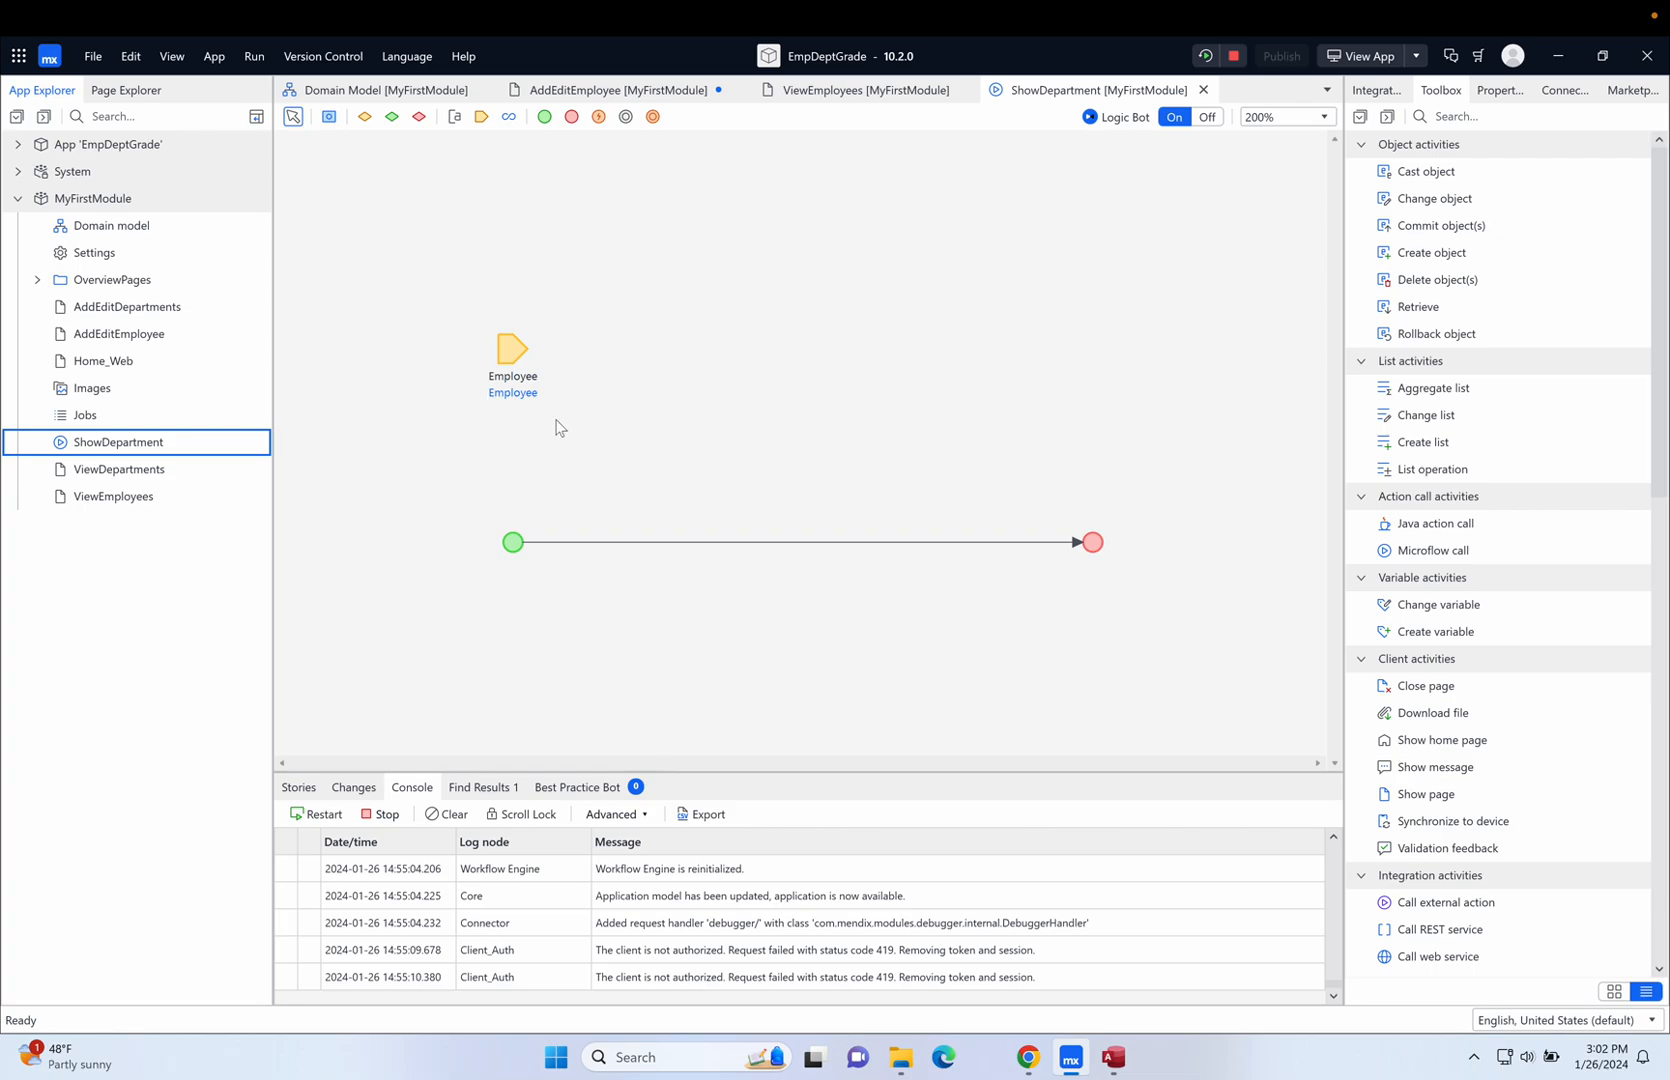
{"action": "mouse_move", "coordinate": [688, 179]}
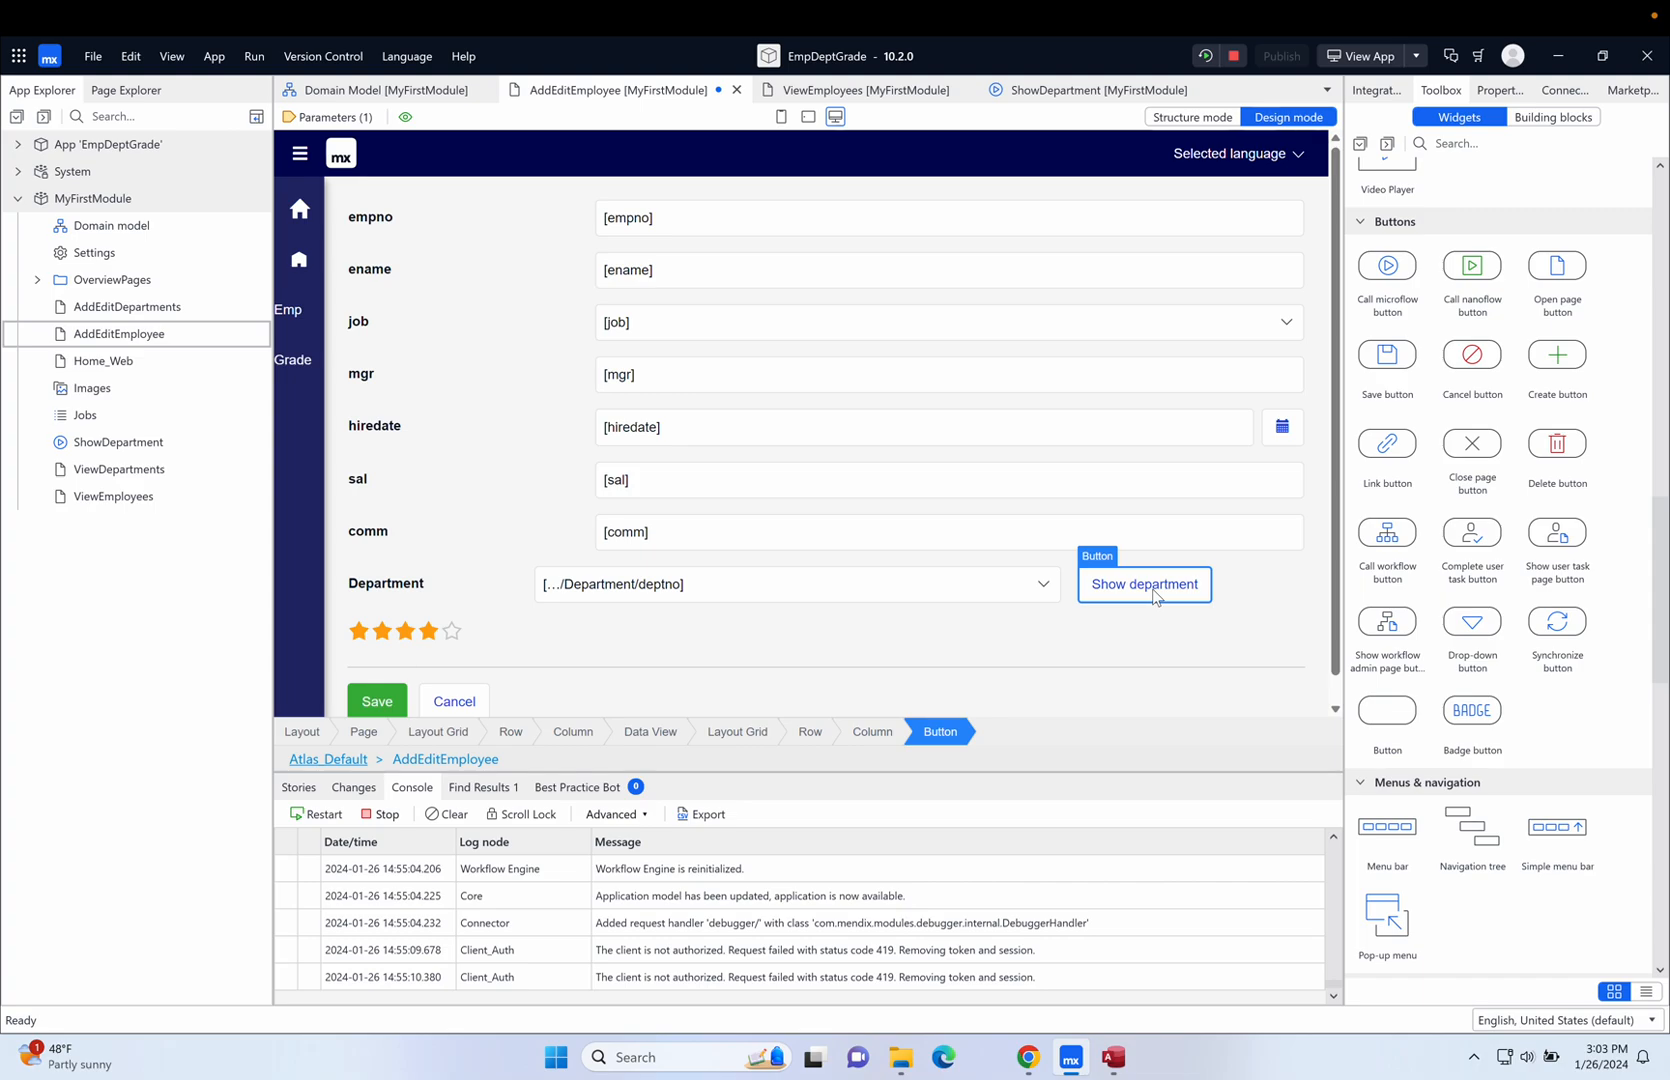
{"action": "mouse_move", "coordinate": [1109, 149]}
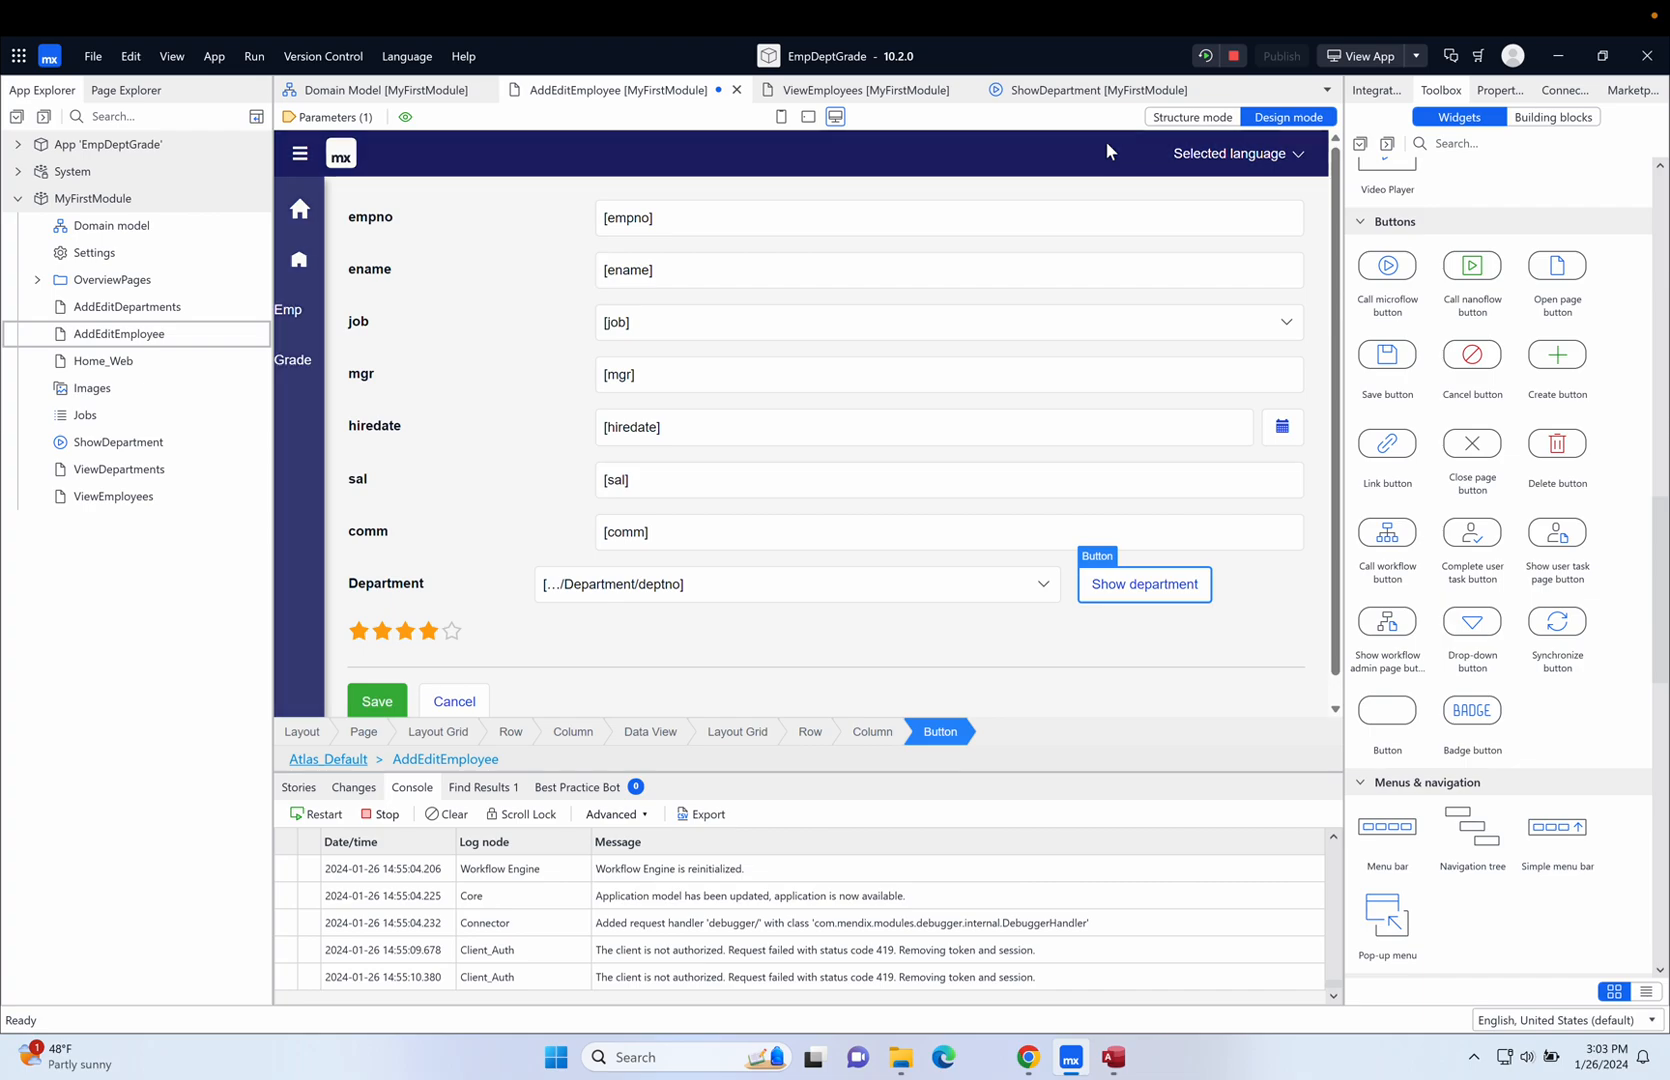
Switch back to the ShowDepartment microflow tab.
{"action": "left_click", "coordinate": [1084, 89]}
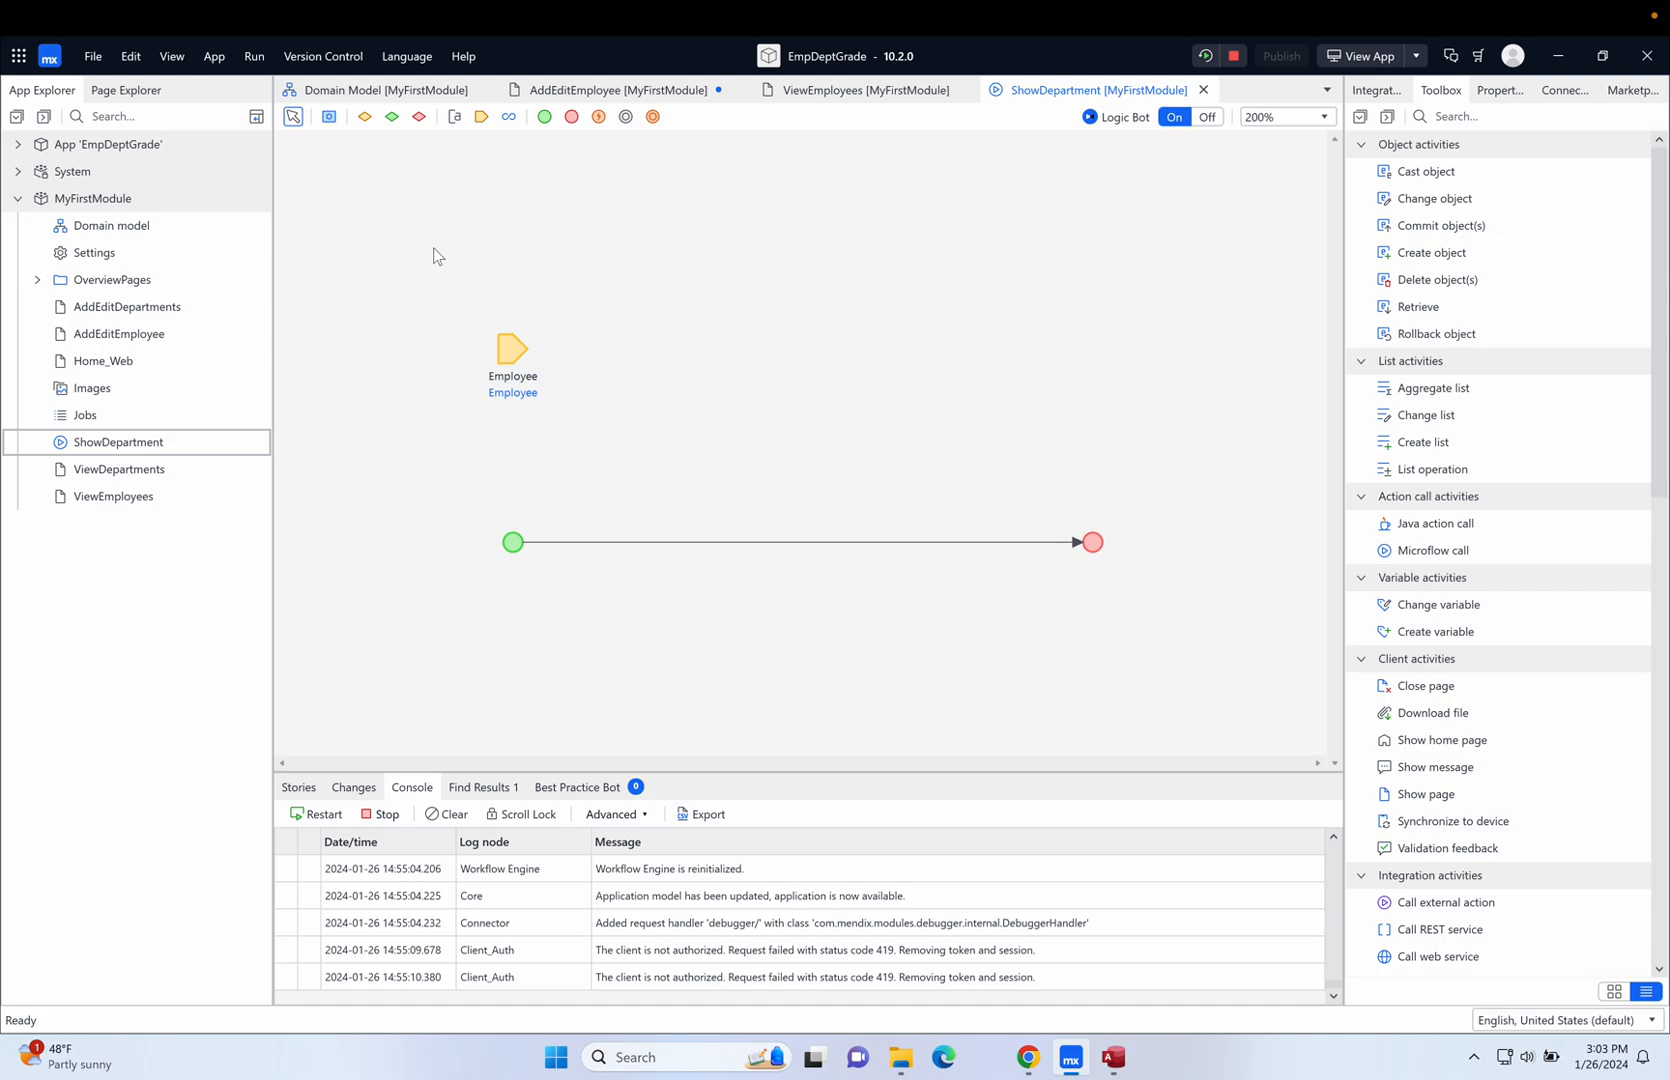
{"action": "mouse_move", "coordinate": [550, 427]}
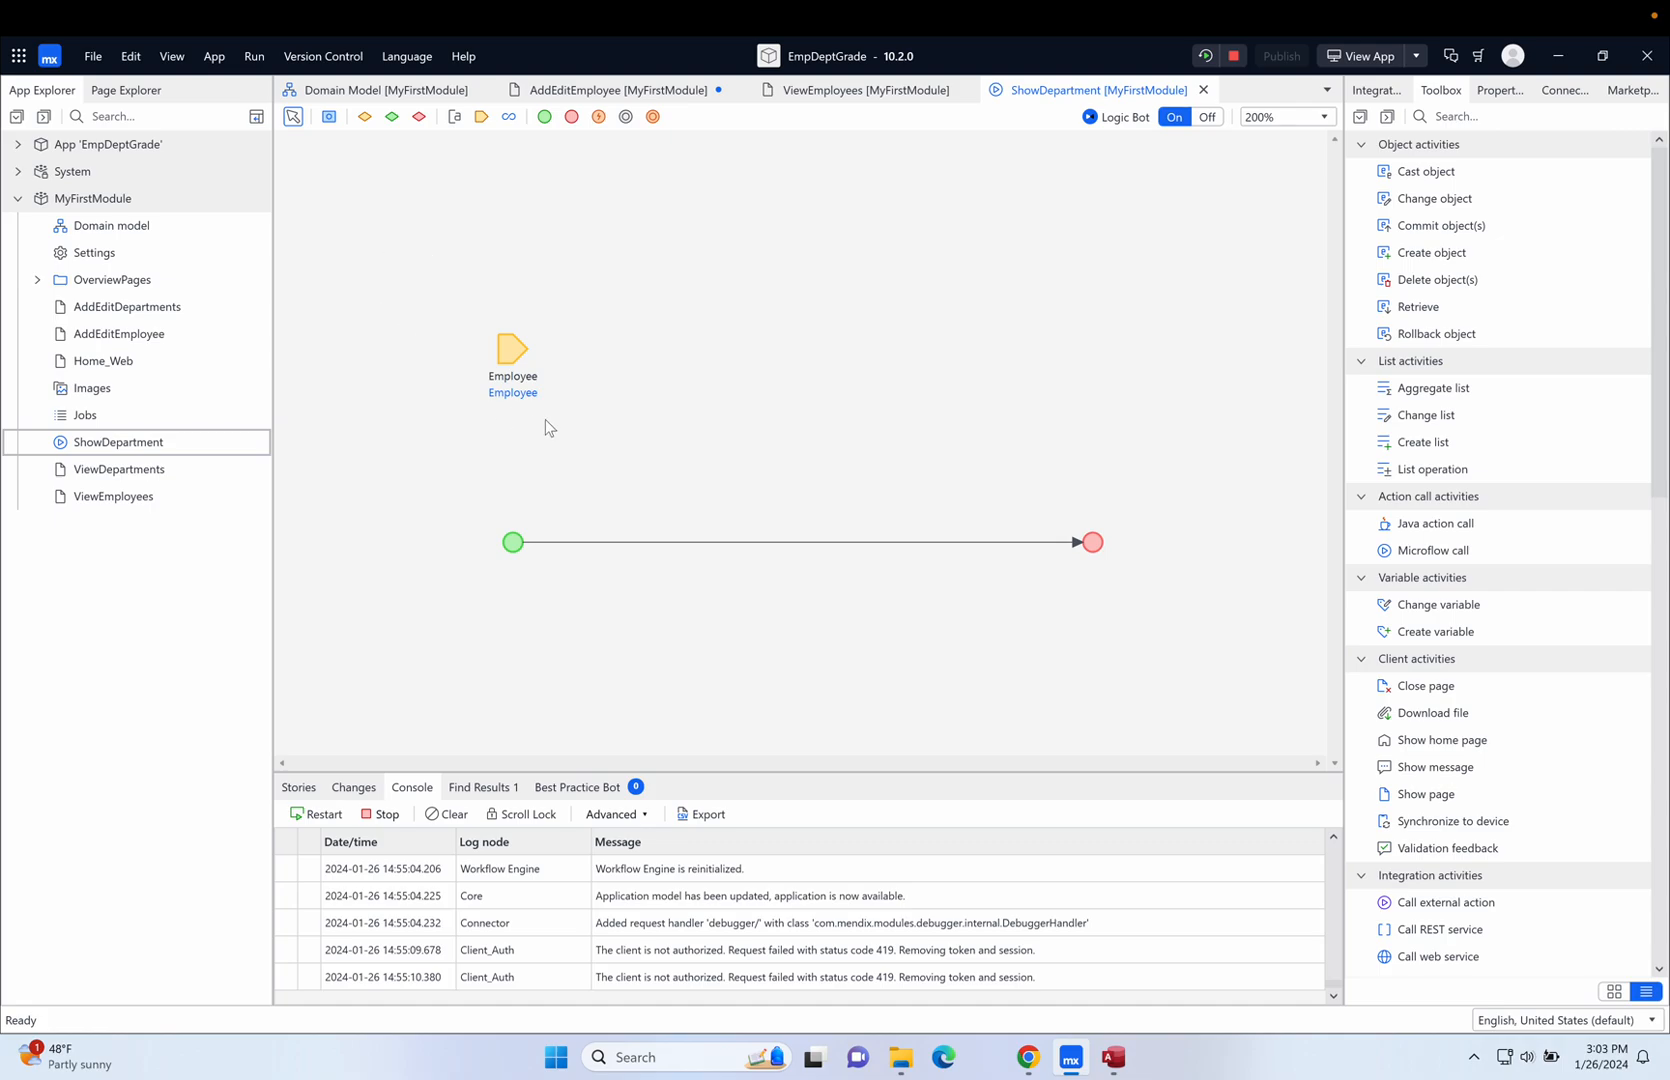
{"action": "mouse_move", "coordinate": [585, 362]}
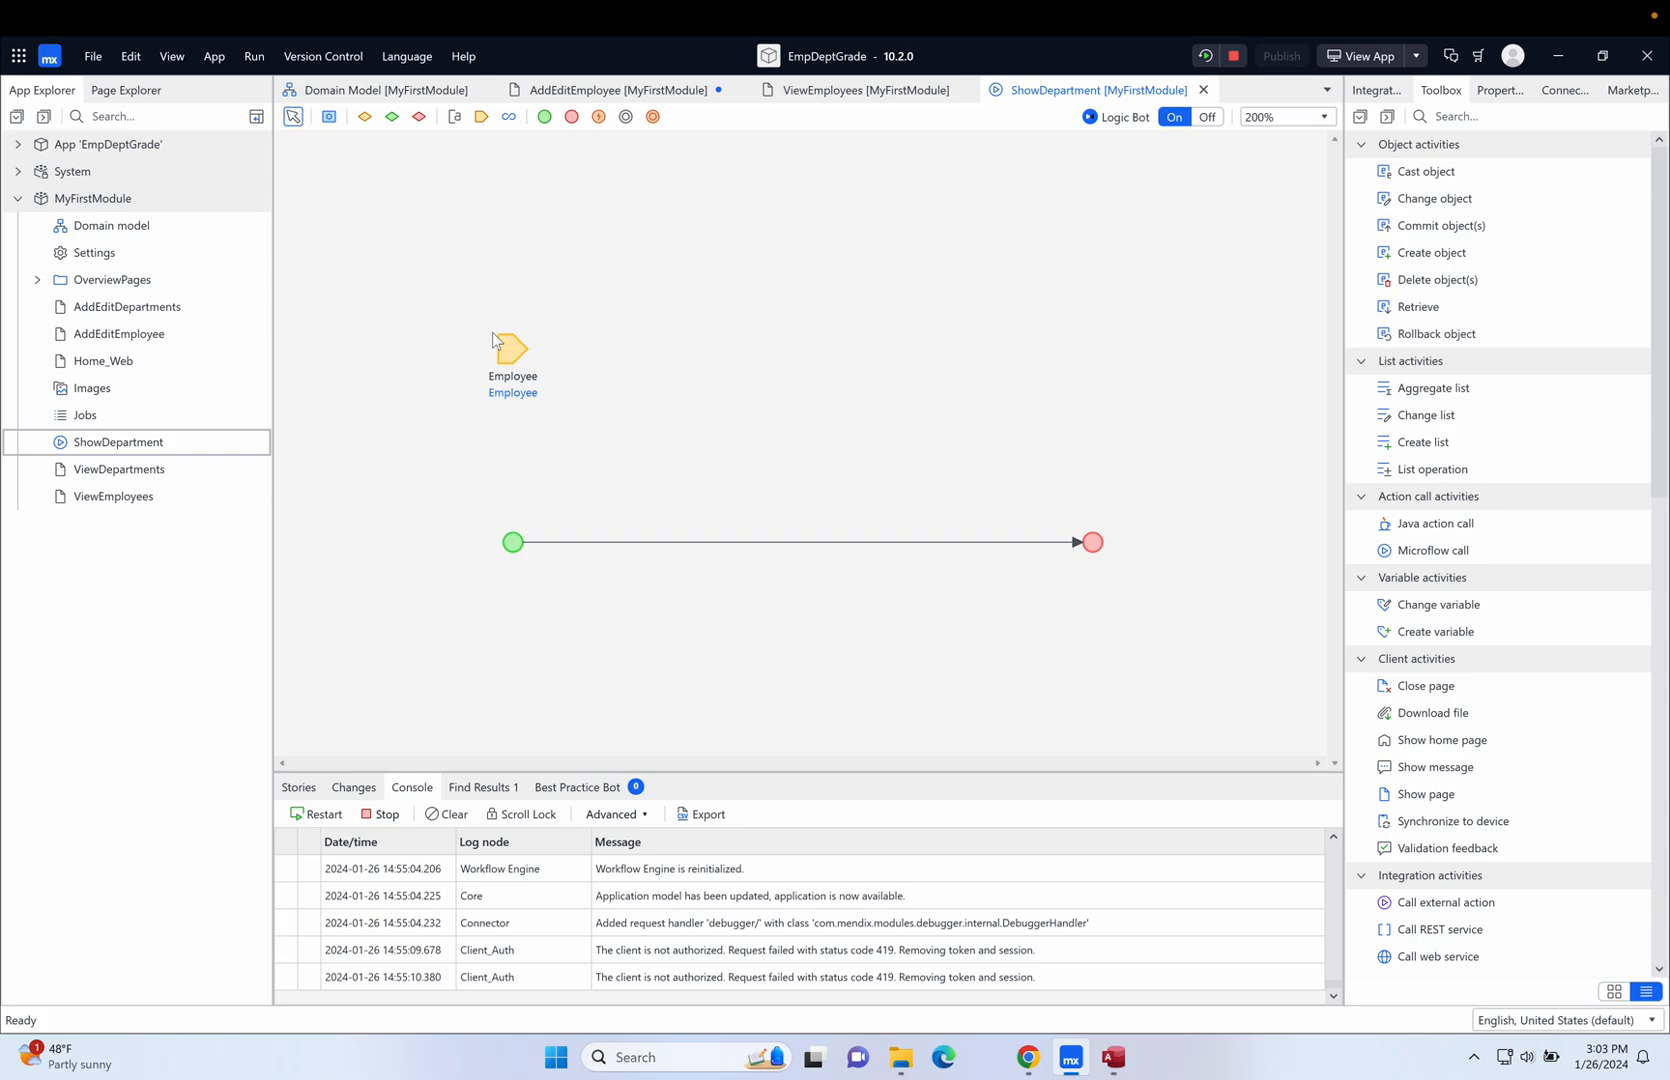
{"action": "mouse_move", "coordinate": [502, 498]}
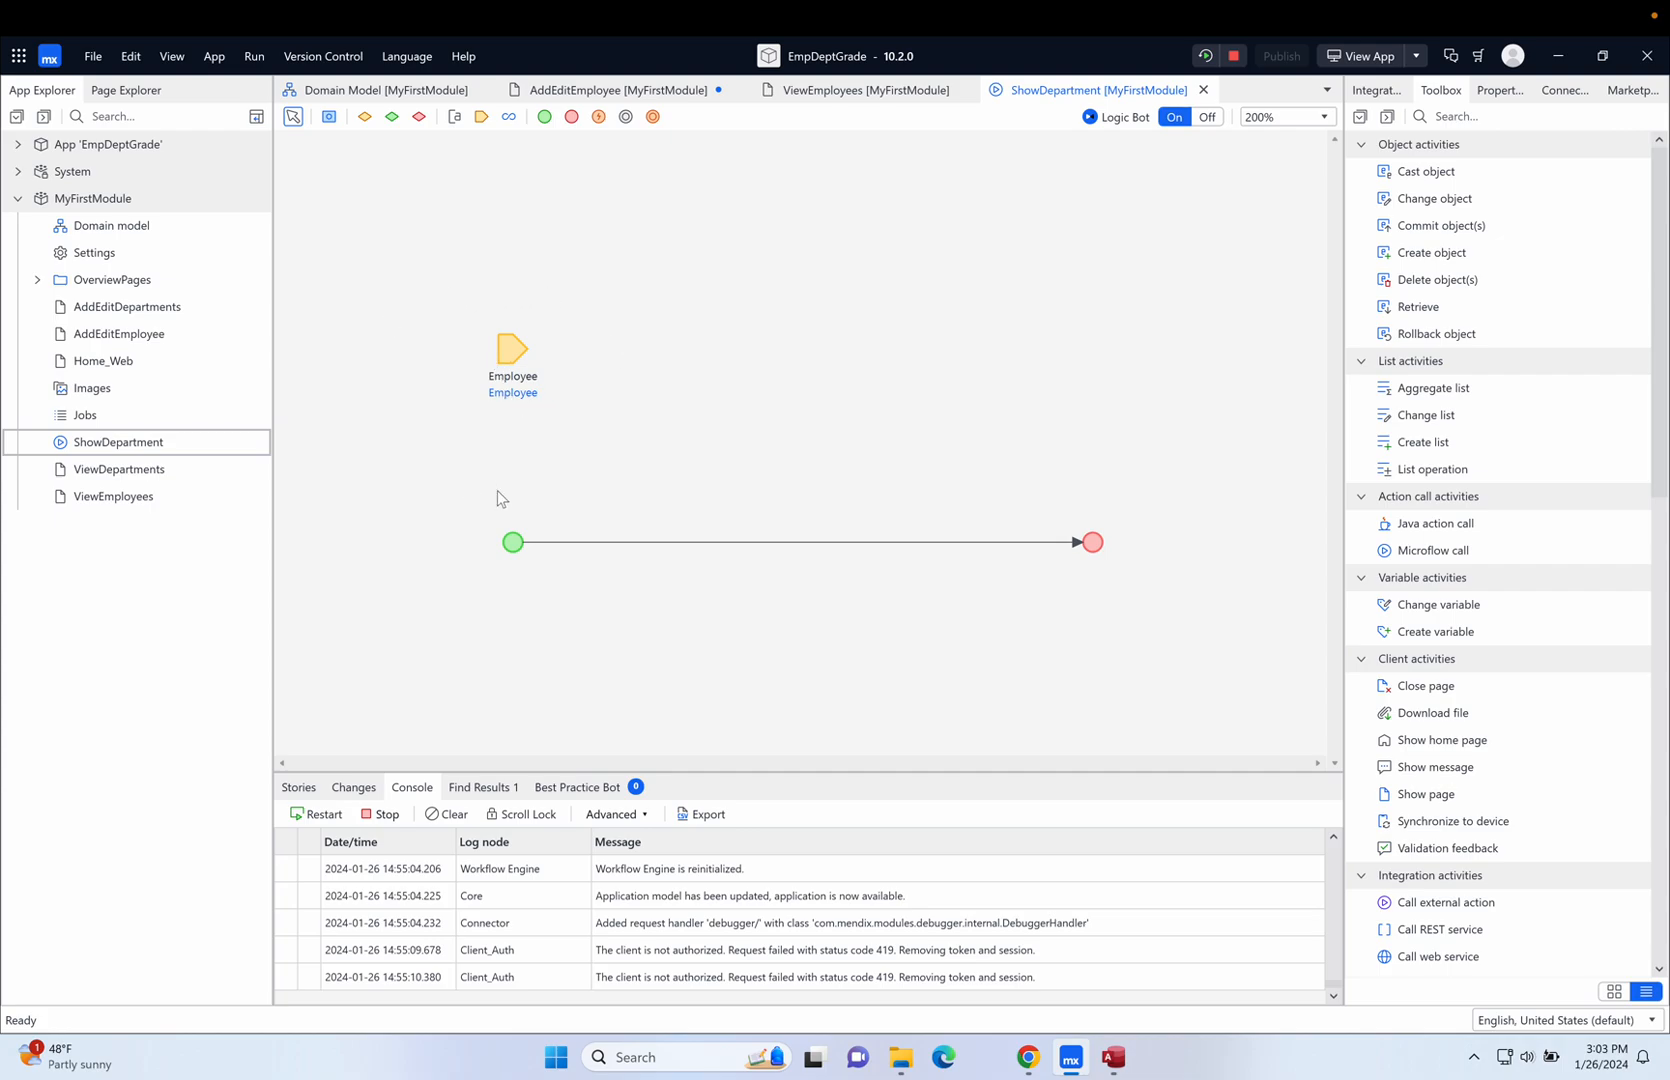
{"action": "mouse_move", "coordinate": [566, 323]}
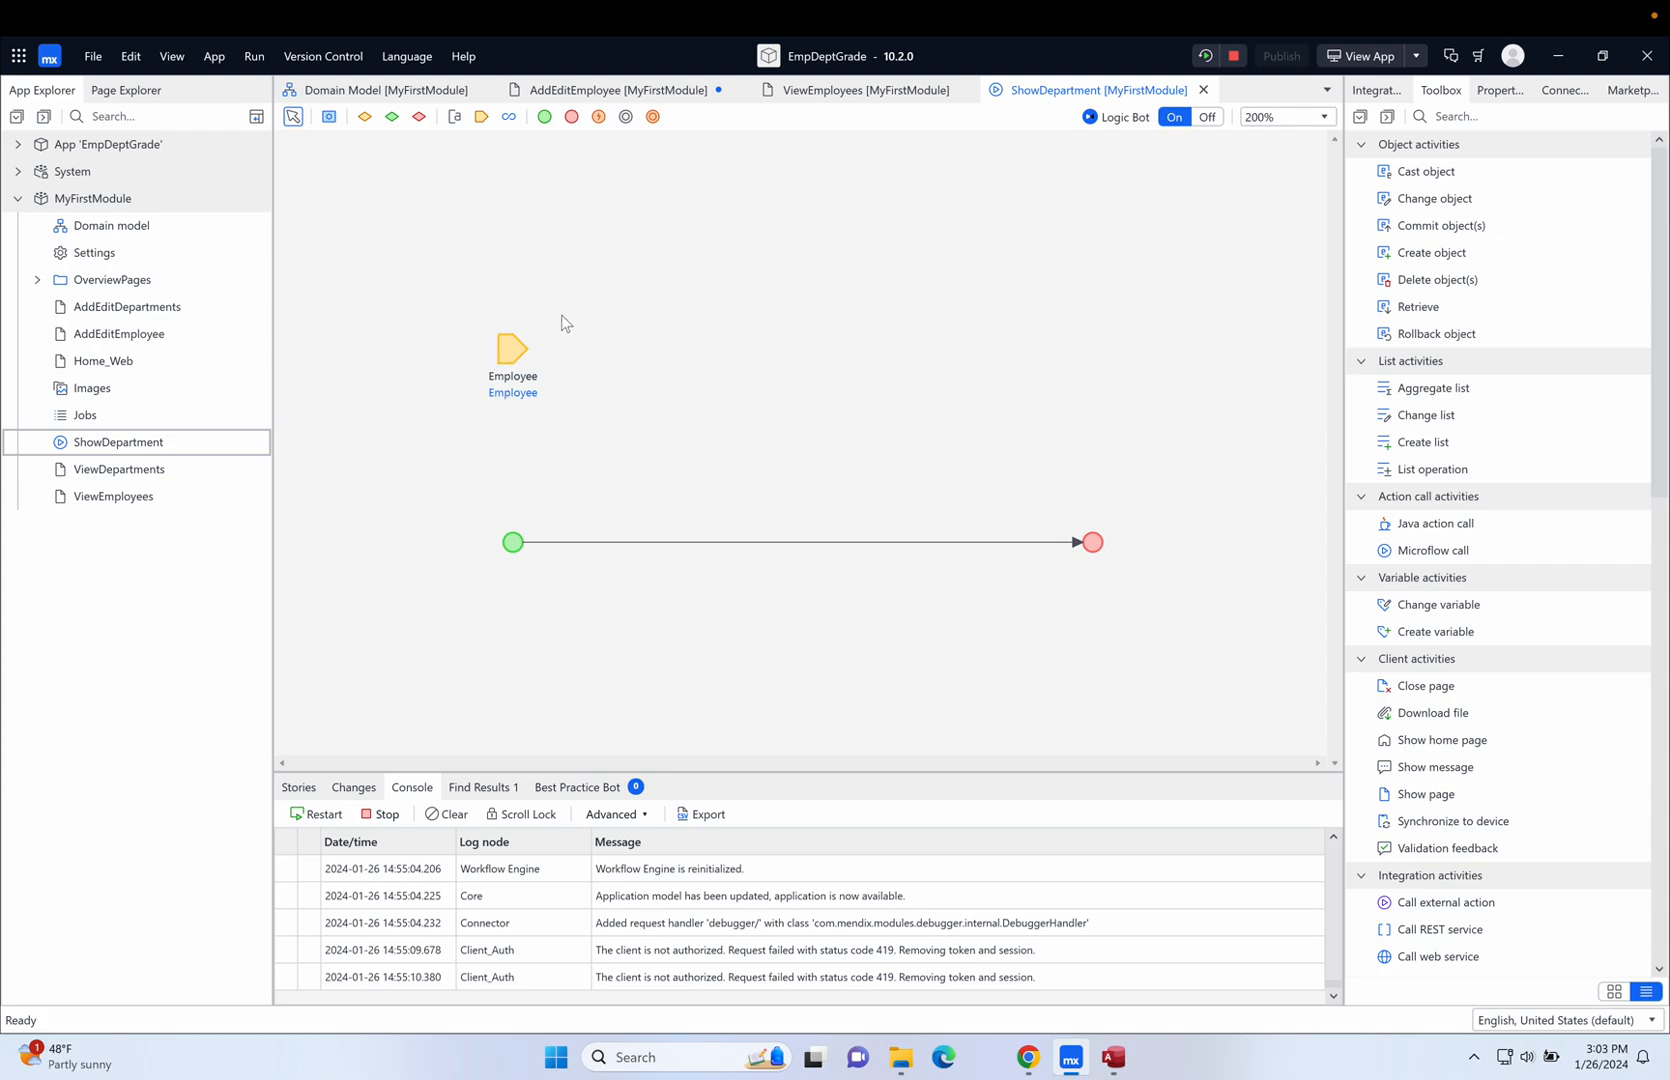
{"action": "mouse_move", "coordinate": [390, 369]}
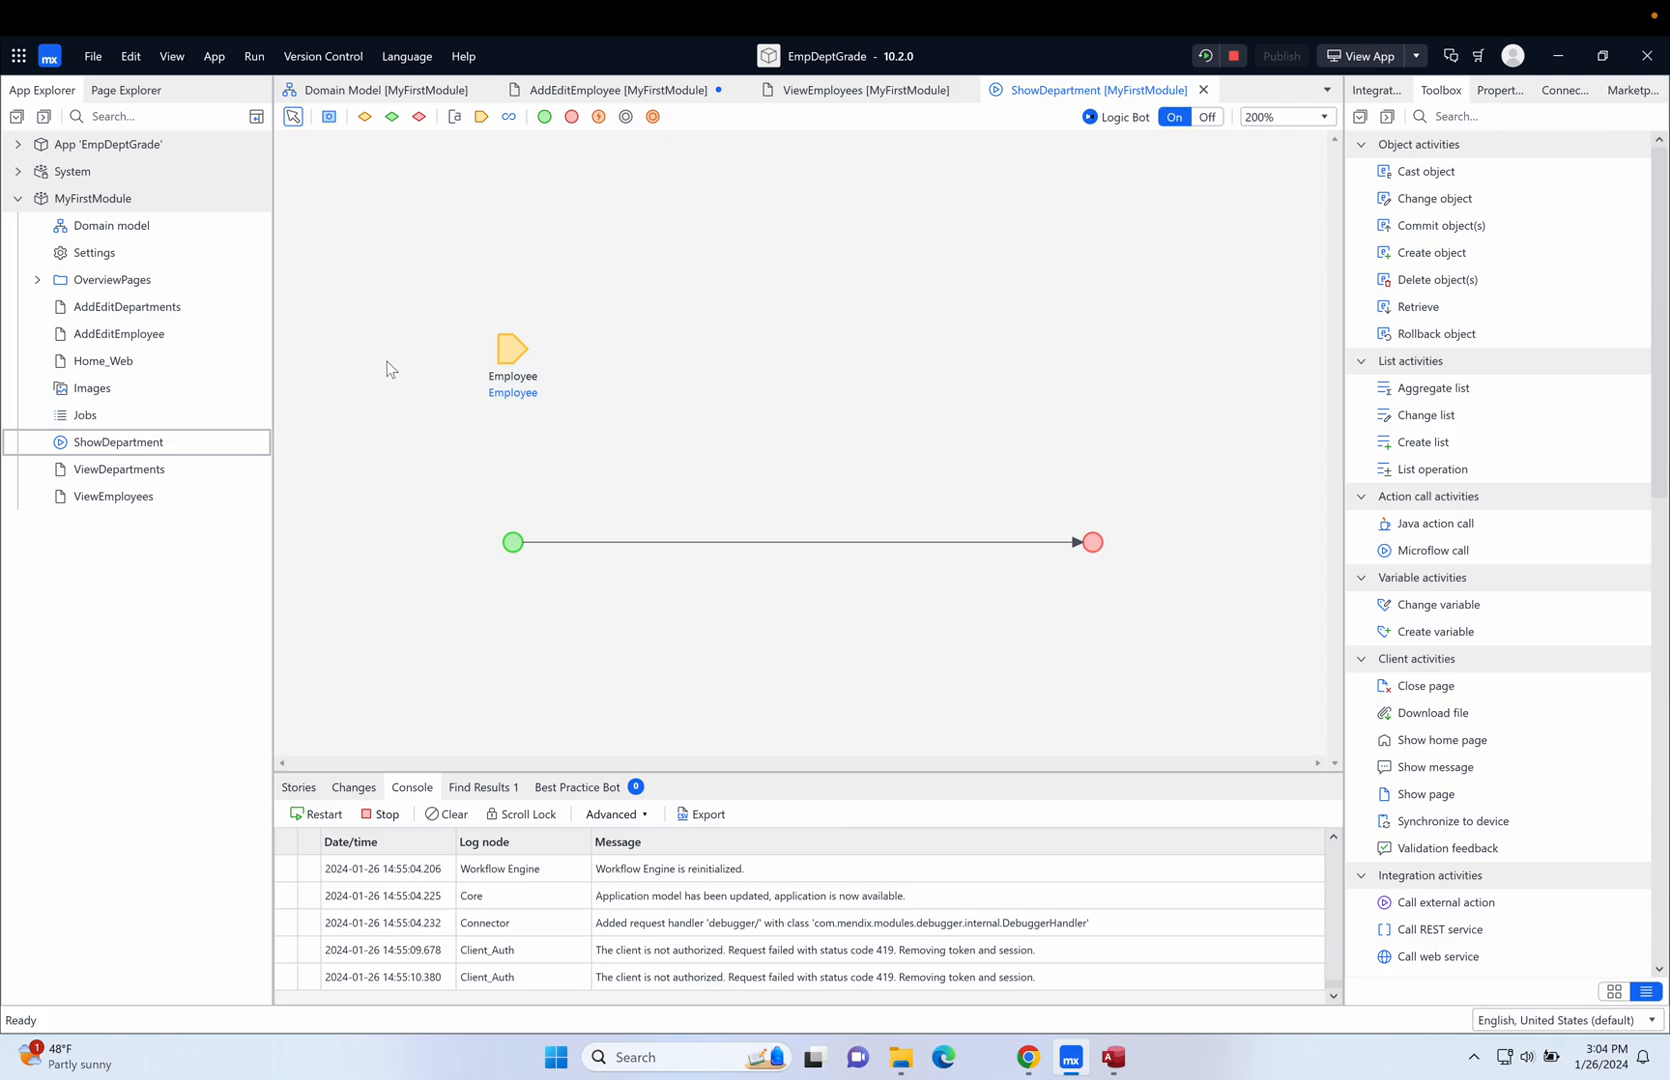
{"action": "mouse_move", "coordinate": [405, 323]}
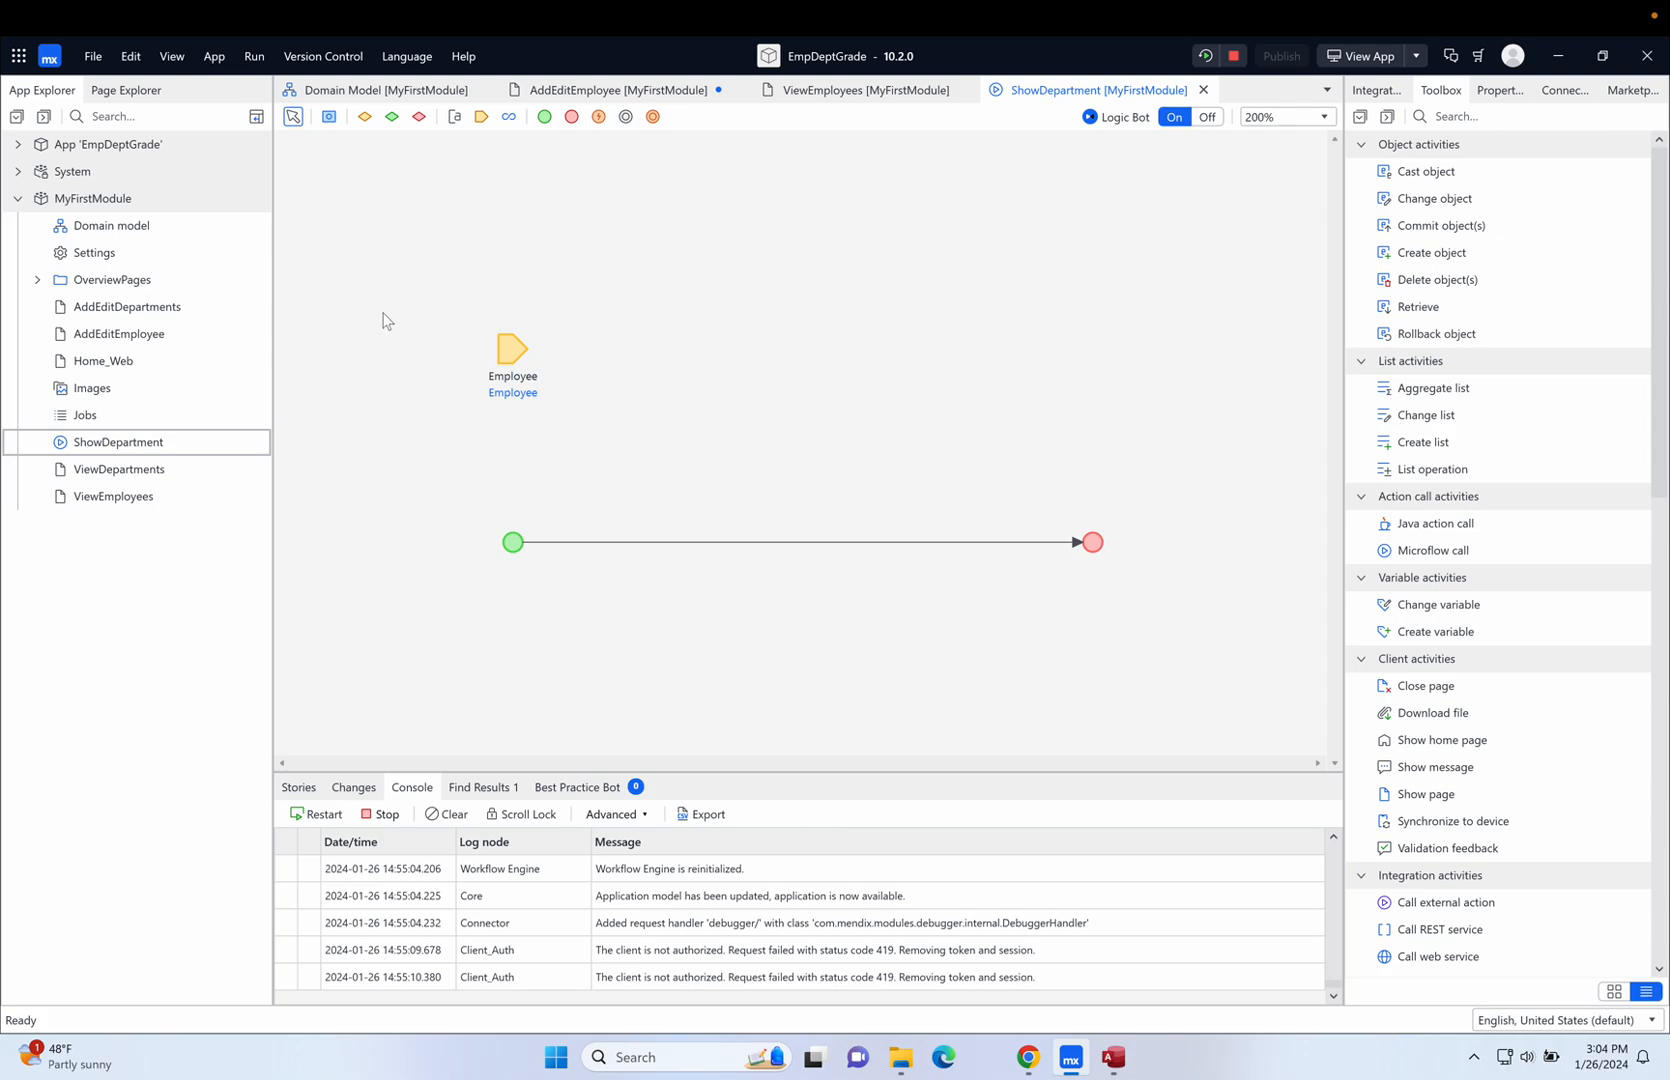
{"action": "mouse_move", "coordinate": [586, 501]}
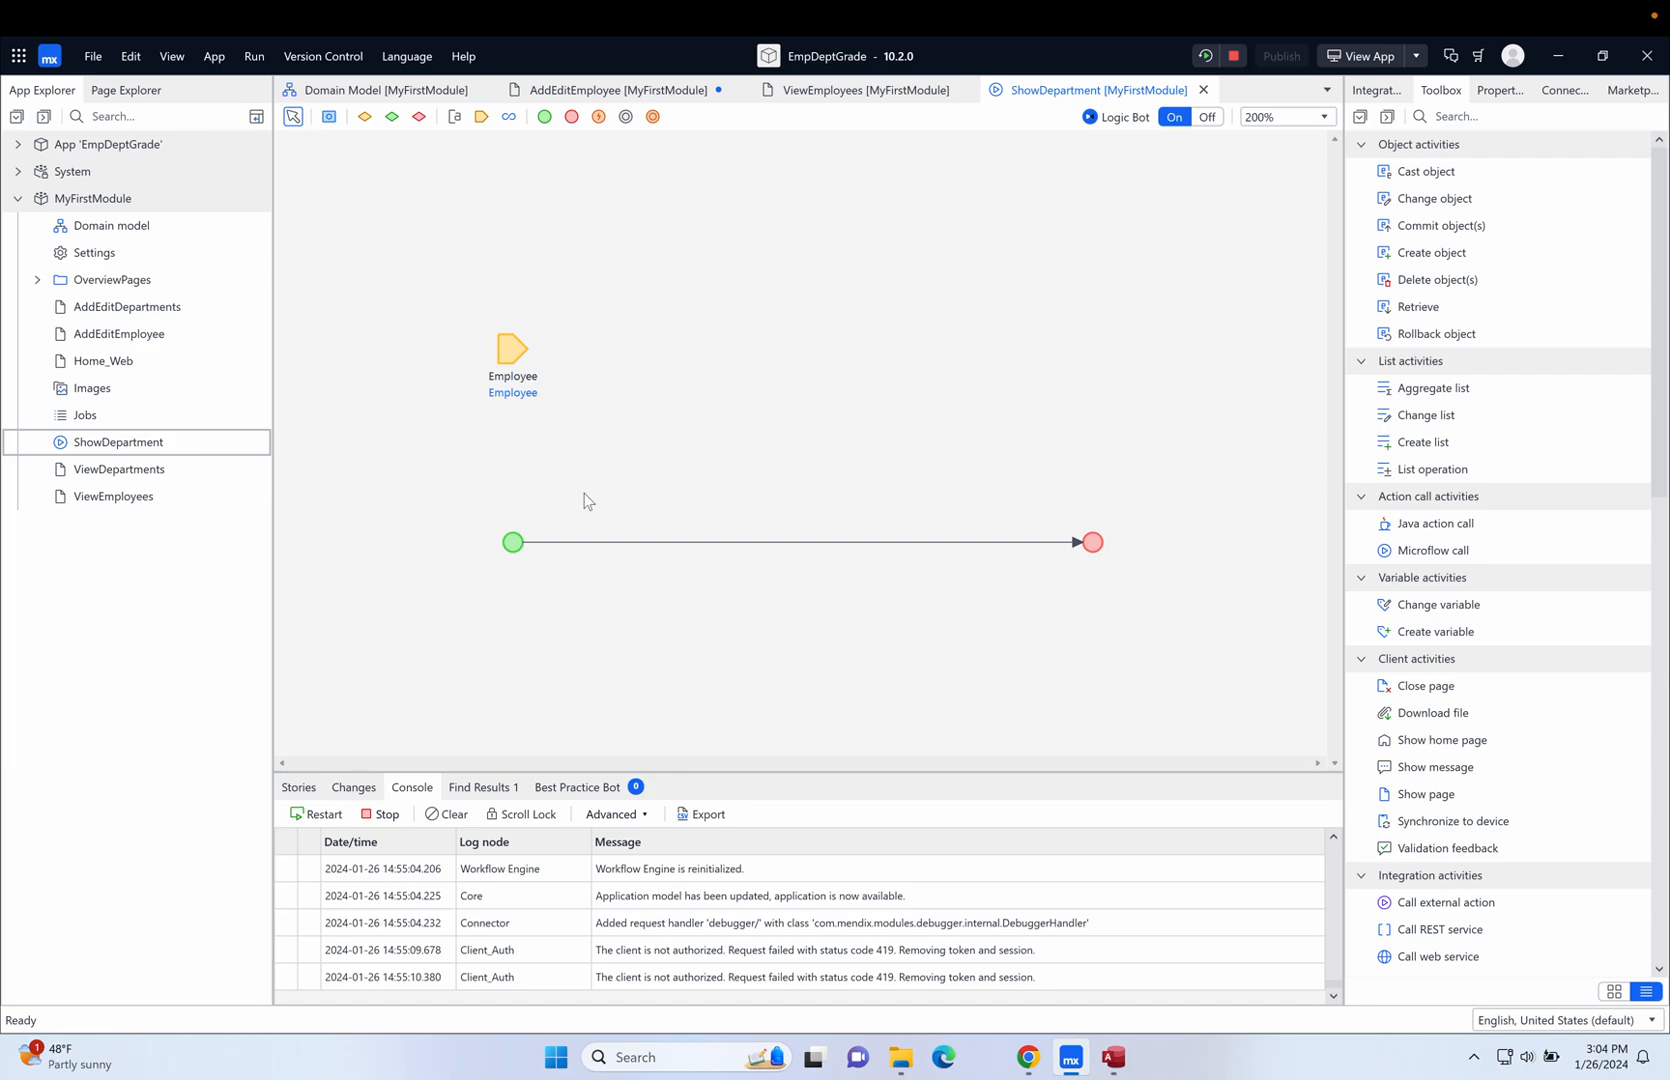
{"action": "mouse_move", "coordinate": [804, 446]}
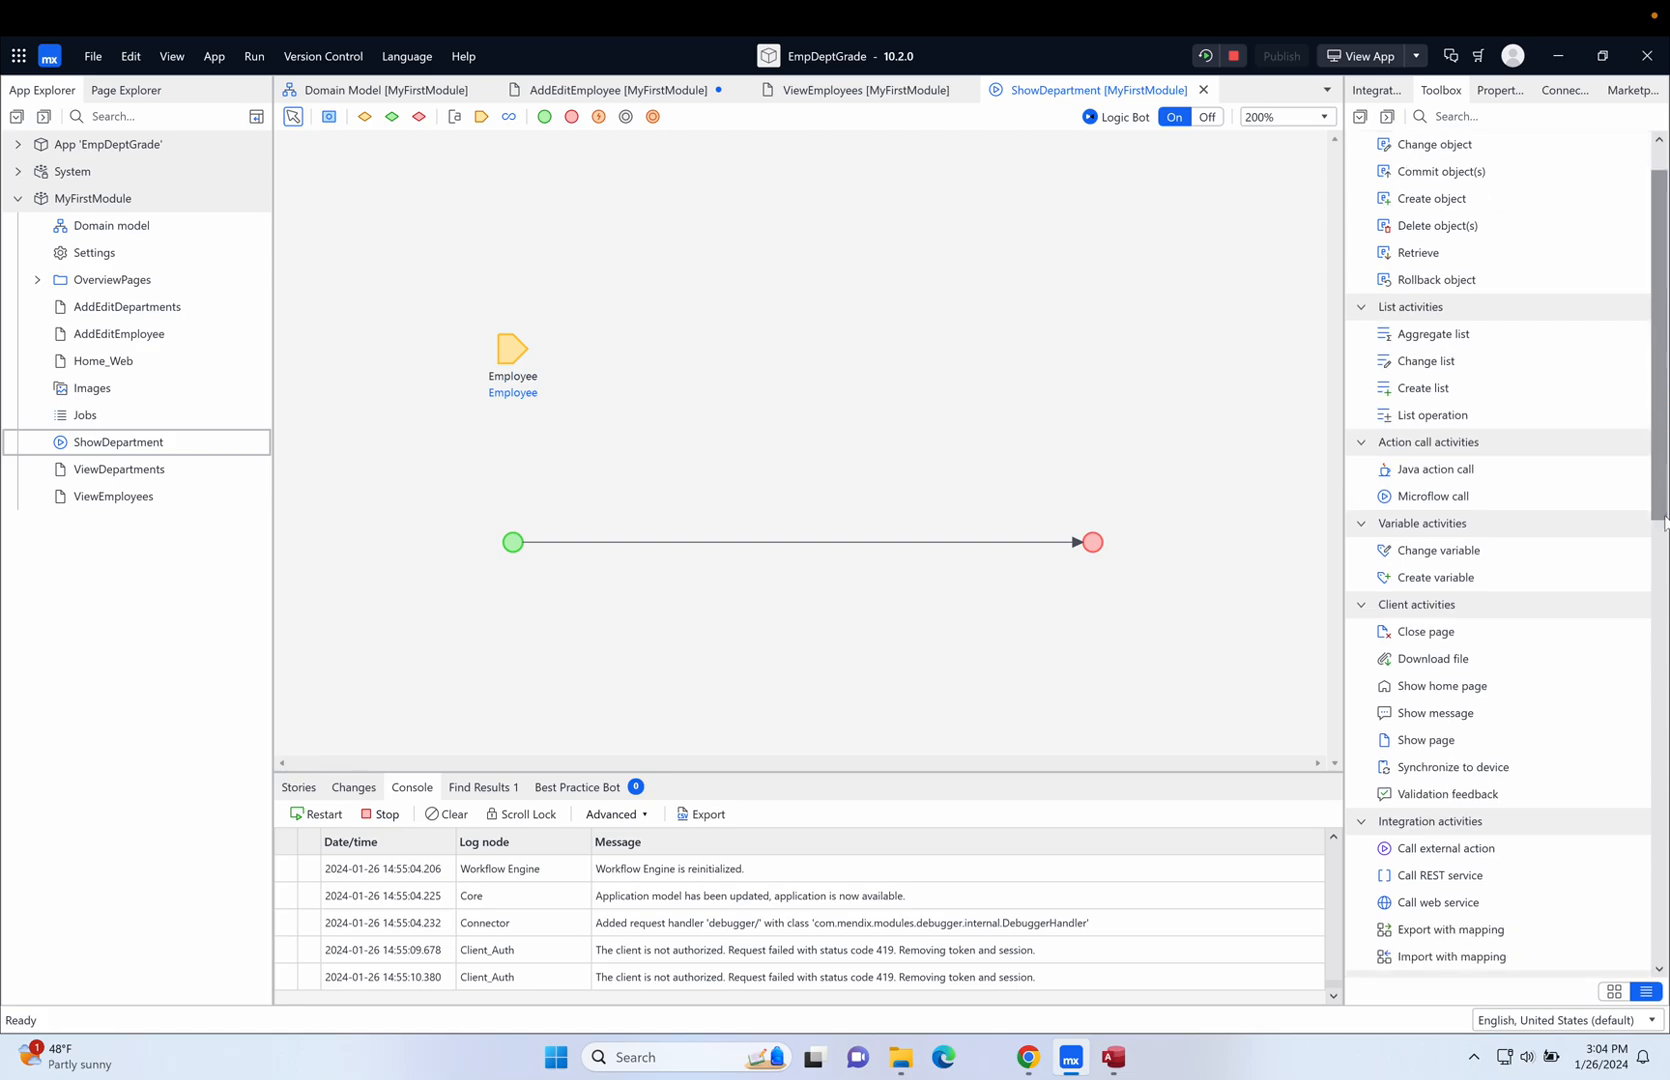
Delete the existing Employee parameter from the ShowDepartment microflow.
{"action": "scroll", "scroll_direction": "down", "scroll_amount": 3}
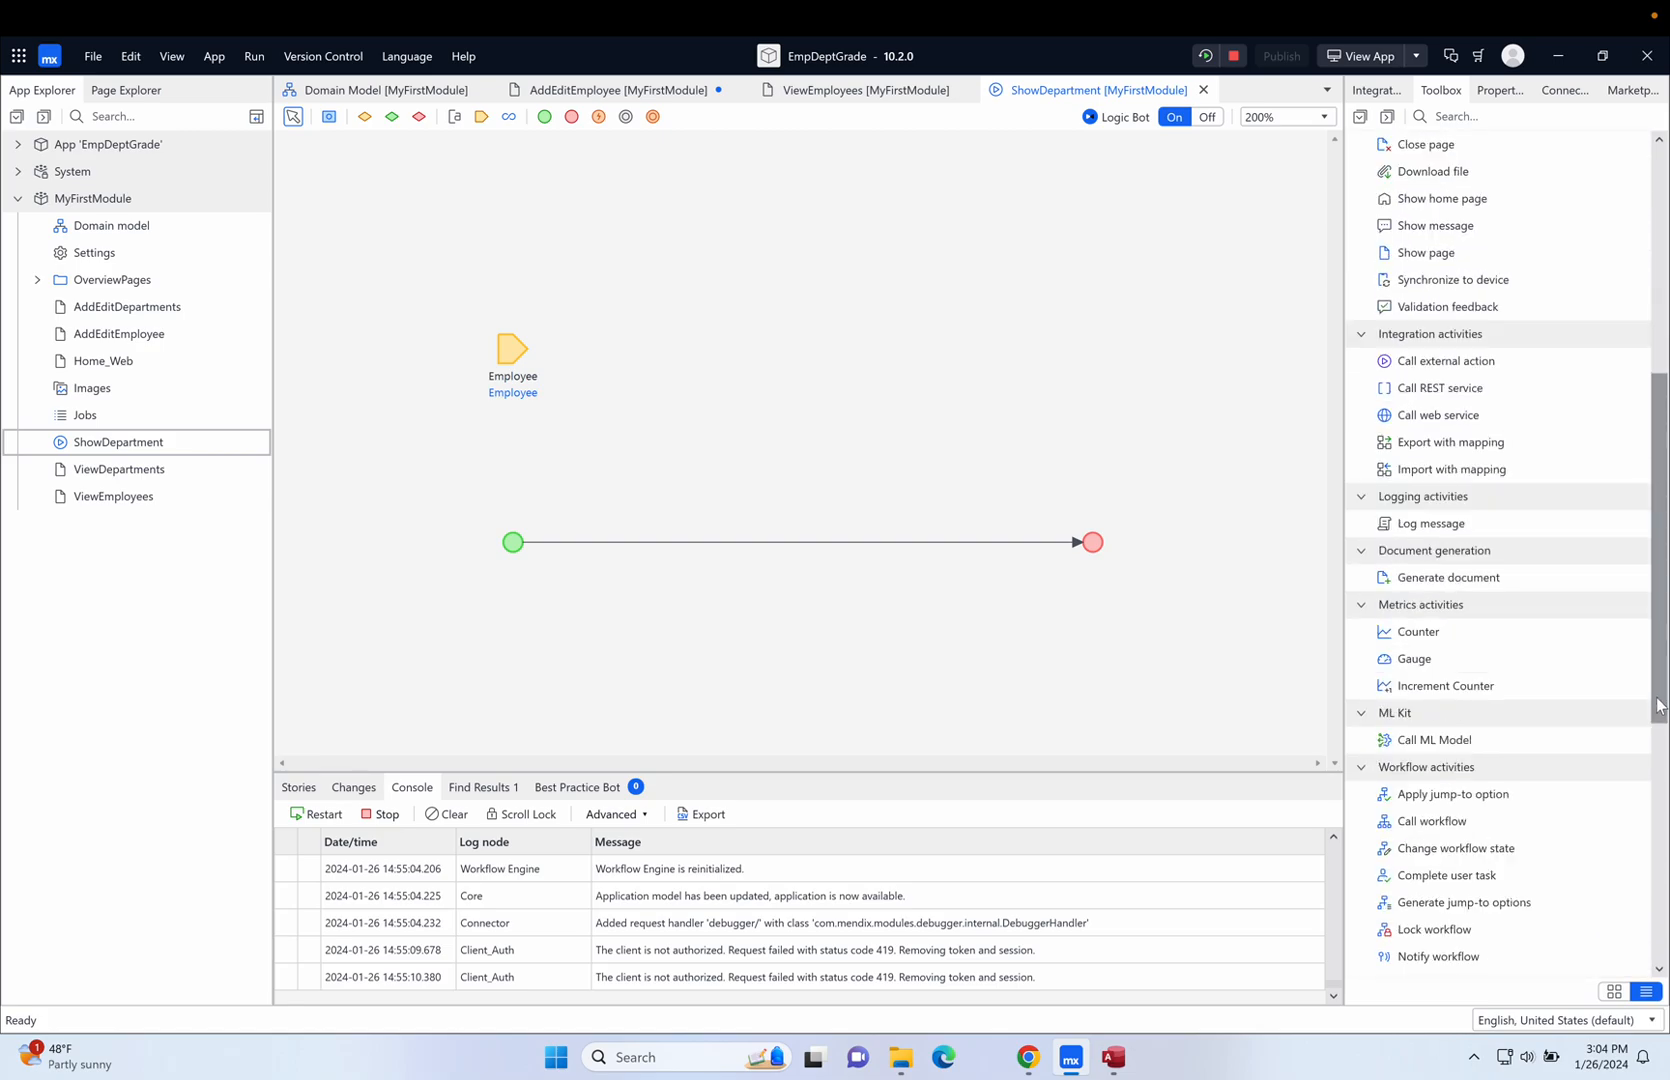
{"action": "scroll", "scroll_direction": "down", "scroll_amount": 3}
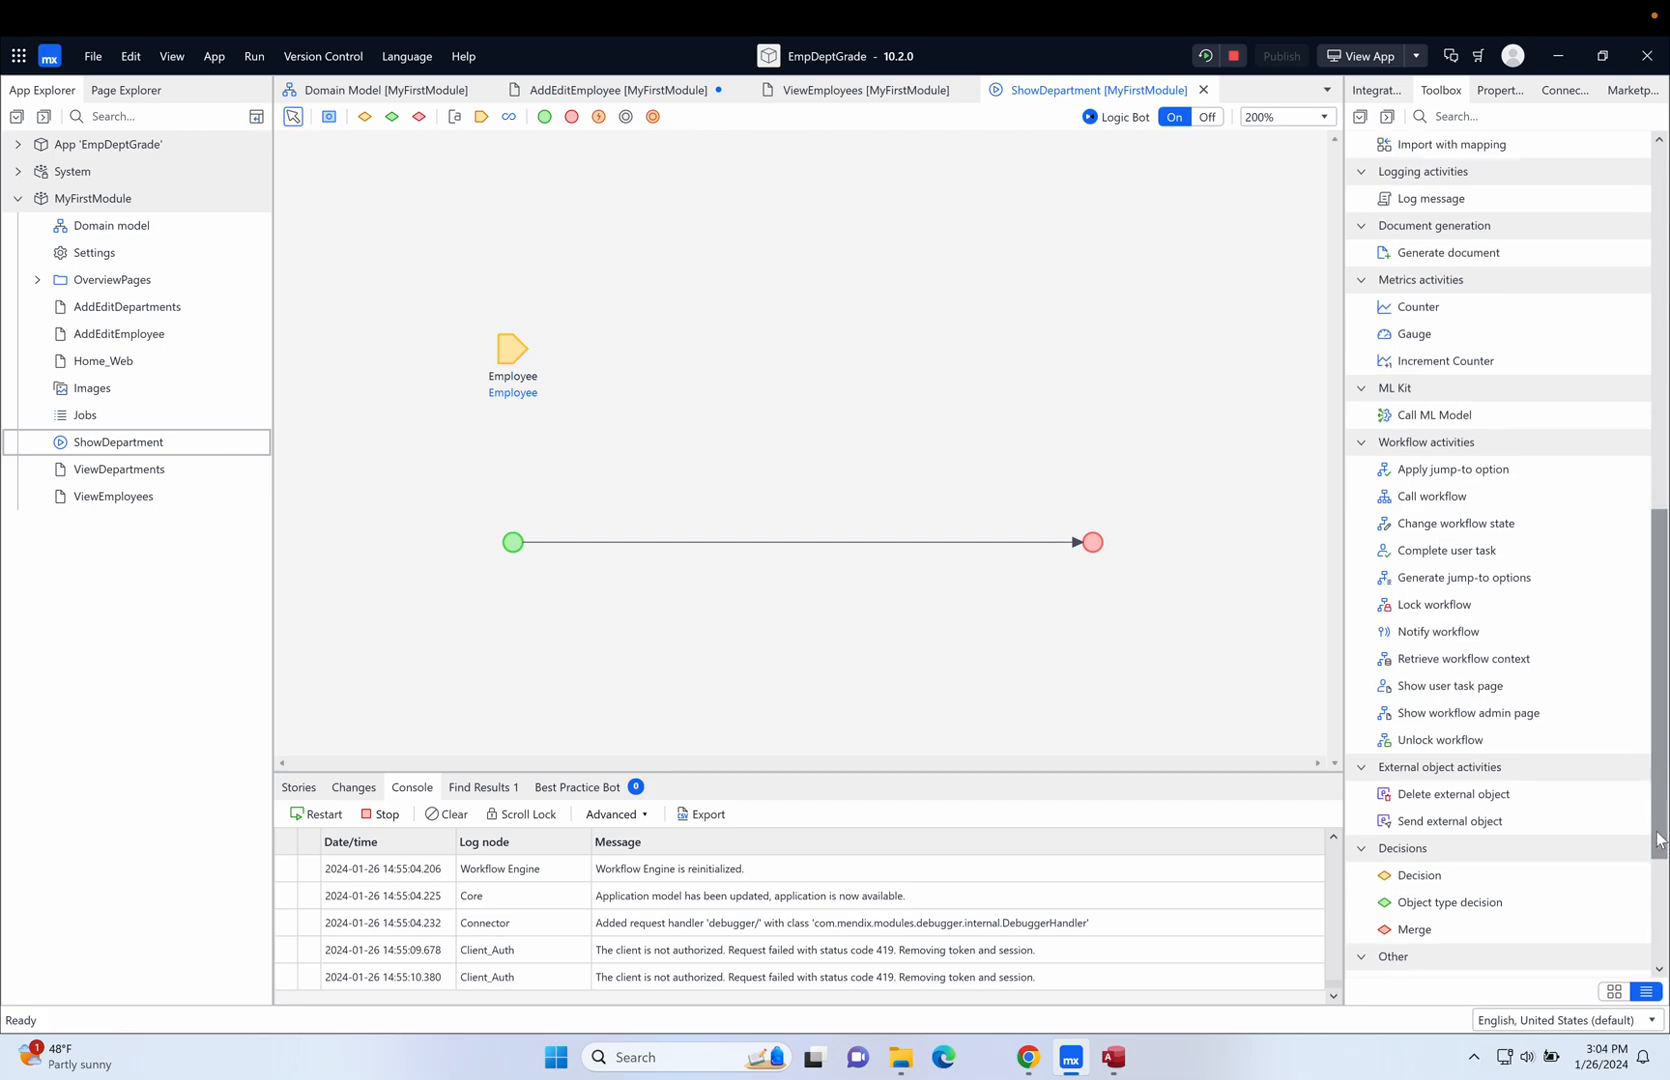
{"action": "scroll", "scroll_direction": "down", "scroll_amount": 3}
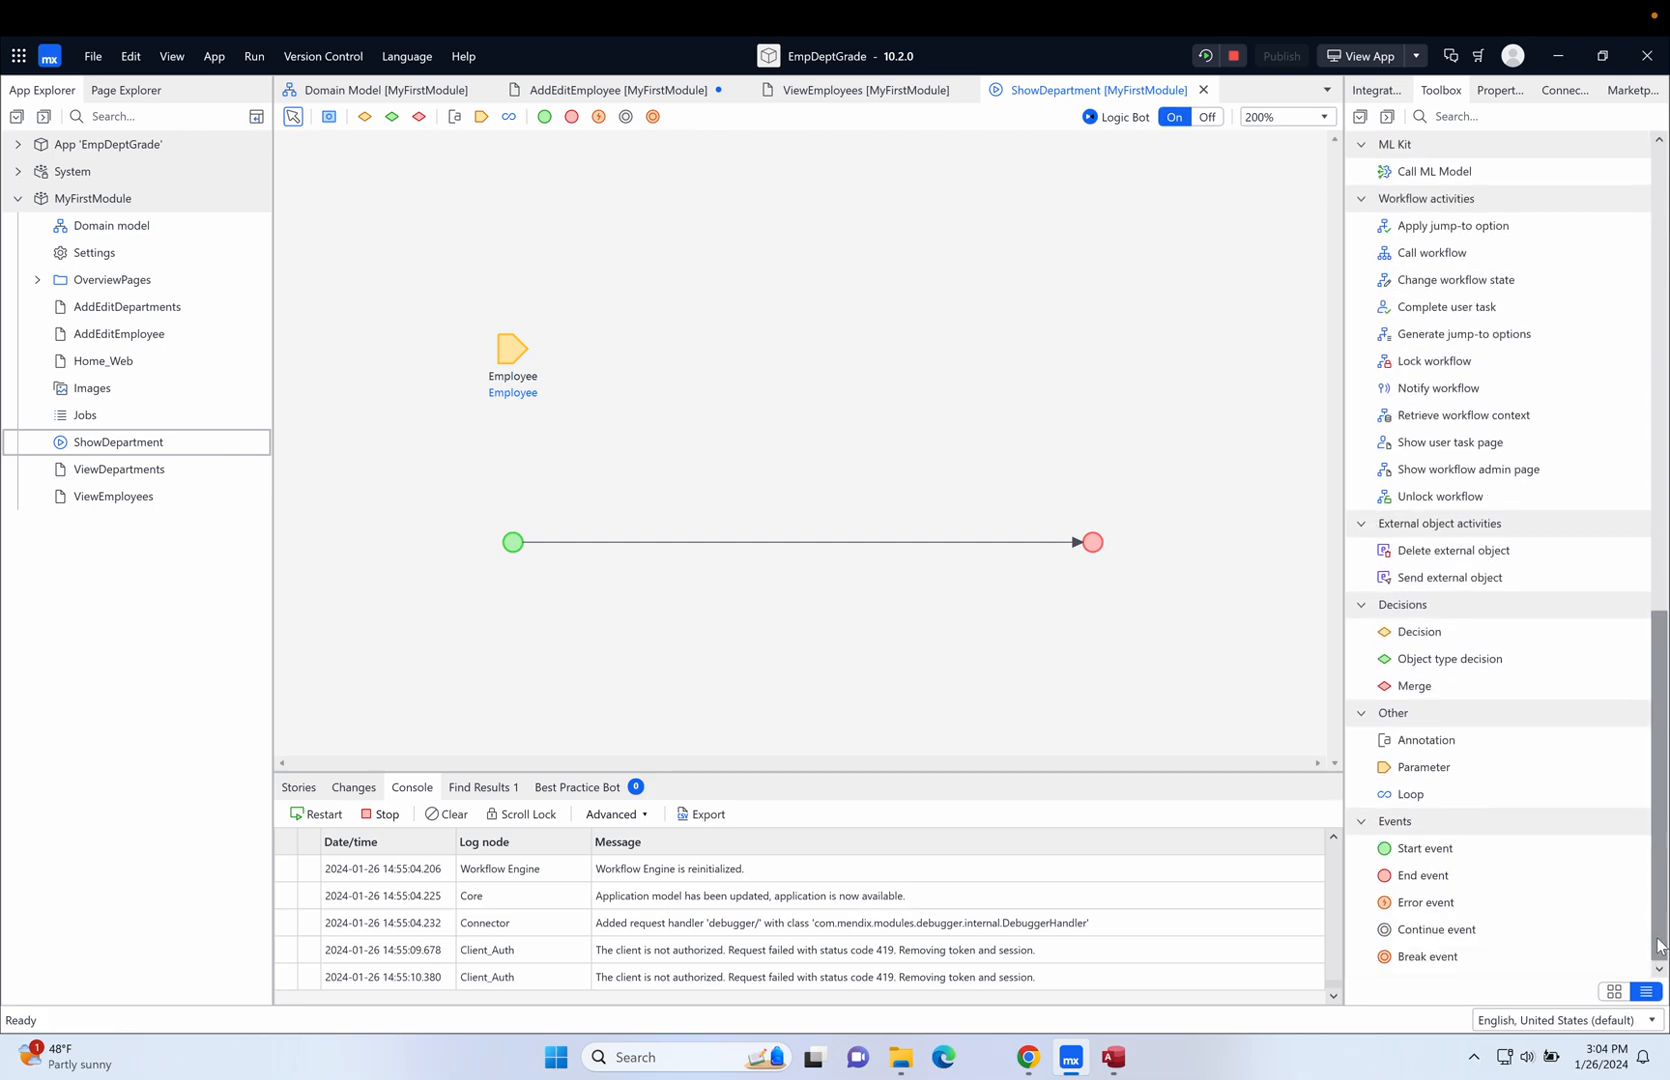
{"action": "mouse_move", "coordinate": [1473, 767]}
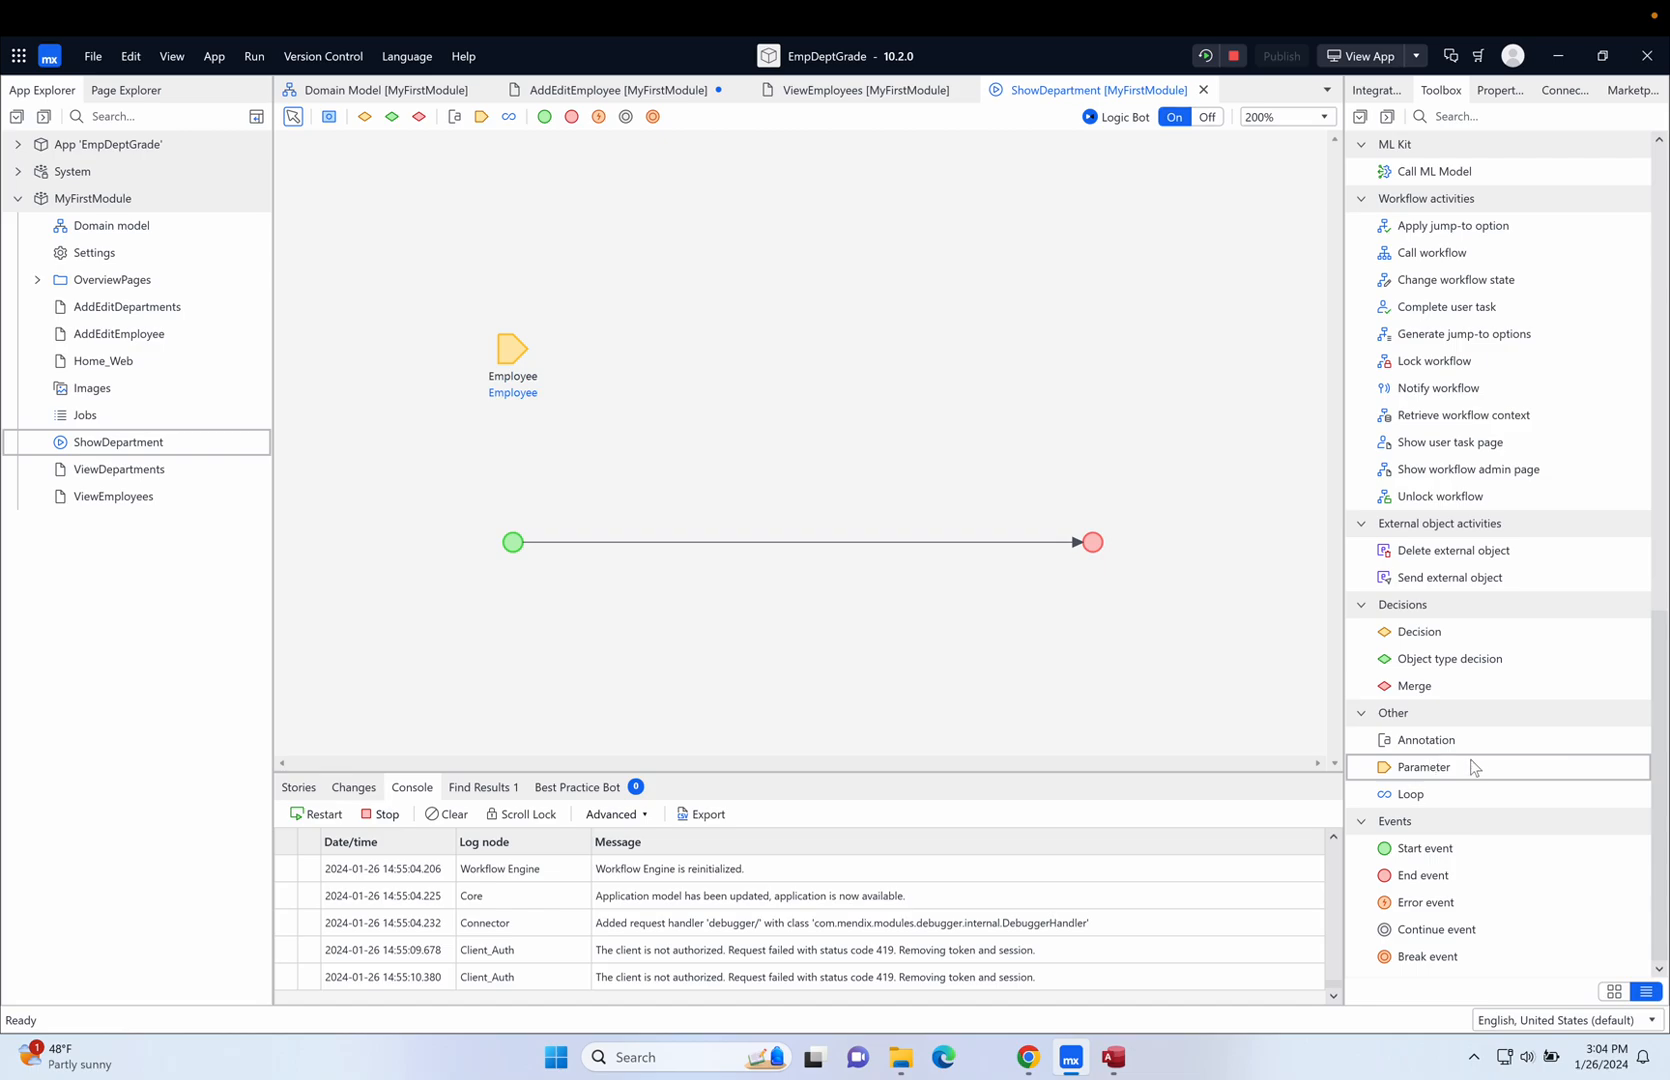
{"action": "mouse_move", "coordinate": [1477, 768]}
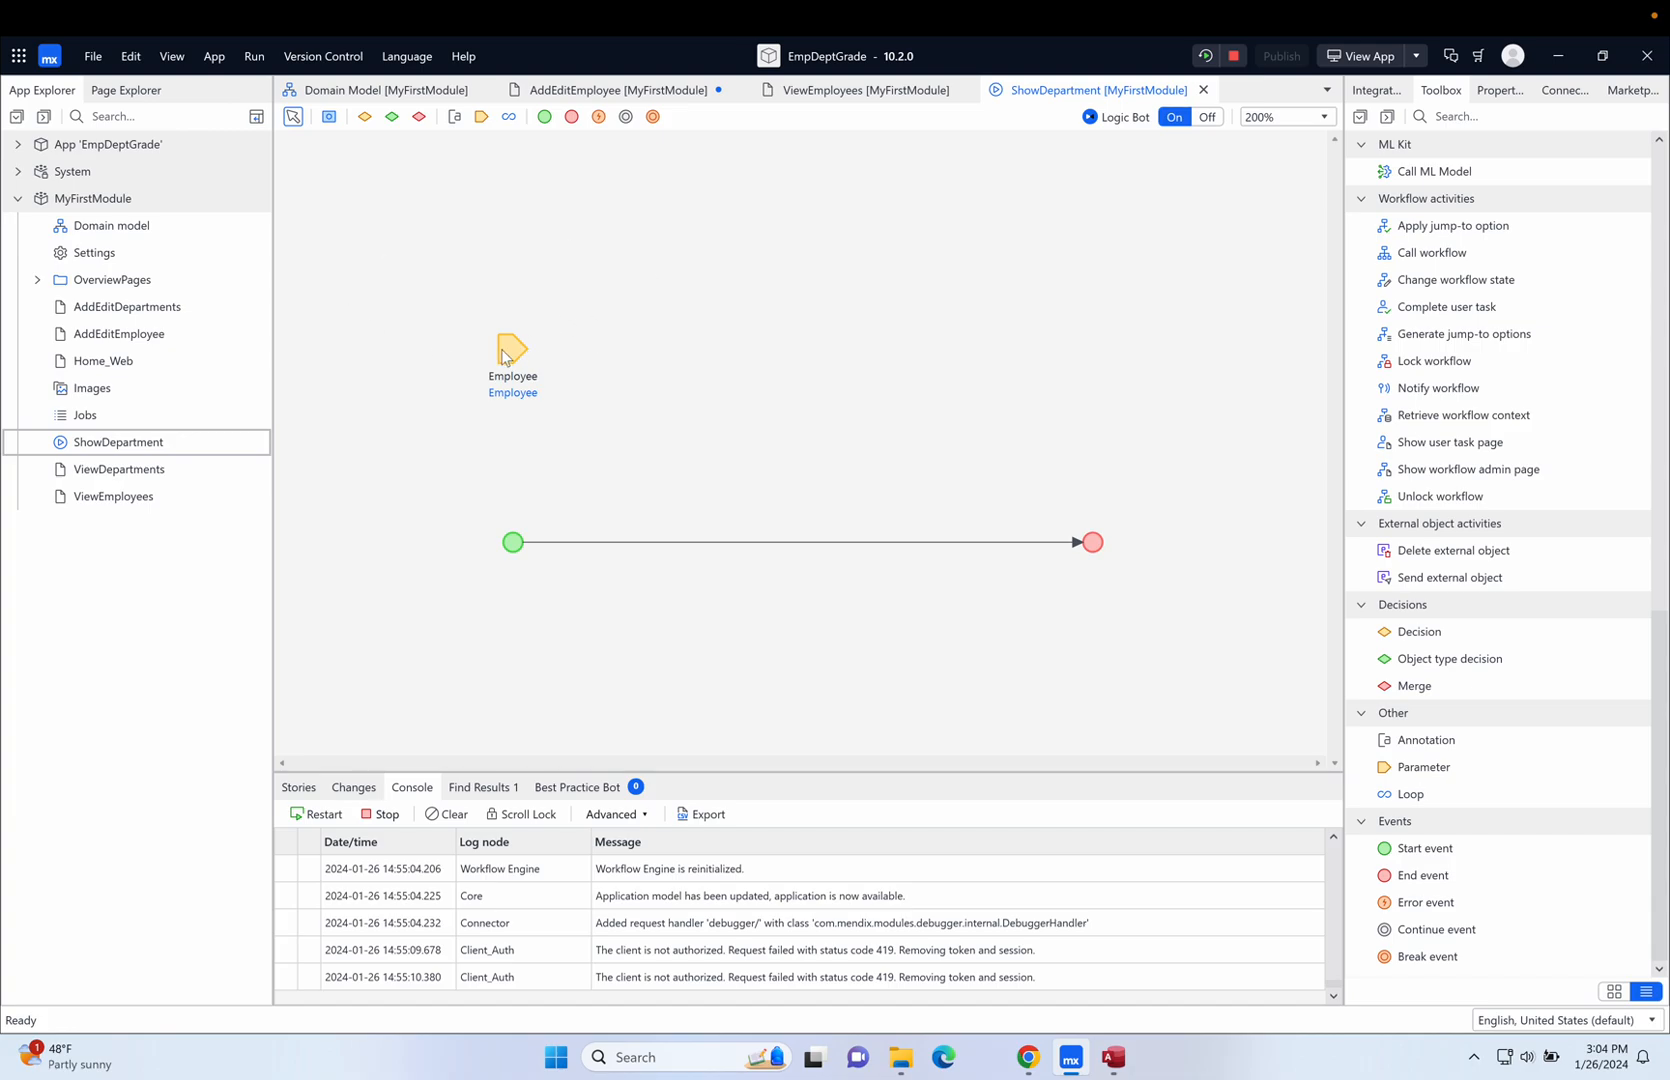
{"action": "left_click", "coordinate": [512, 349]}
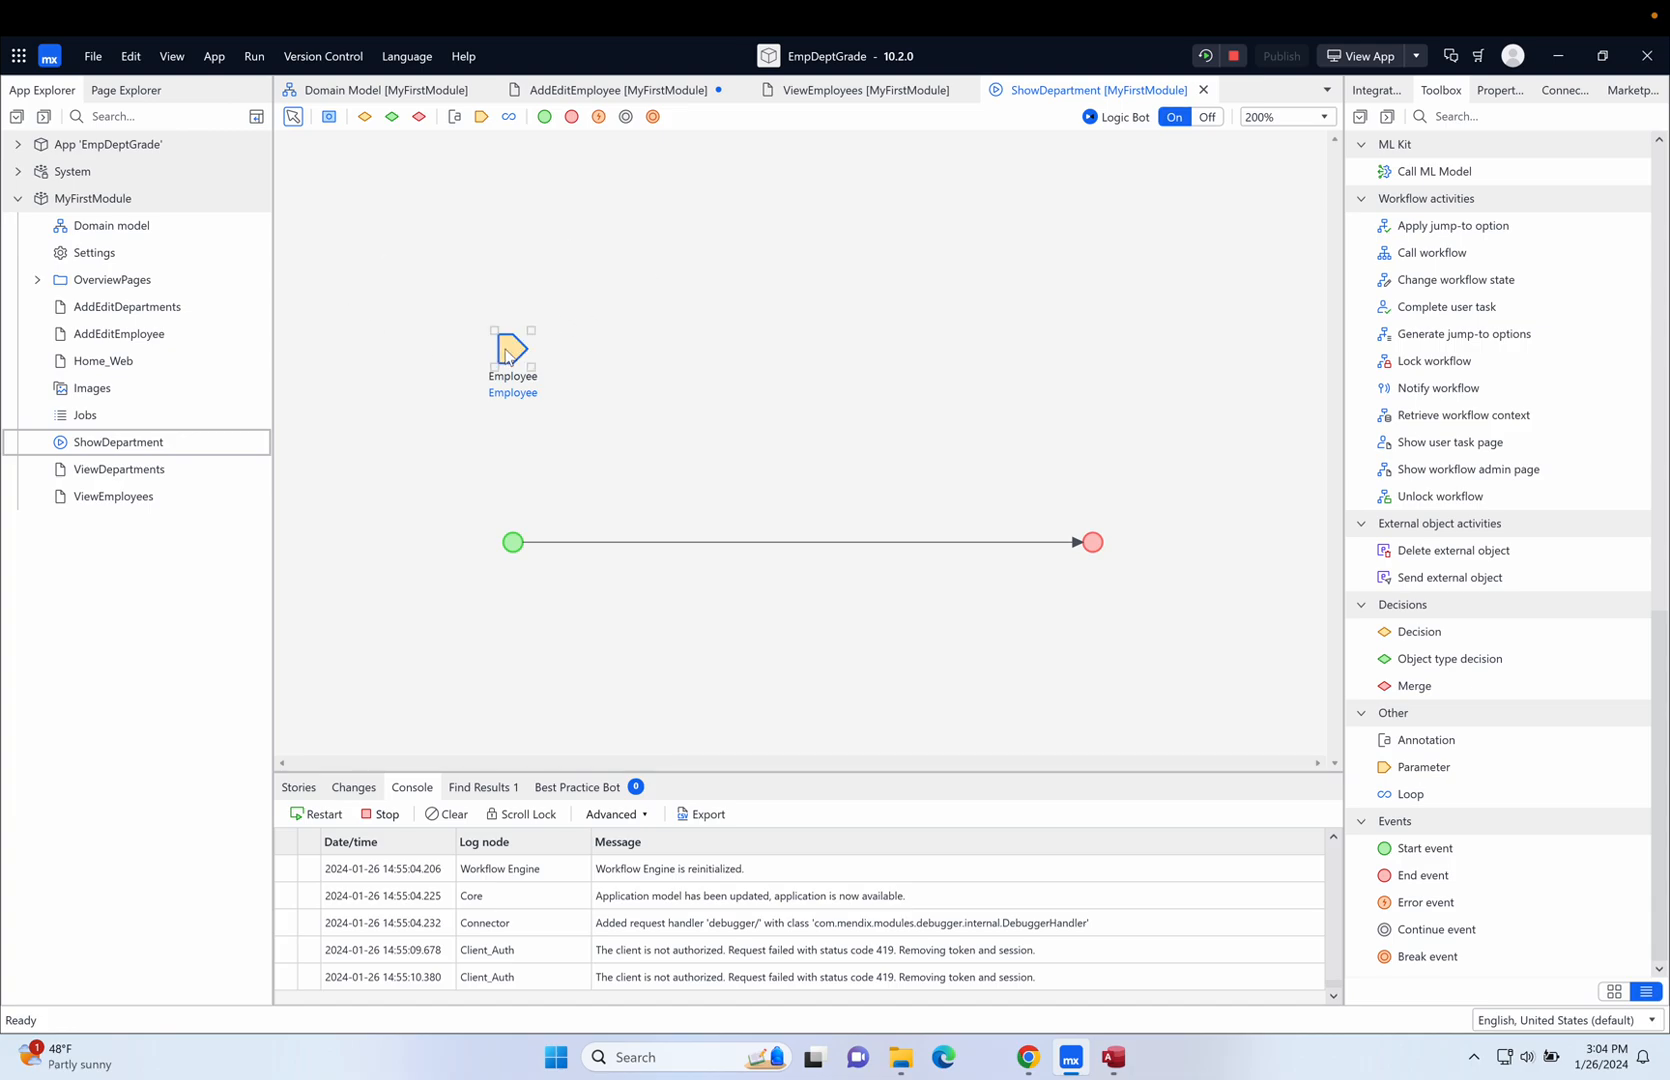
{"action": "right_click", "coordinate": [511, 357]}
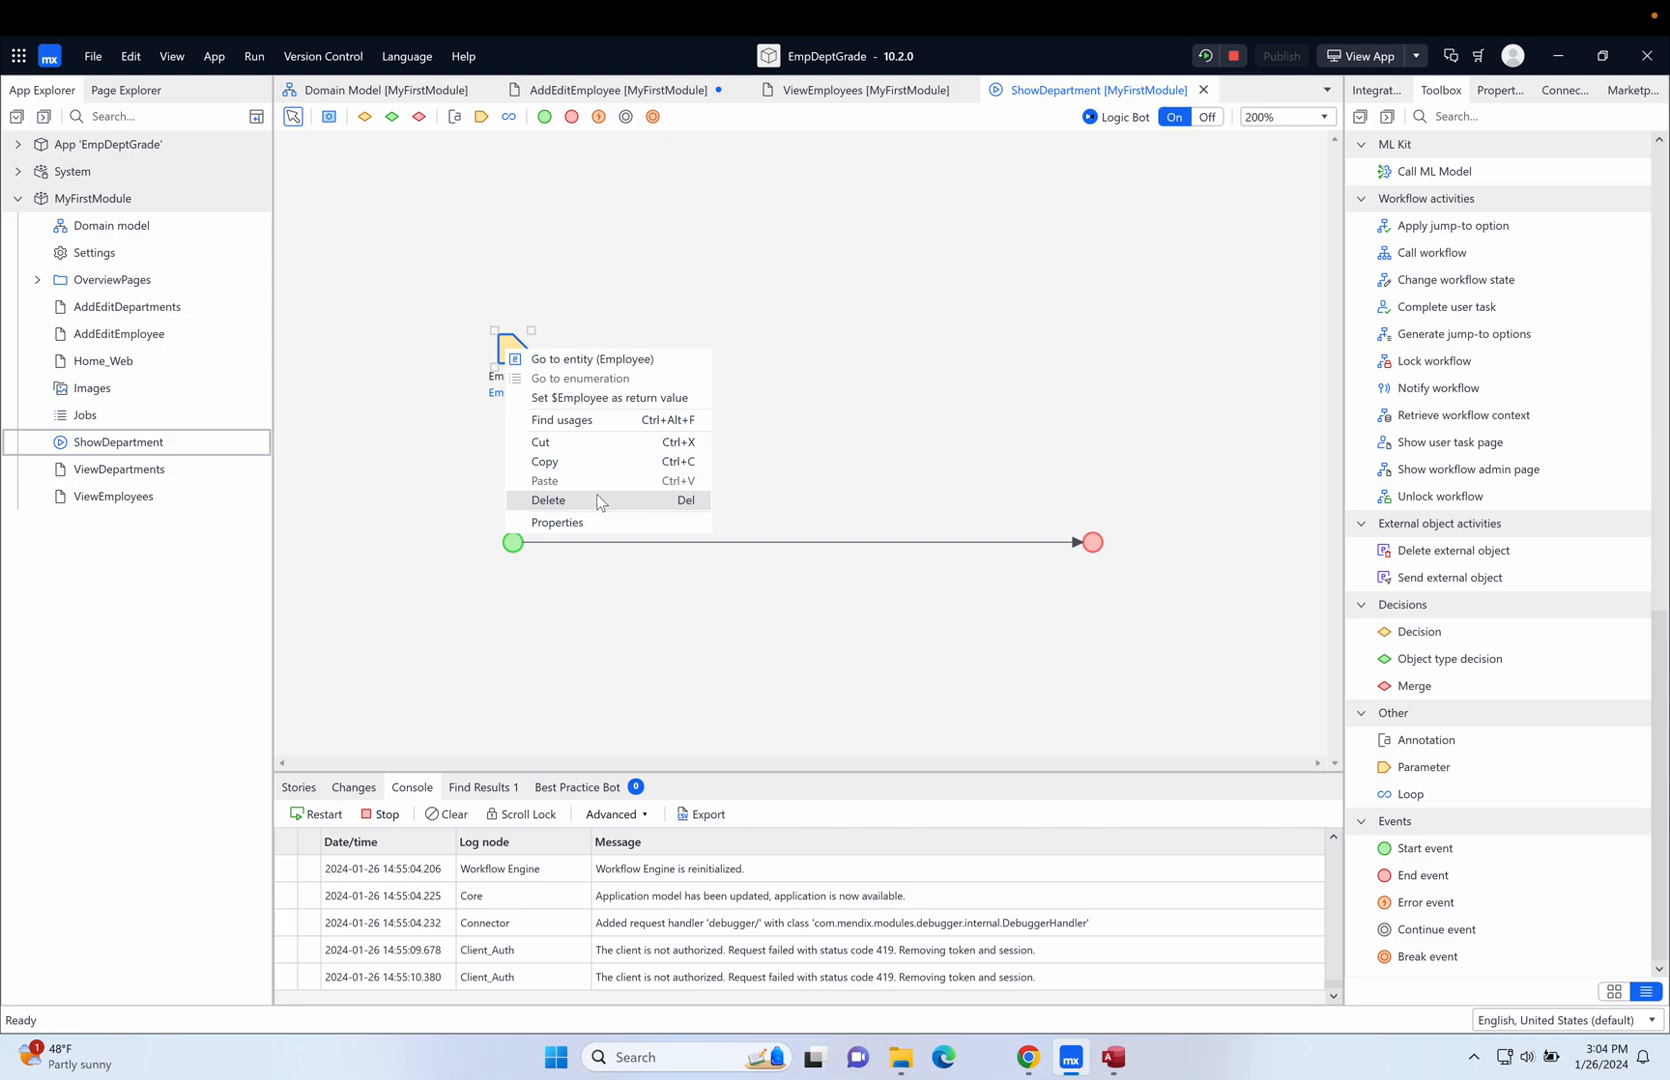
{"action": "left_click", "coordinate": [546, 500]}
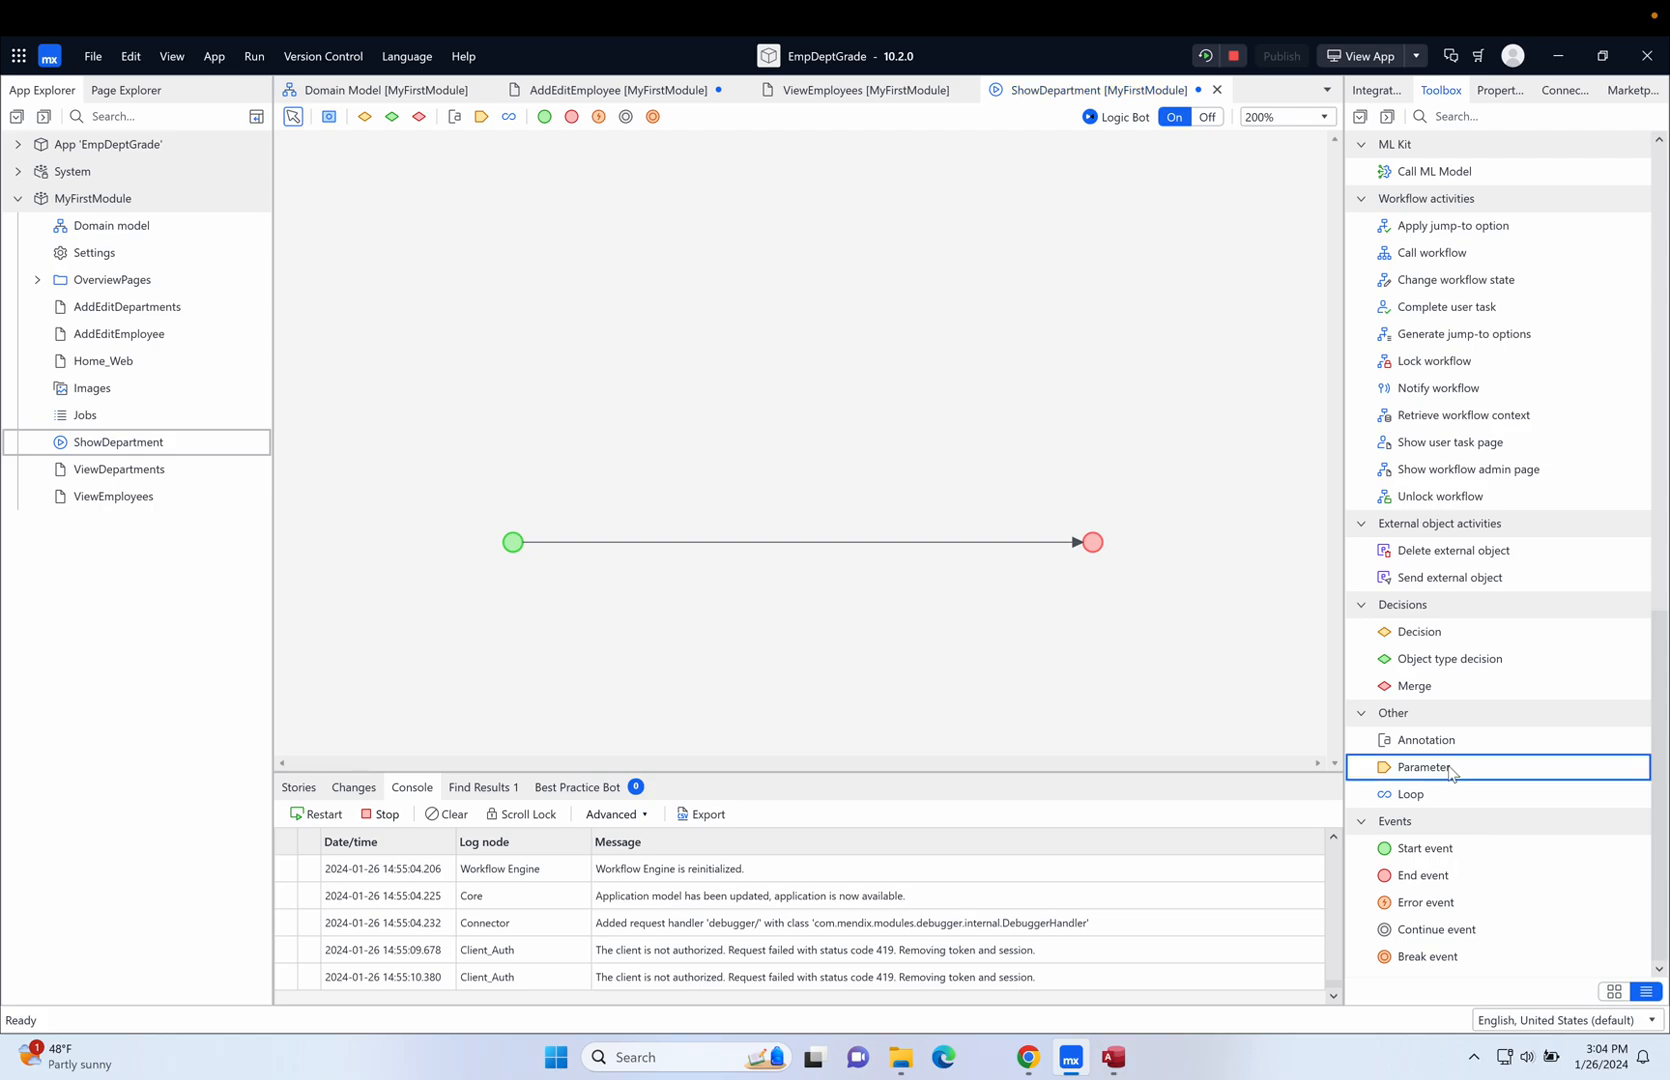
Add a new parameter above the flow with entity MyFirstModule.Employee.
{"action": "left_click_drag", "start_coordinate": [1423, 767], "coordinate": [482, 386]}
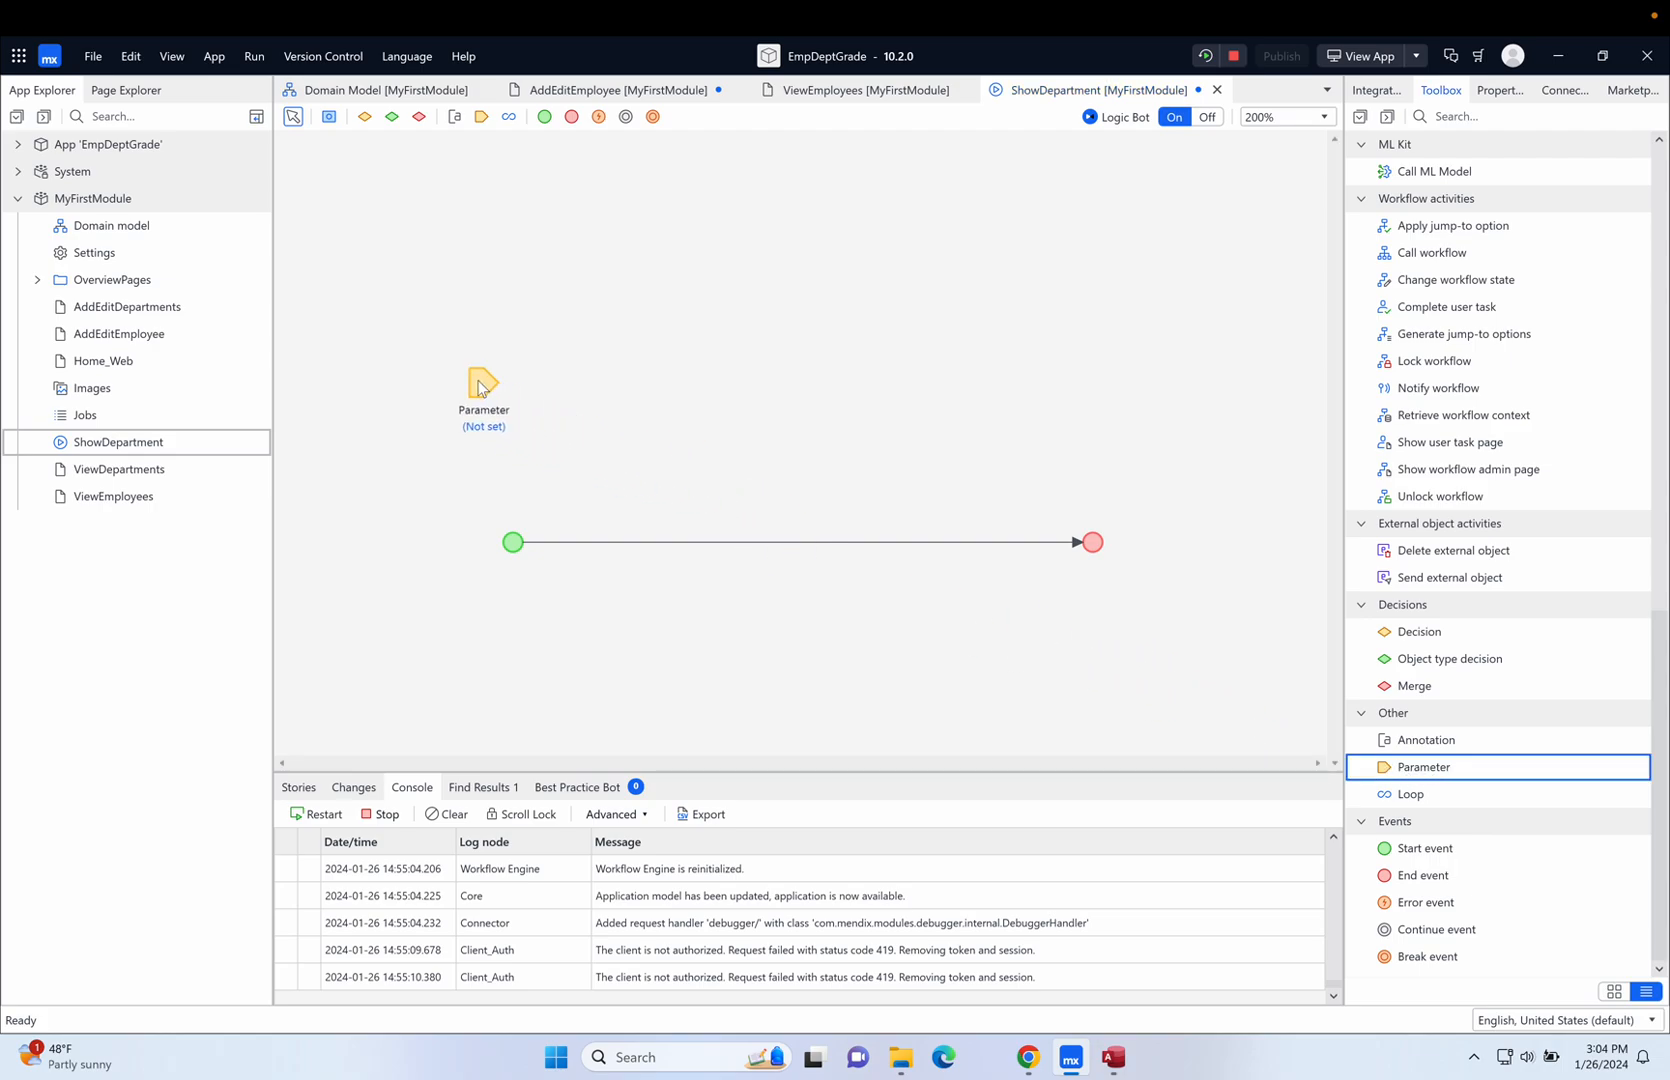
{"action": "left_click_drag", "start_coordinate": [482, 383], "coordinate": [503, 389]}
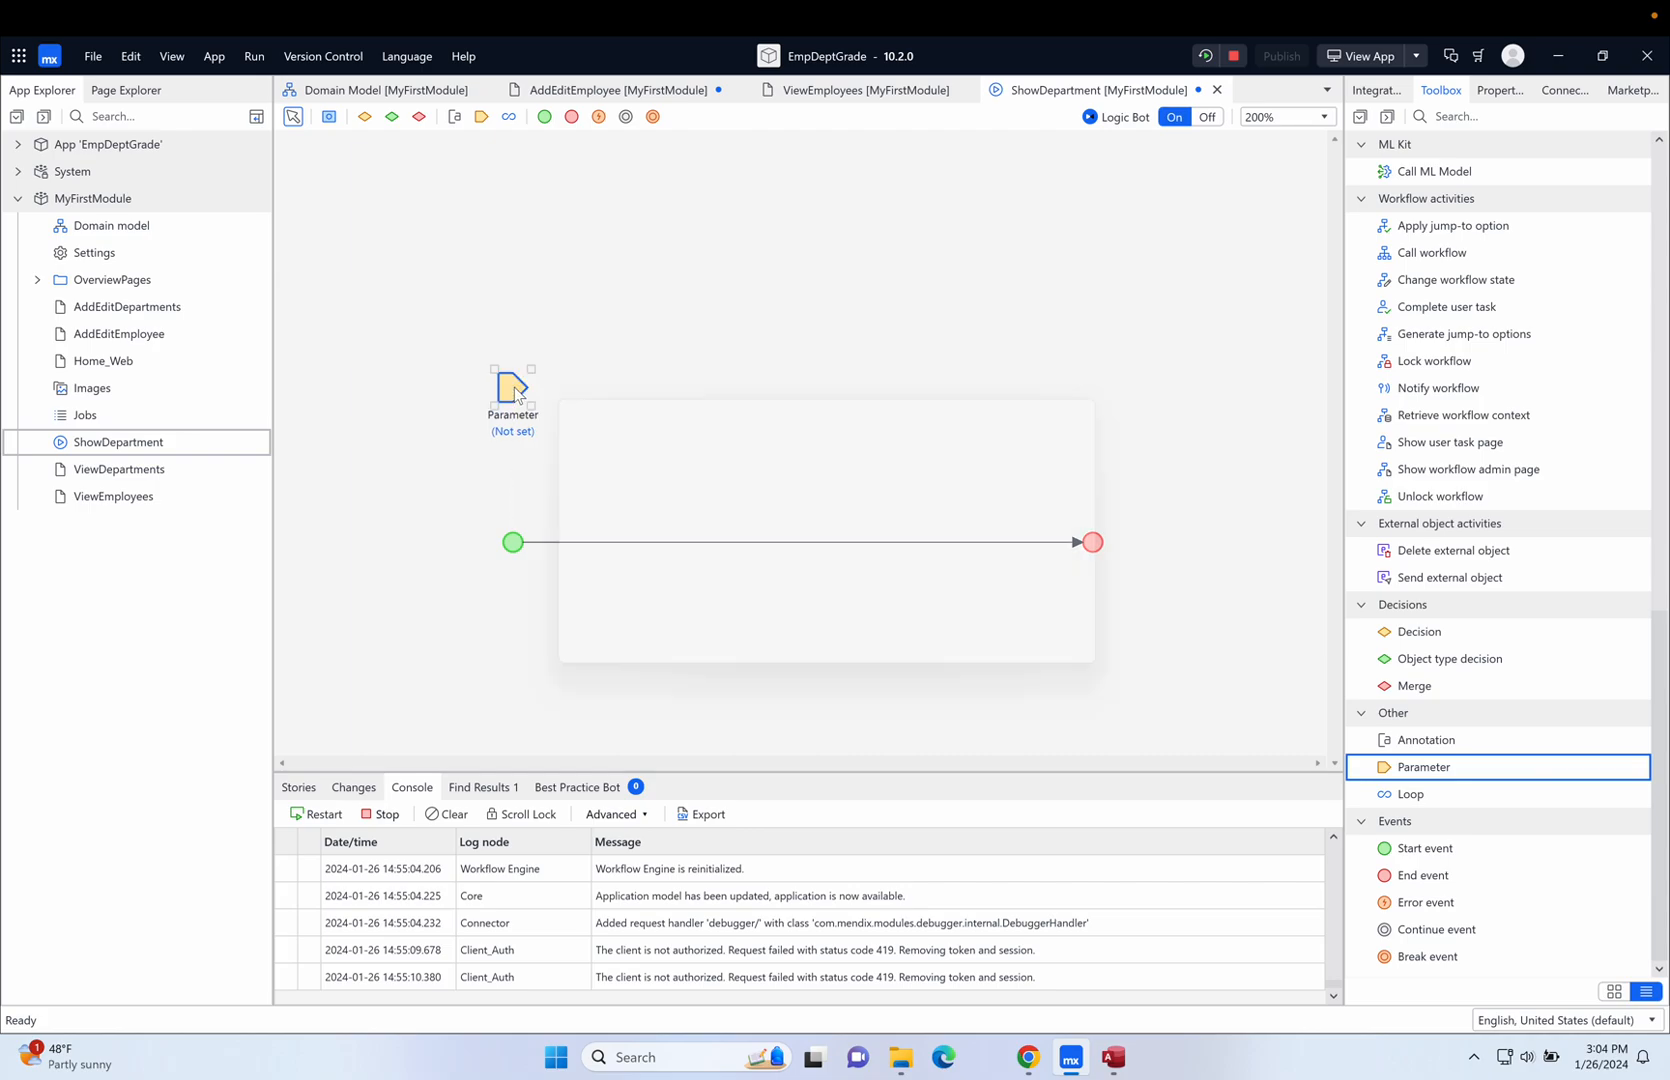
{"action": "double_click", "coordinate": [512, 392]}
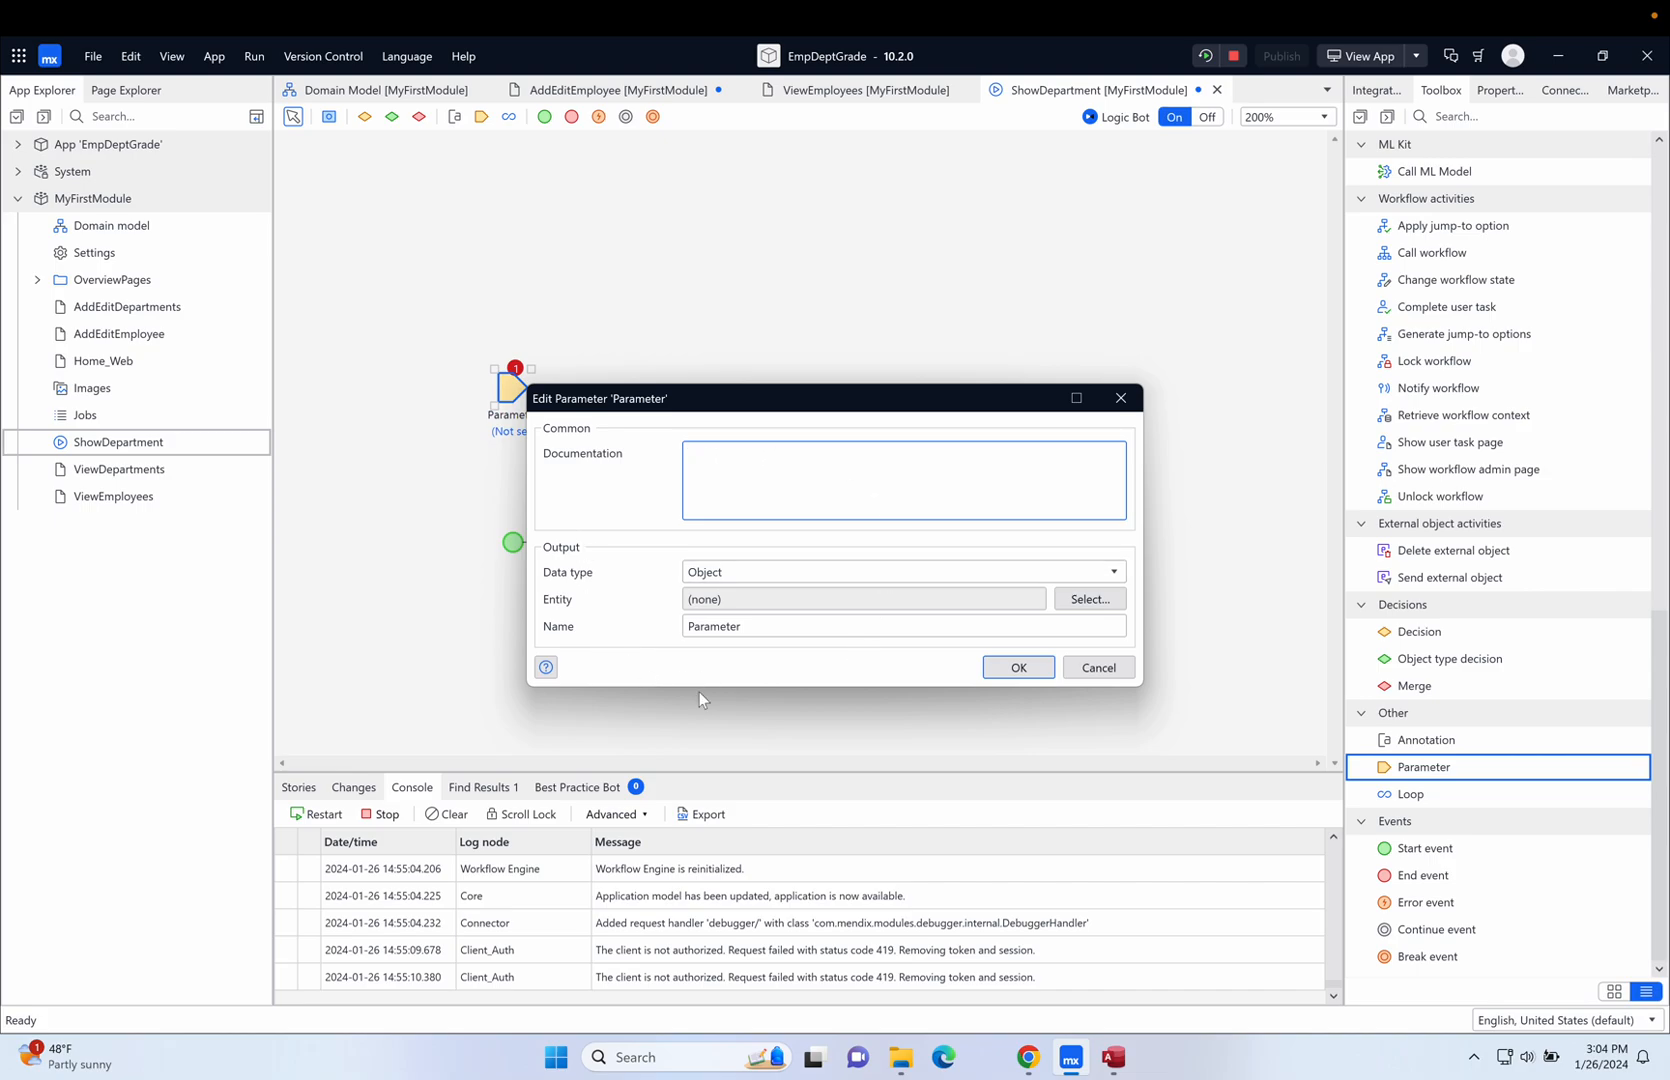
{"action": "left_click", "coordinate": [903, 480]}
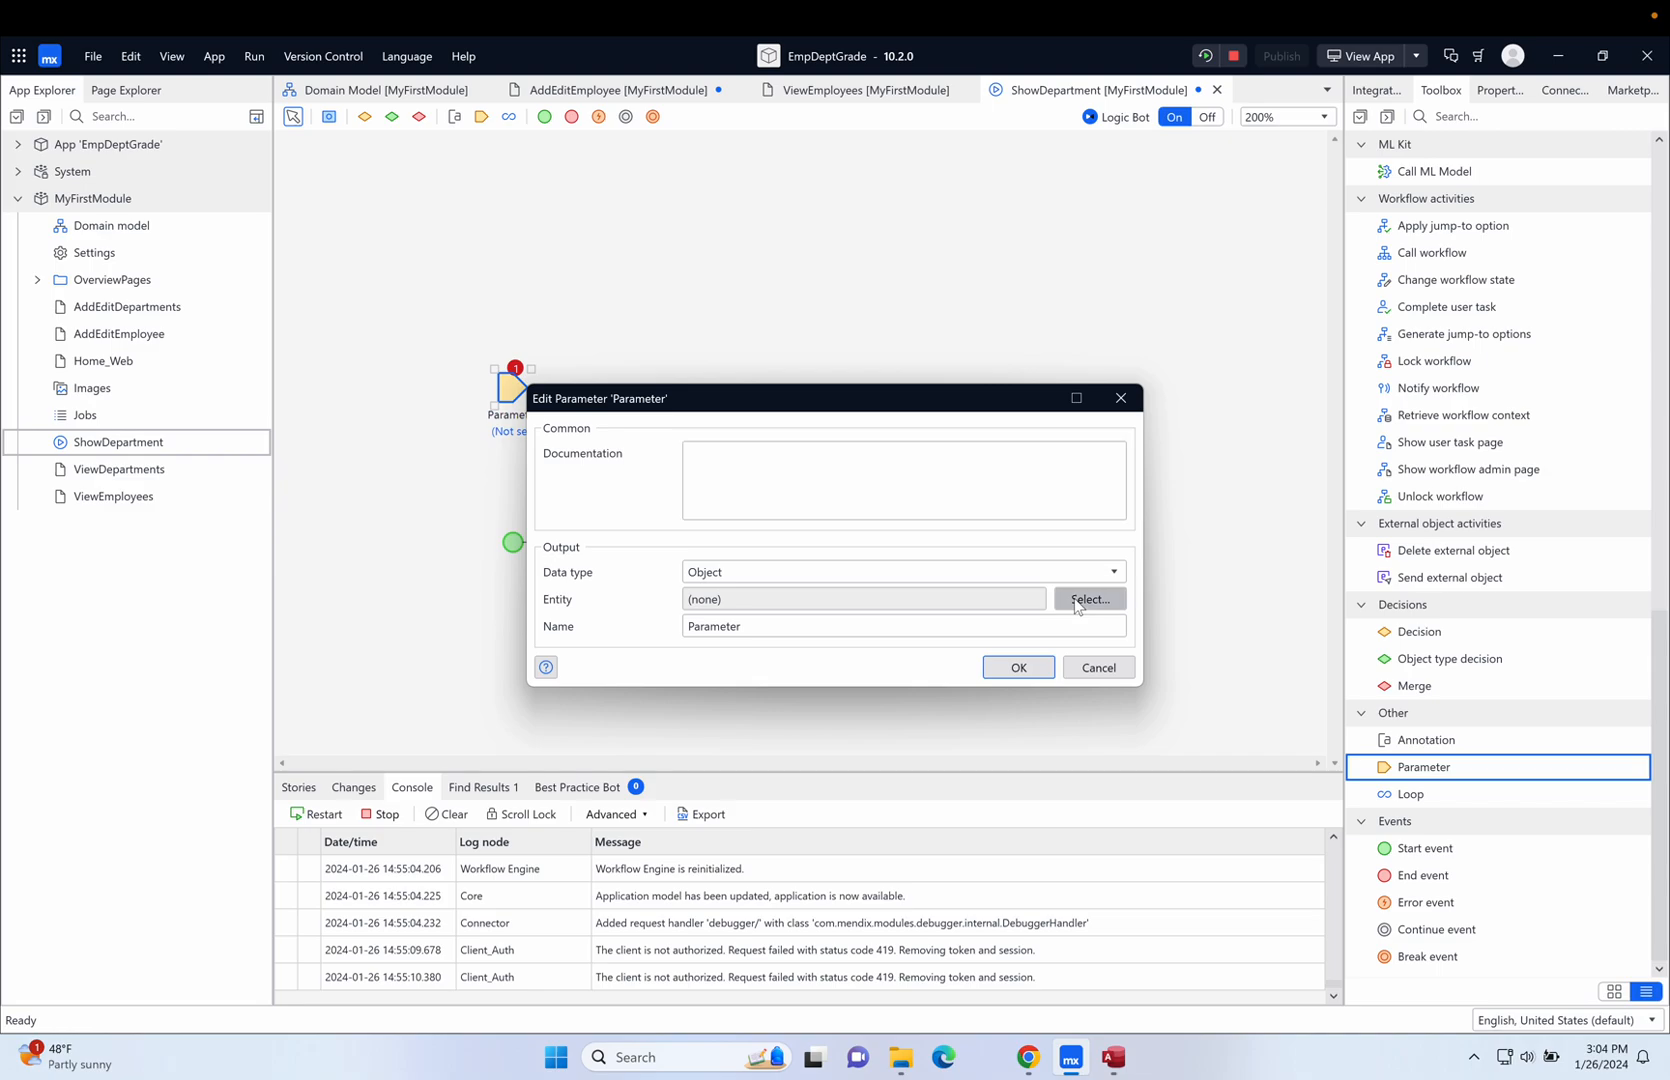
{"action": "left_click", "coordinate": [1088, 599]}
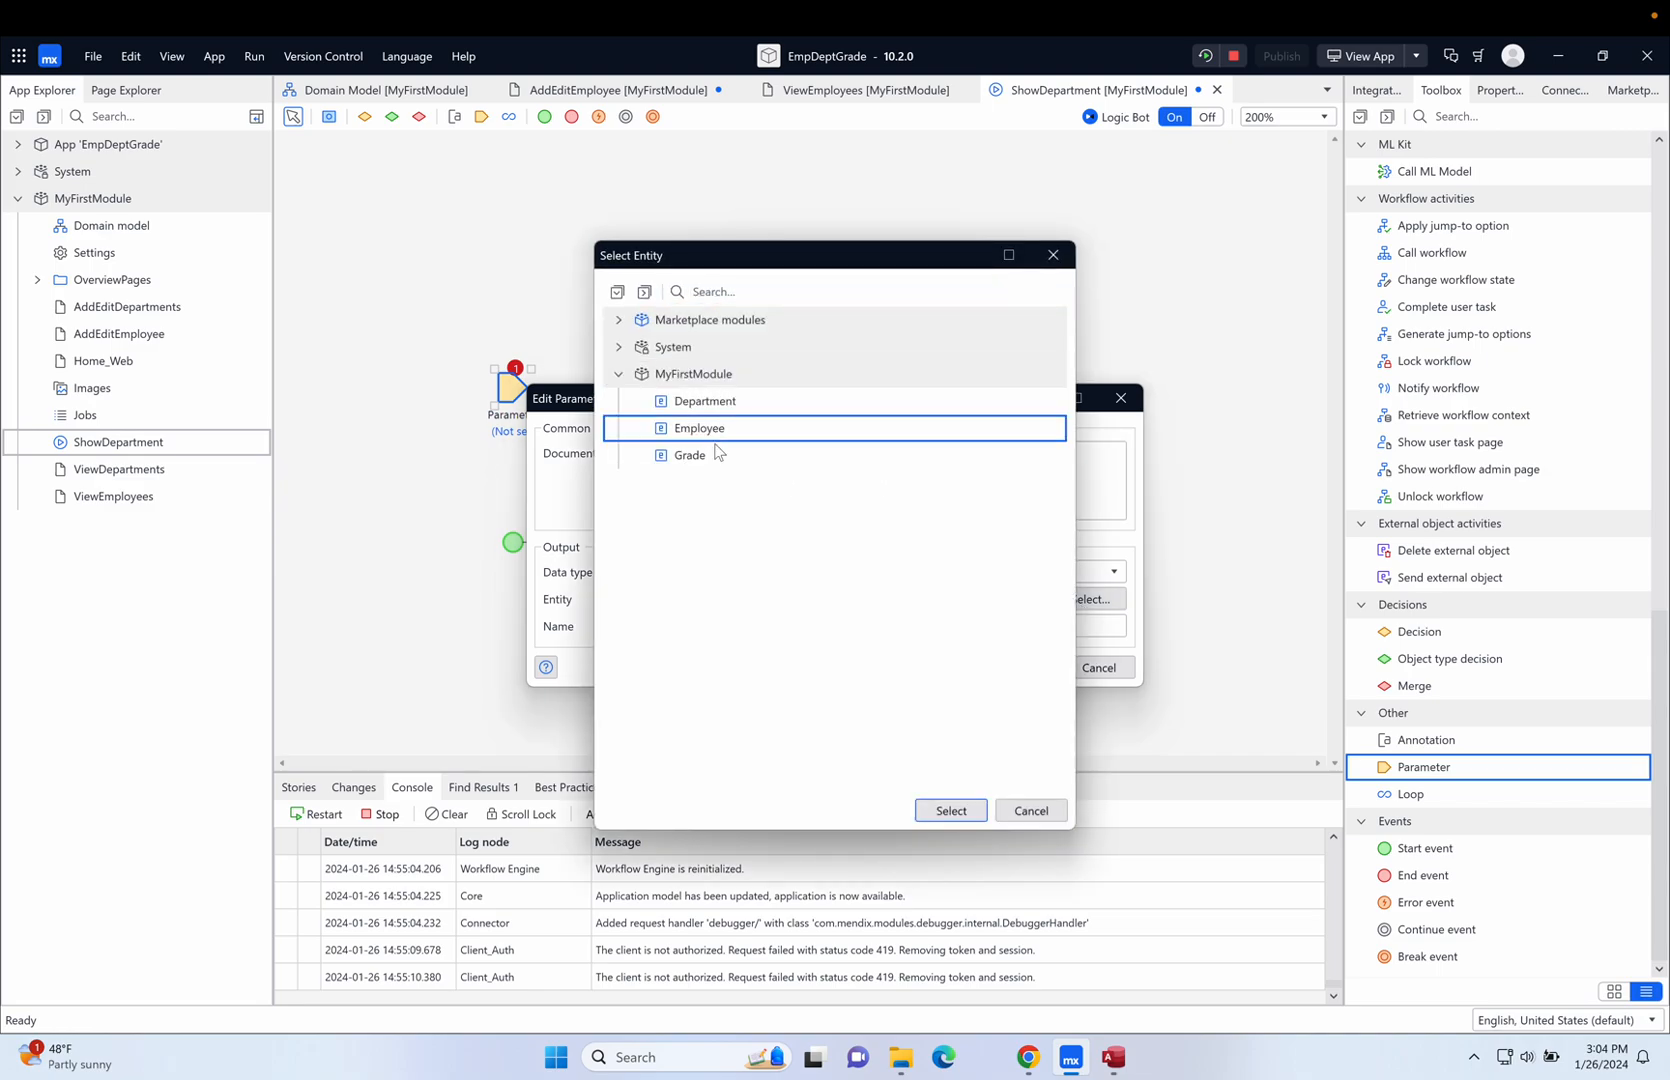
{"action": "left_click", "coordinate": [949, 811]}
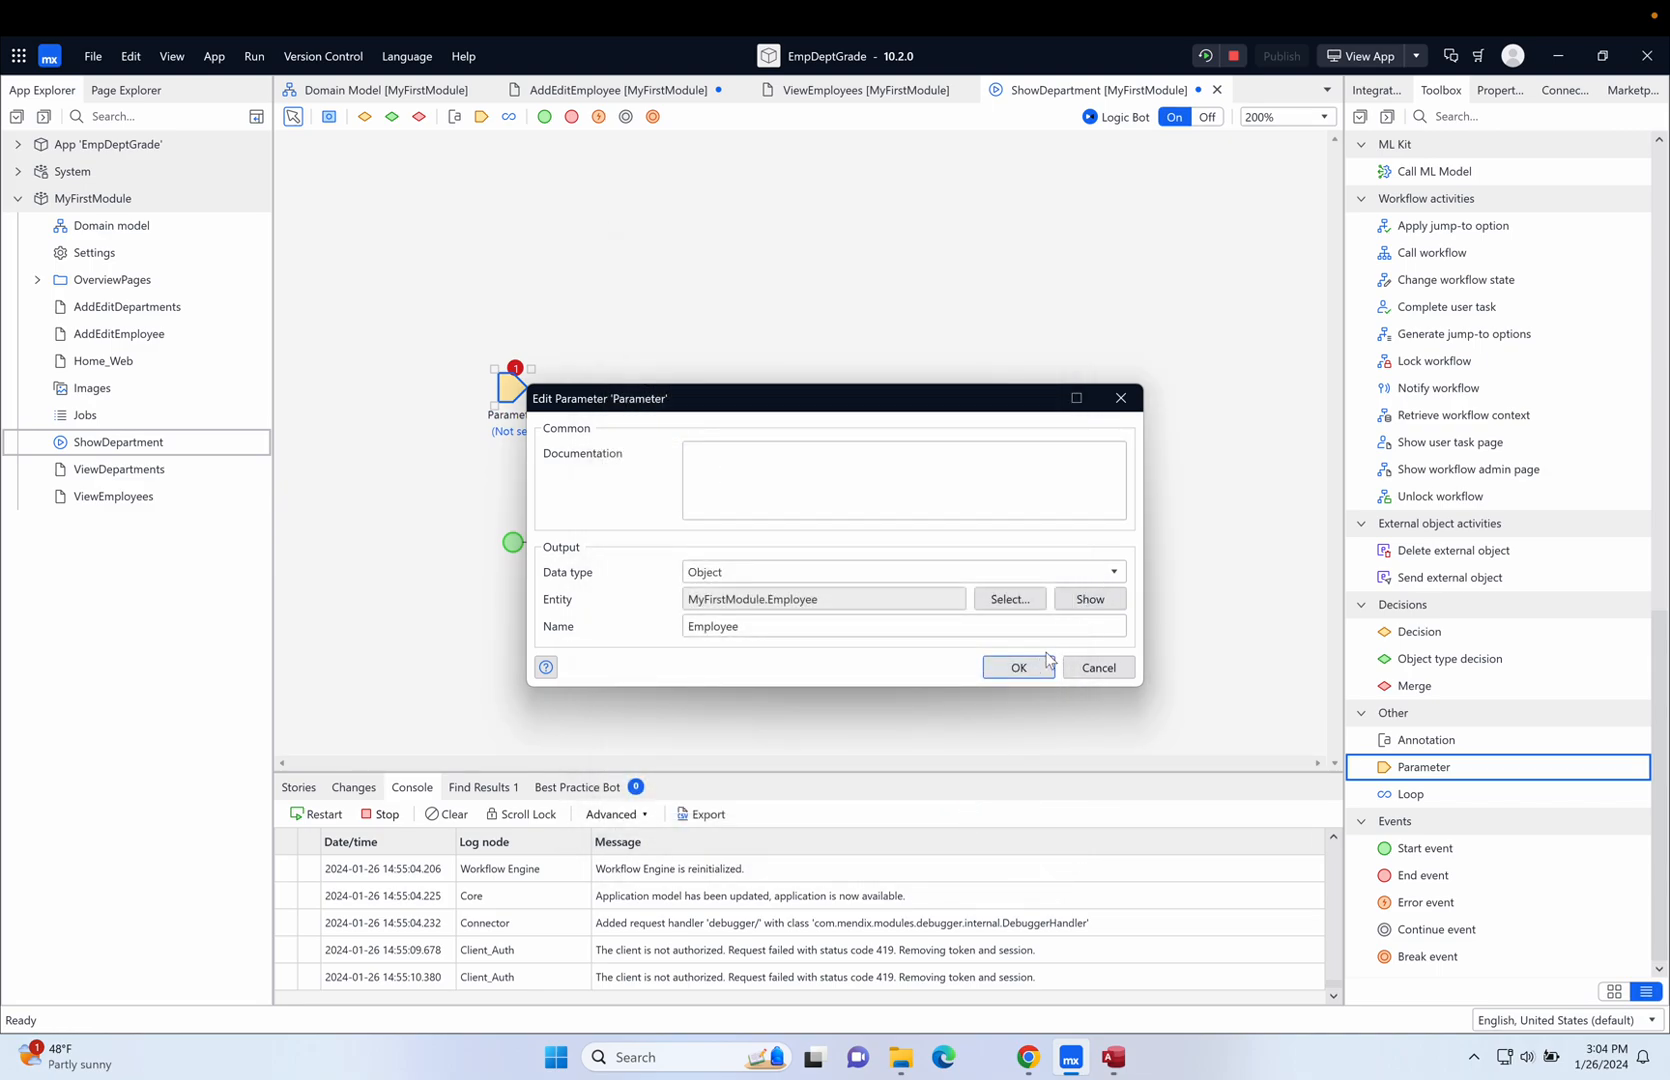
{"action": "left_click", "coordinate": [1017, 667]}
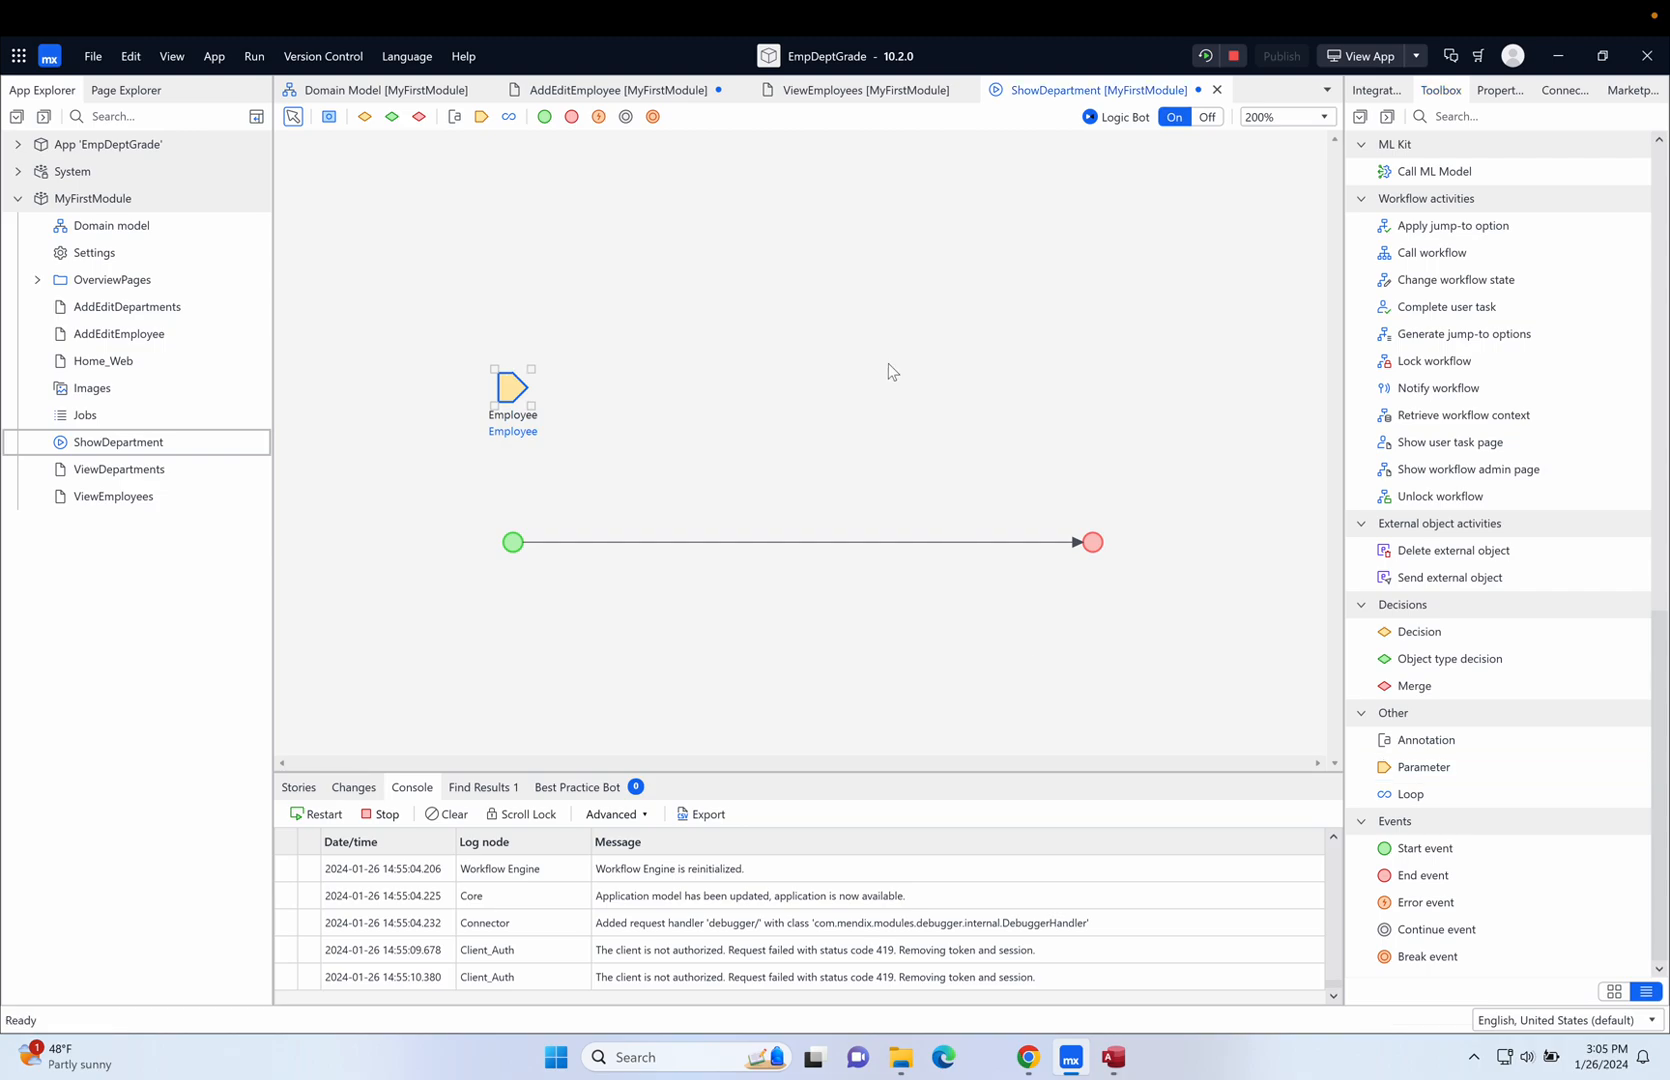
{"action": "left_click", "coordinate": [493, 481]}
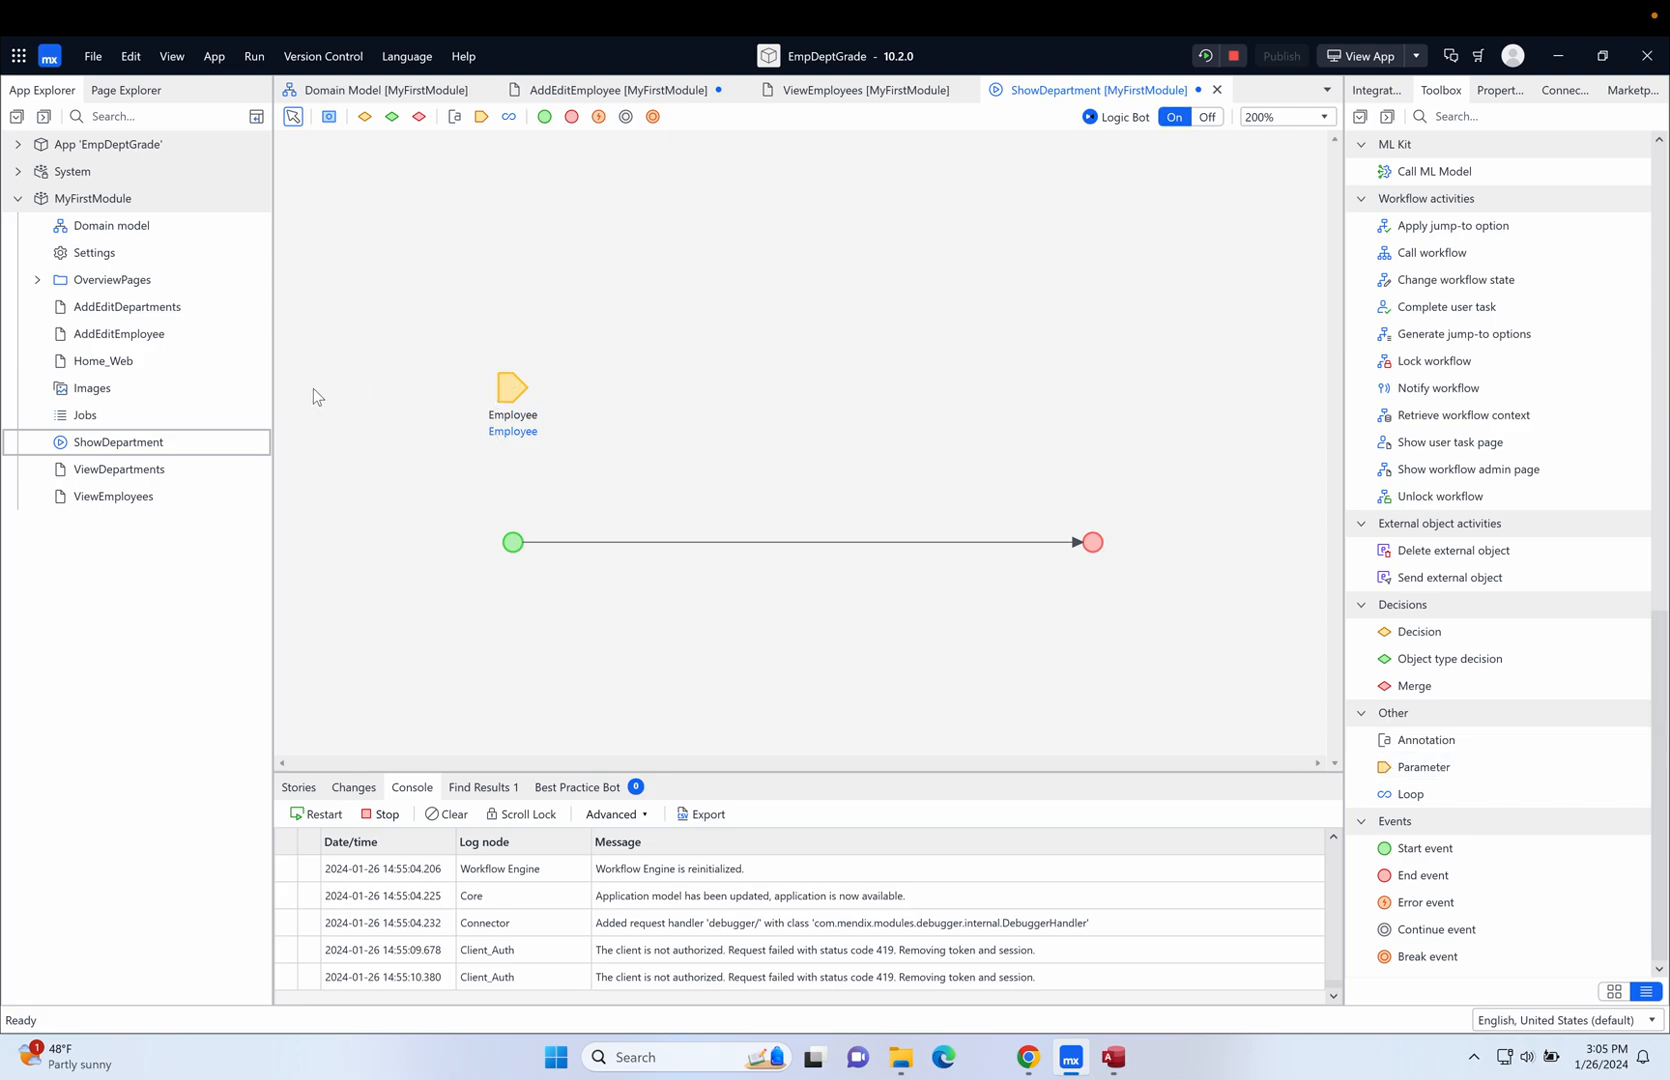
{"action": "mouse_move", "coordinate": [550, 422]}
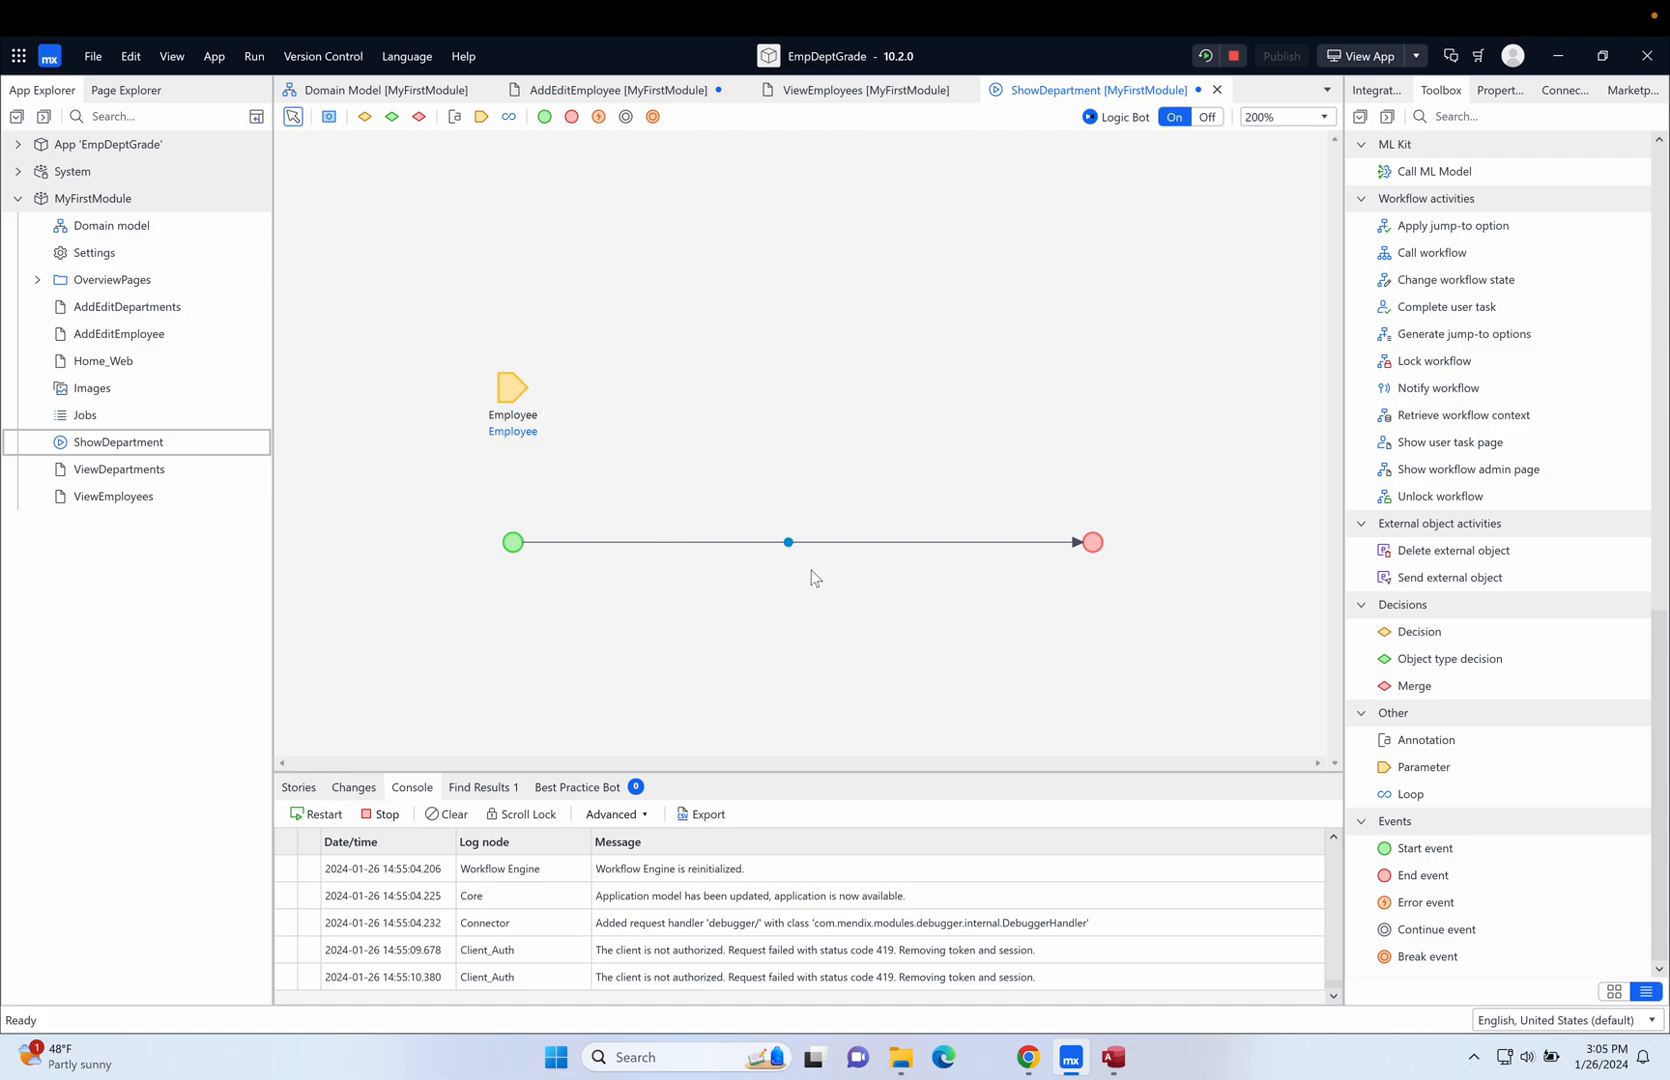
{"action": "mouse_move", "coordinate": [1333, 552]}
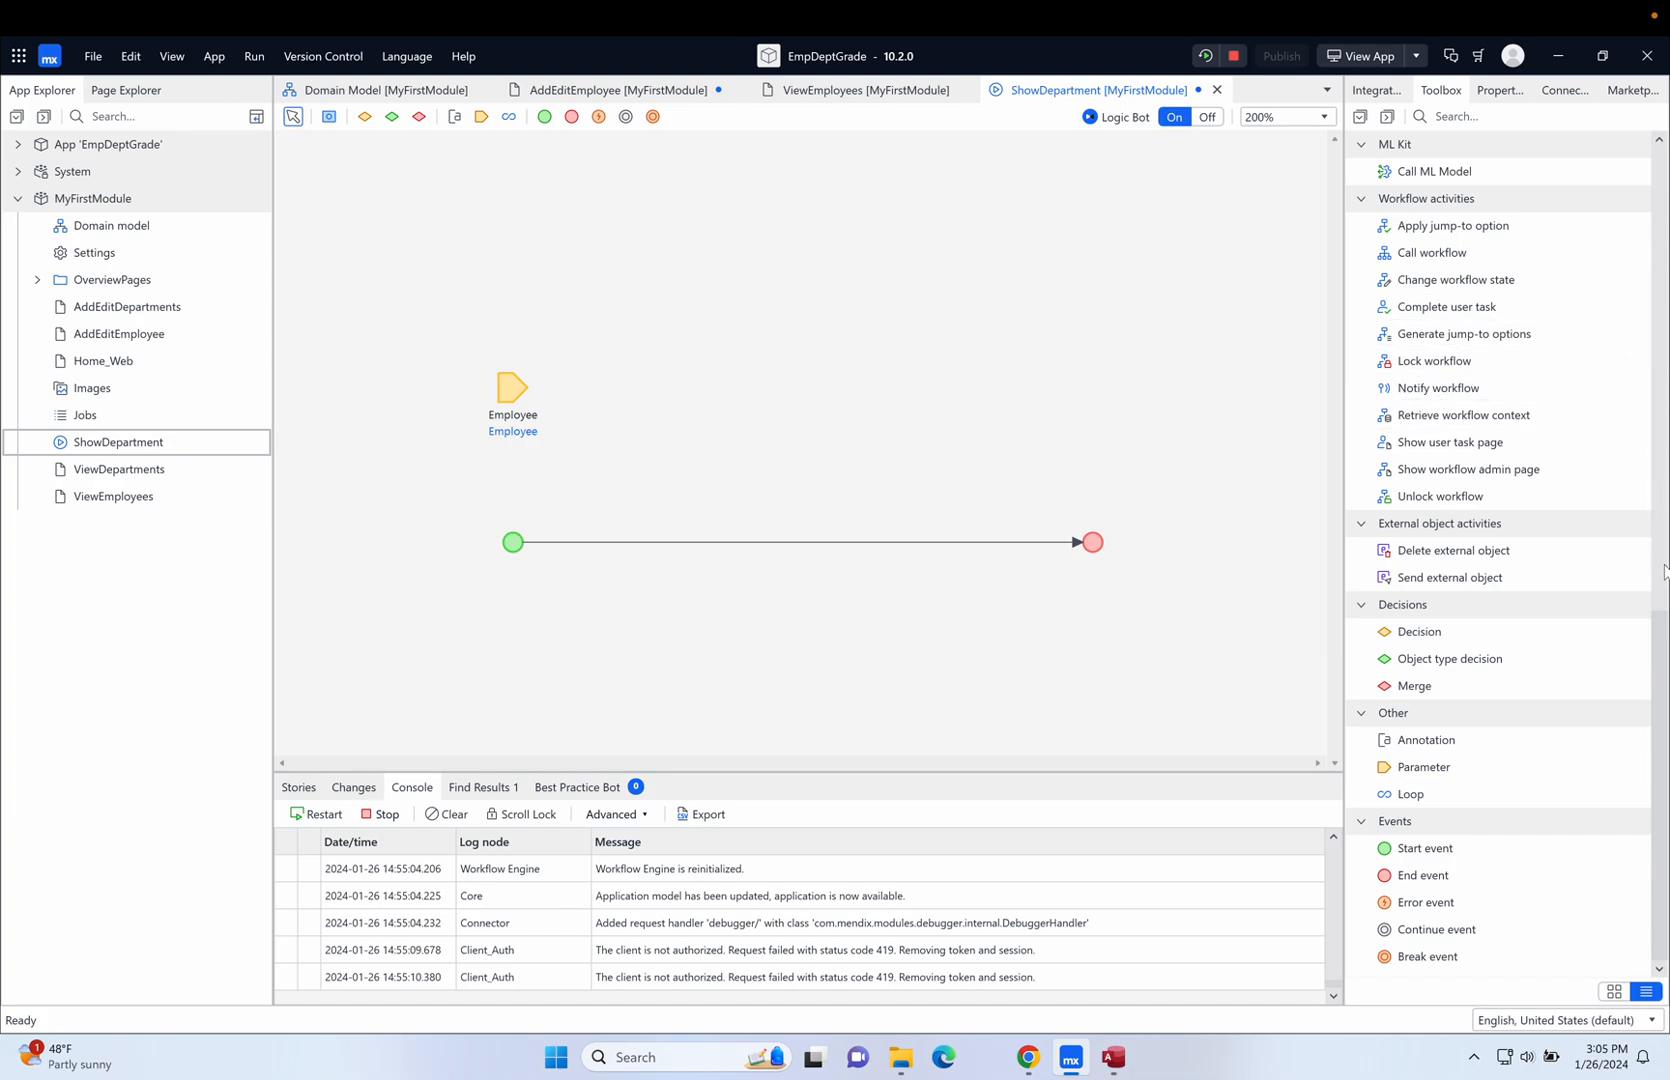
{"action": "mouse_move", "coordinate": [1661, 592]}
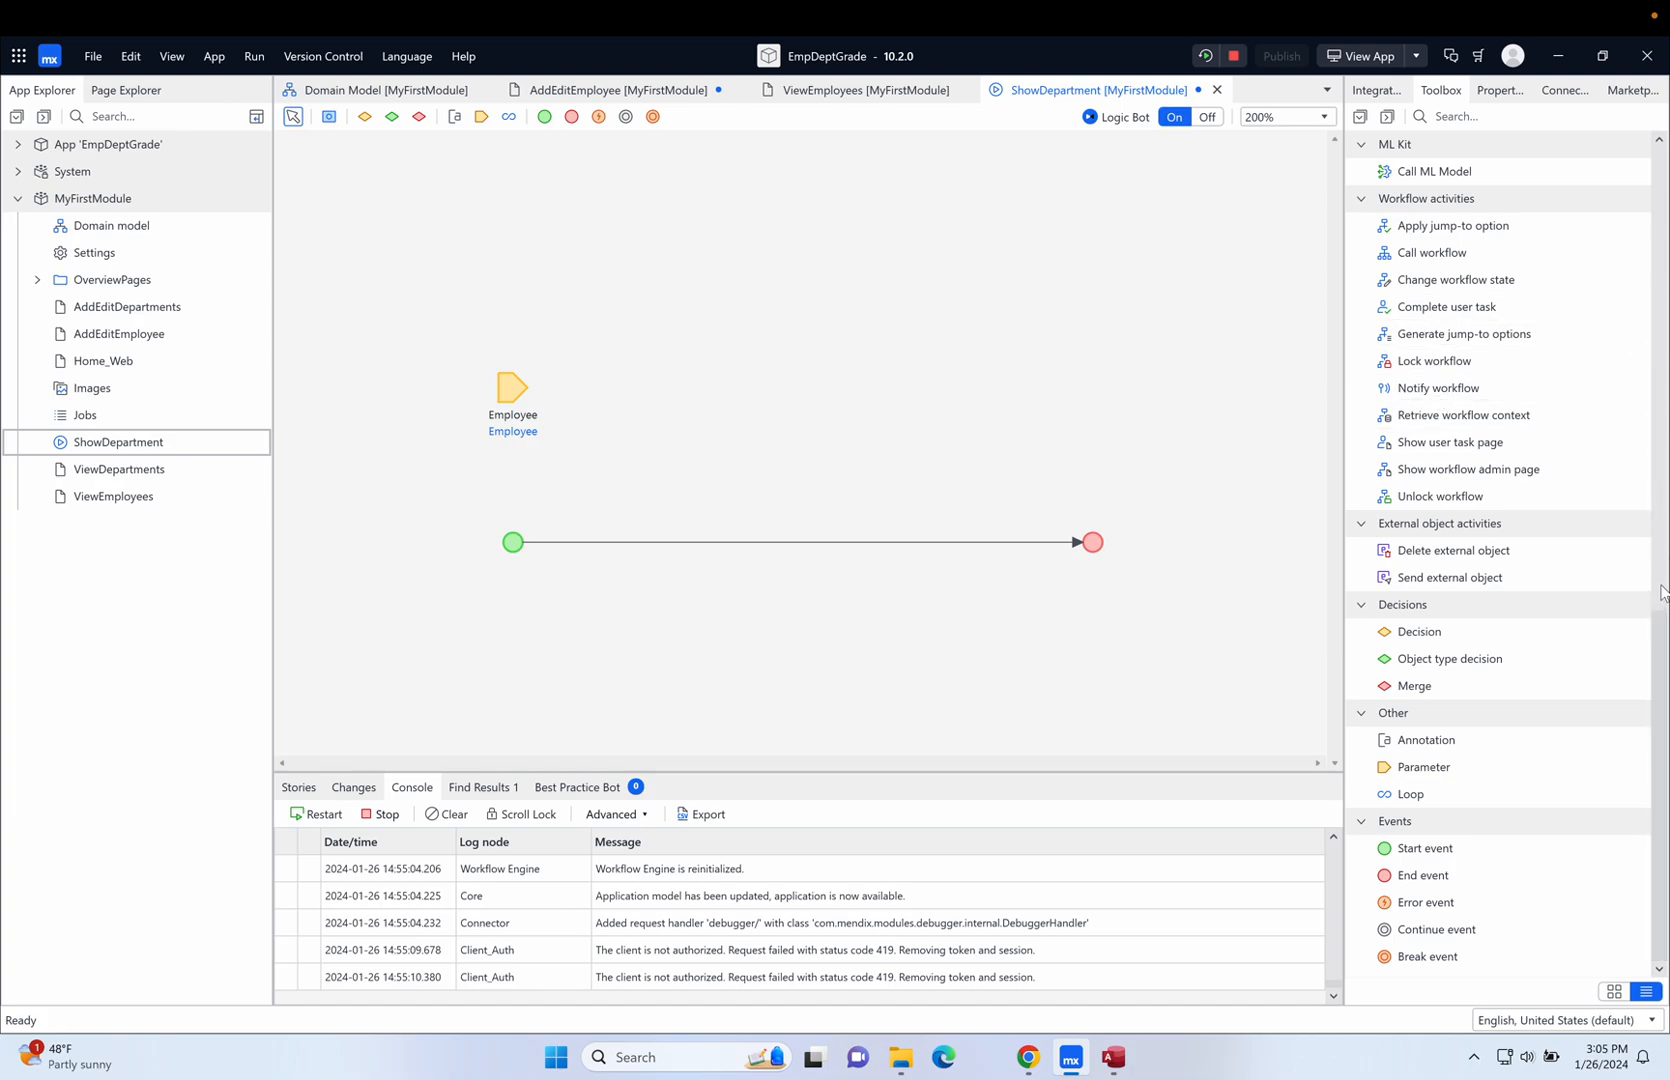
{"action": "scroll", "scroll_direction": "down", "scroll_amount": 3}
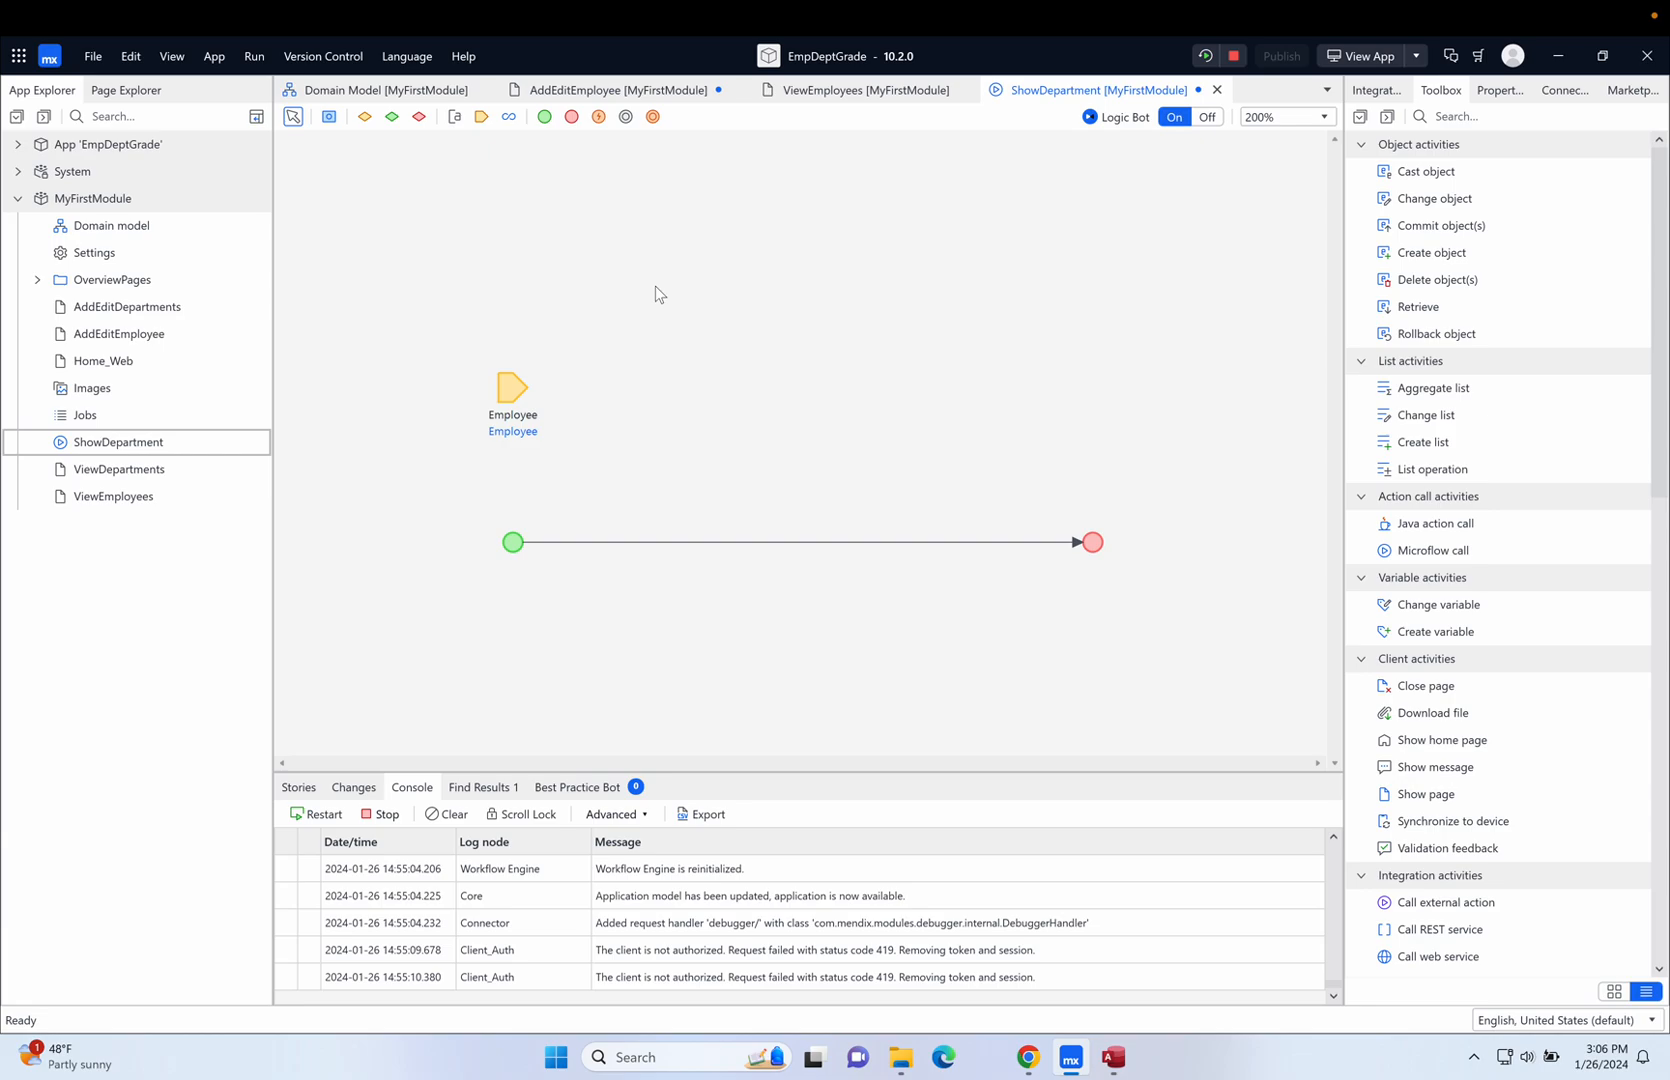
{"action": "mouse_move", "coordinate": [660, 435]}
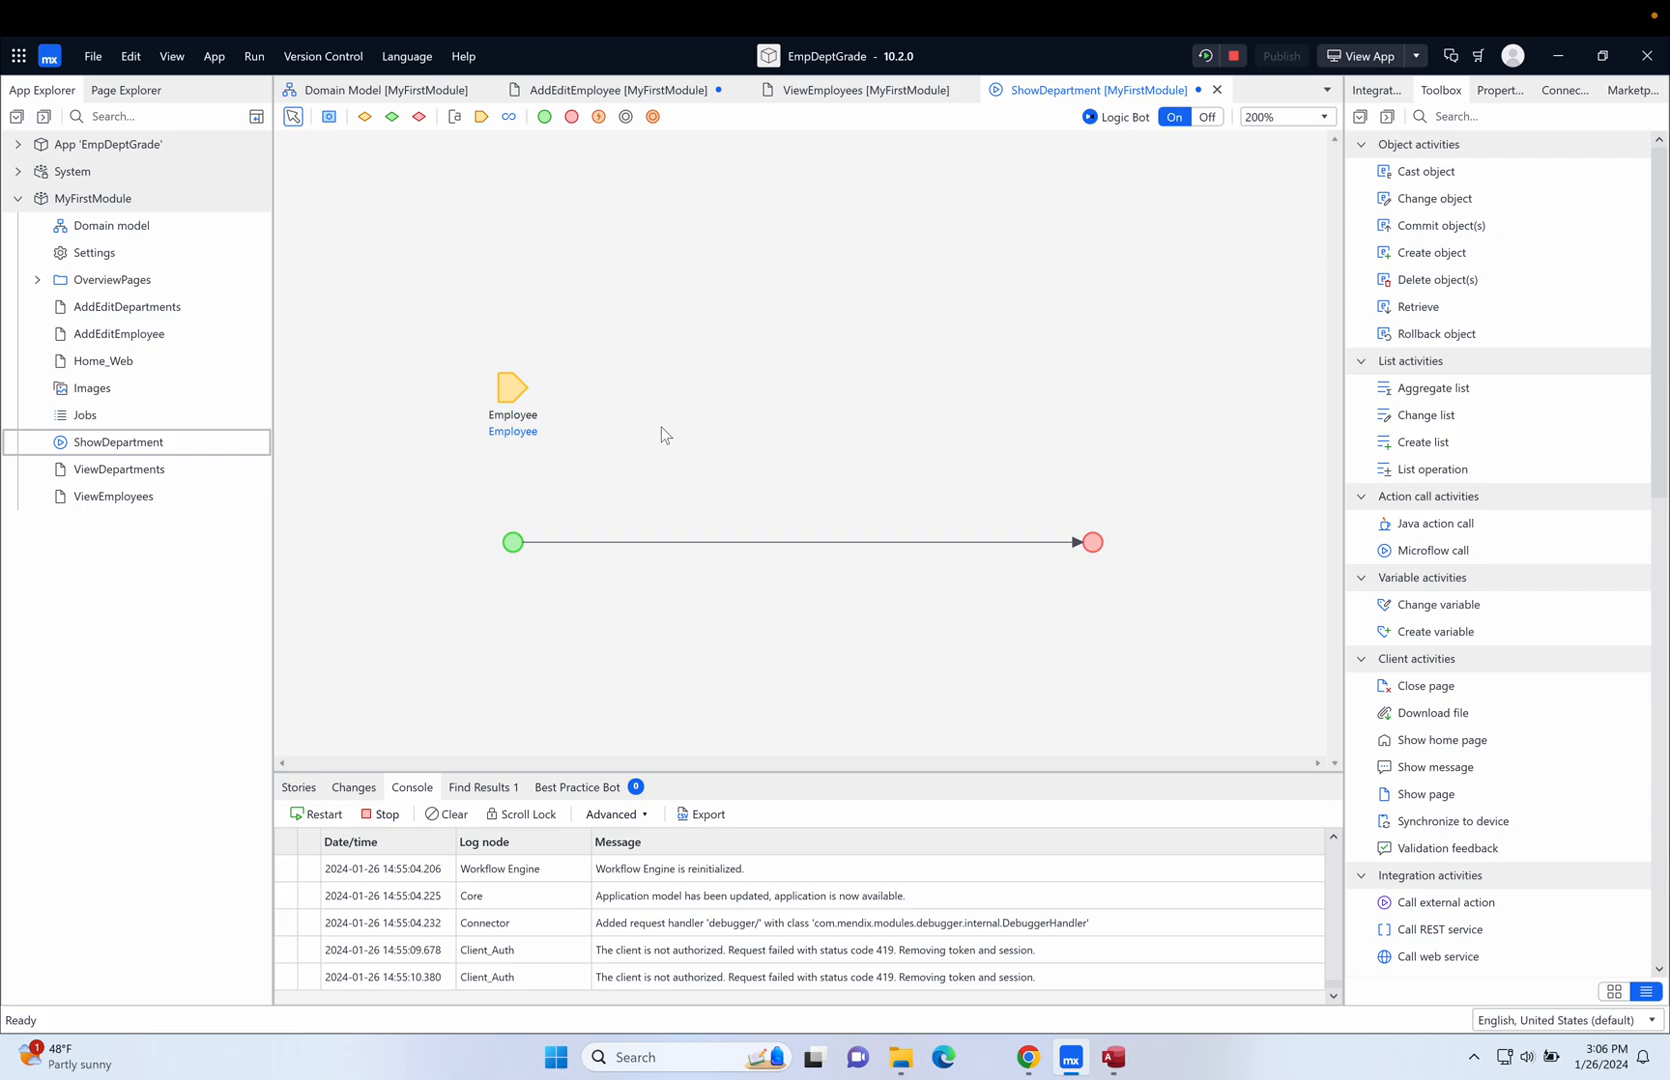
{"action": "mouse_move", "coordinate": [803, 326]}
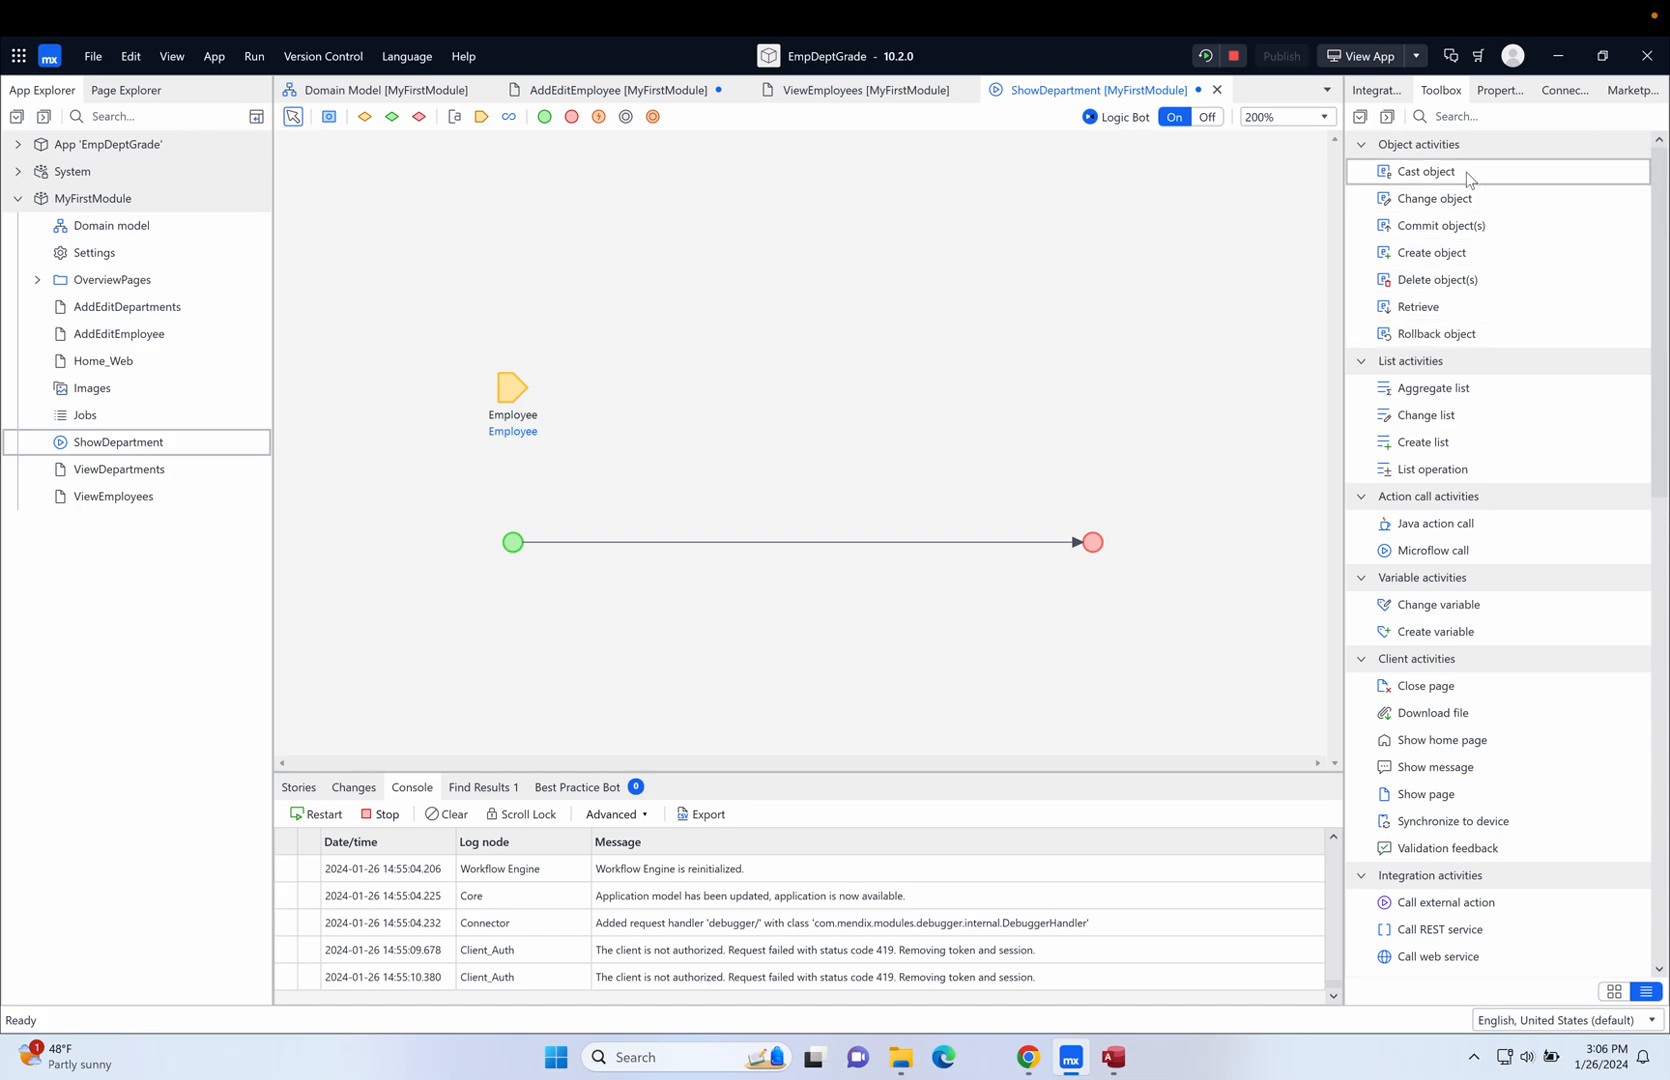
{"action": "mouse_move", "coordinate": [1427, 307]}
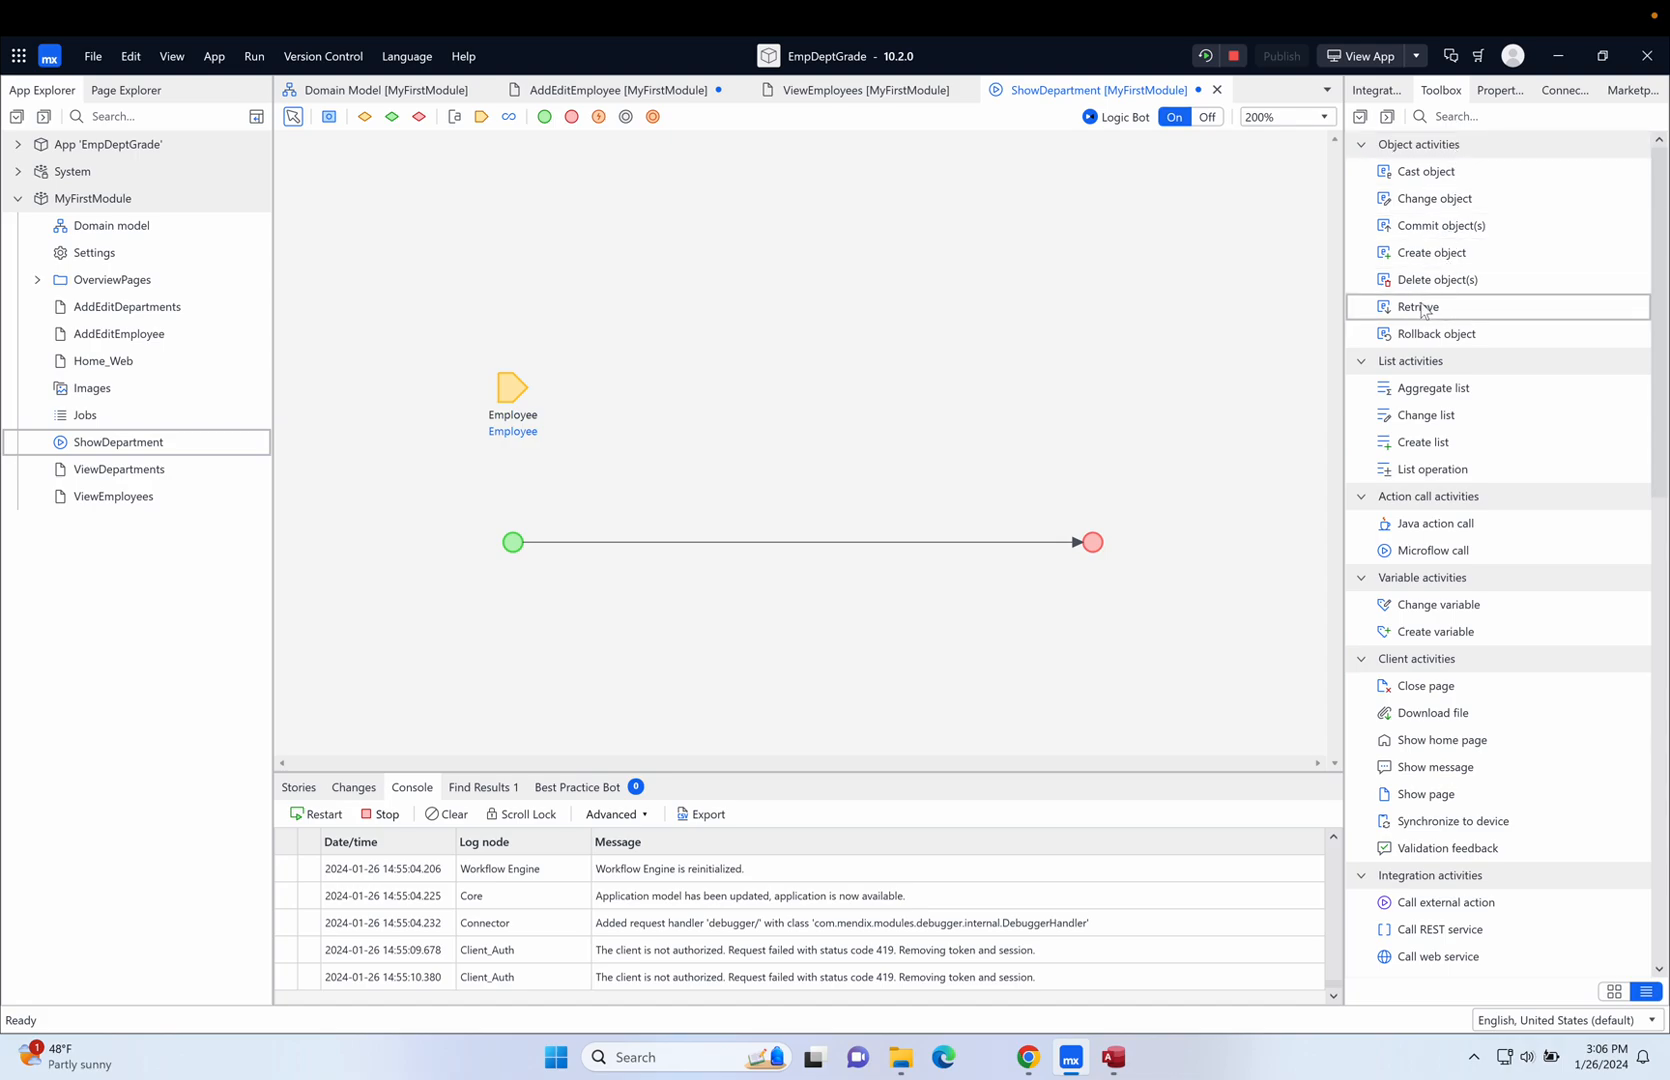
Drop a Retrieve activity onto the flow line between the start and end events.
{"action": "left_click_drag", "start_coordinate": [1418, 307], "coordinate": [1245, 295]}
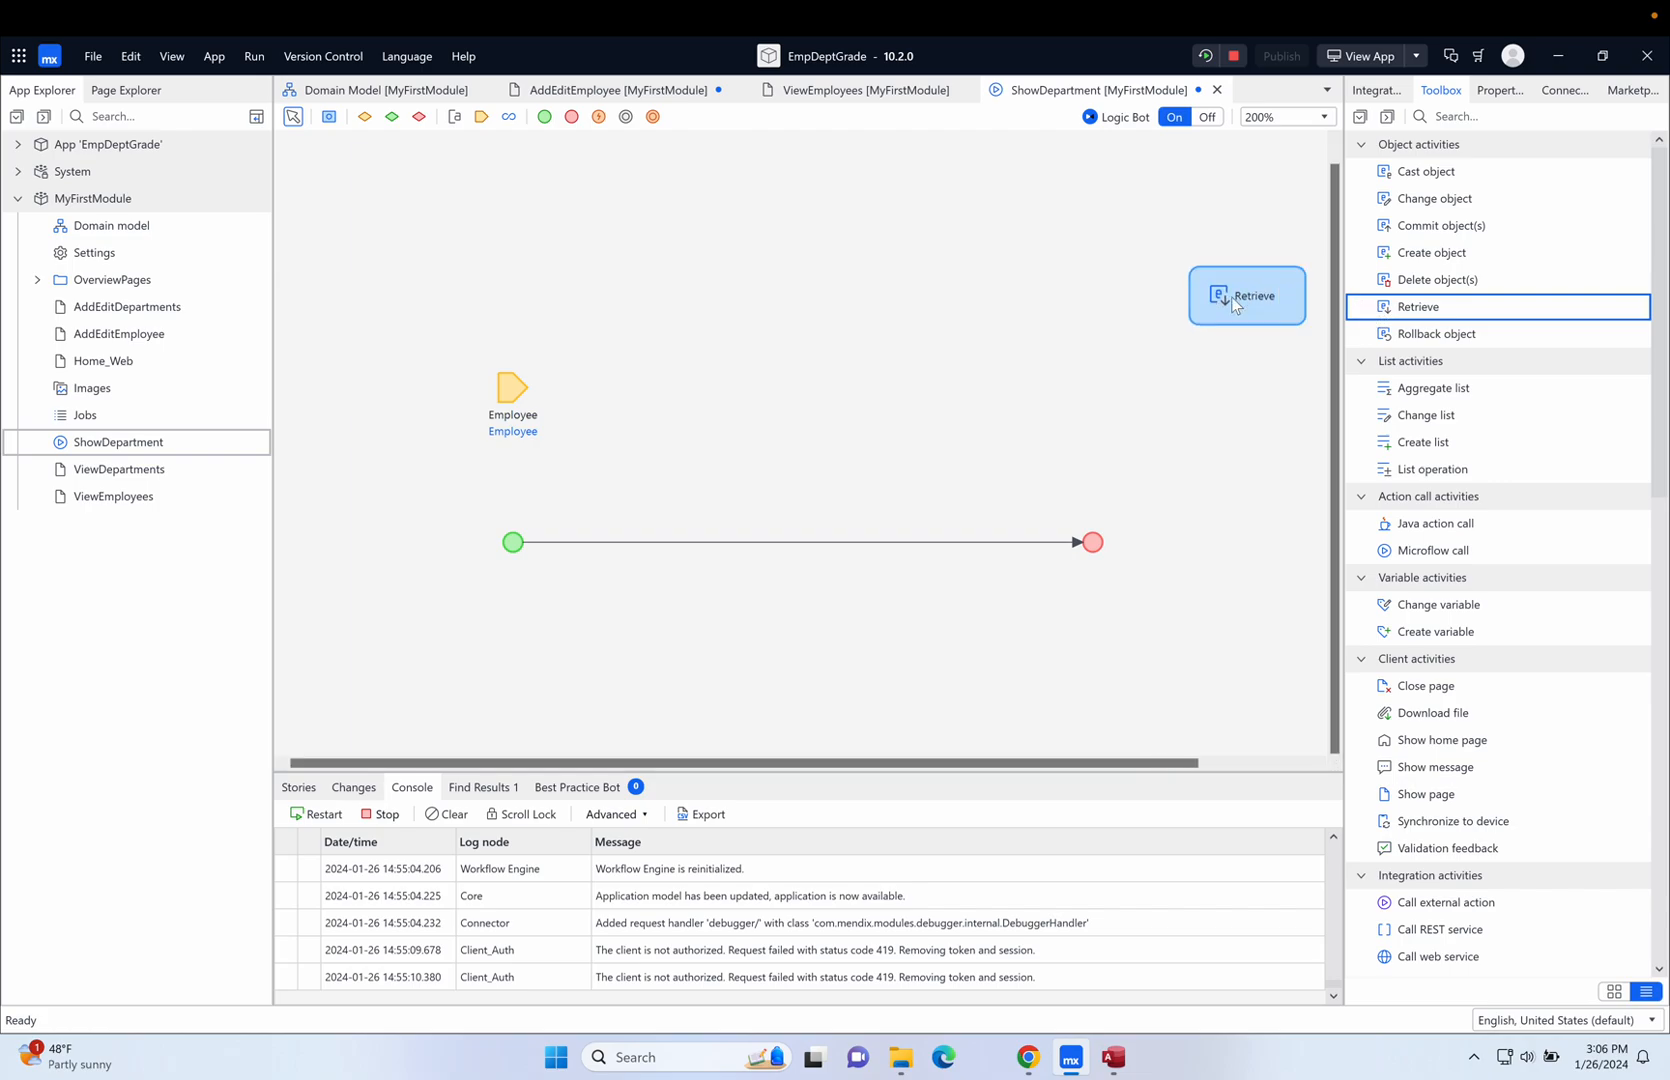
{"action": "left_click_drag", "start_coordinate": [1247, 295], "coordinate": [846, 358]}
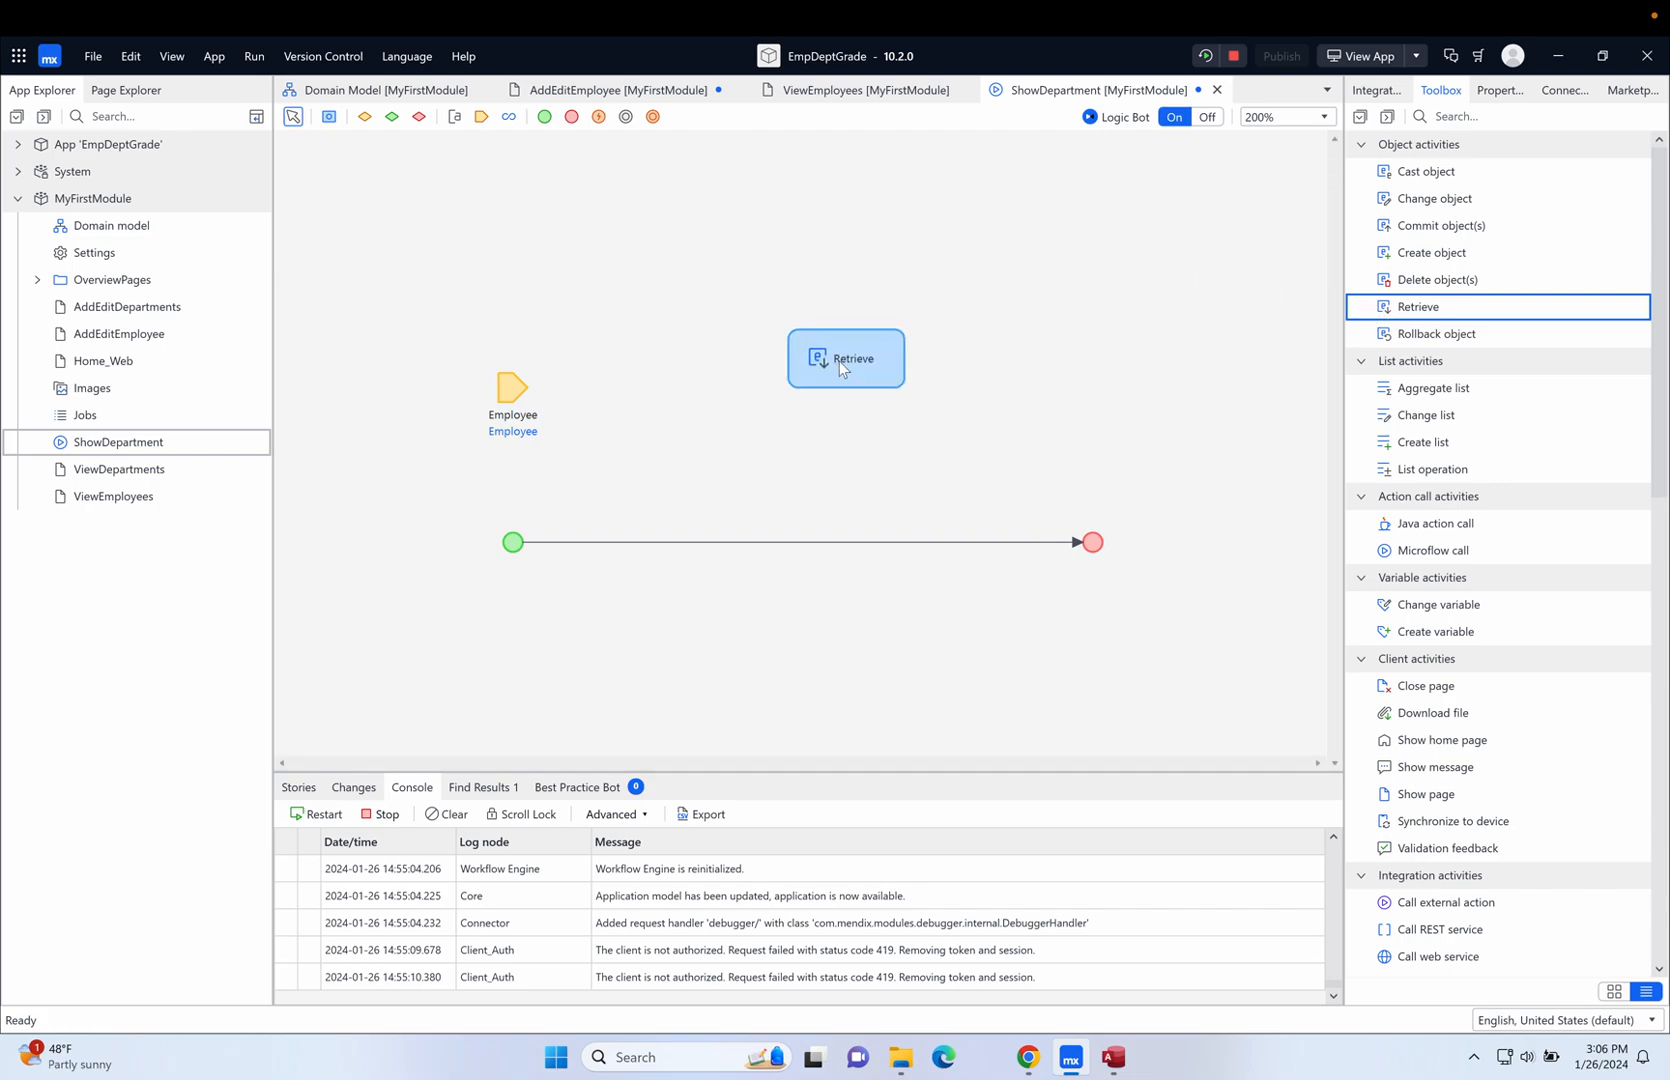
{"action": "left_click_drag", "start_coordinate": [845, 358], "coordinate": [672, 503]}
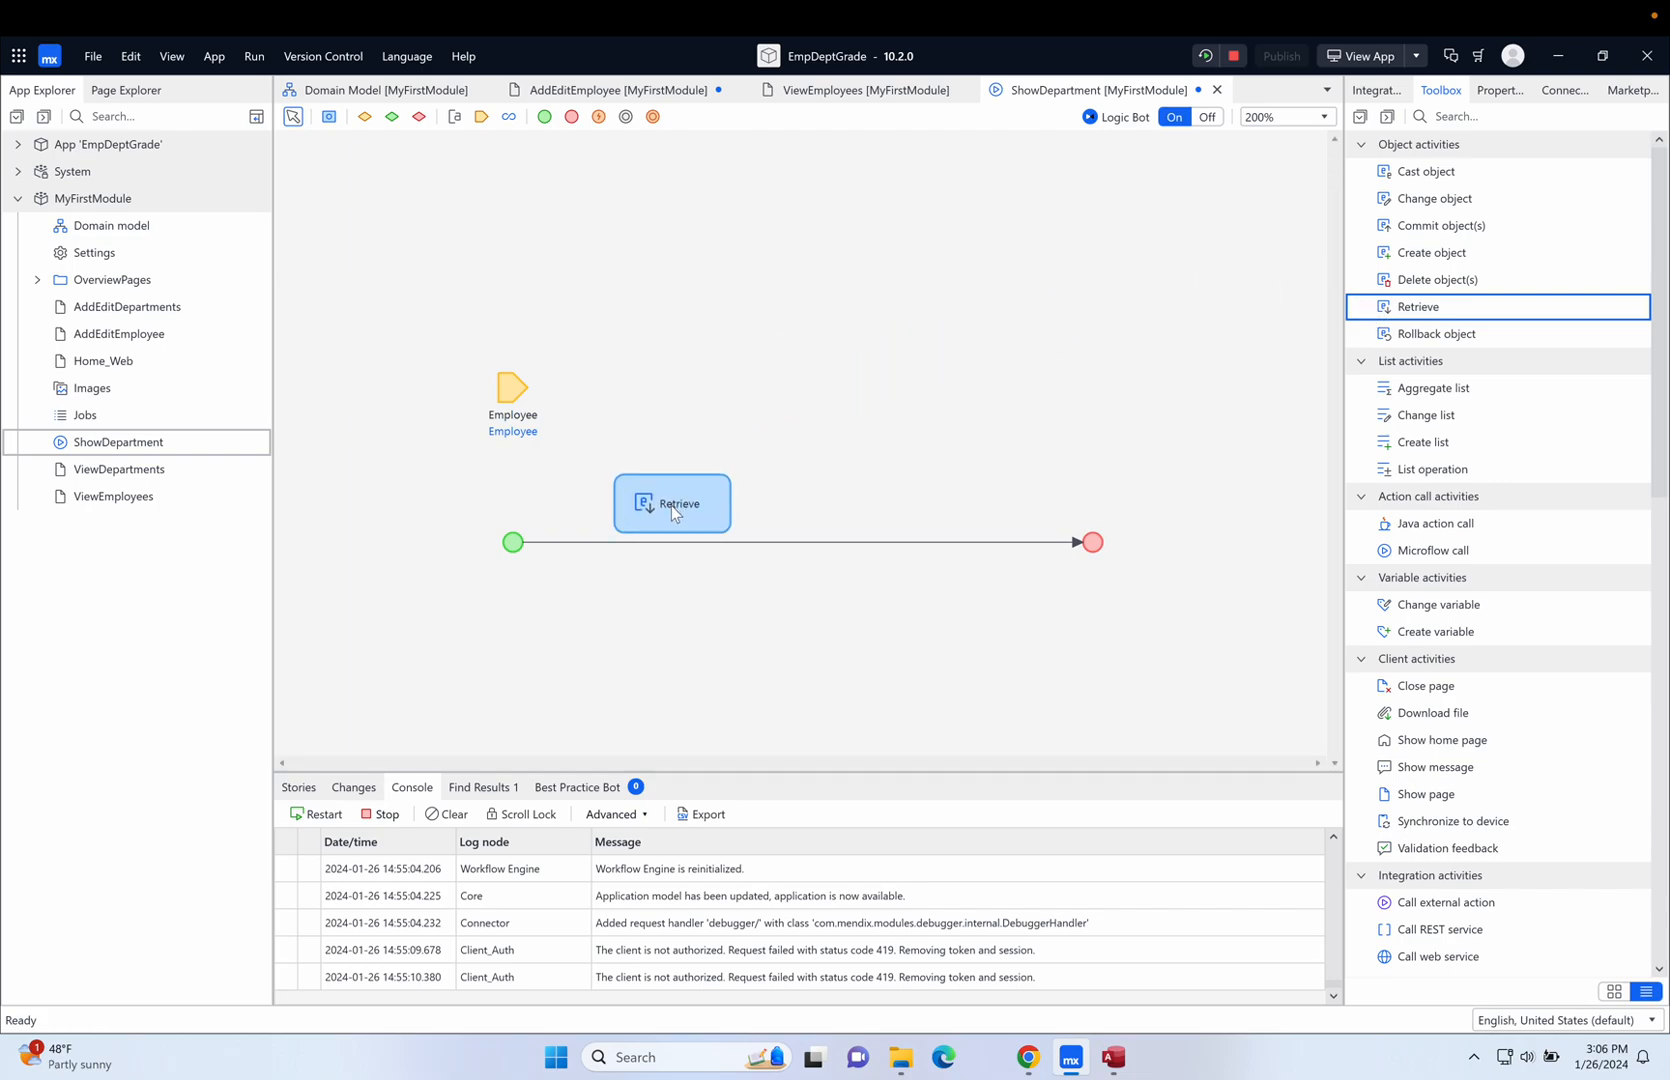
{"action": "left_click_drag", "start_coordinate": [671, 503], "coordinate": [669, 542]}
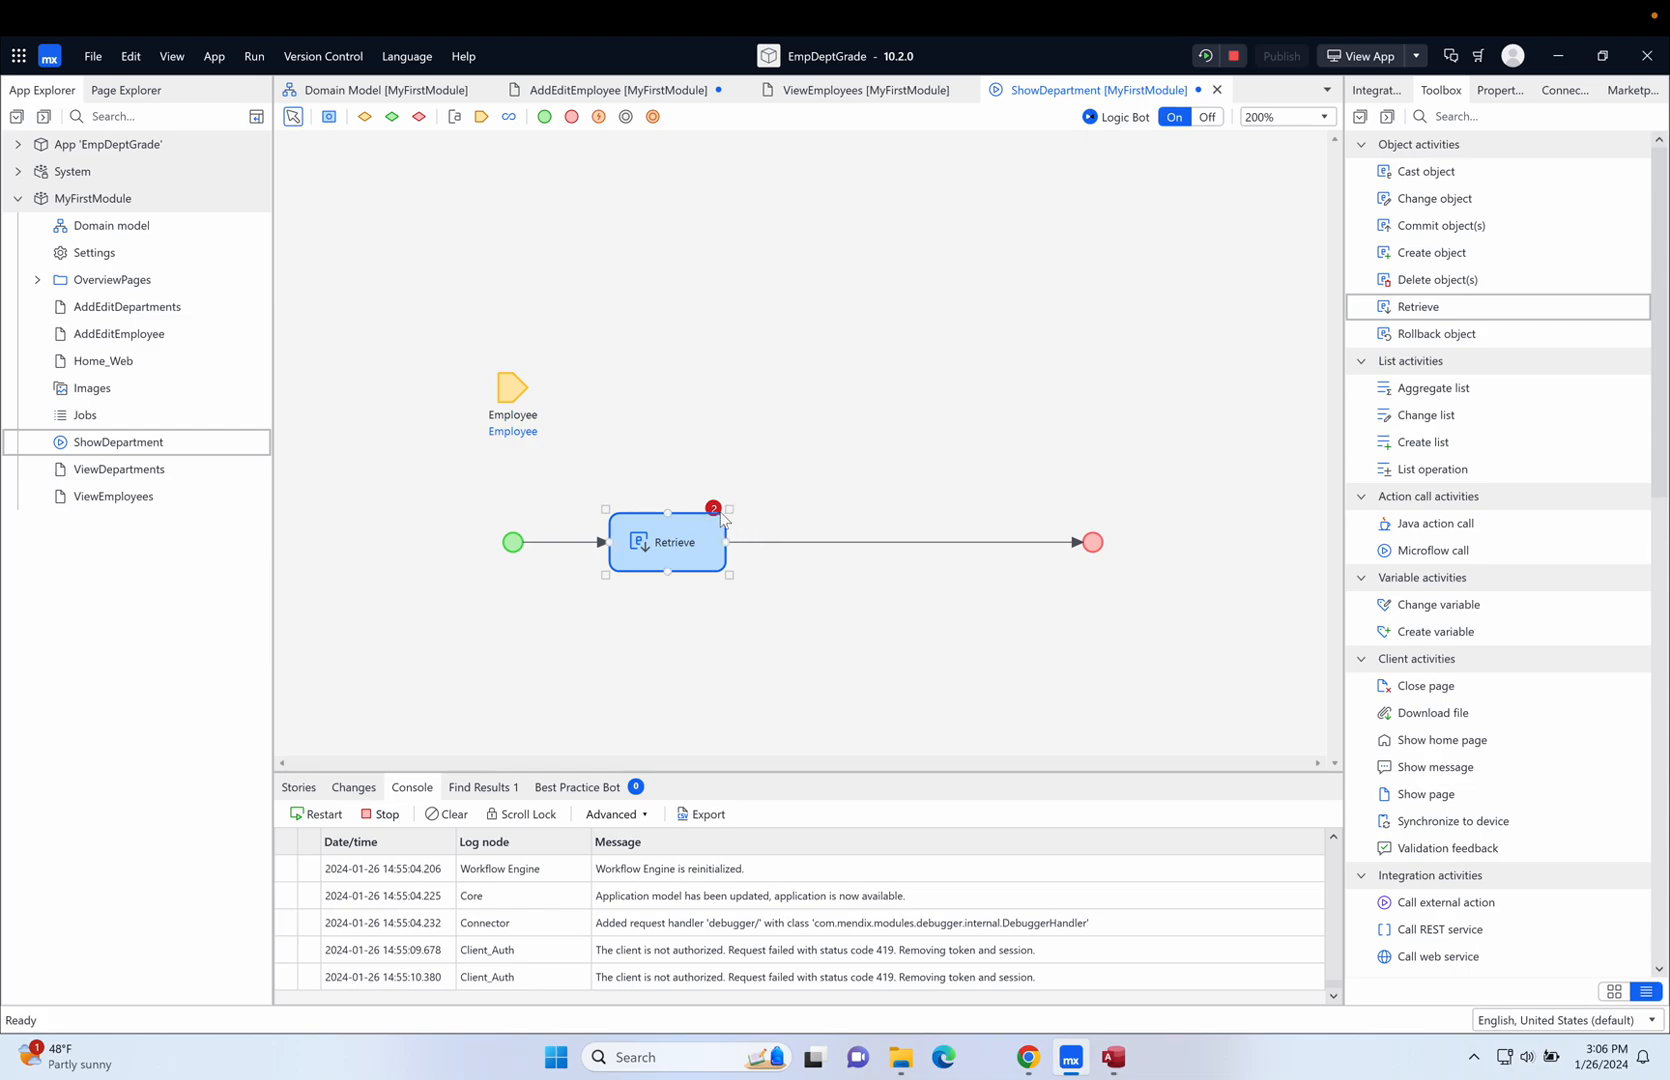
{"action": "mouse_move", "coordinate": [714, 519]}
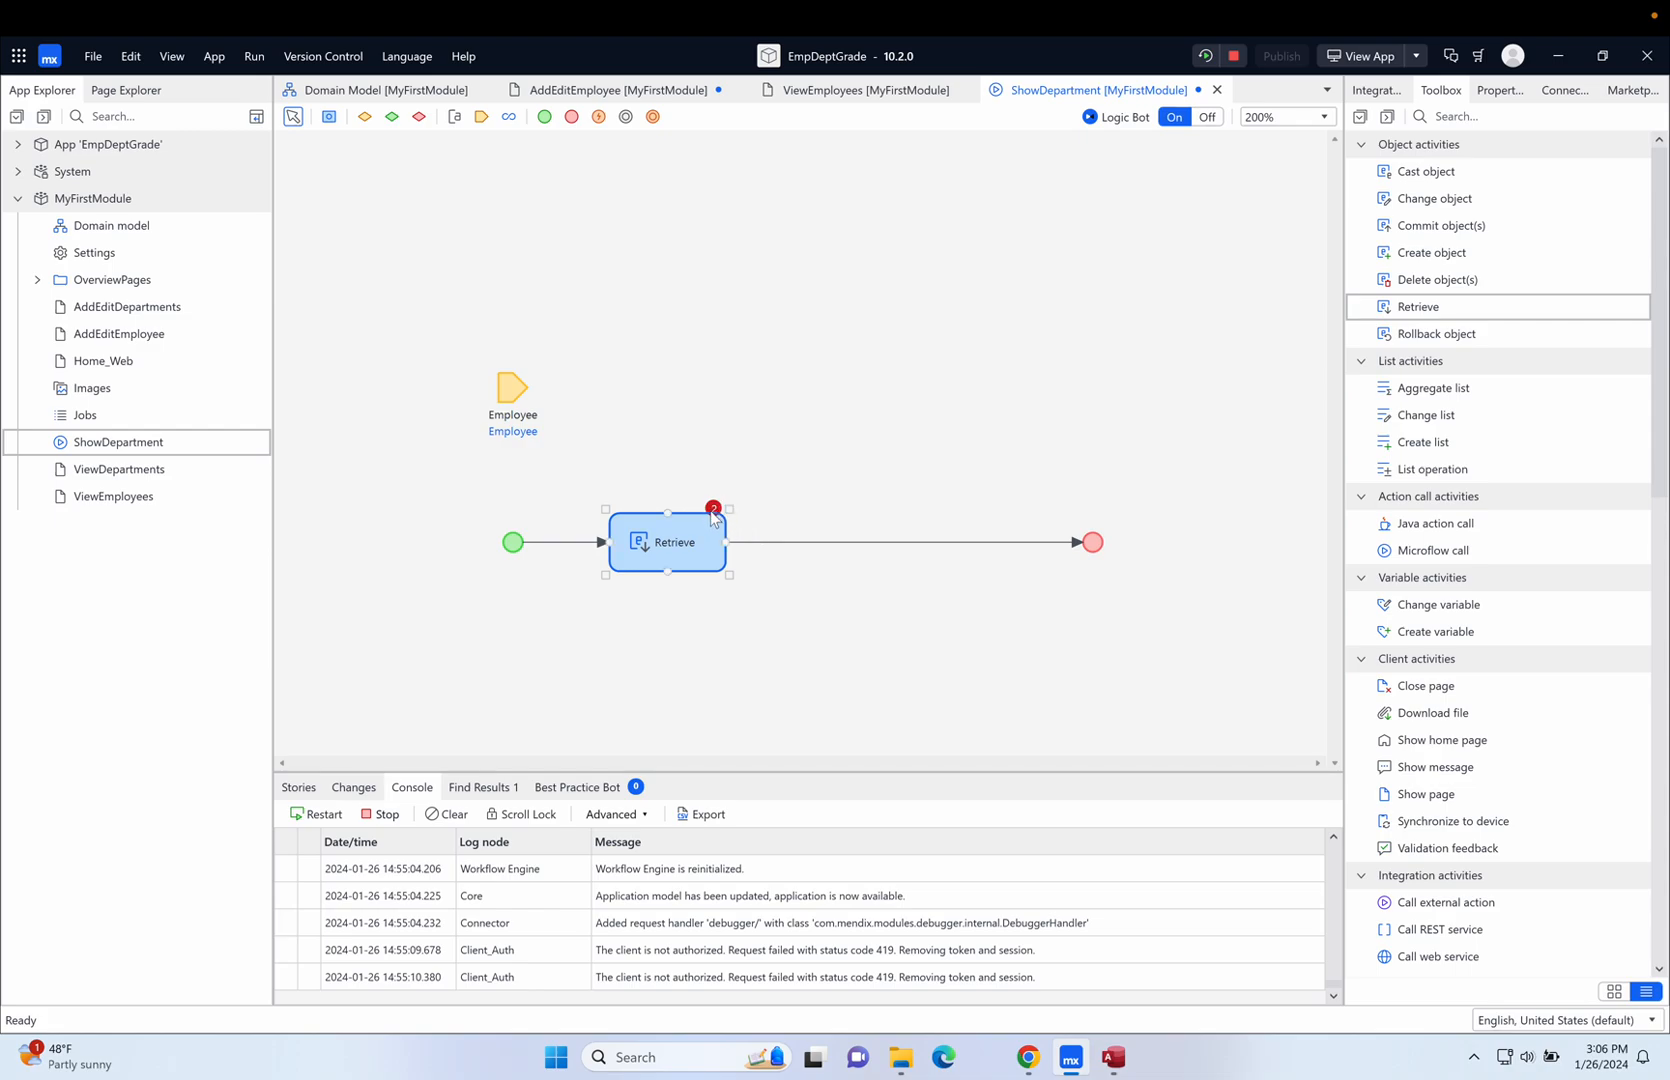
{"action": "mouse_move", "coordinate": [691, 545]}
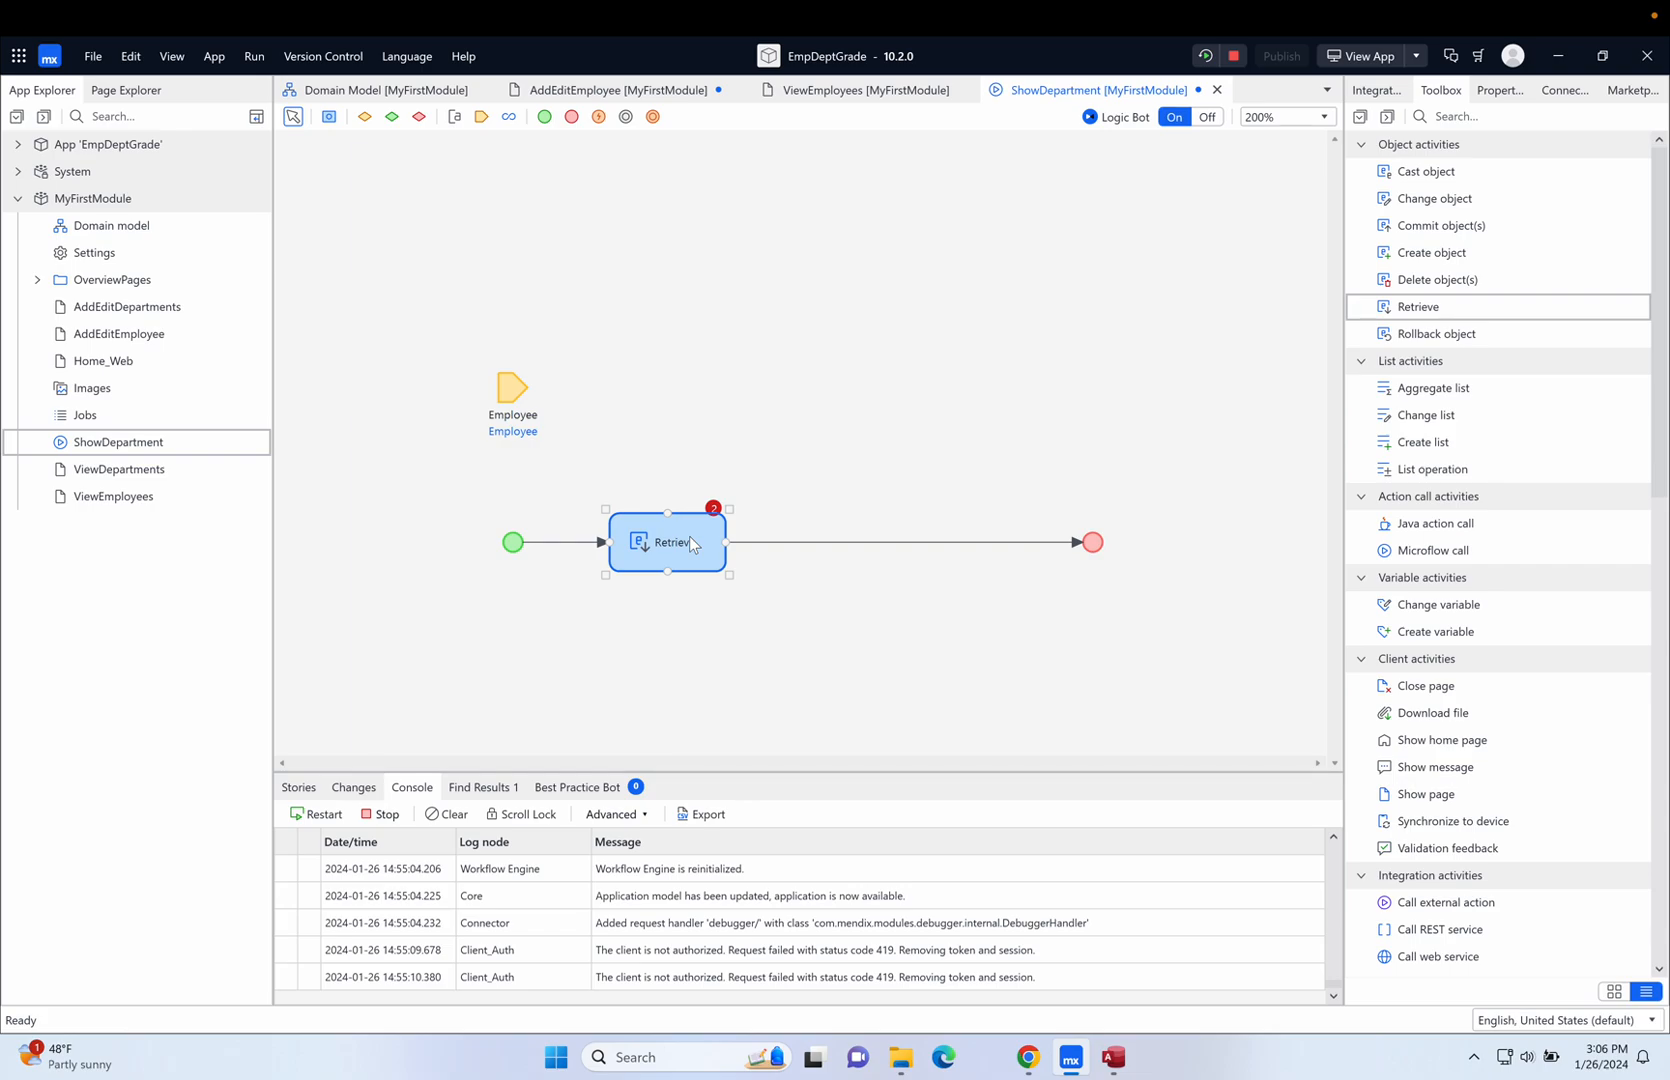
Set the retrieve to use Employee's Employee_Department association, outputting Department.
{"action": "double_click", "coordinate": [668, 542]}
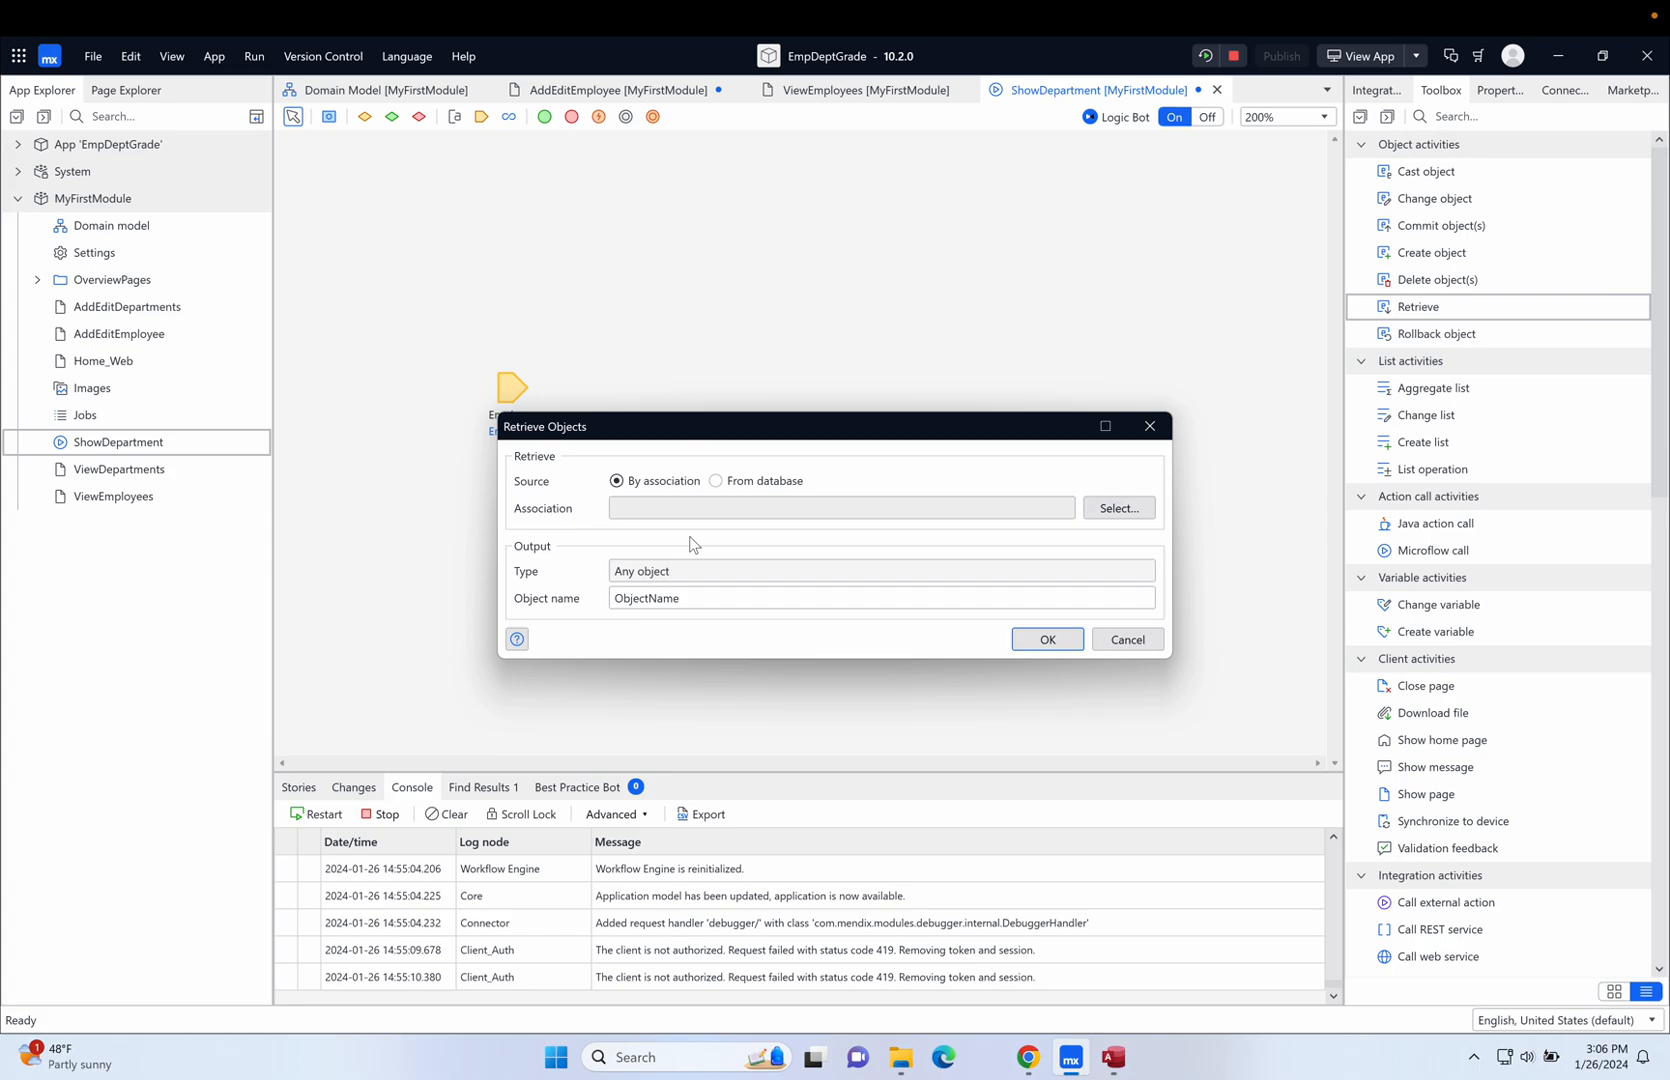
{"action": "mouse_move", "coordinate": [719, 430]}
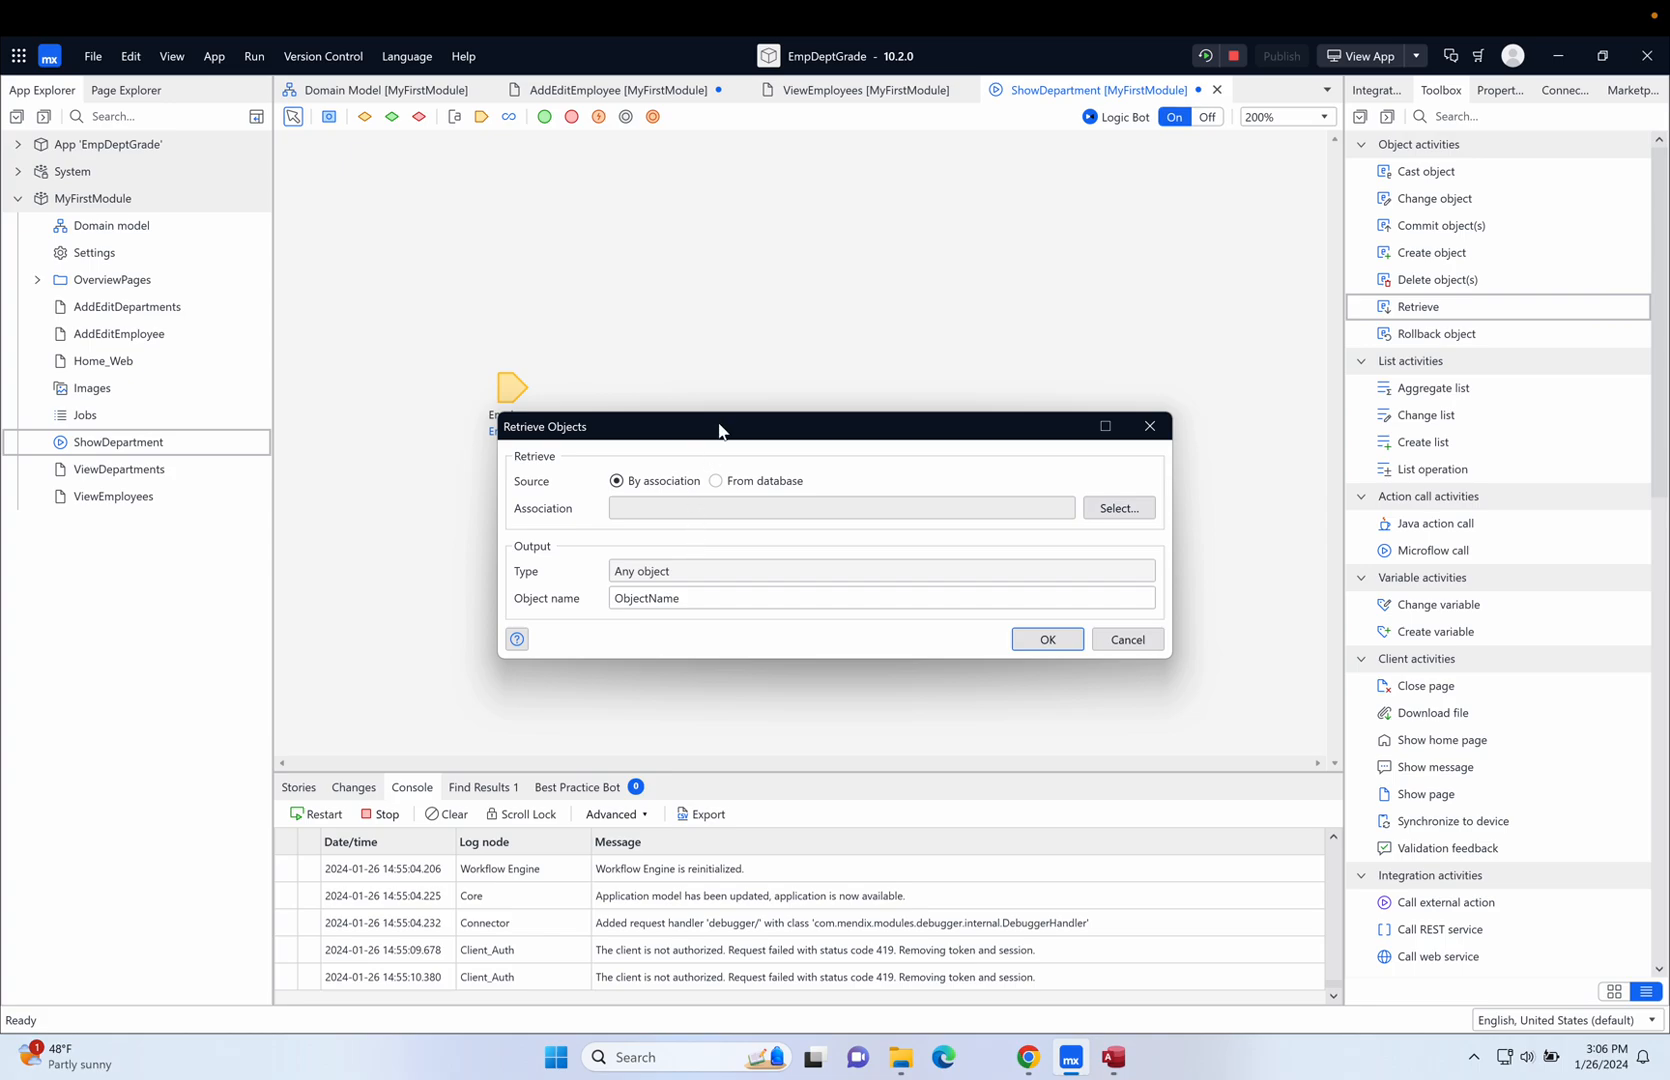
{"action": "left_click_drag", "start_coordinate": [719, 426], "coordinate": [1028, 437]}
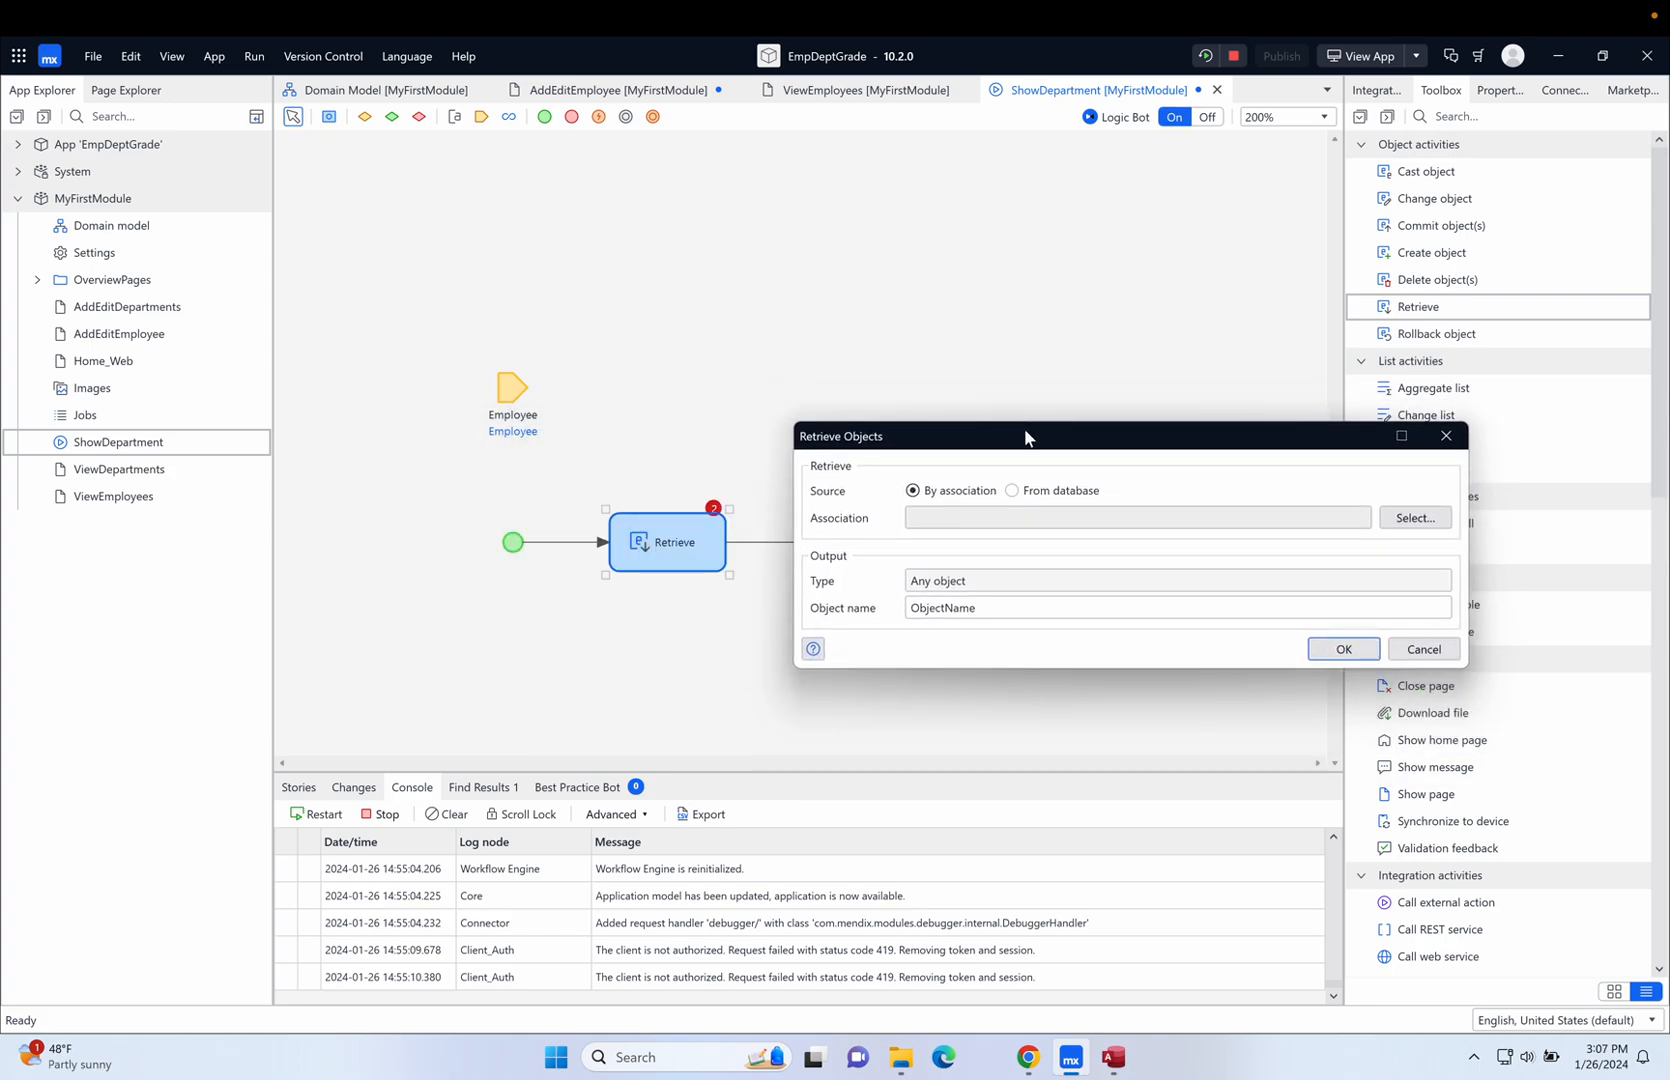
{"action": "mouse_move", "coordinate": [918, 547]}
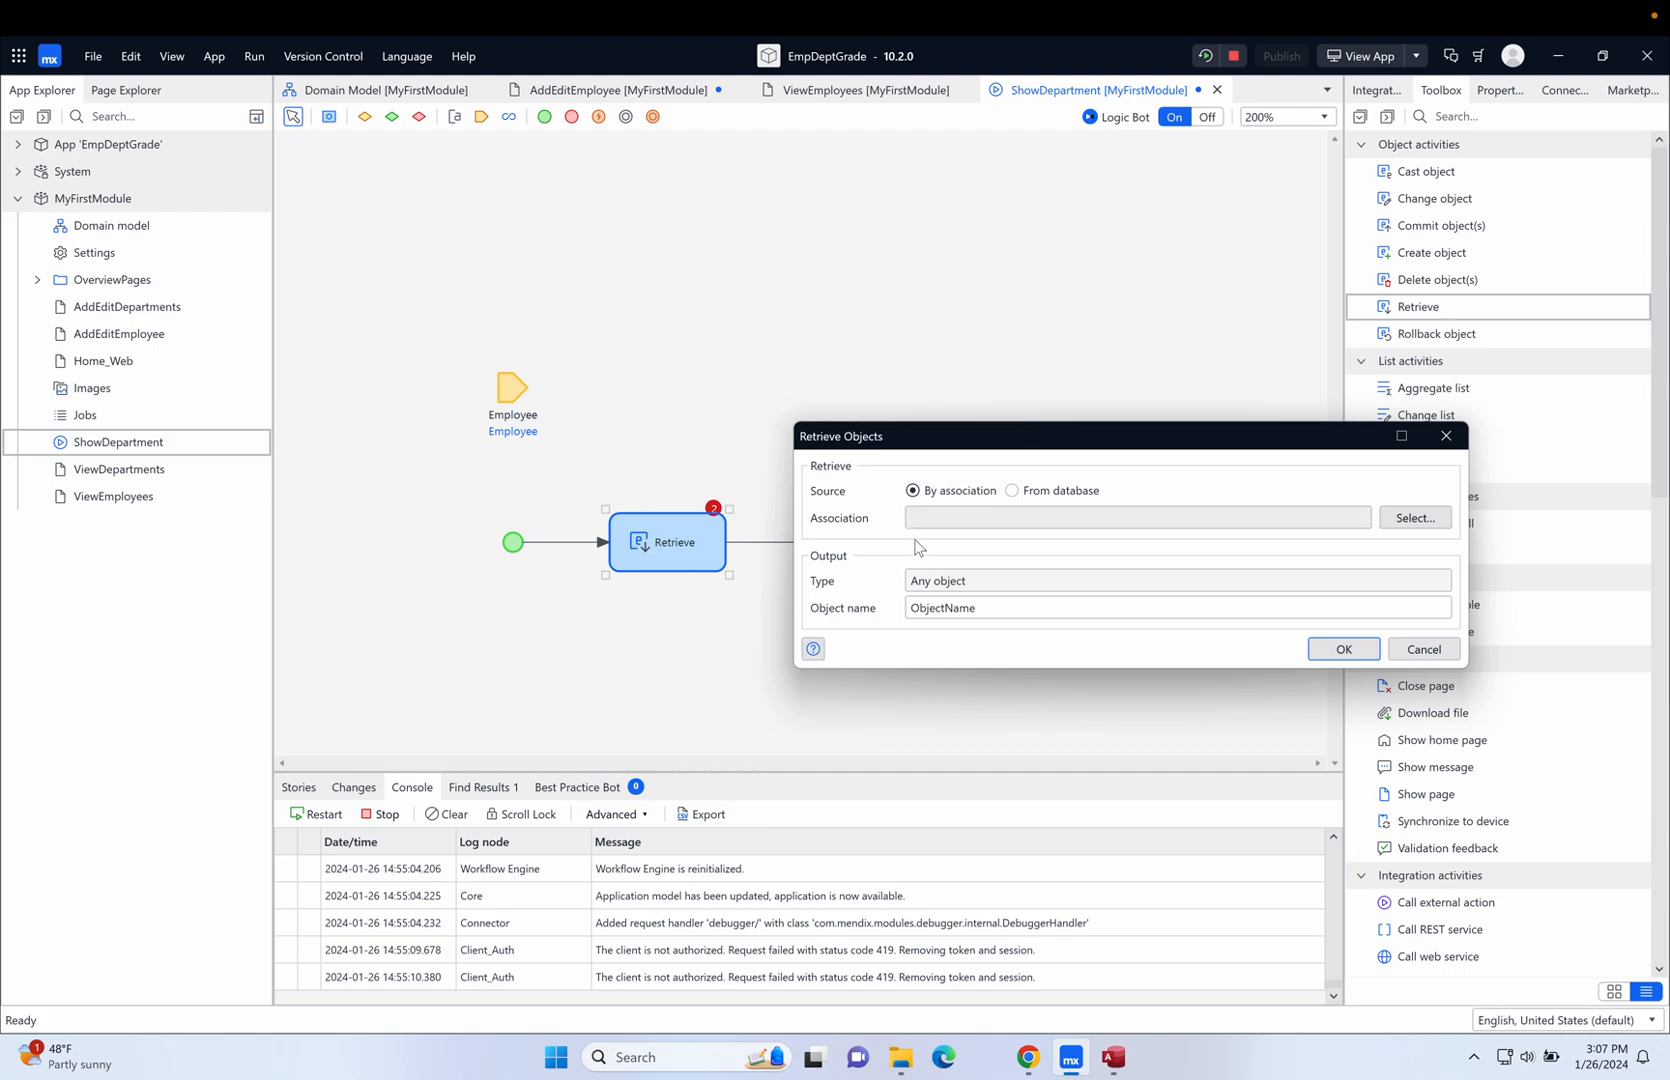
{"action": "mouse_move", "coordinate": [1039, 488]}
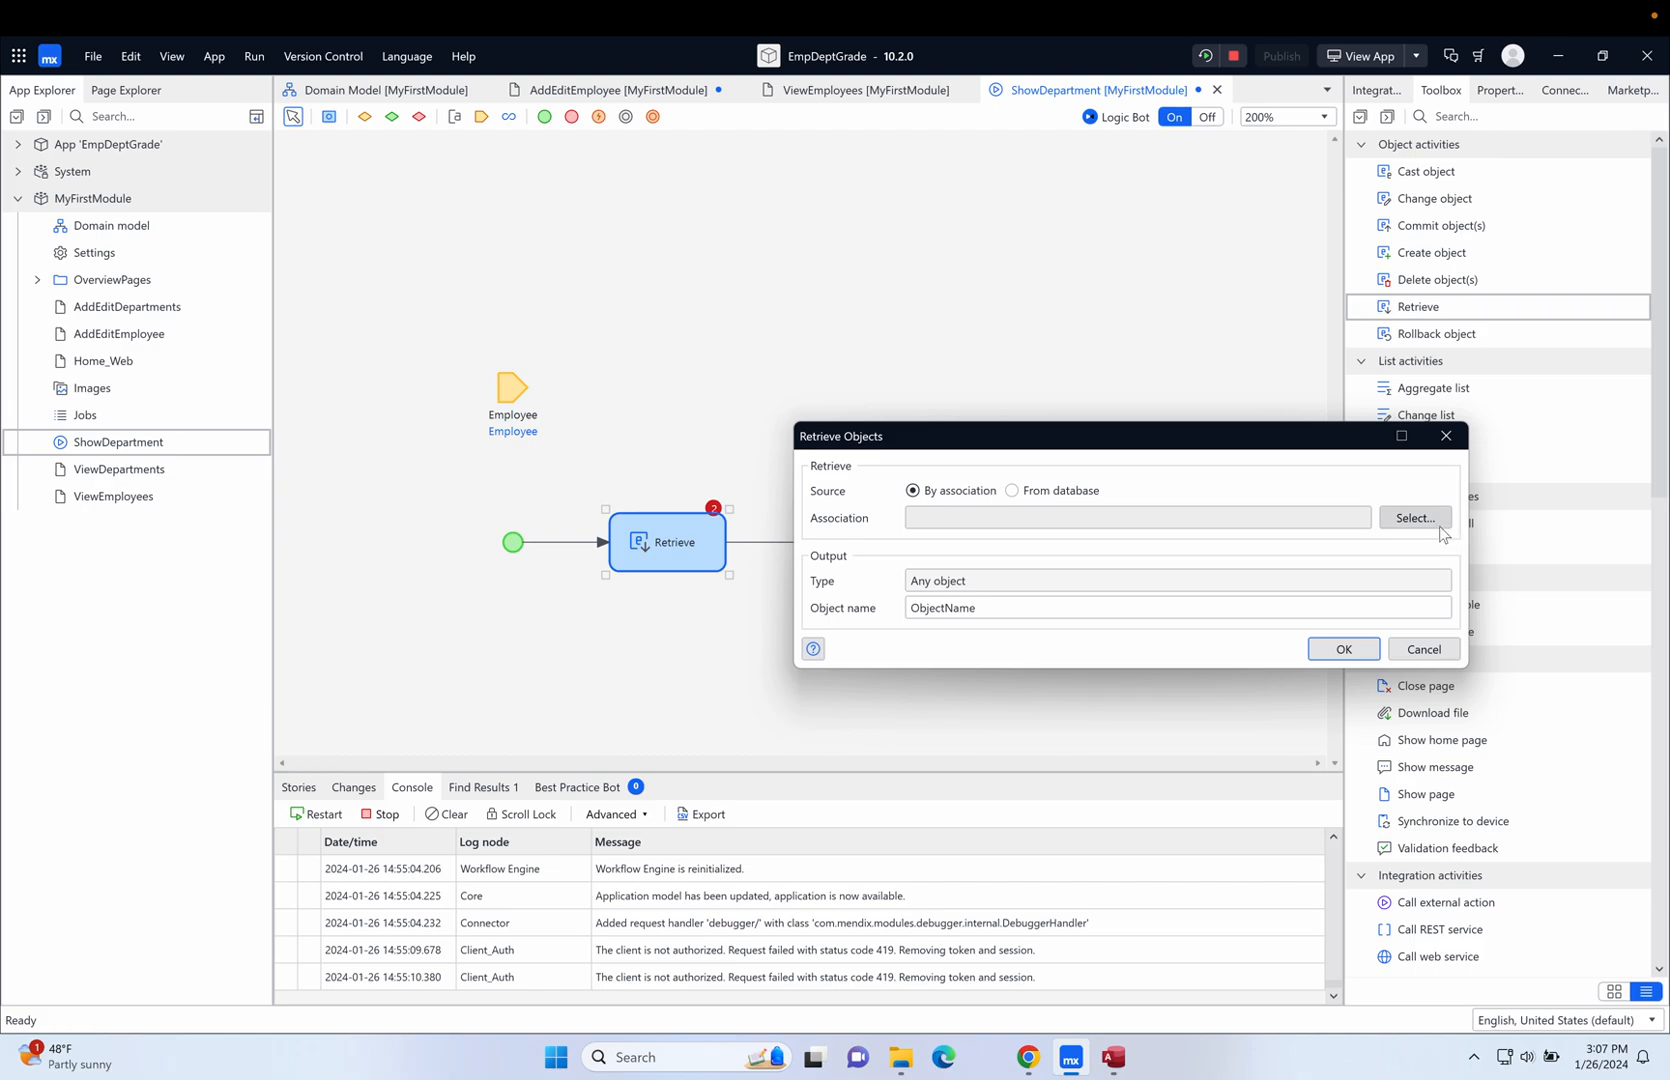
{"action": "left_click", "coordinate": [1415, 518]}
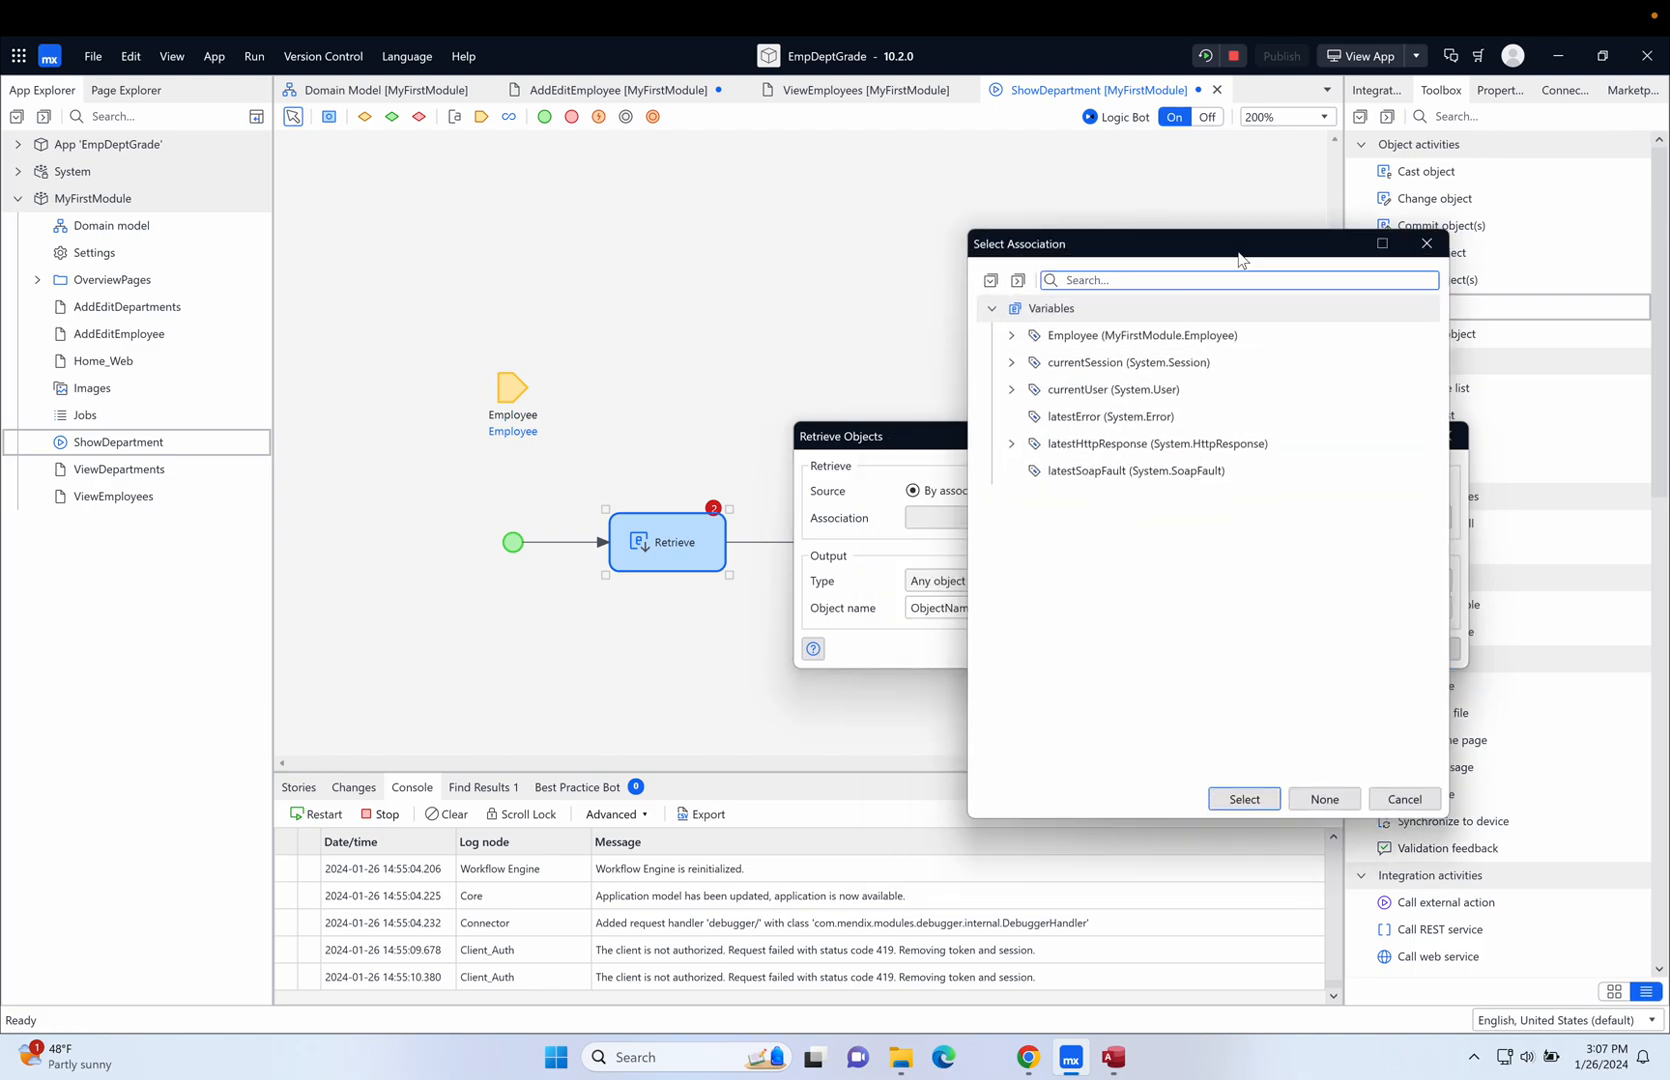
{"action": "left_click", "coordinate": [1140, 334]}
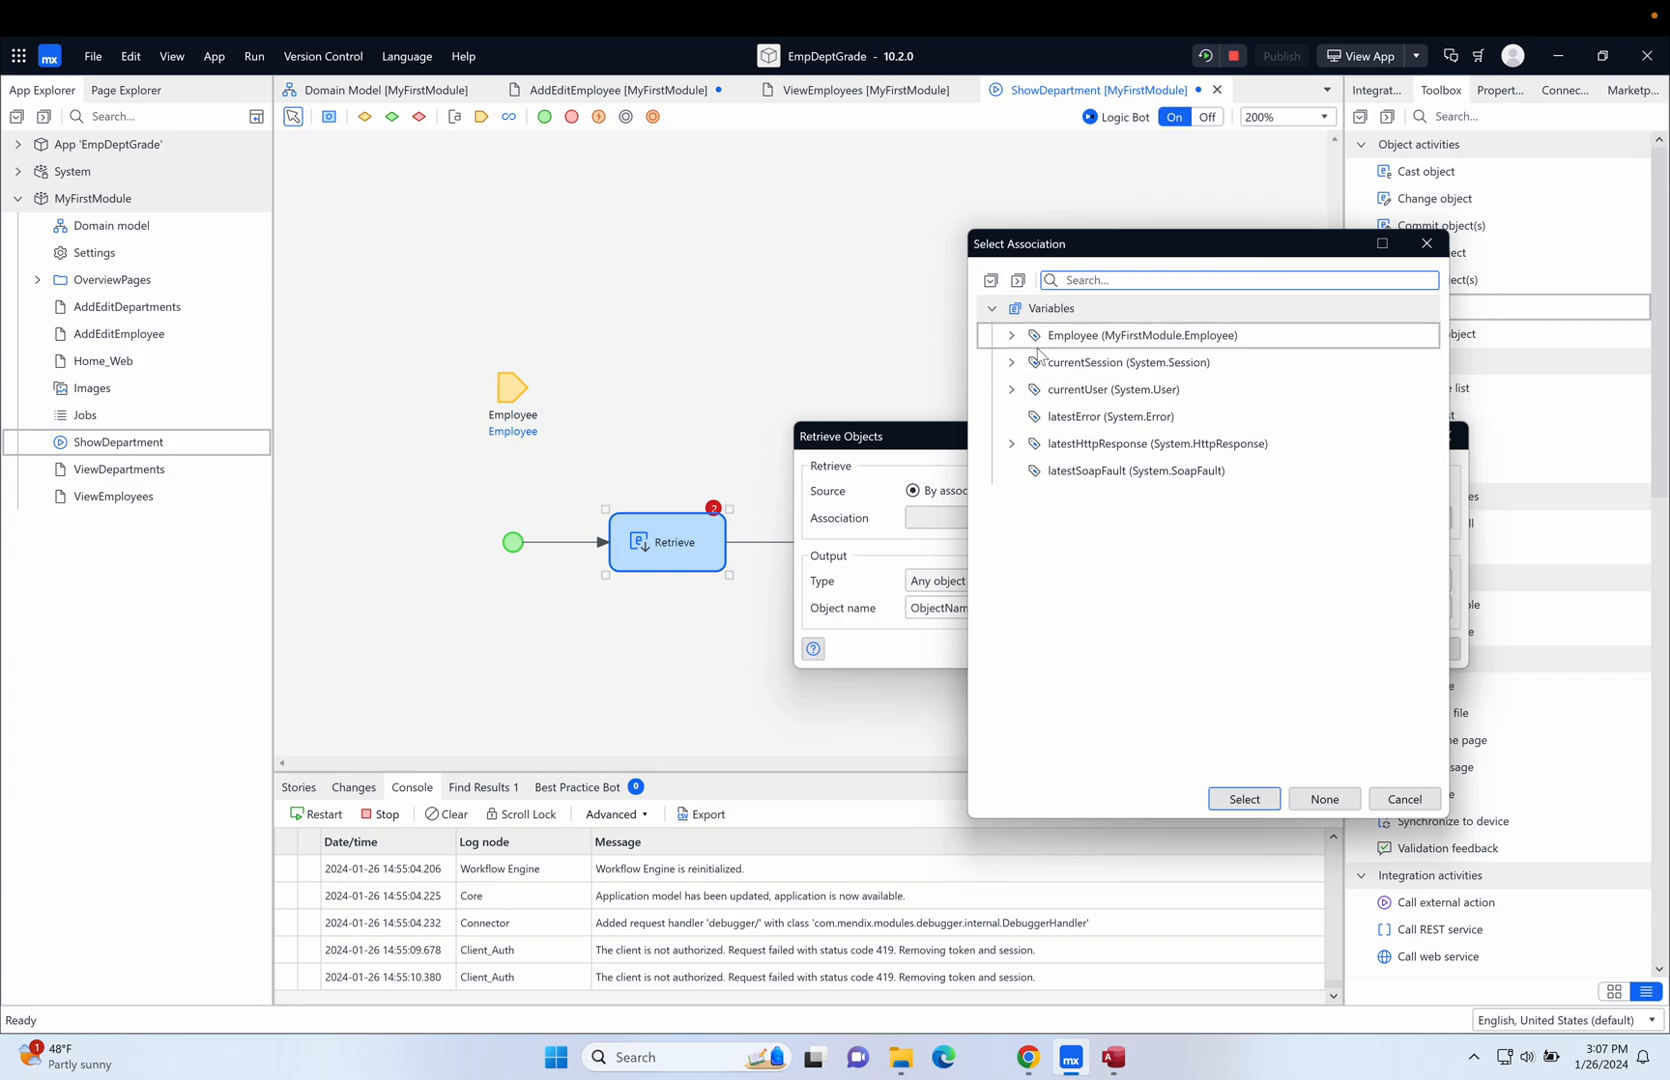
{"action": "mouse_move", "coordinate": [1140, 341]}
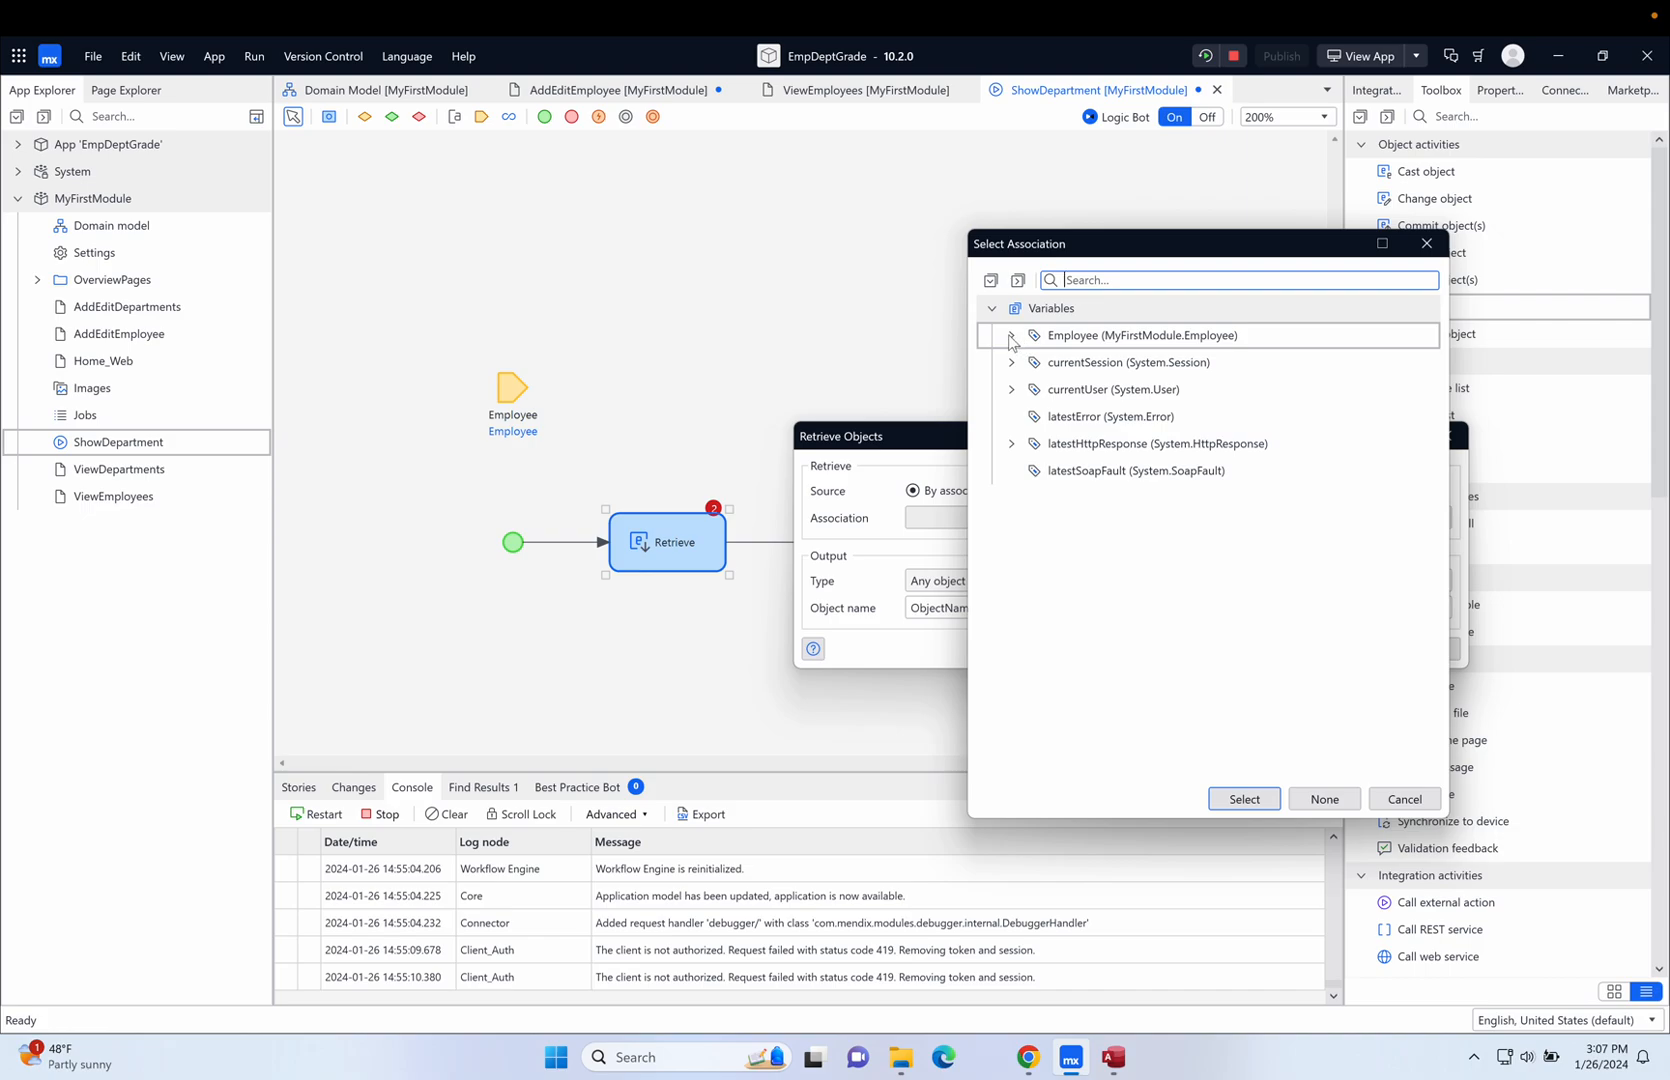
{"action": "left_click", "coordinate": [1010, 334]}
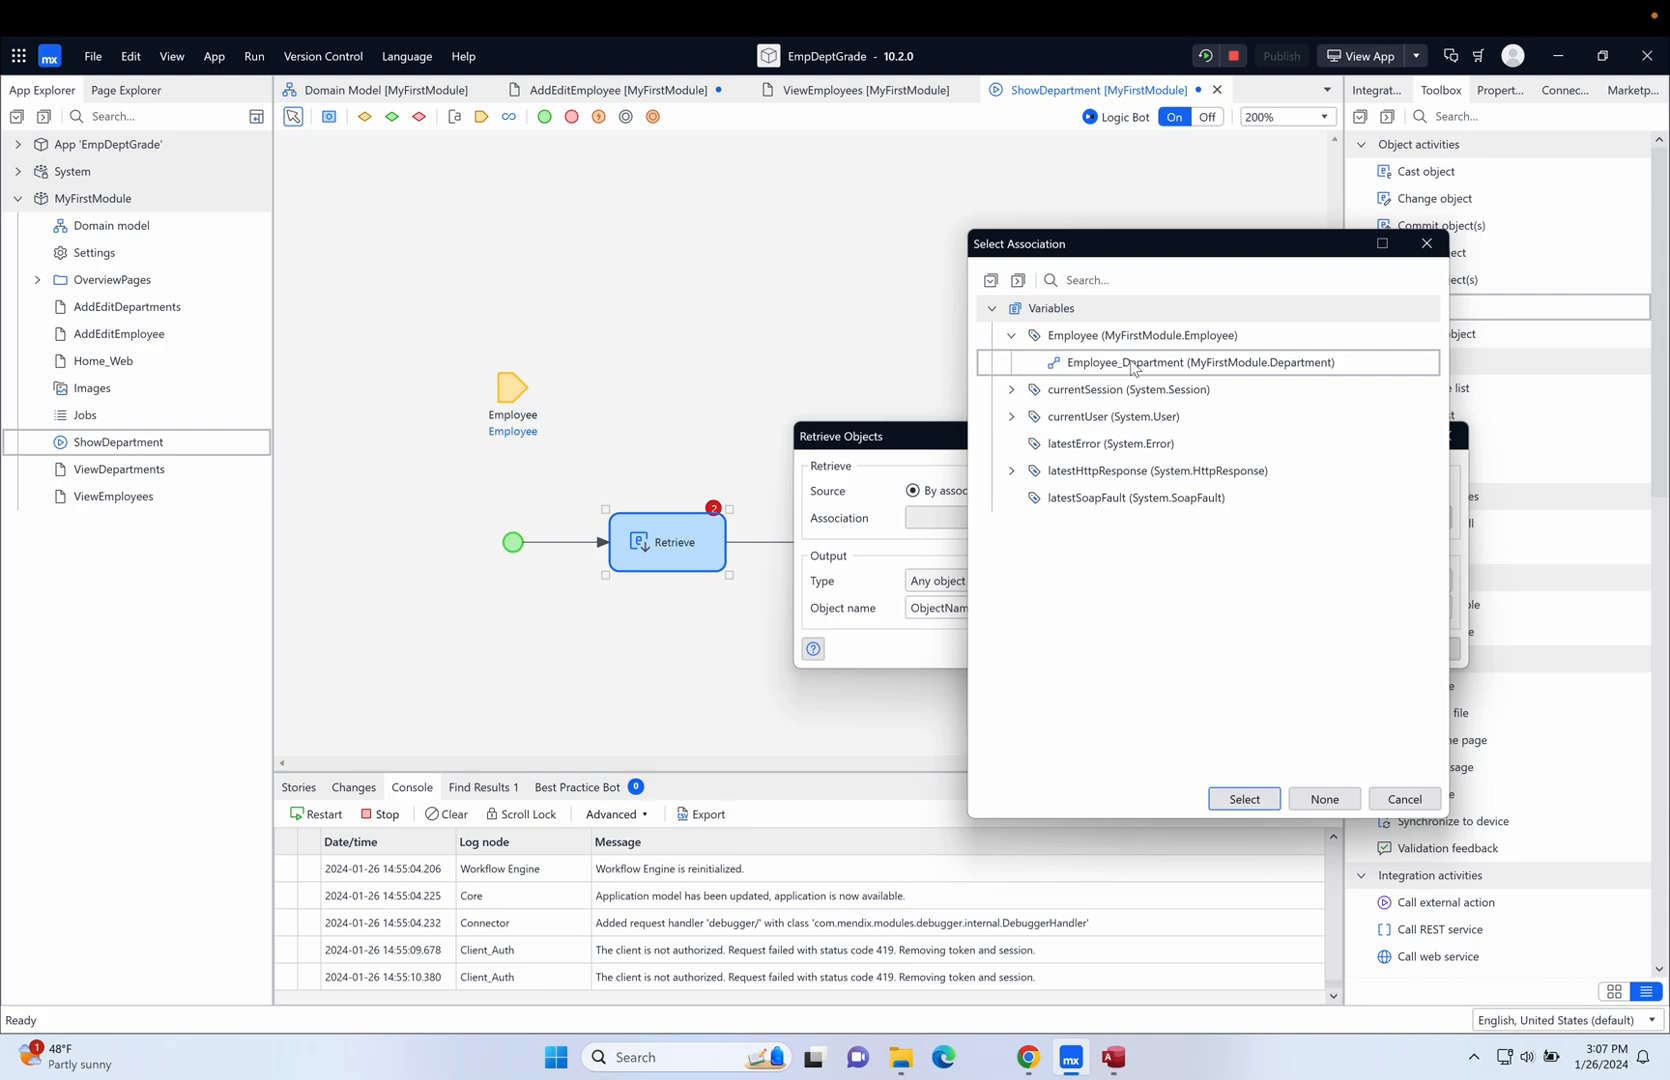
{"action": "left_click", "coordinate": [1200, 362]}
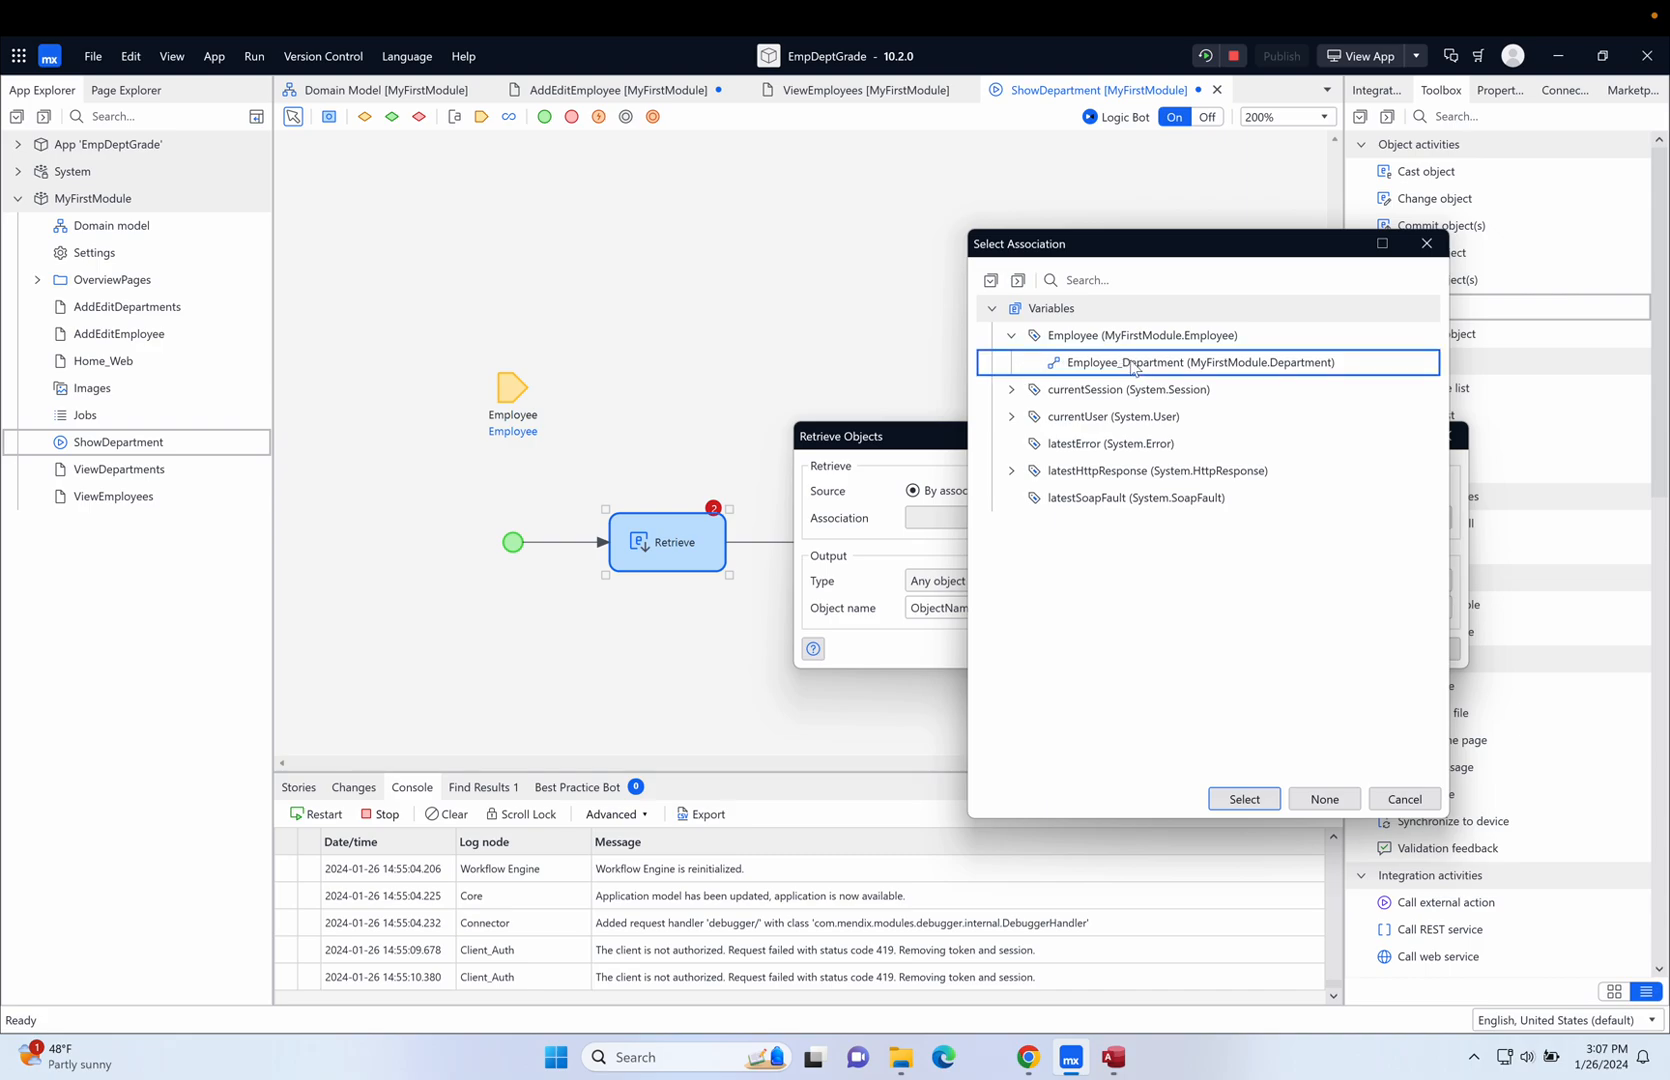
{"action": "mouse_move", "coordinate": [1092, 380]}
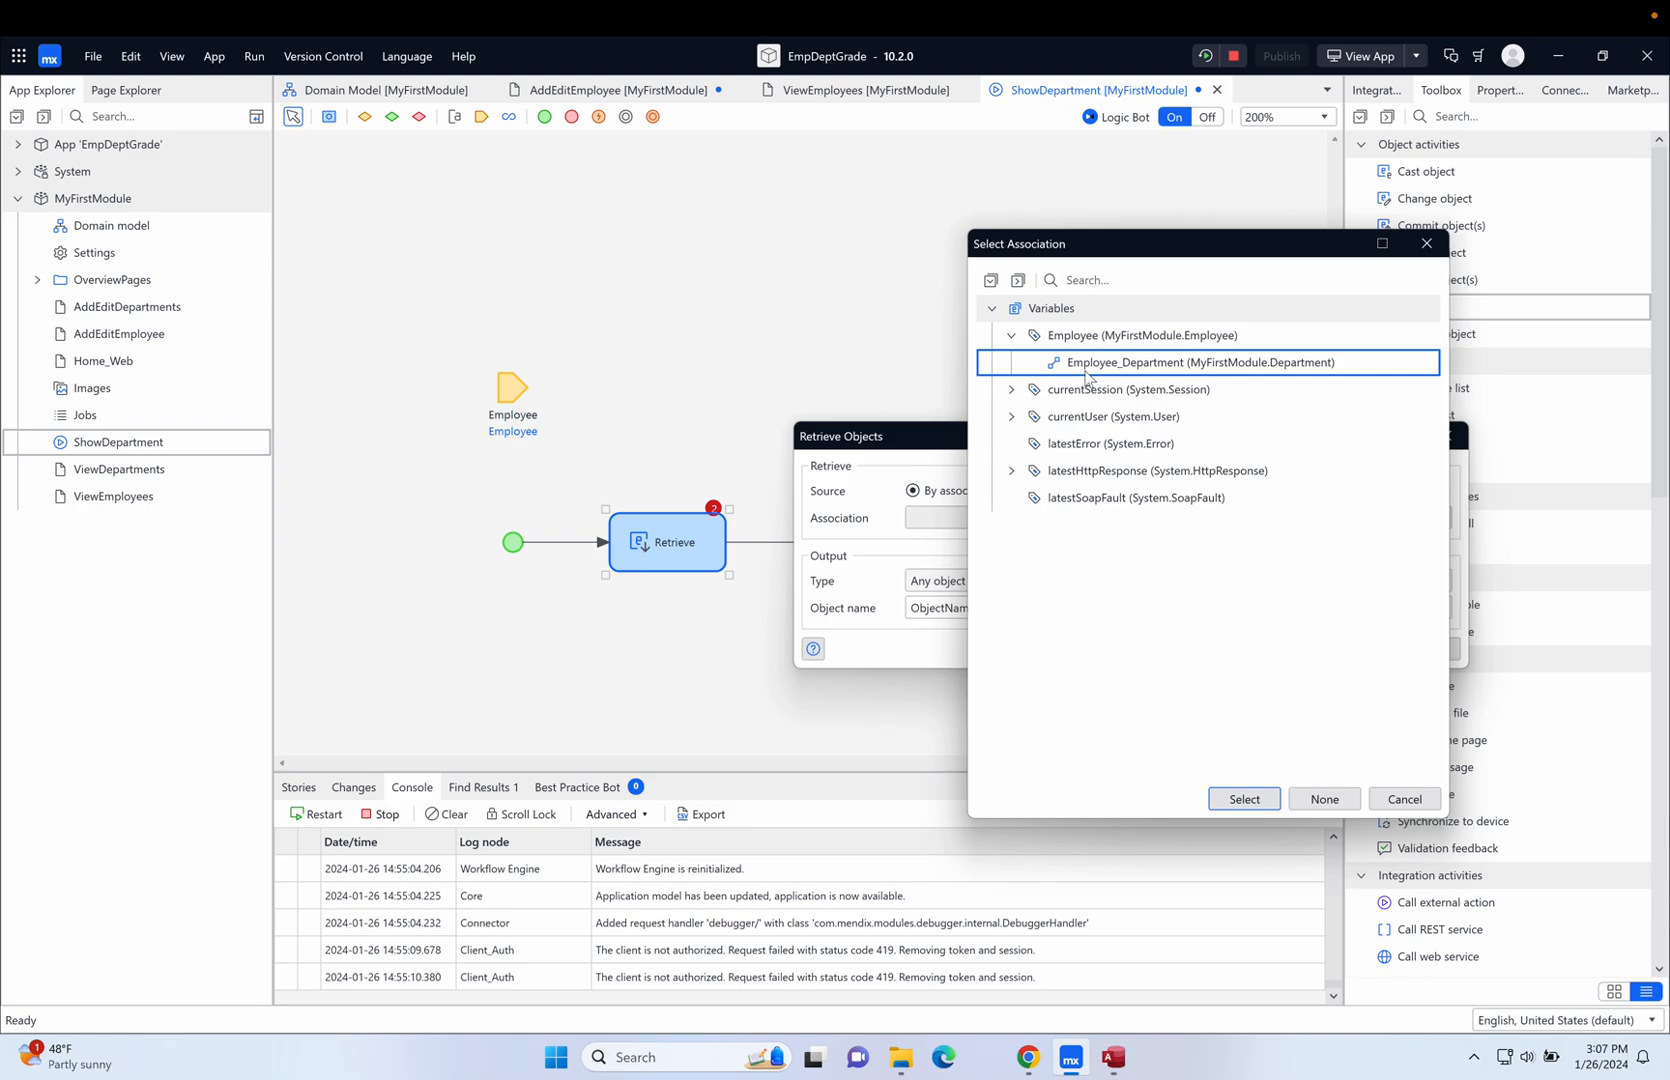
{"action": "mouse_move", "coordinate": [1188, 371]}
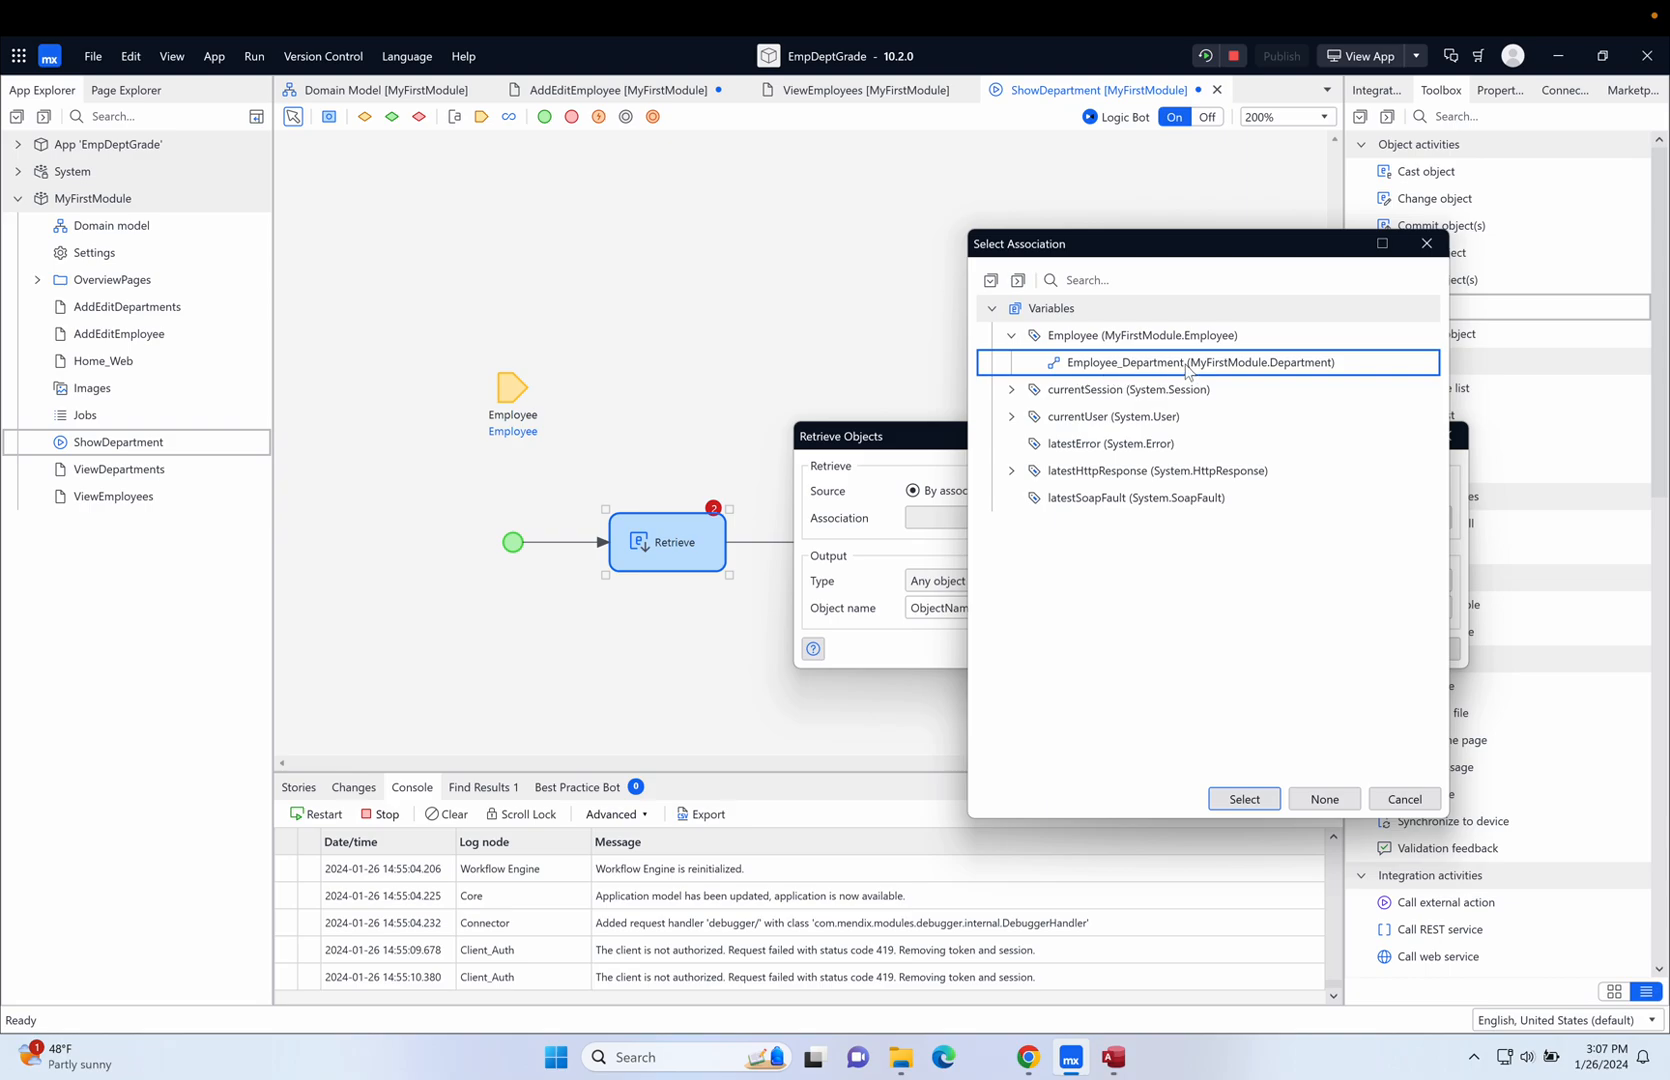
{"action": "mouse_move", "coordinate": [1185, 373]}
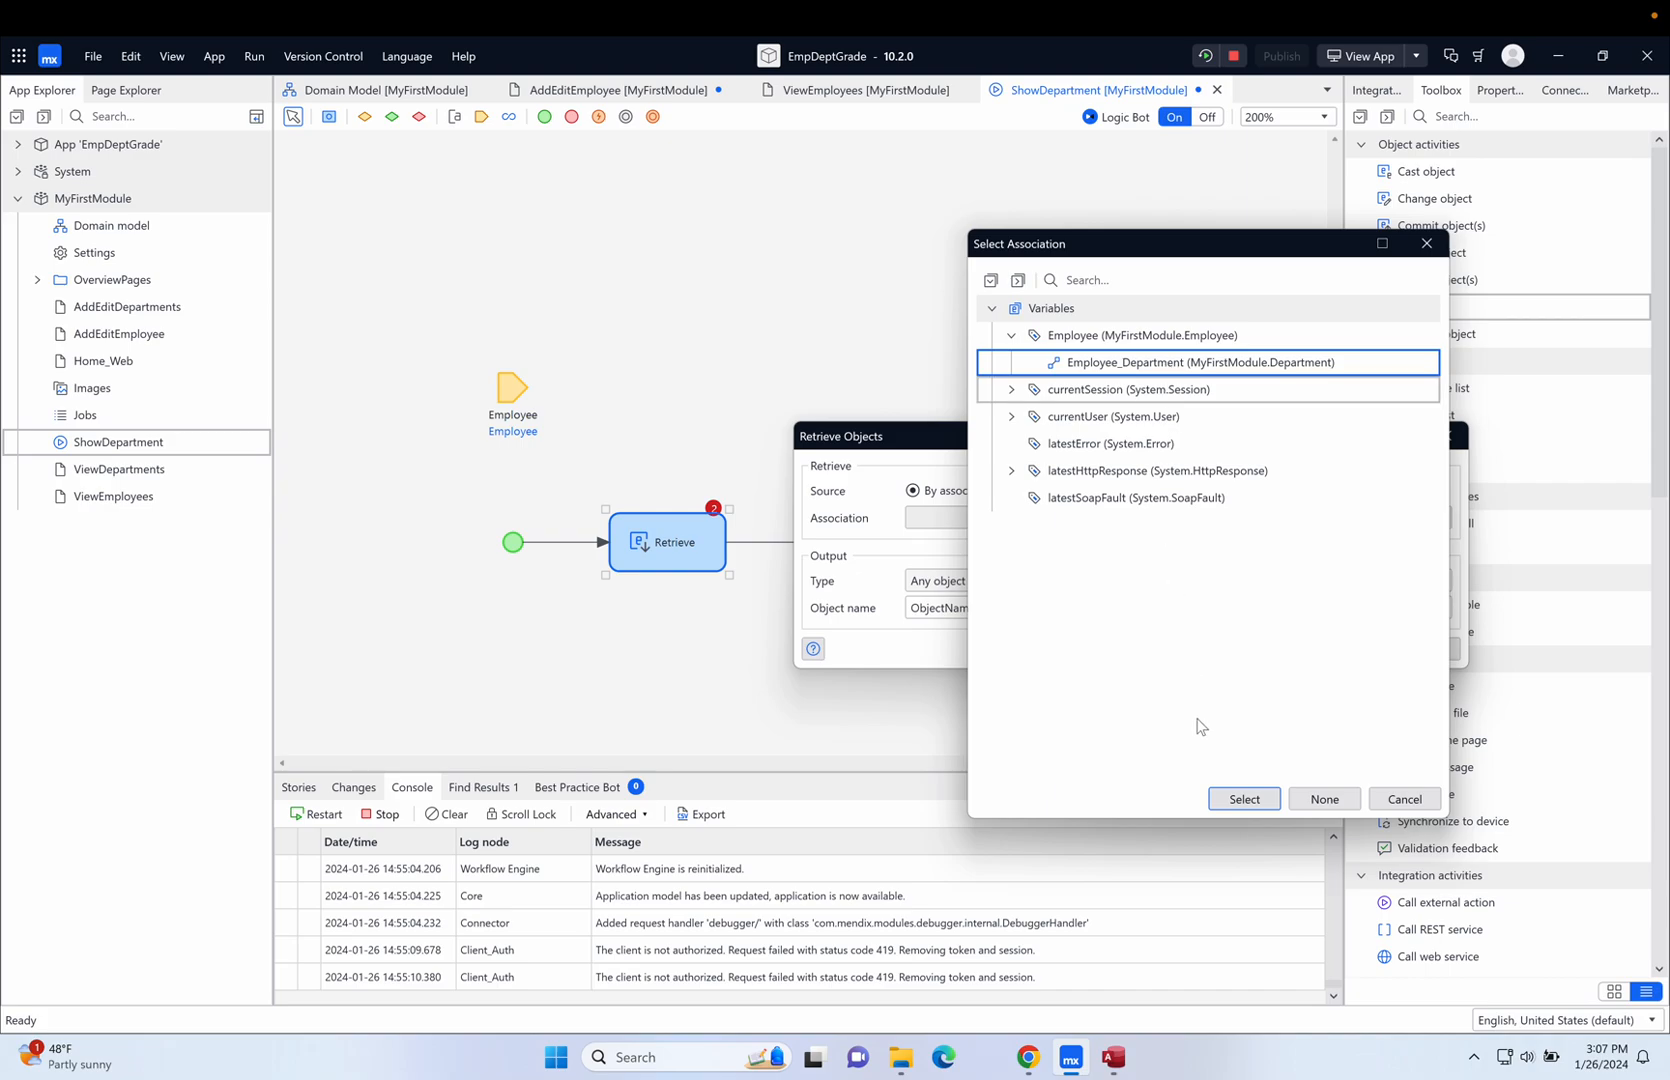
{"action": "left_click", "coordinate": [1242, 799]}
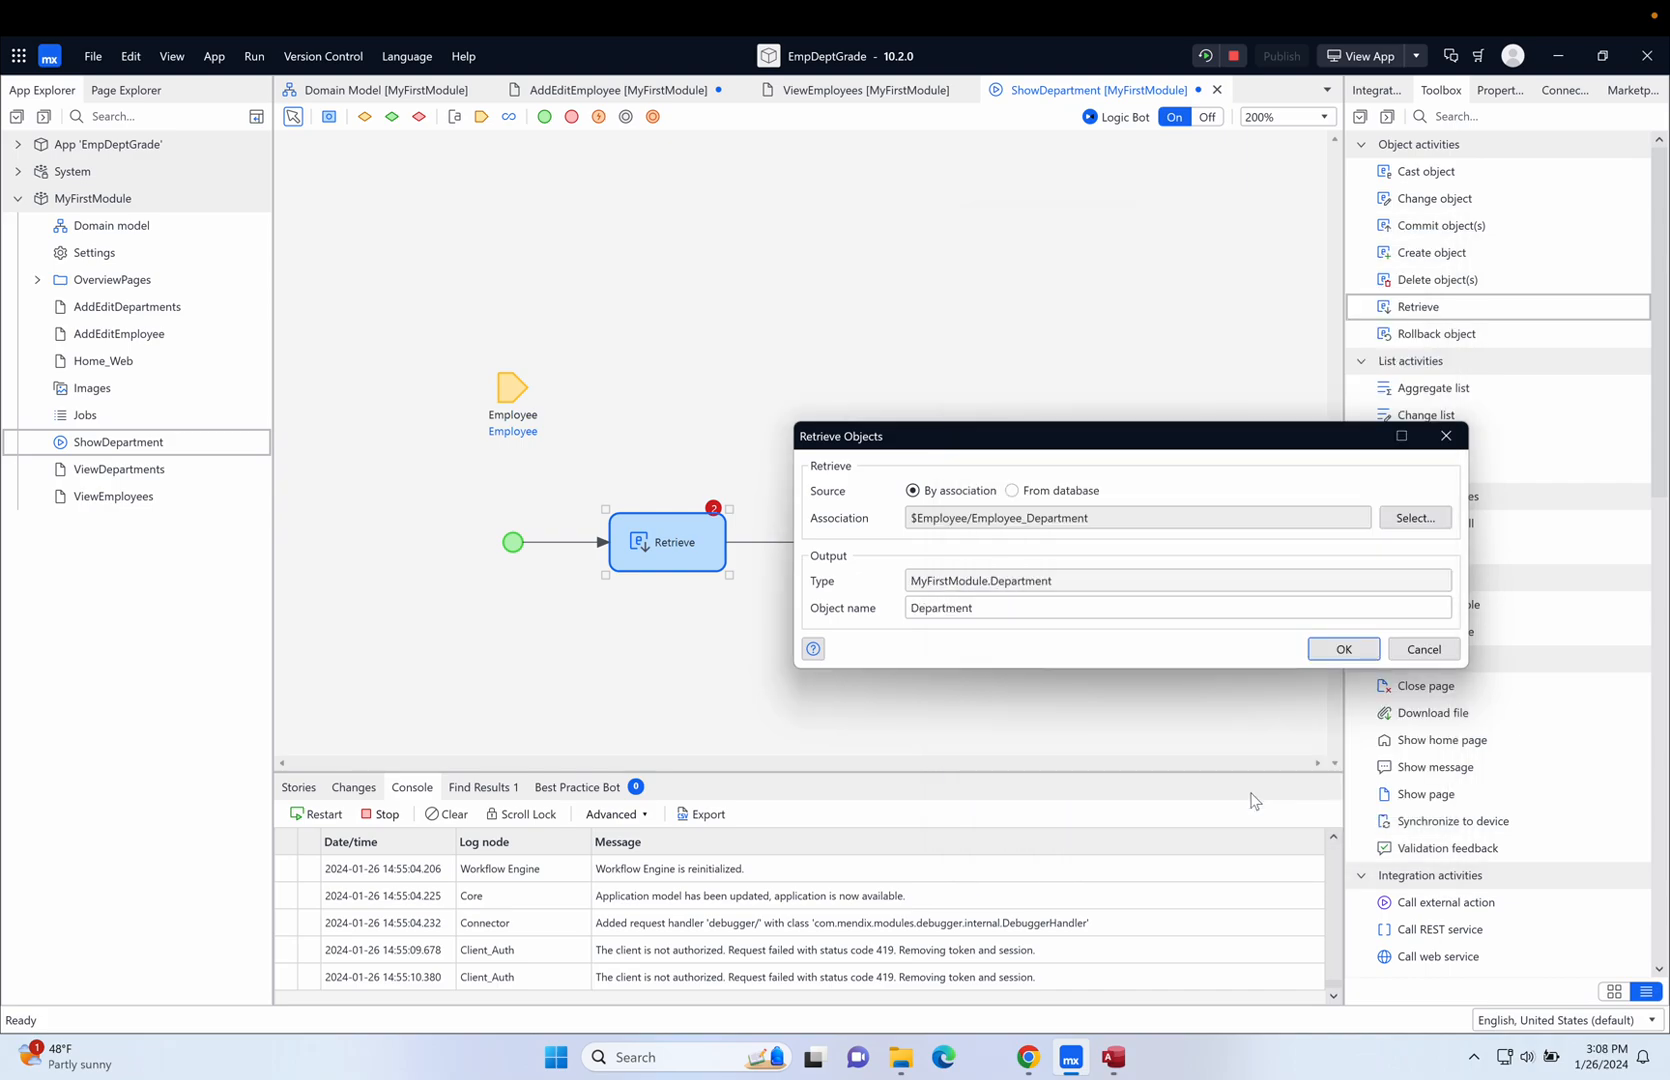
{"action": "left_click", "coordinate": [1342, 649]}
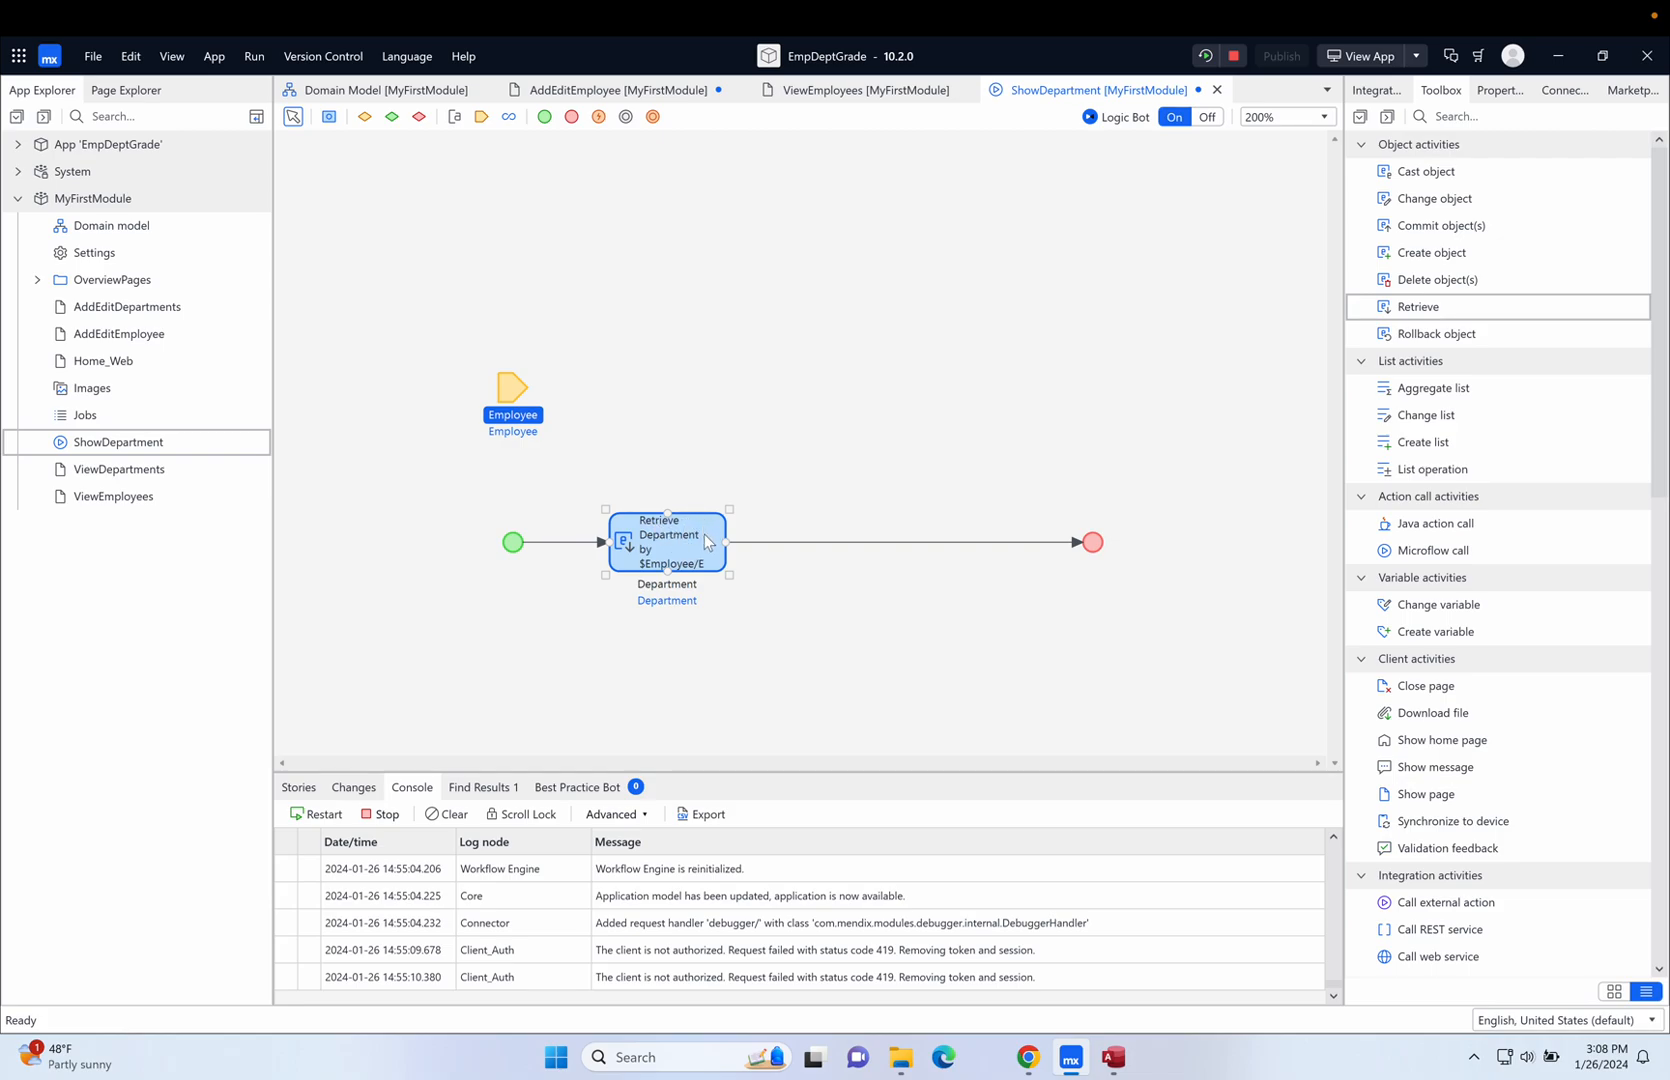
{"action": "mouse_move", "coordinate": [682, 558]}
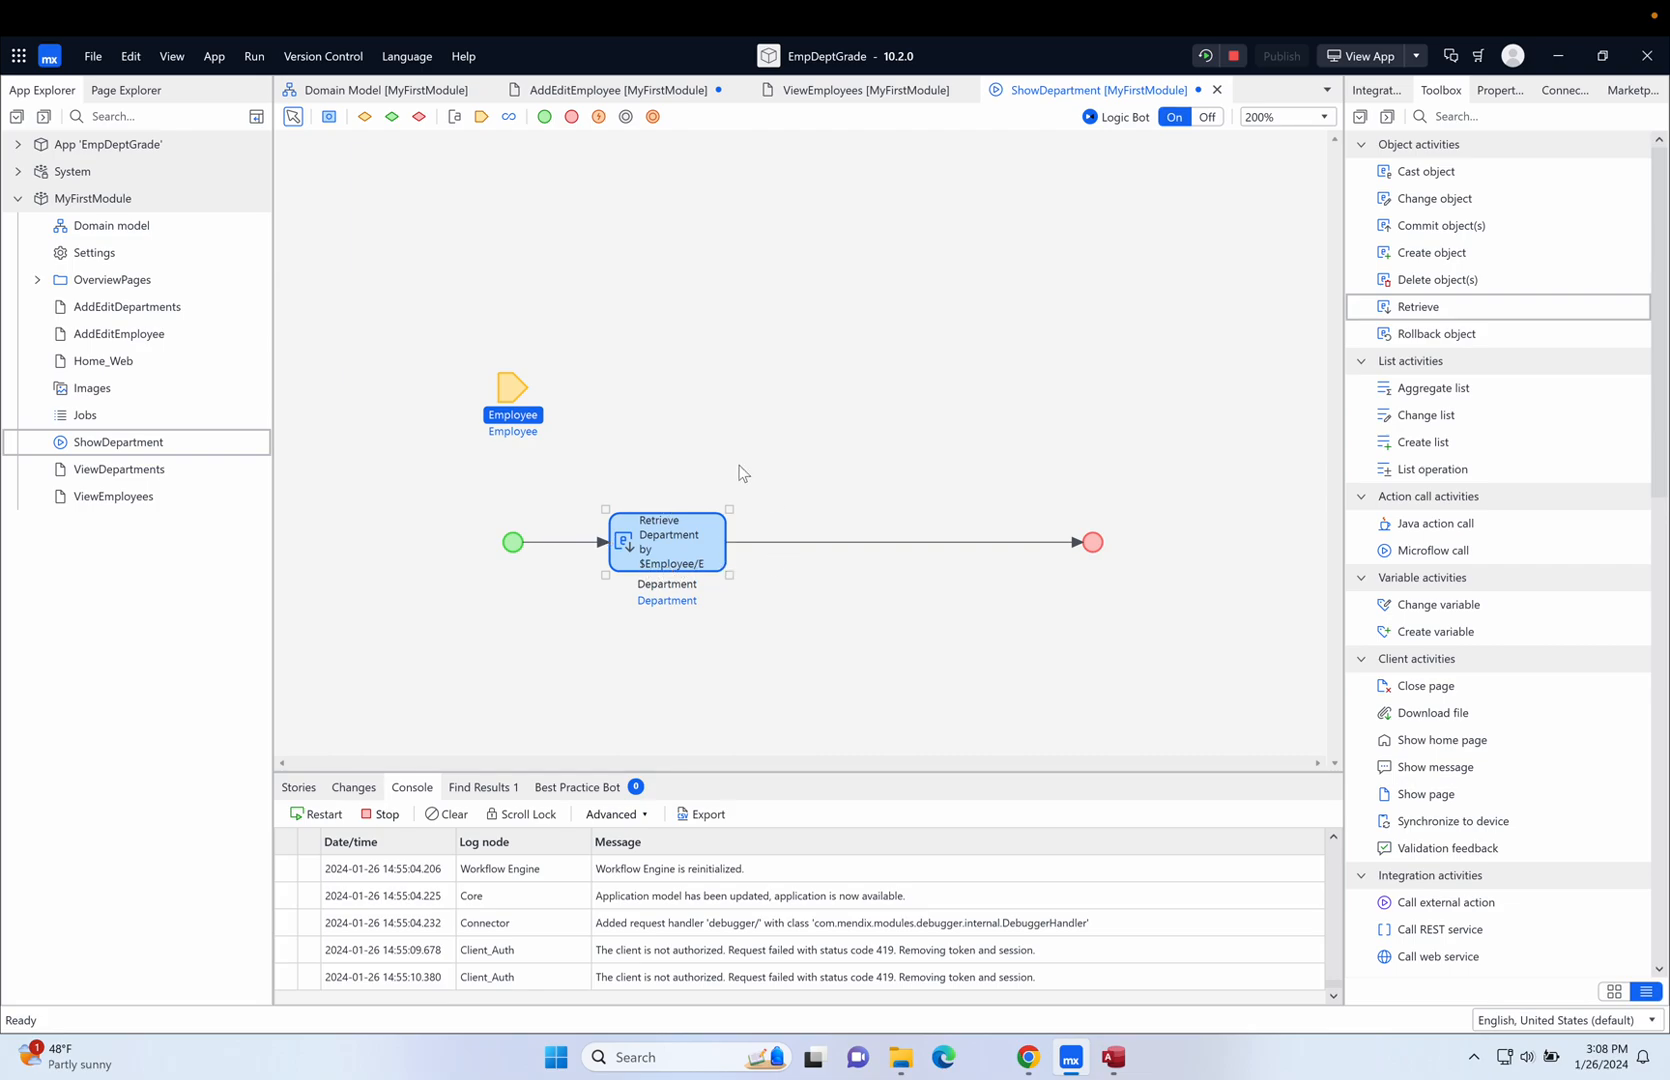
{"action": "left_click", "coordinate": [394, 294]}
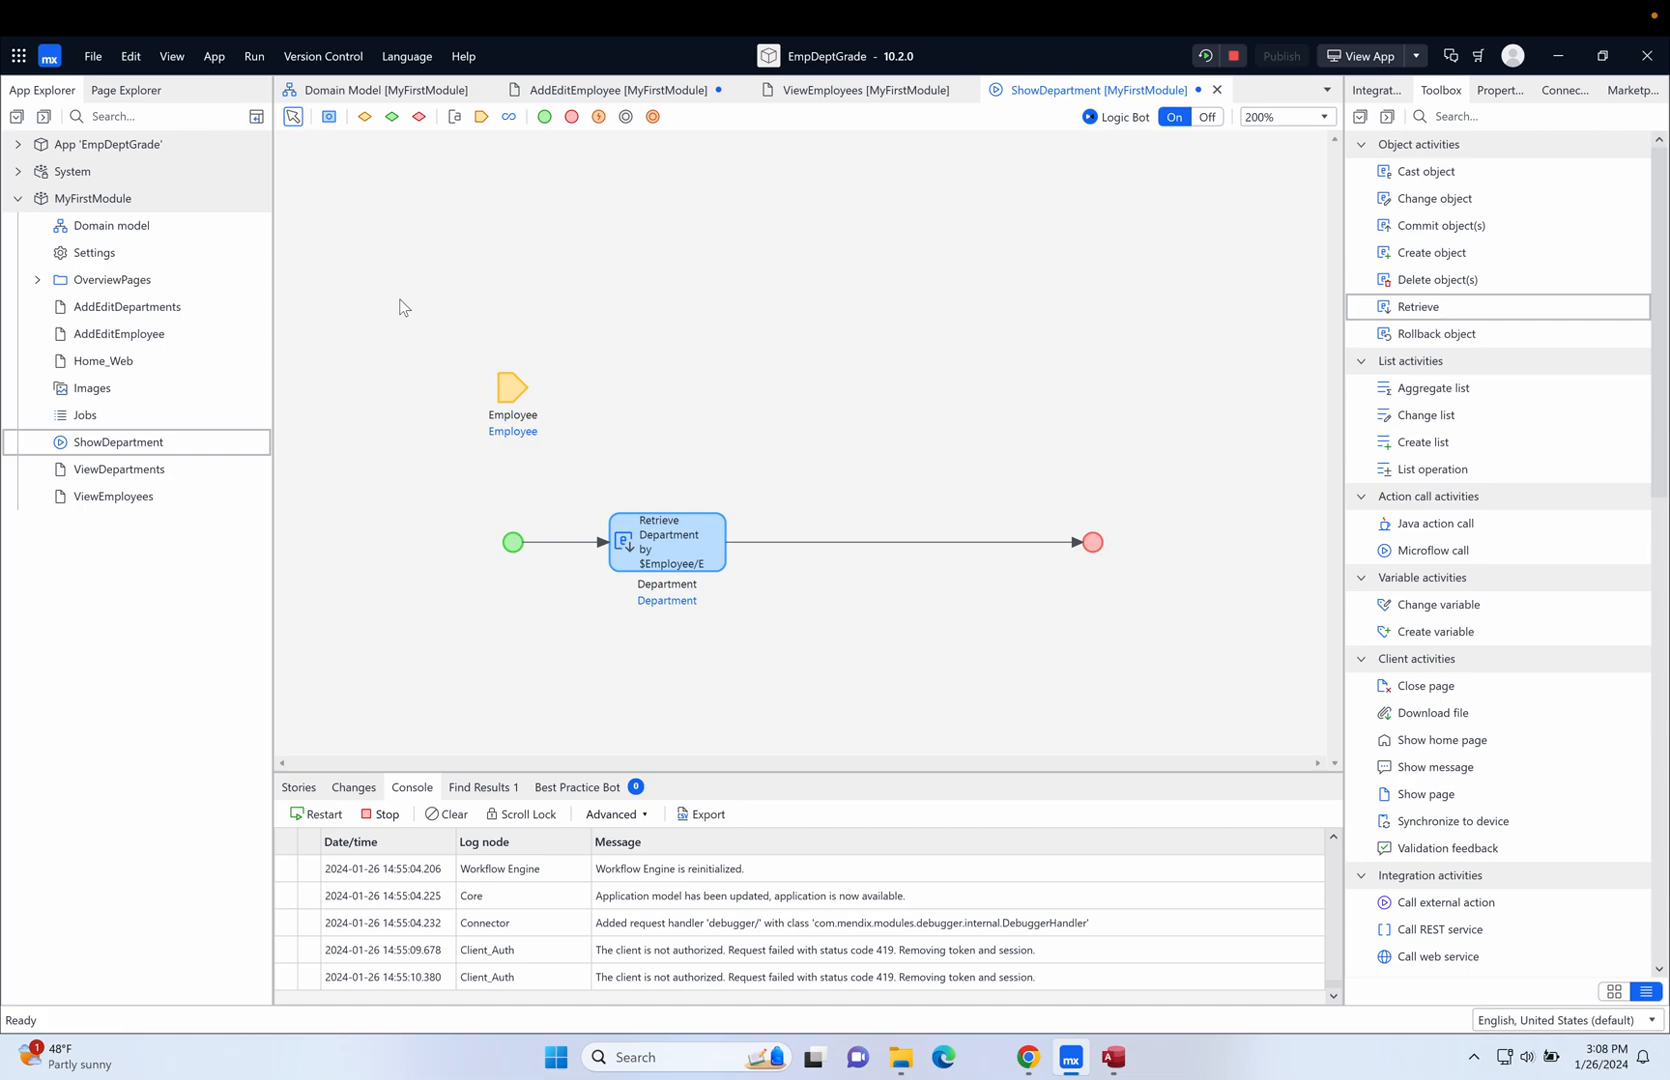
{"action": "mouse_move", "coordinate": [511, 394]}
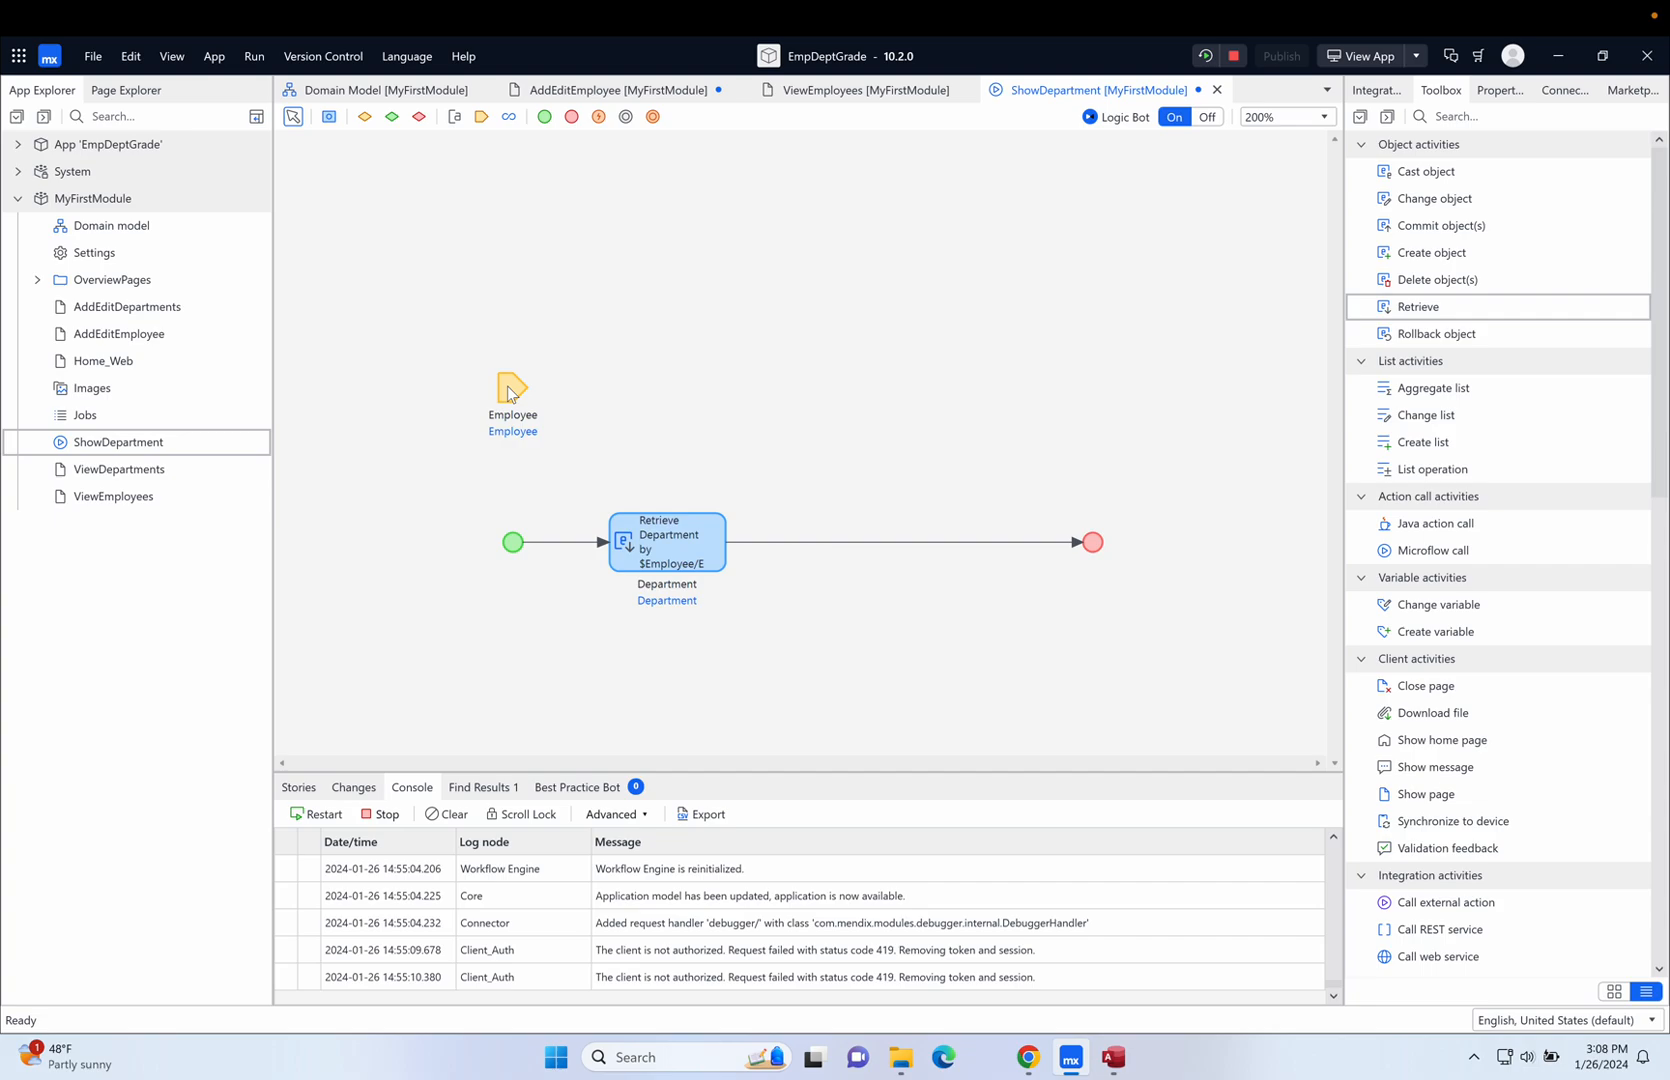
{"action": "mouse_move", "coordinate": [683, 546]}
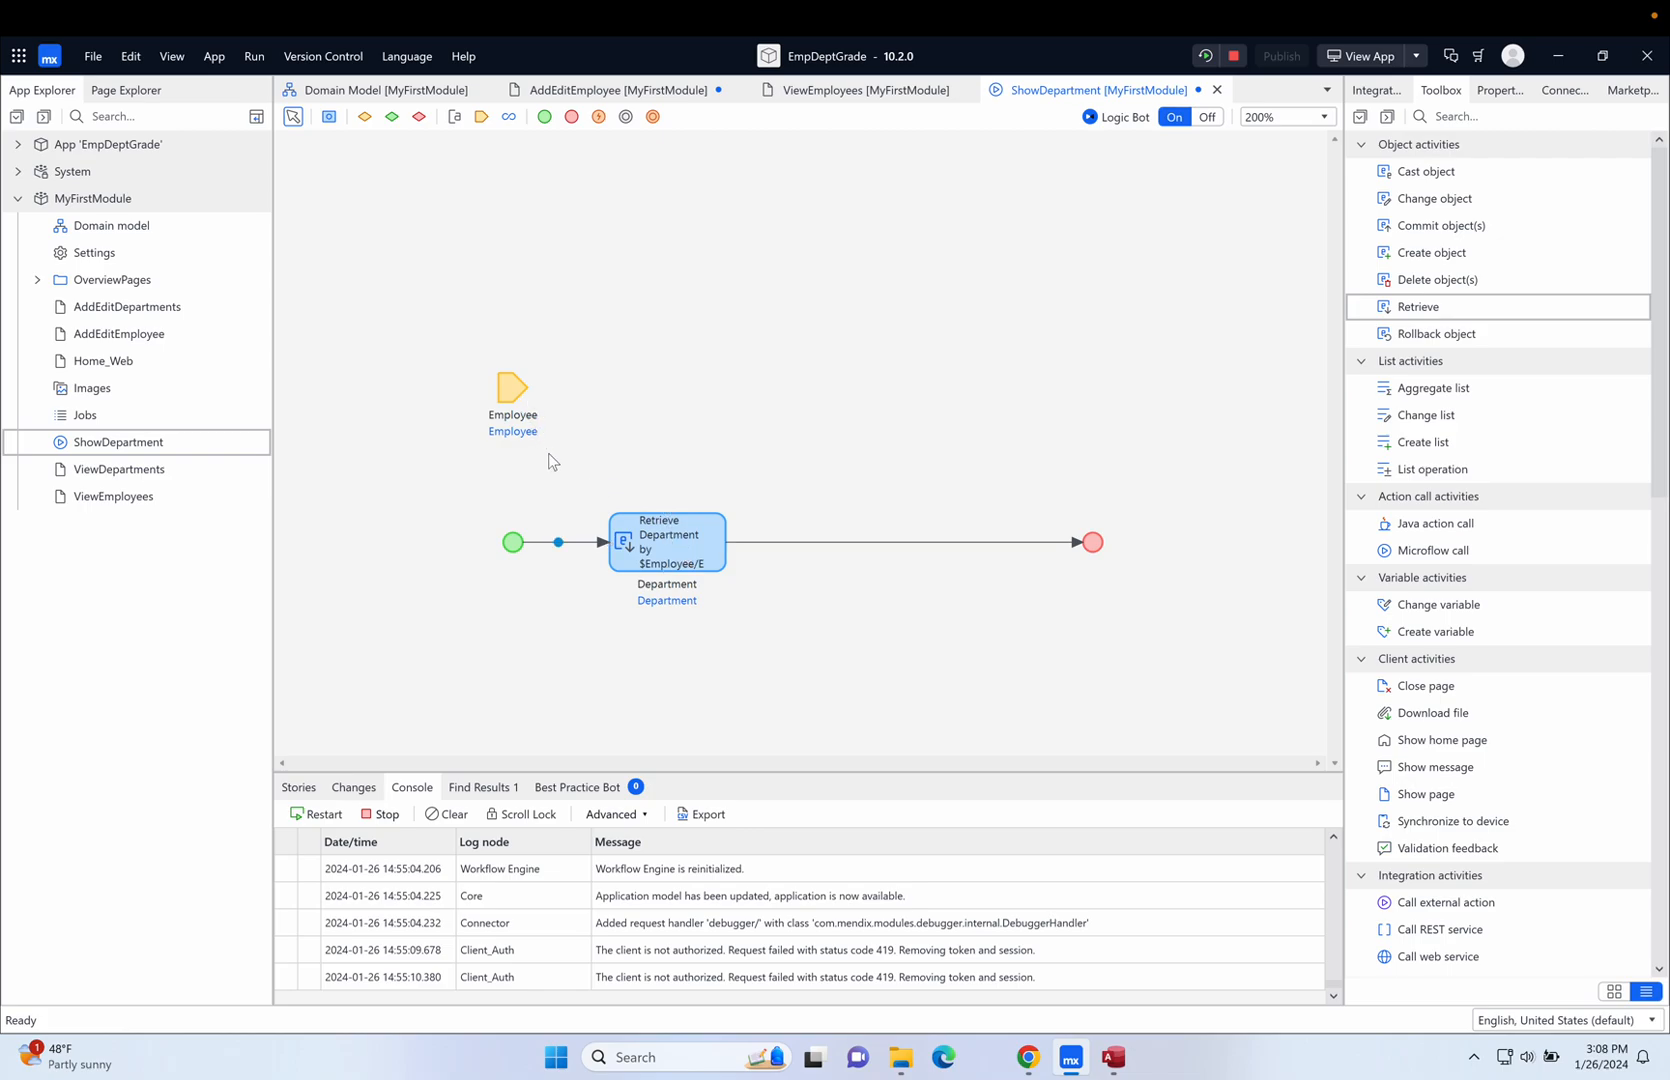
{"action": "mouse_move", "coordinate": [675, 490]}
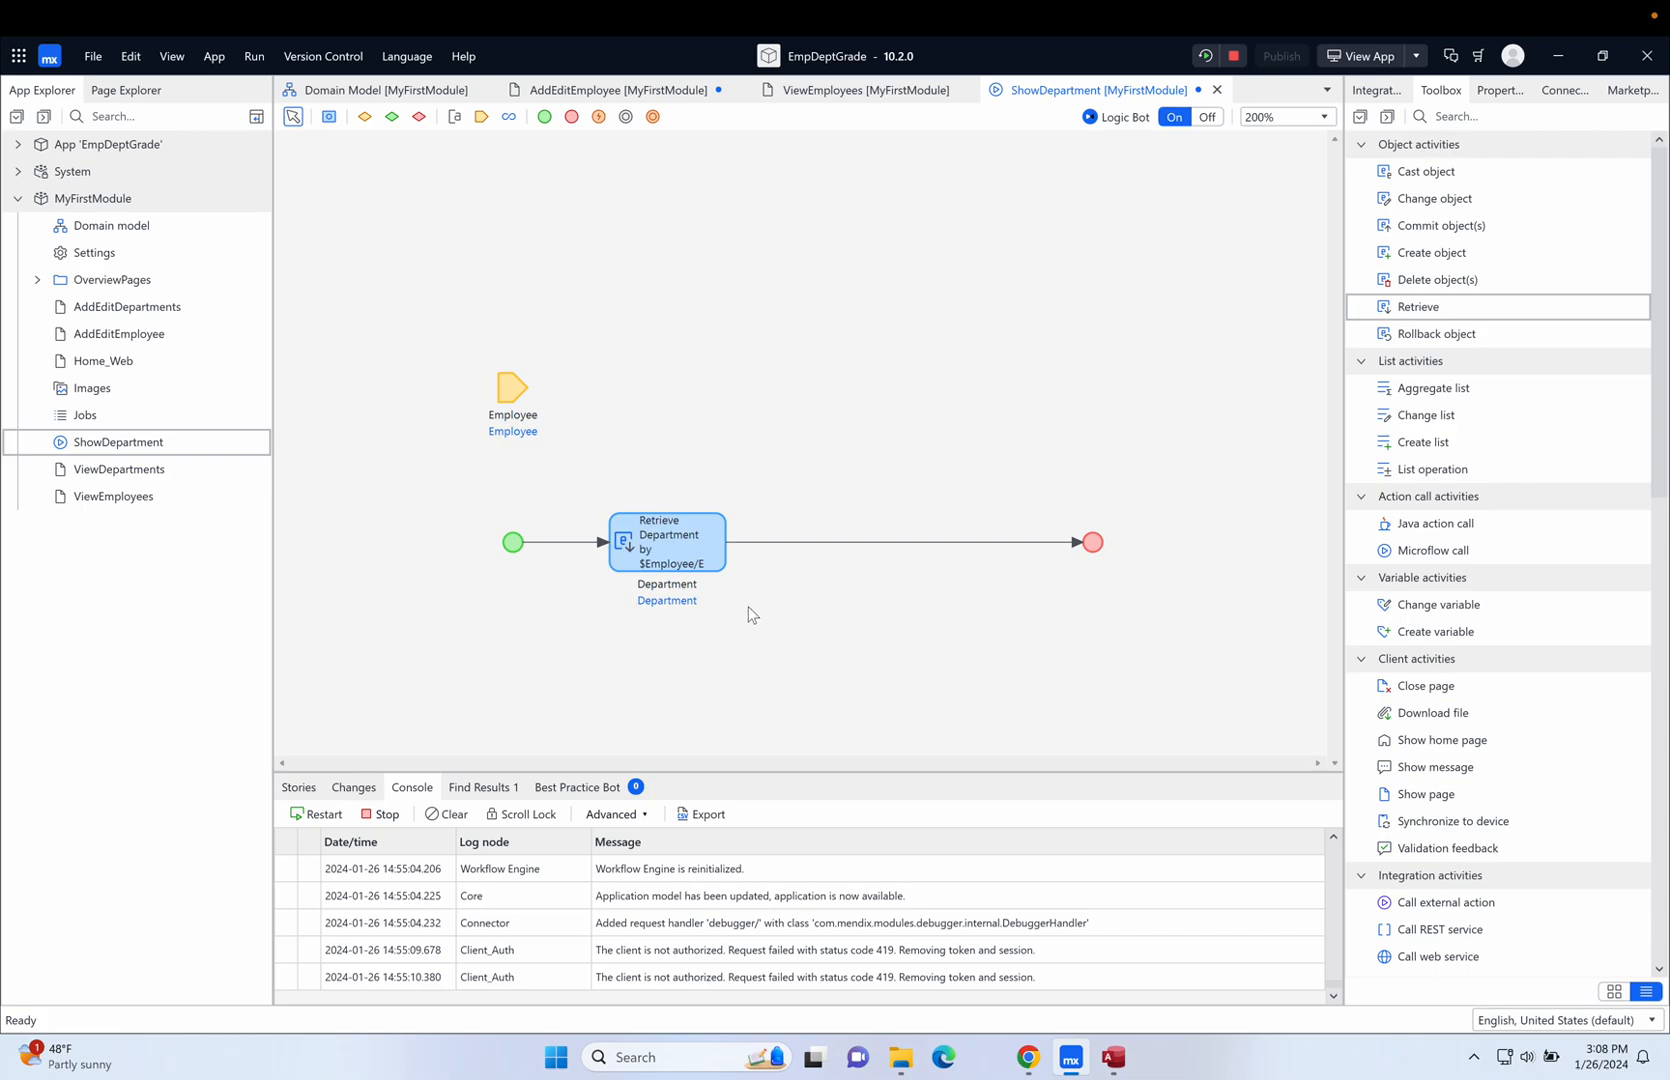
{"action": "mouse_move", "coordinate": [776, 577]}
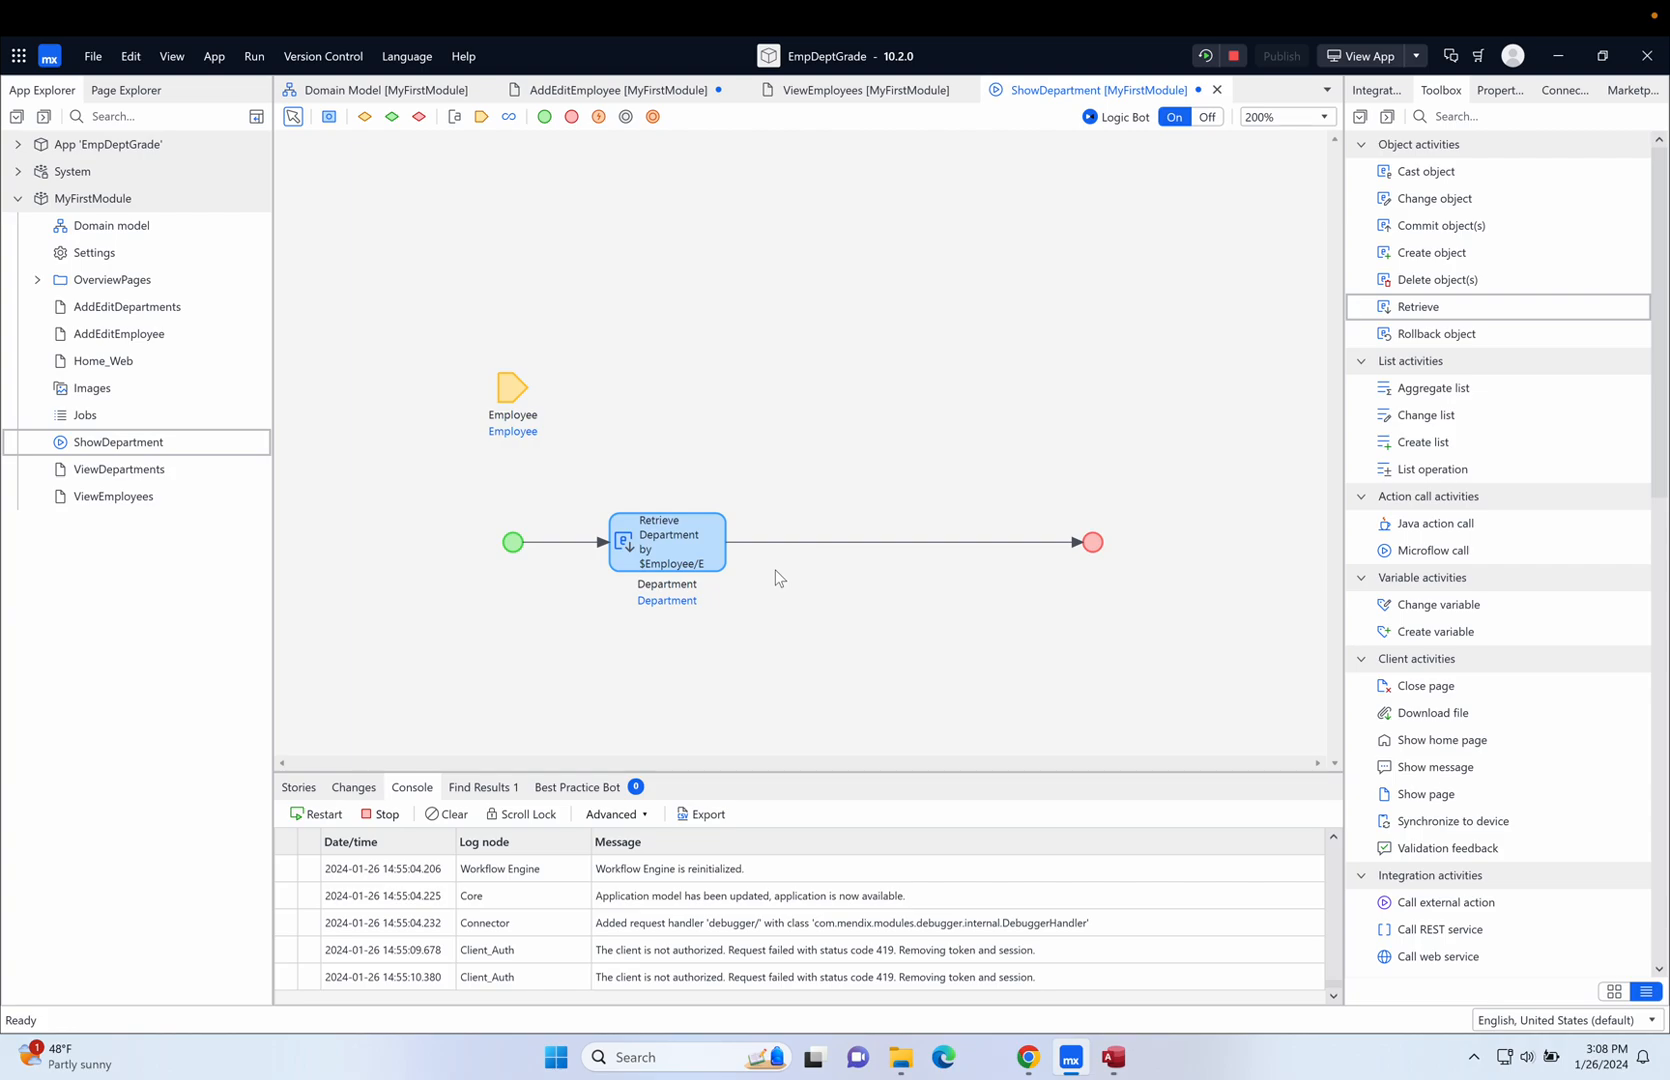
{"action": "mouse_move", "coordinate": [1151, 607]}
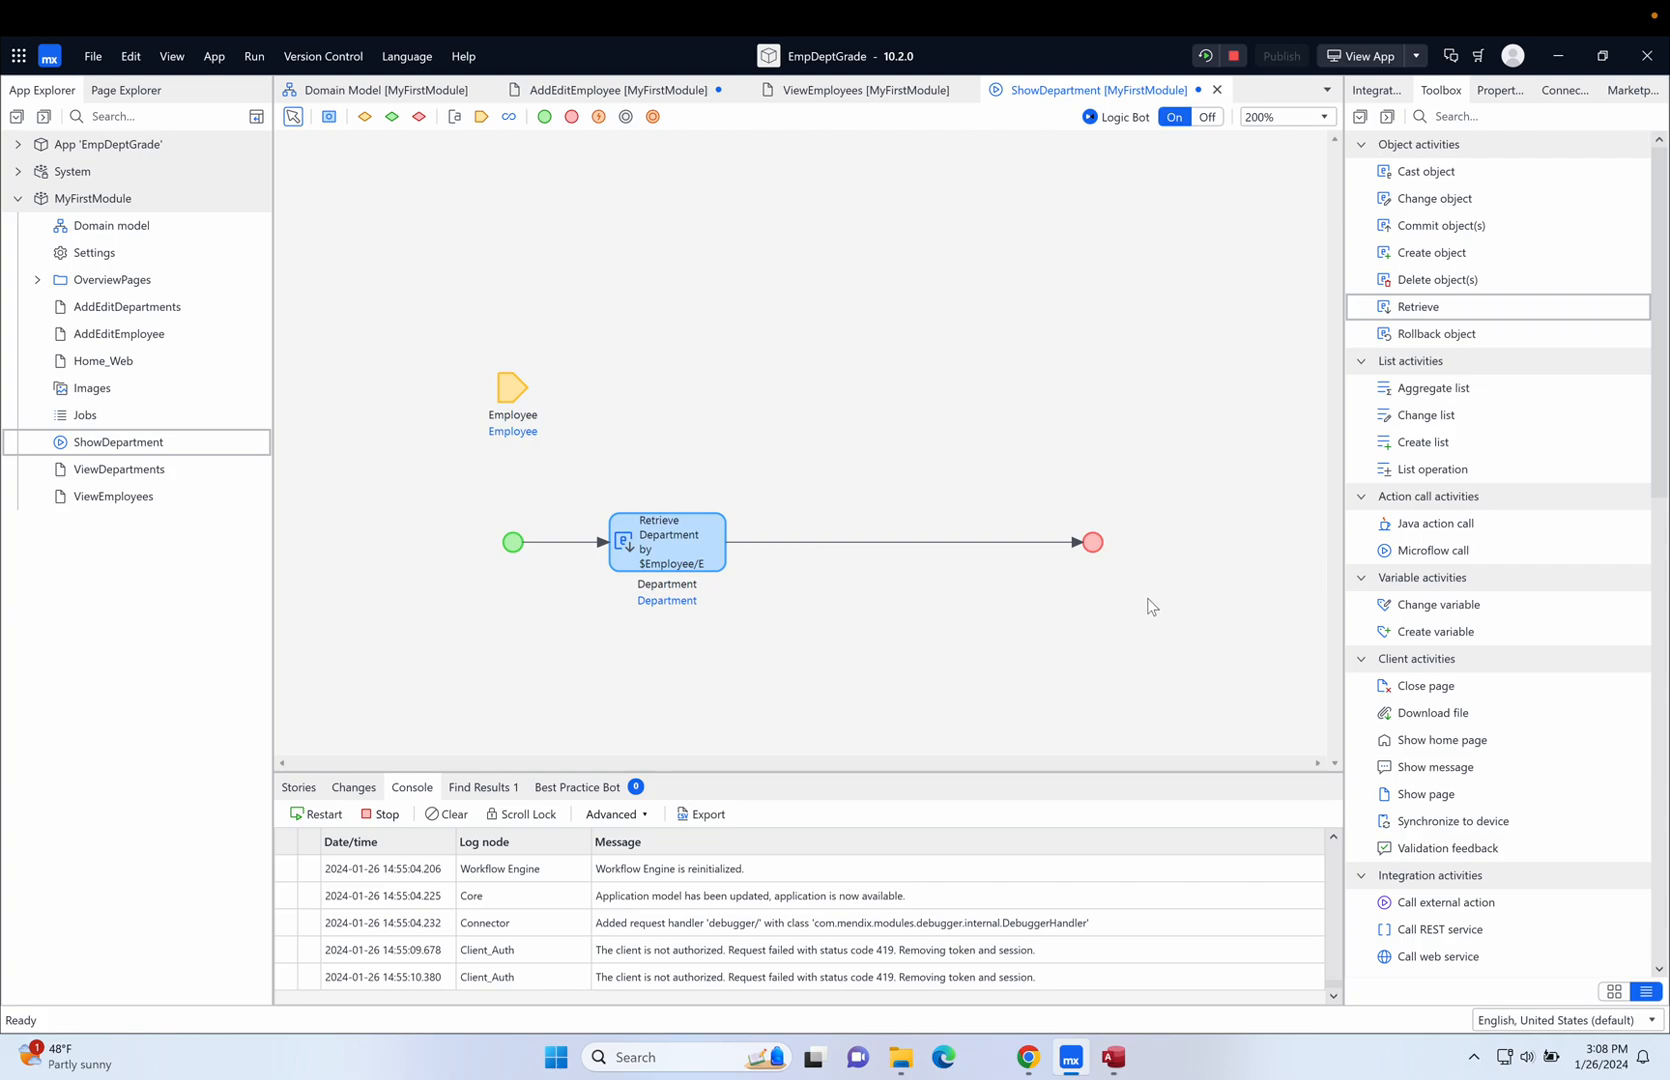
{"action": "mouse_move", "coordinate": [1468, 604]}
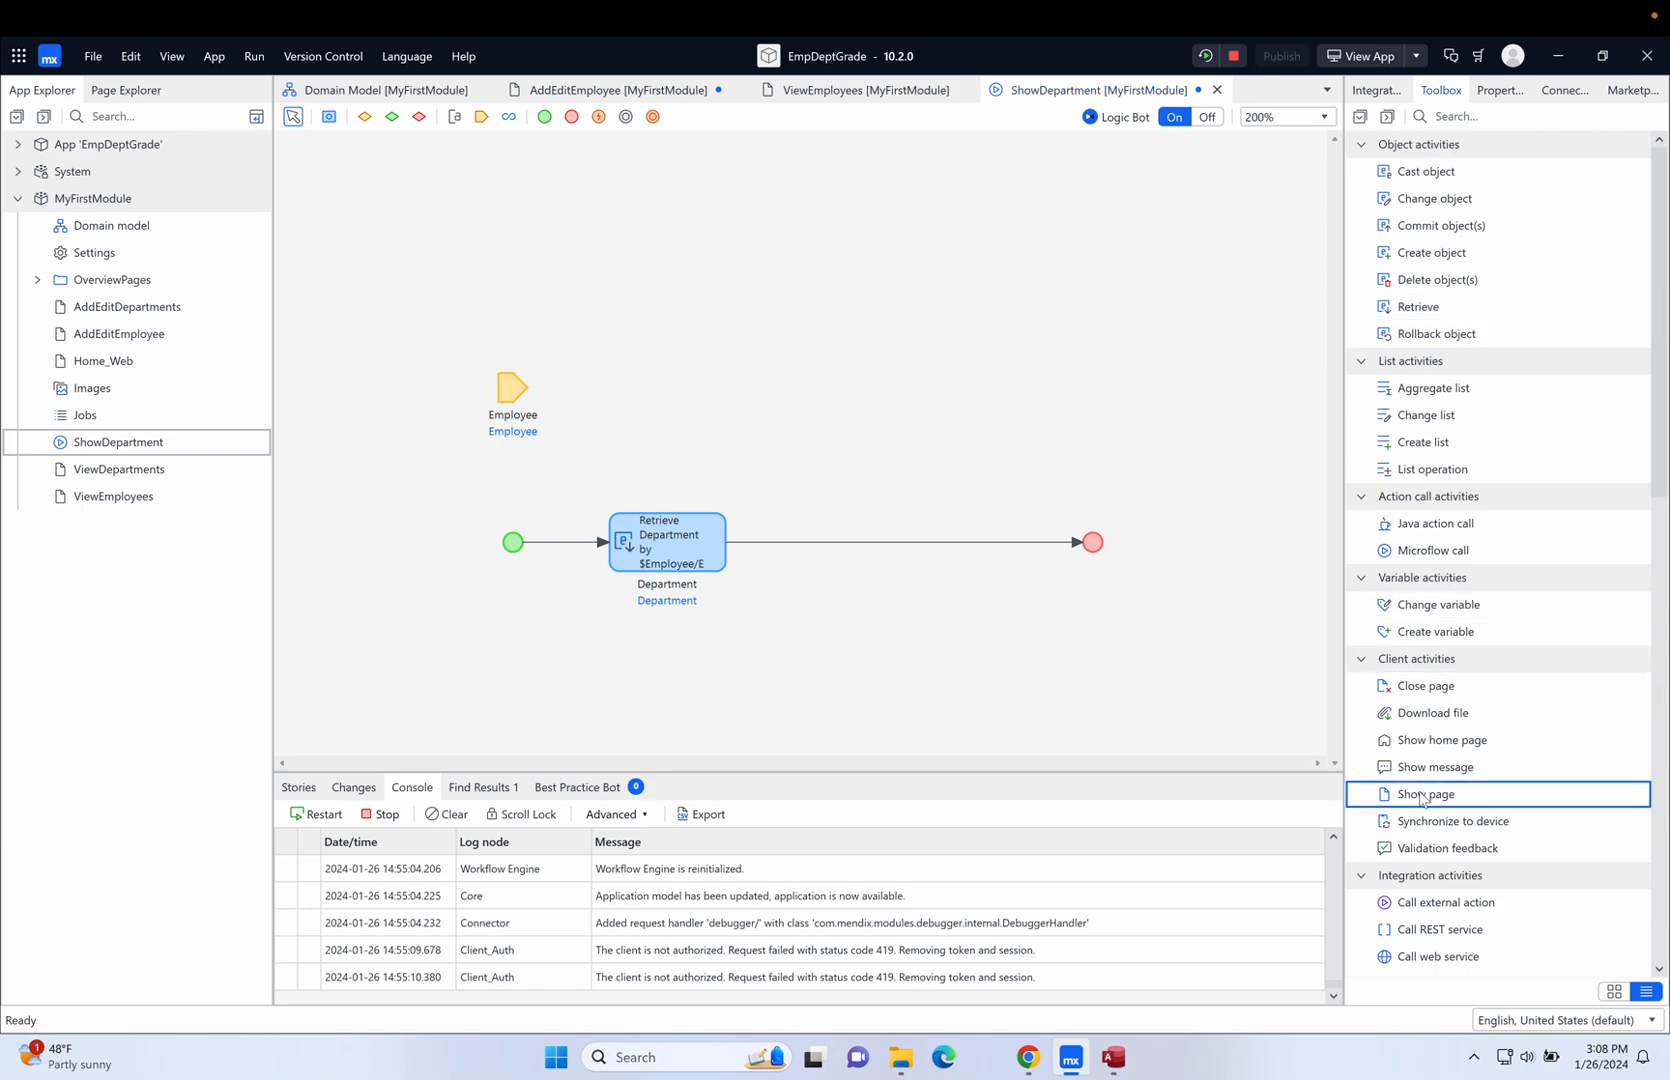
{"action": "mouse_move", "coordinate": [1350, 756]}
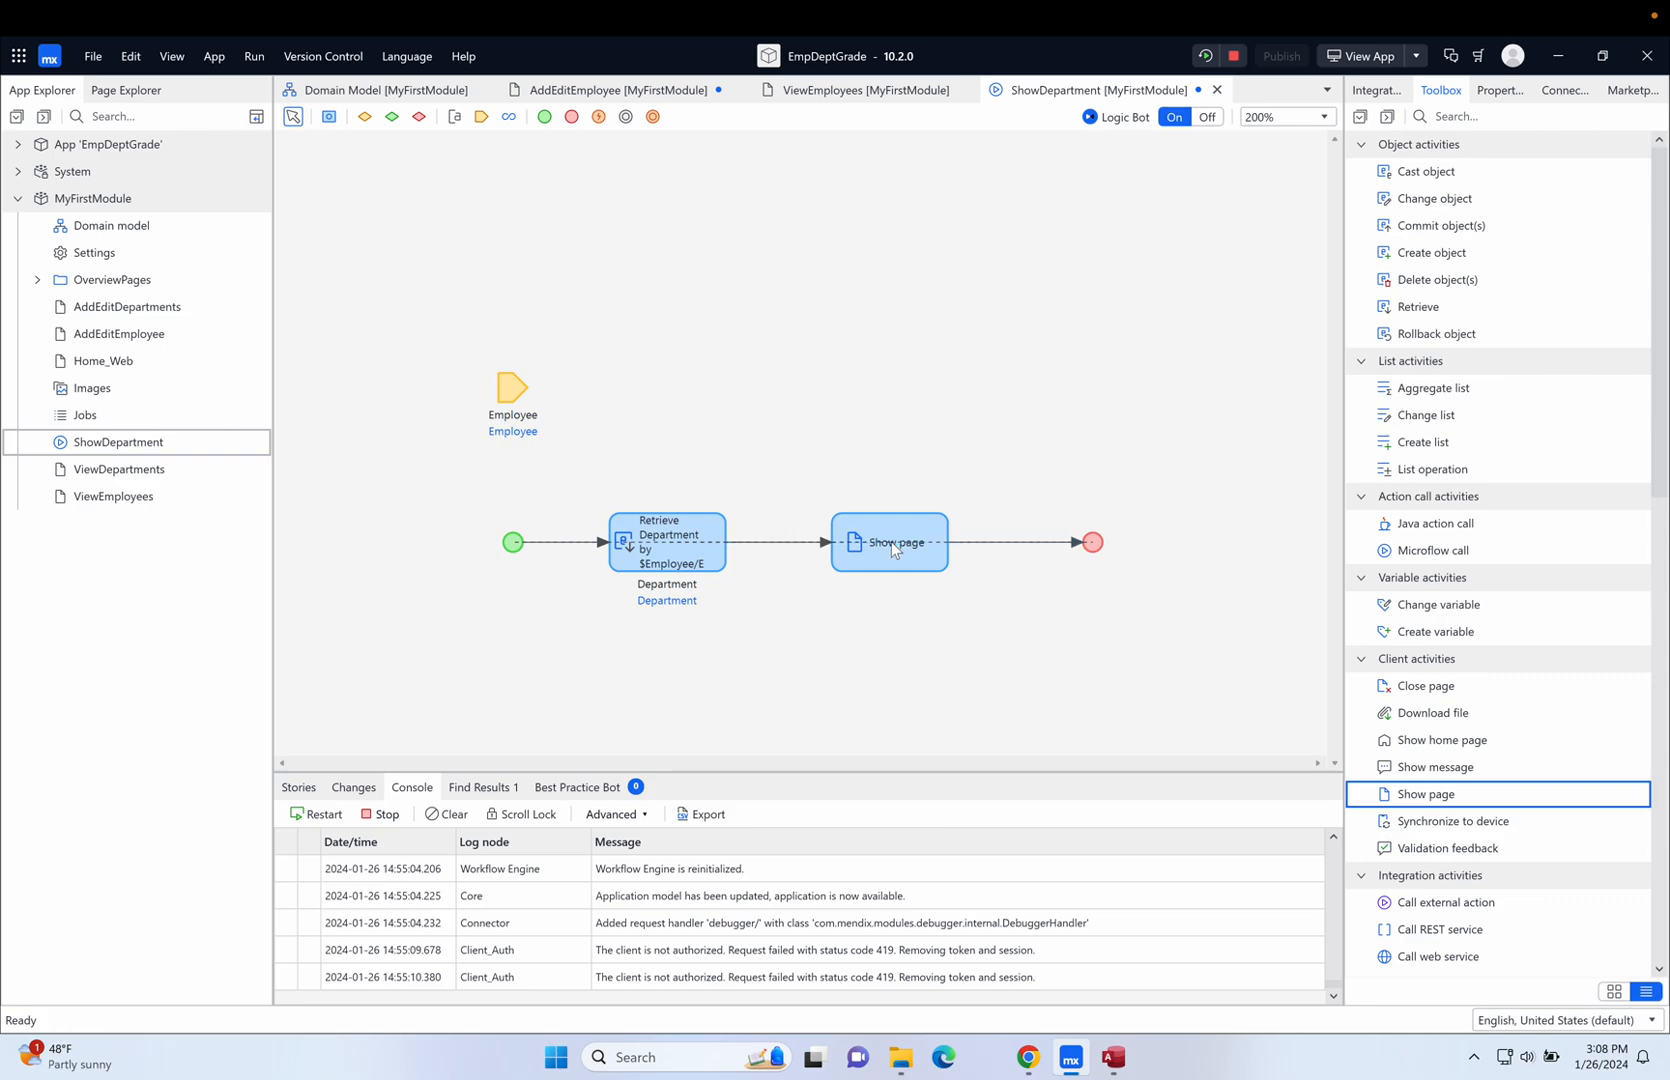
Place a Show page activity after the retrieve and open its Page Settings.
{"action": "left_click", "coordinate": [888, 542]}
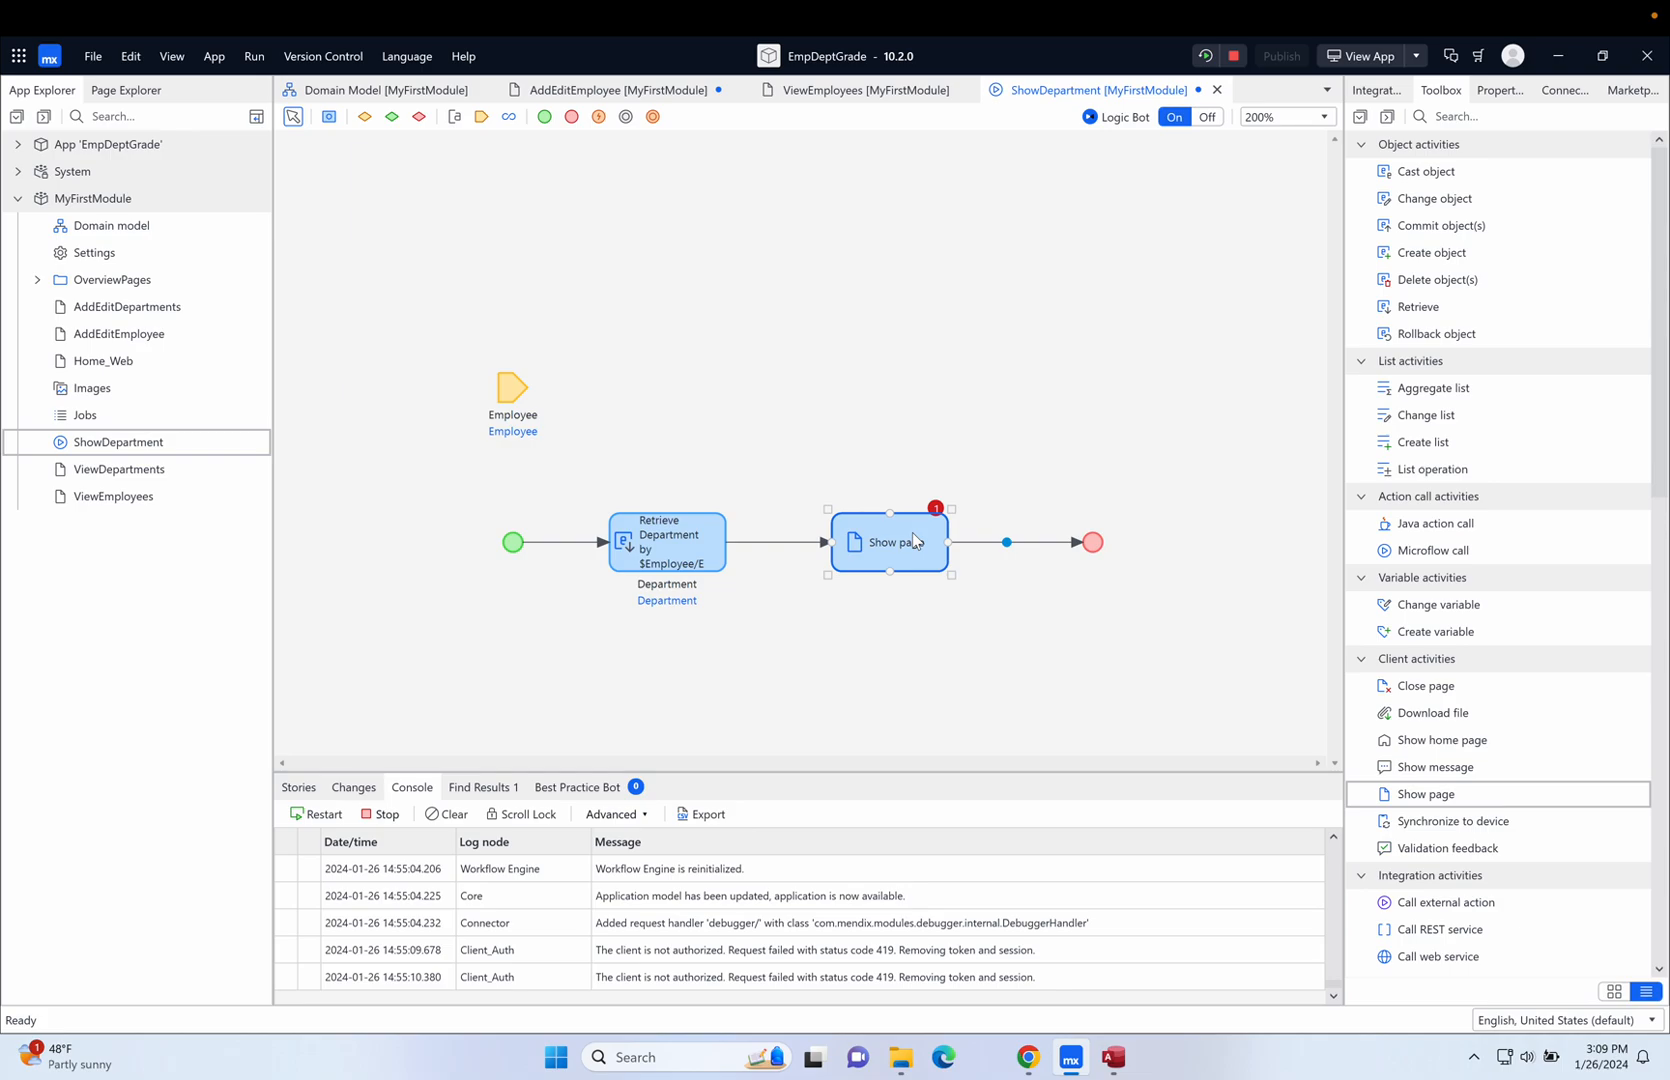
{"action": "double_click", "coordinate": [888, 542]}
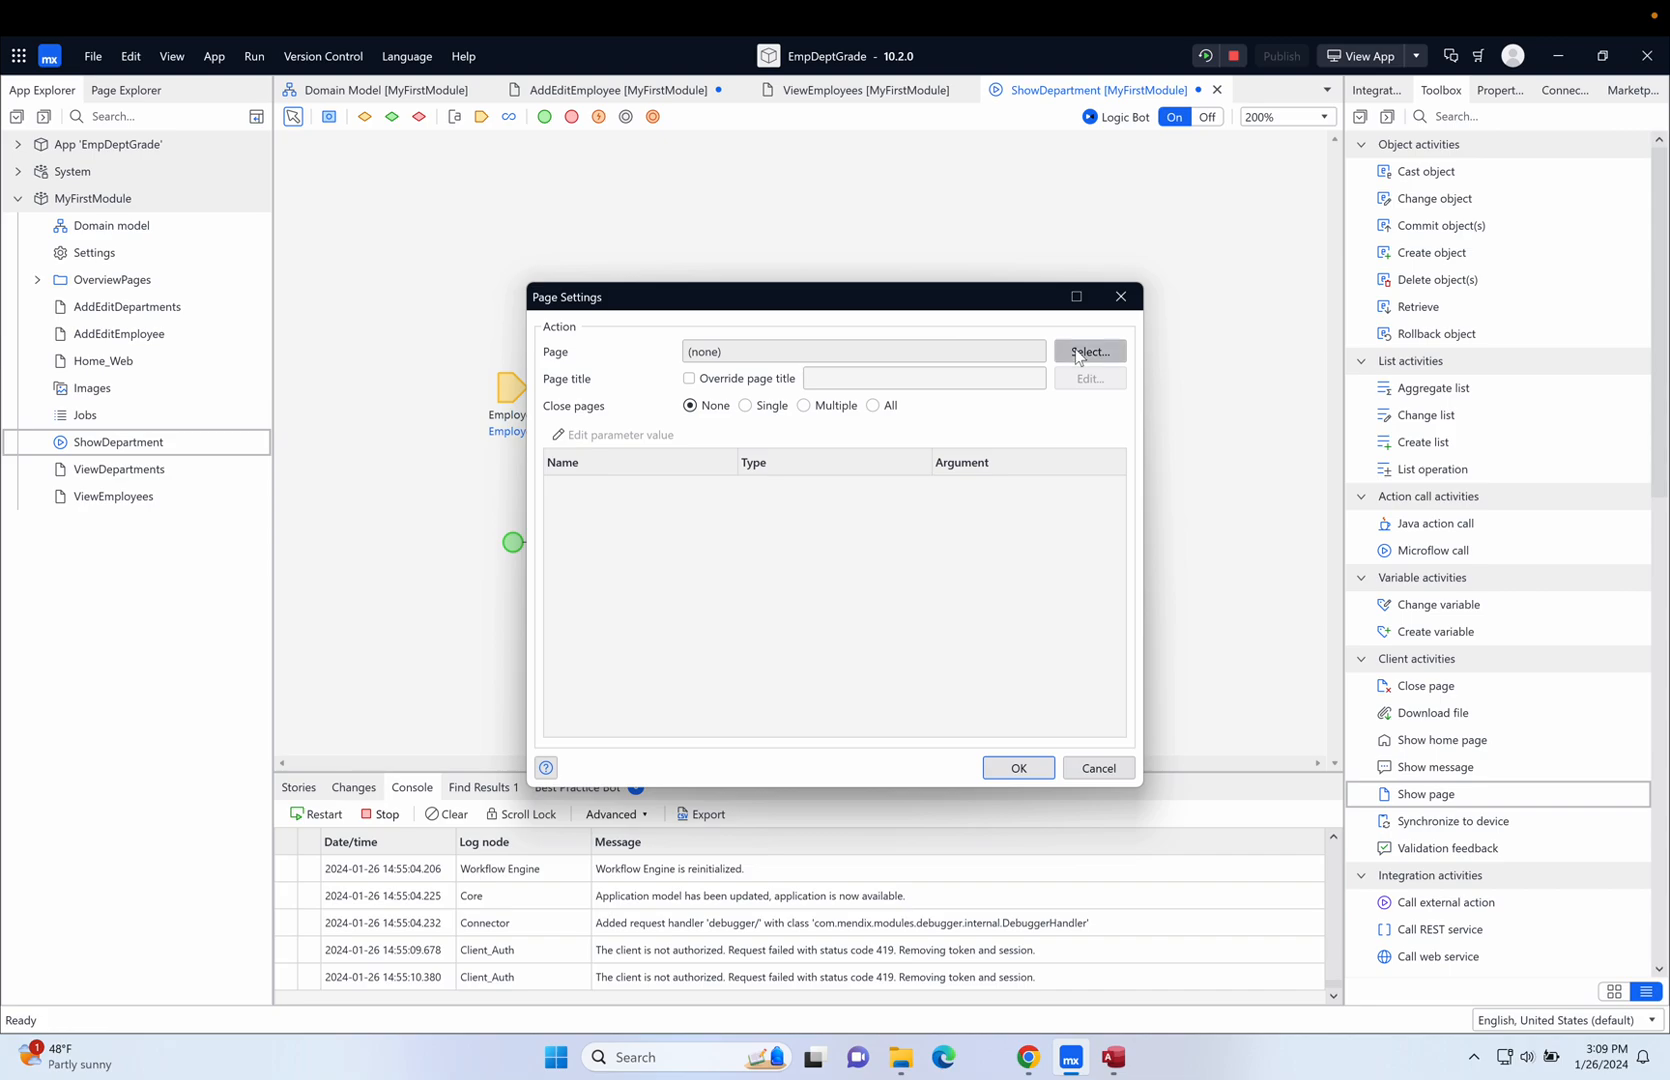
Set the Show page activity to open AddEditDepartments with $Department as its parameter.
{"action": "left_click", "coordinate": [1086, 351]}
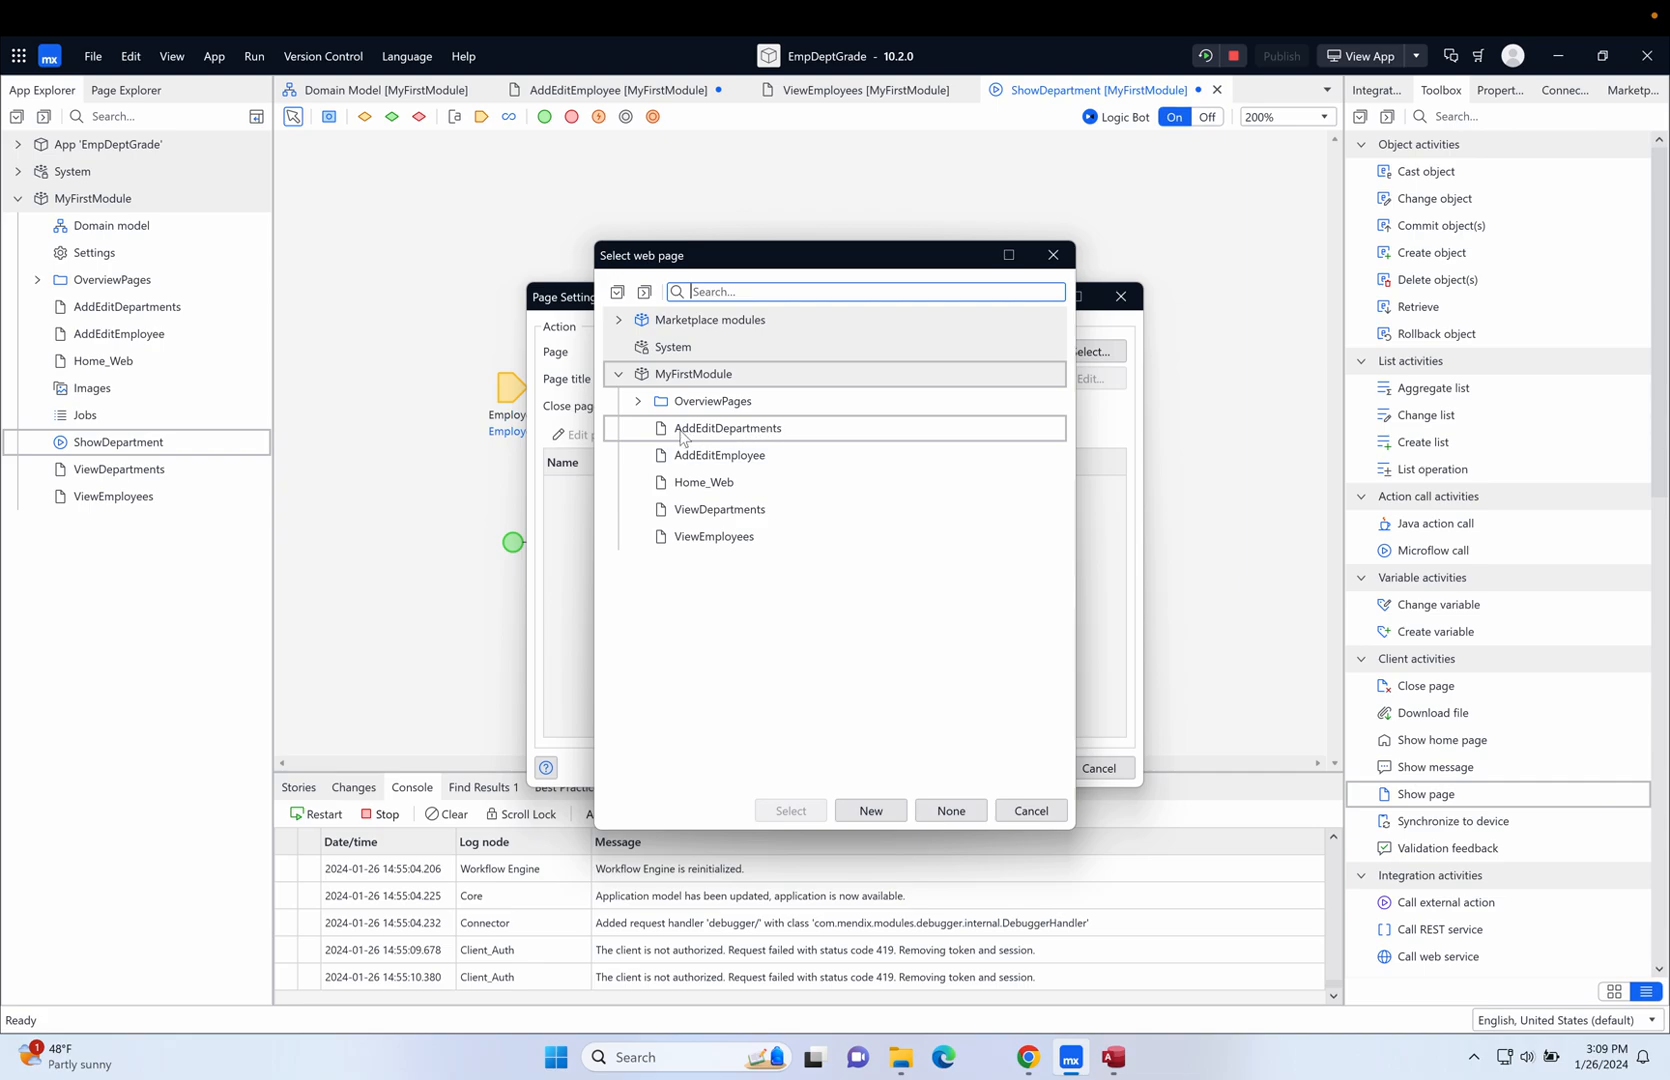
{"action": "mouse_move", "coordinate": [708, 440]}
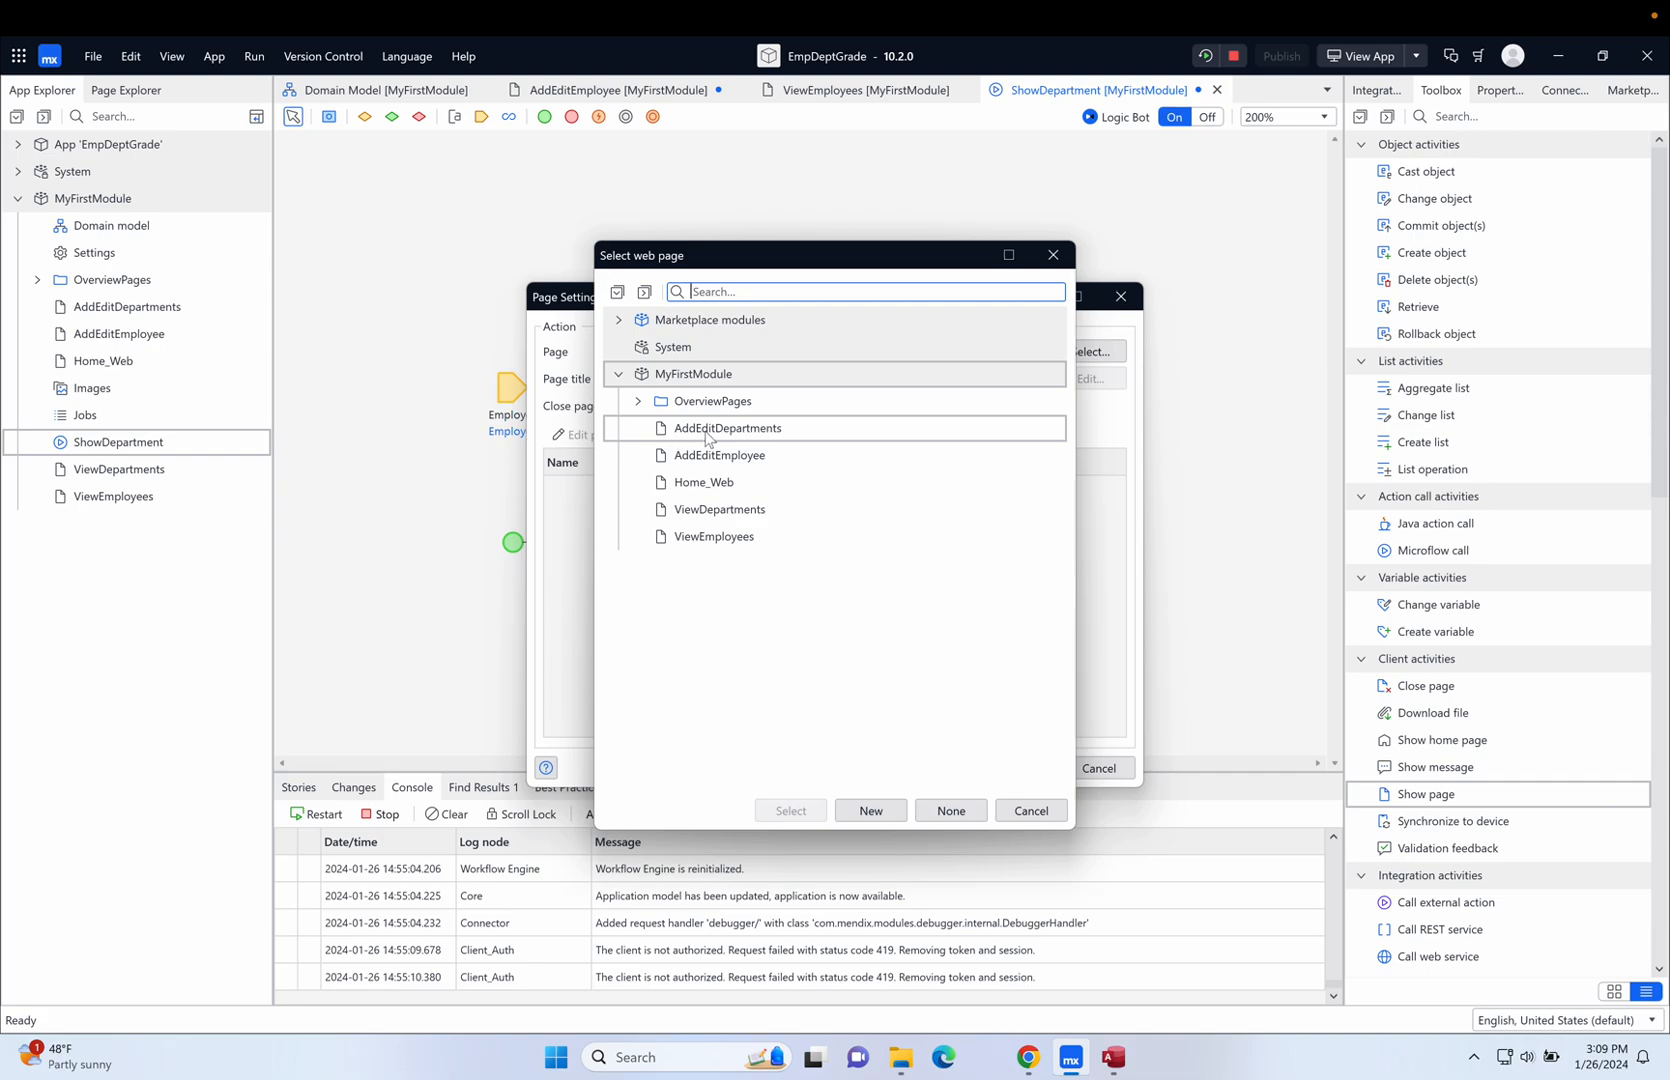
{"action": "mouse_move", "coordinate": [755, 438]}
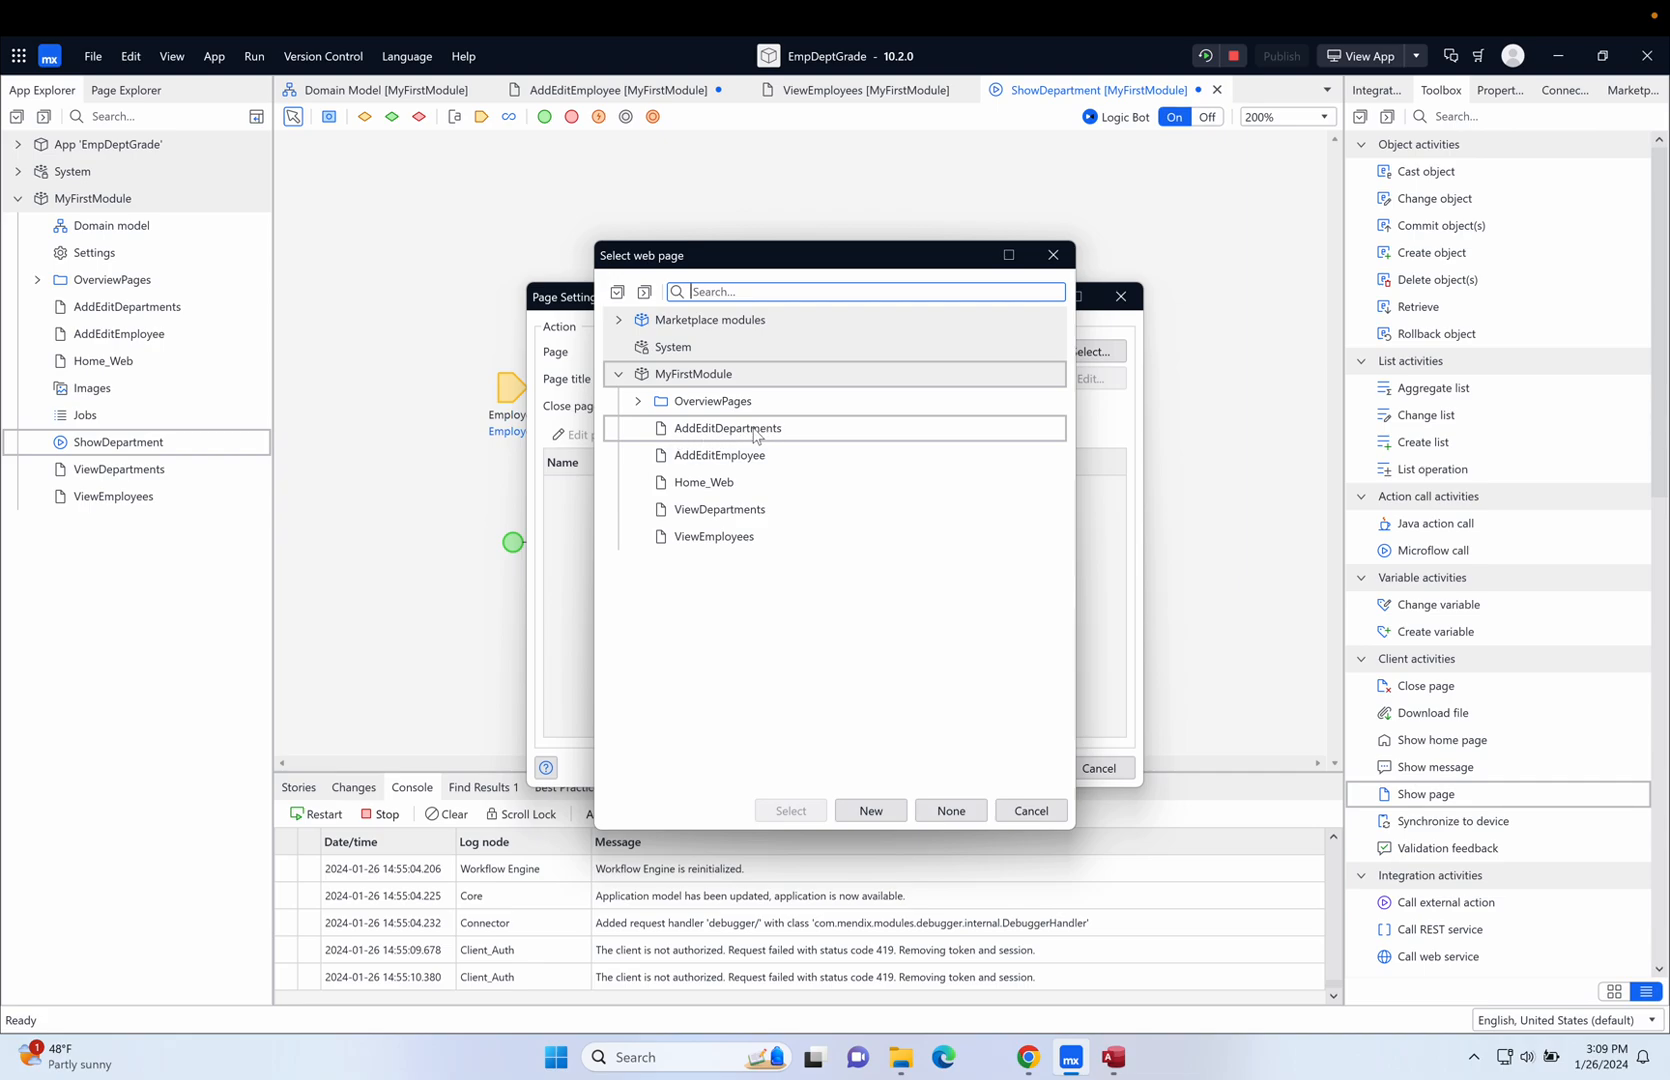
{"action": "left_click", "coordinate": [726, 427]}
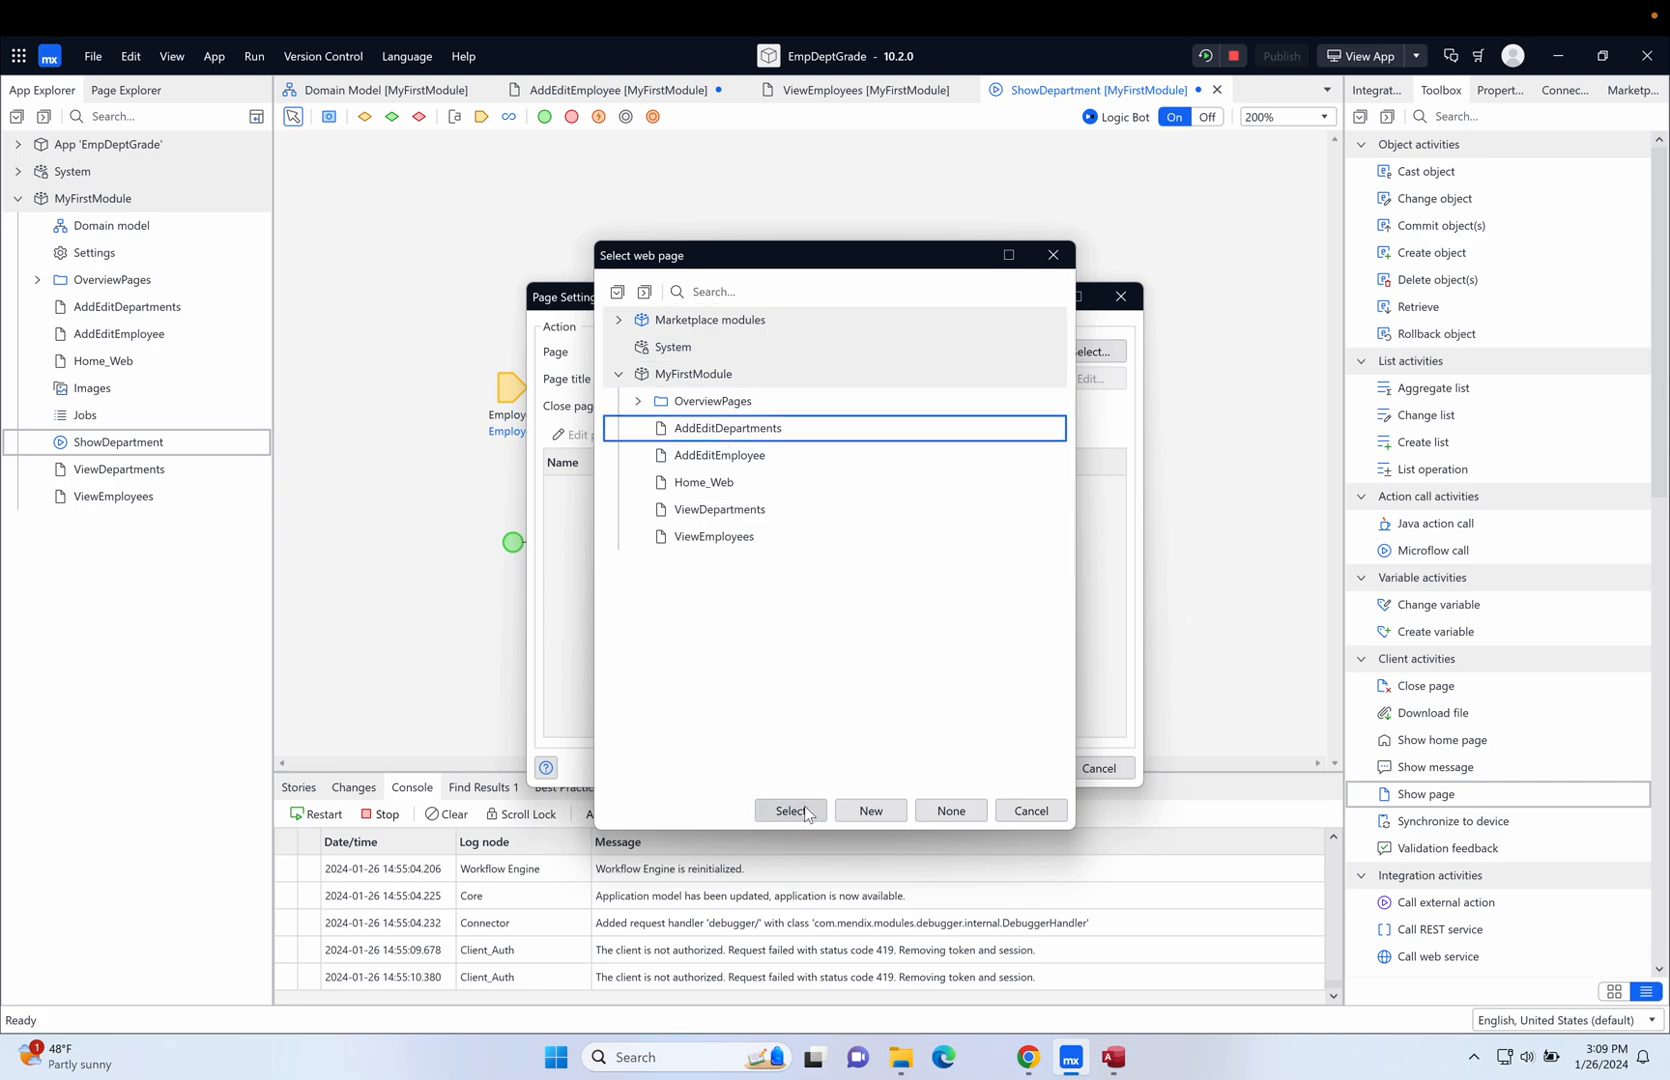
{"action": "left_click", "coordinate": [790, 811]}
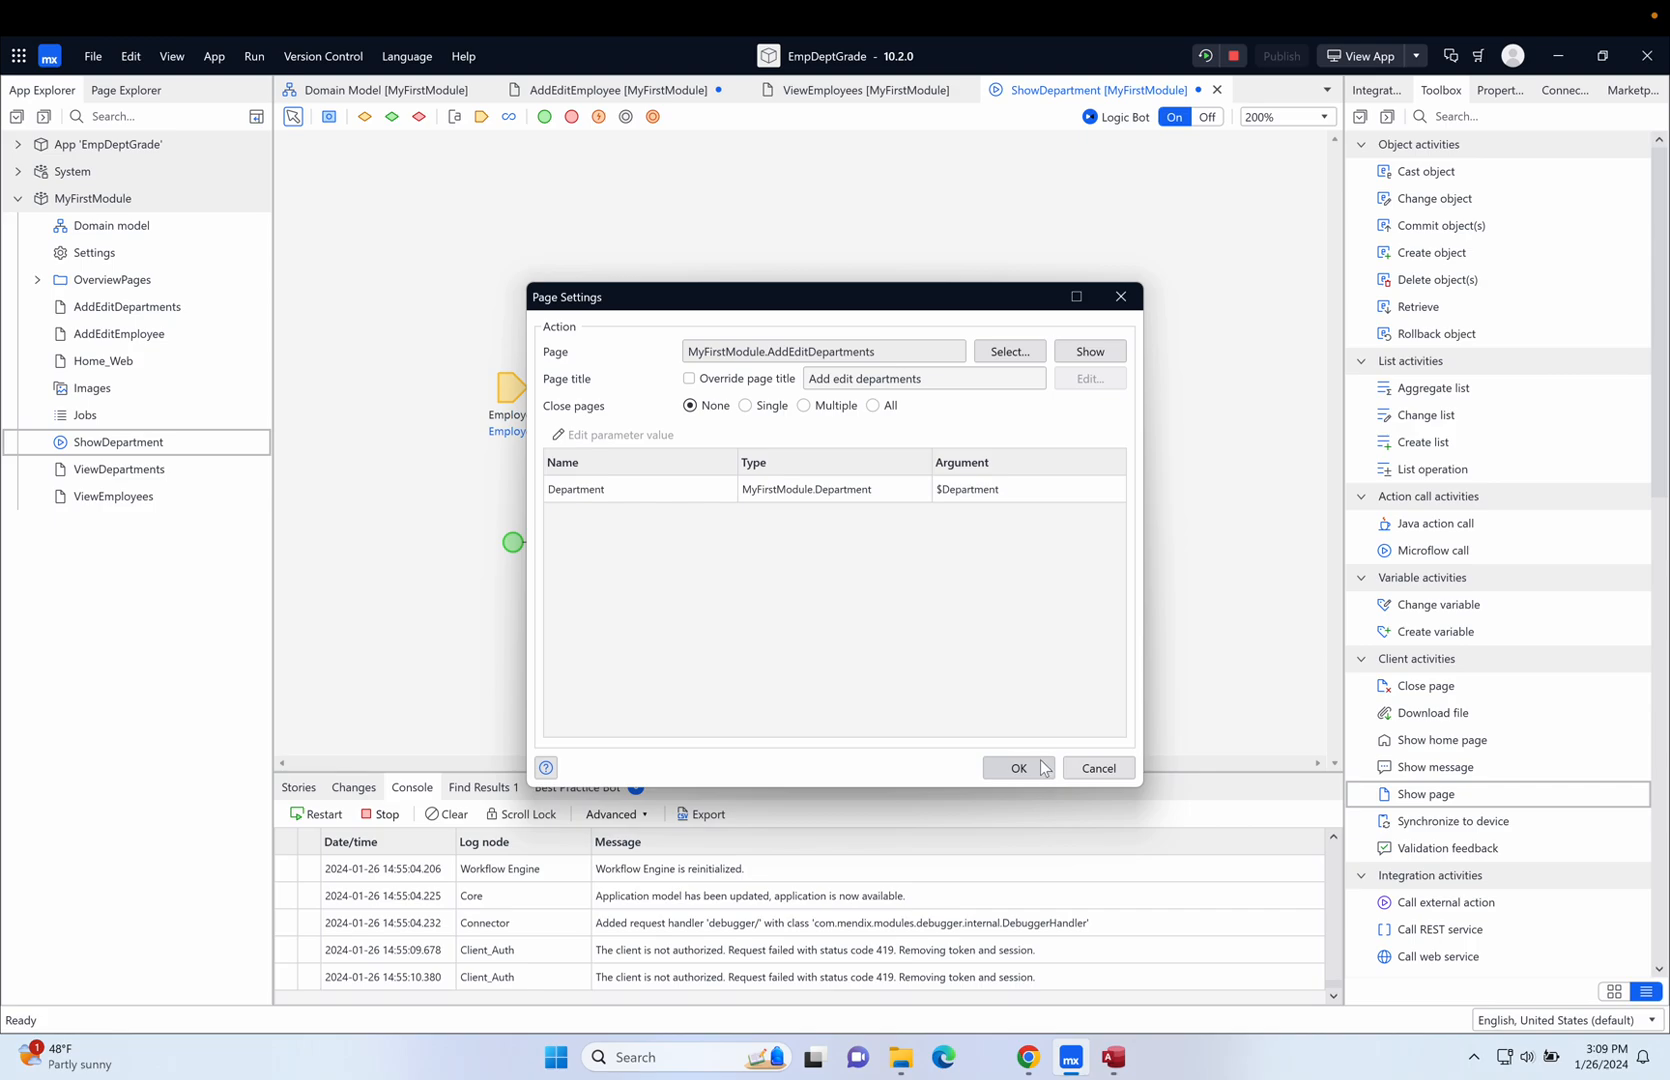
{"action": "left_click", "coordinate": [1016, 768]}
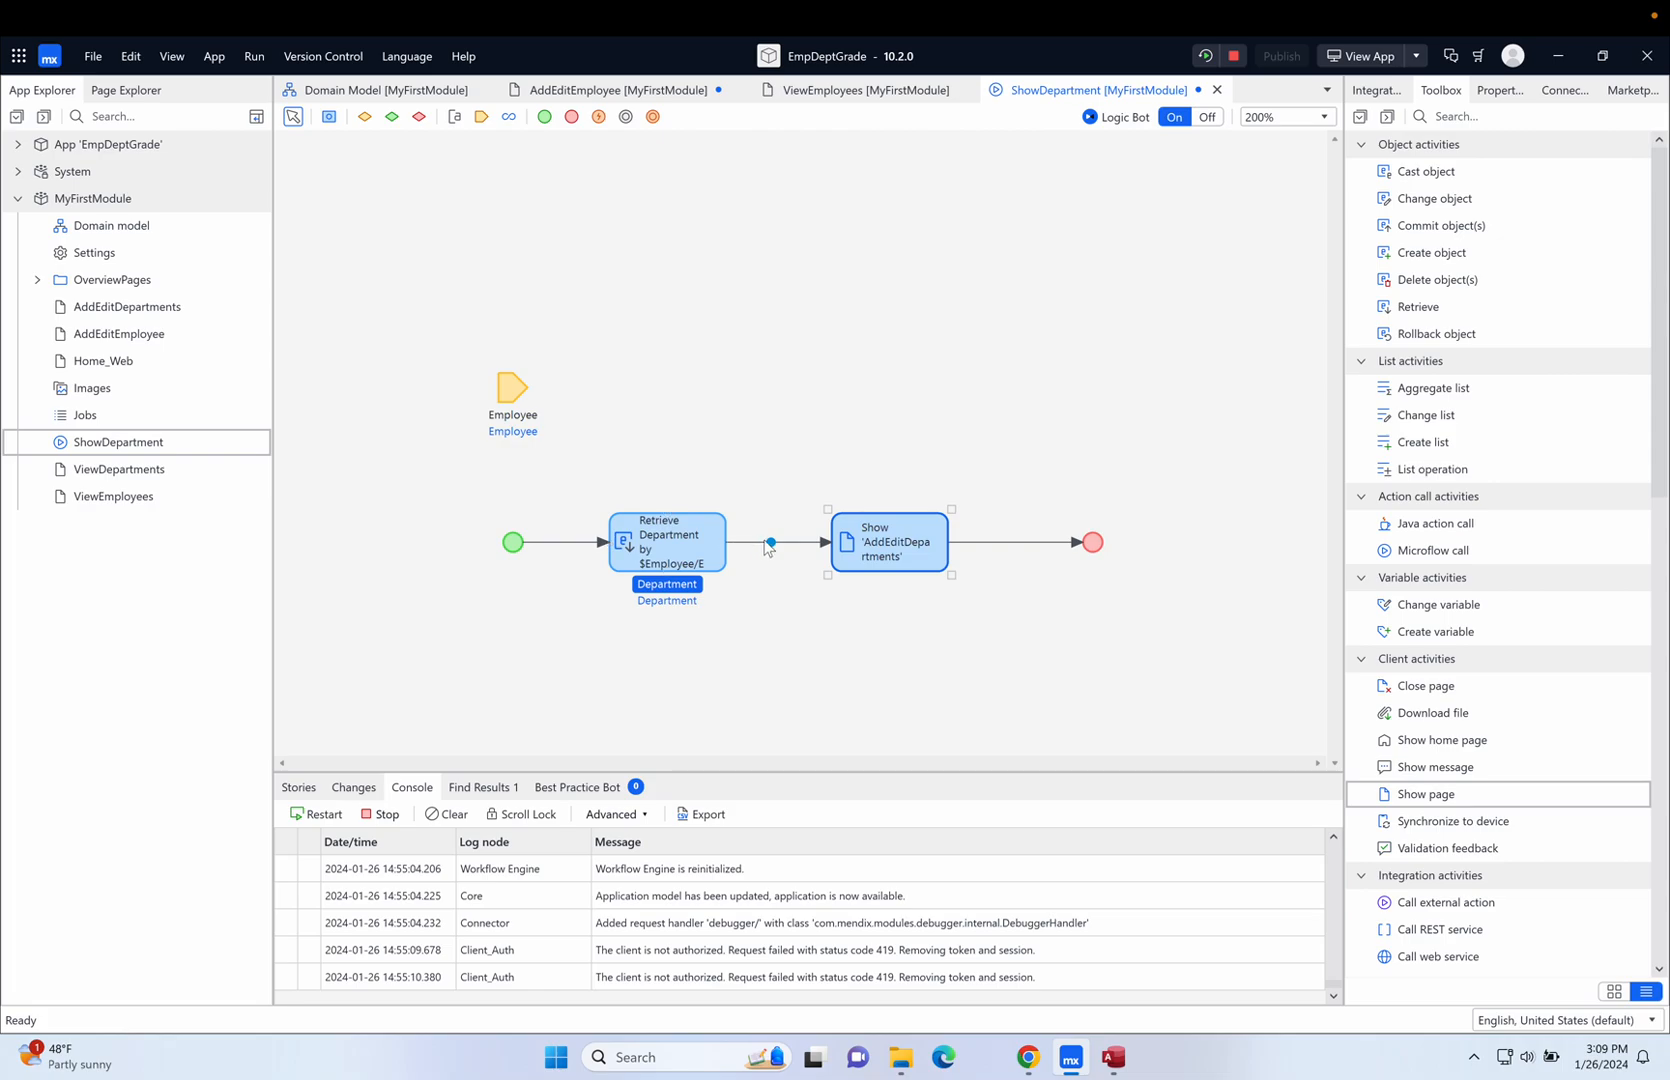
Save pending changes and rerun the app locally to load the updated ShowDepartment microflow.
{"action": "left_click", "coordinate": [888, 541]}
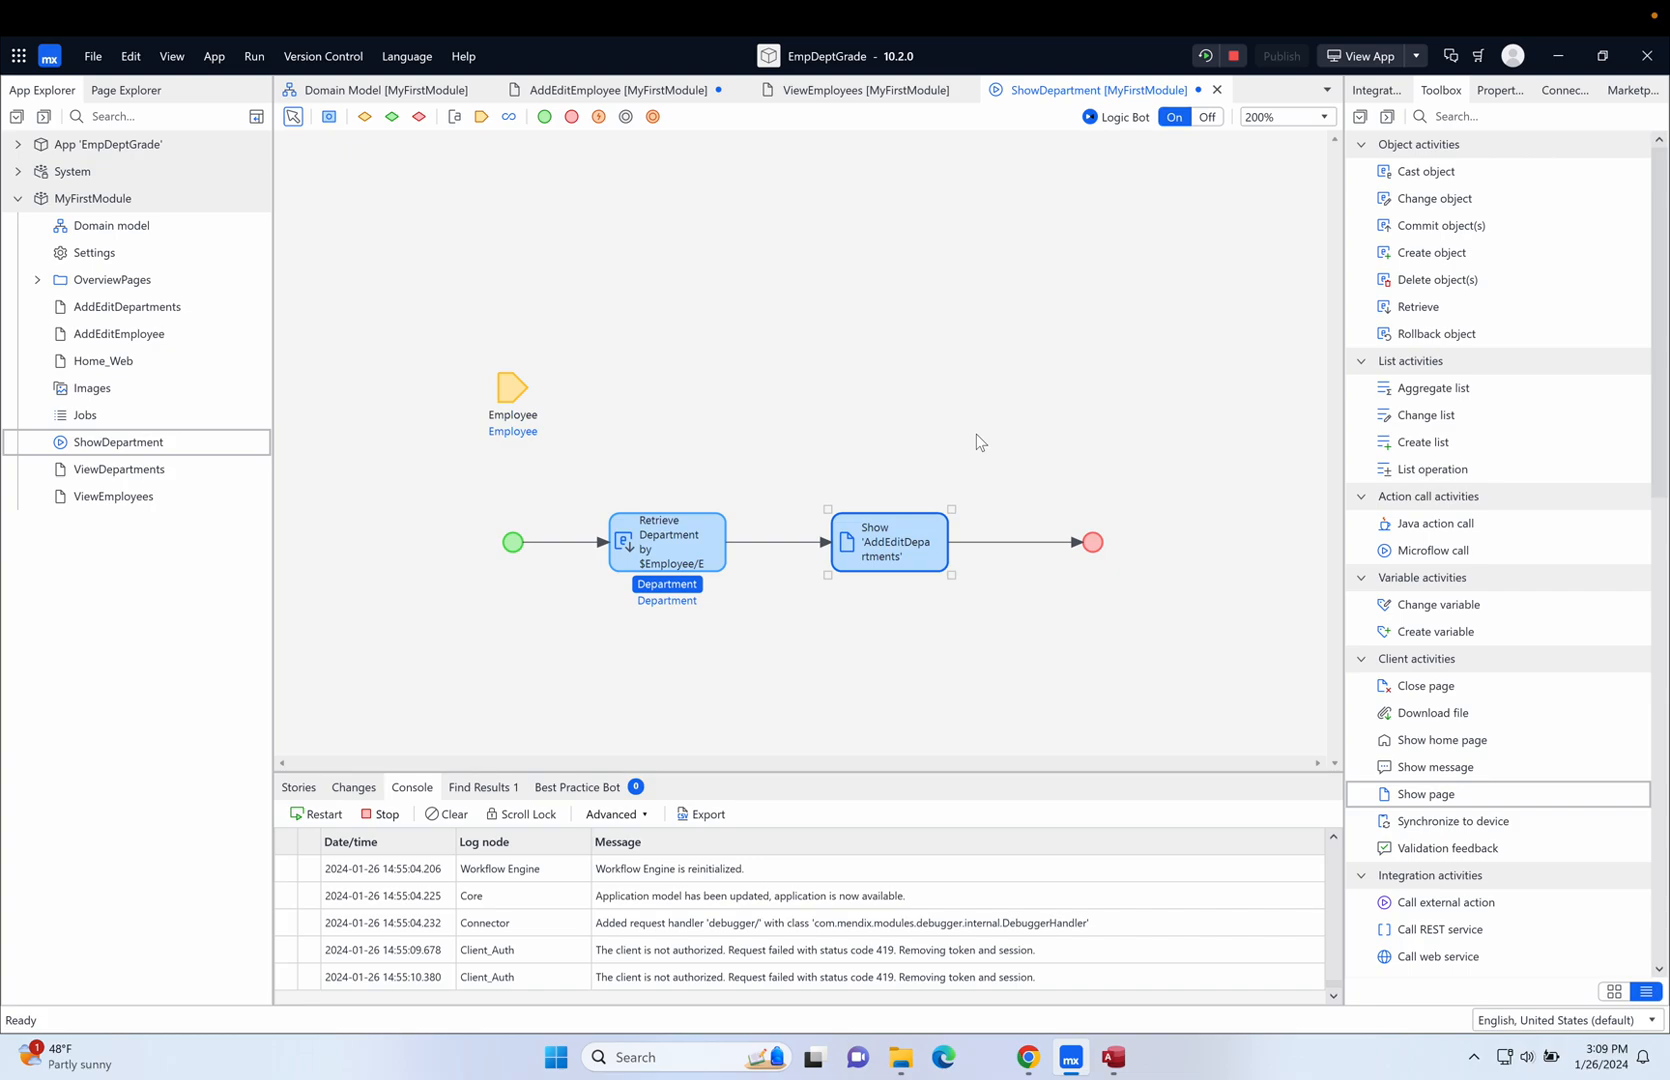
{"action": "mouse_move", "coordinate": [1094, 667]}
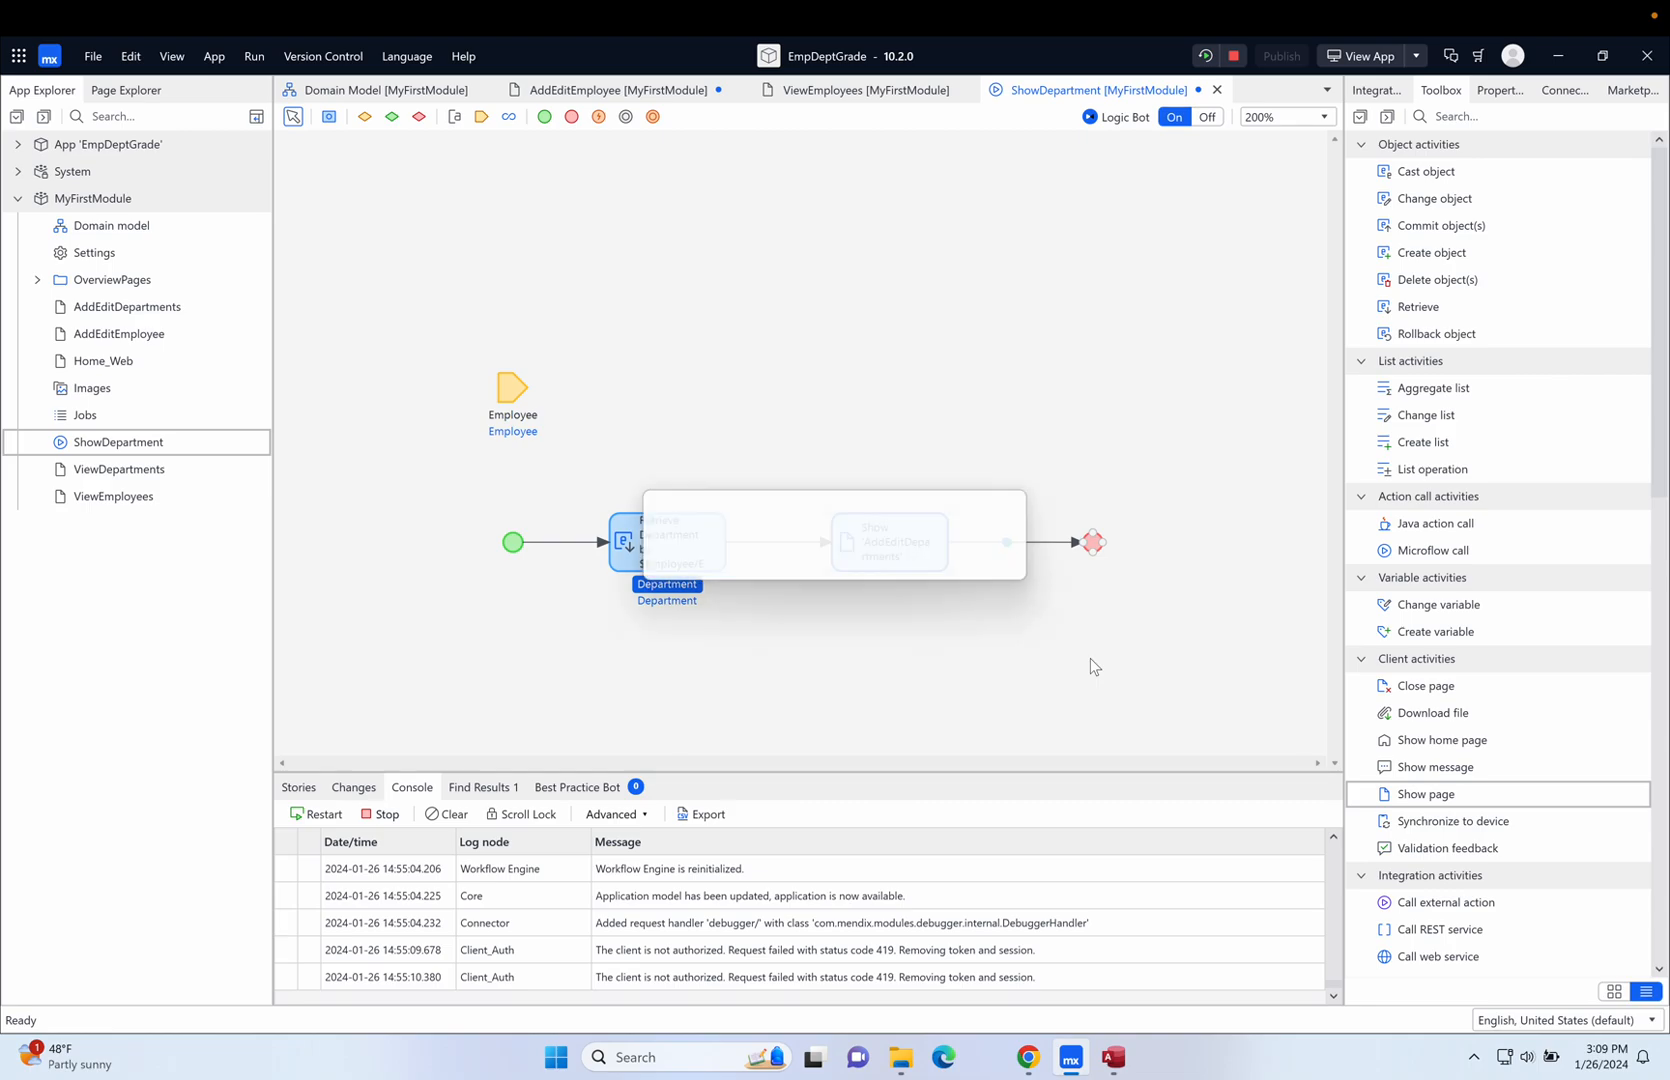
{"action": "left_click", "coordinate": [1205, 55]}
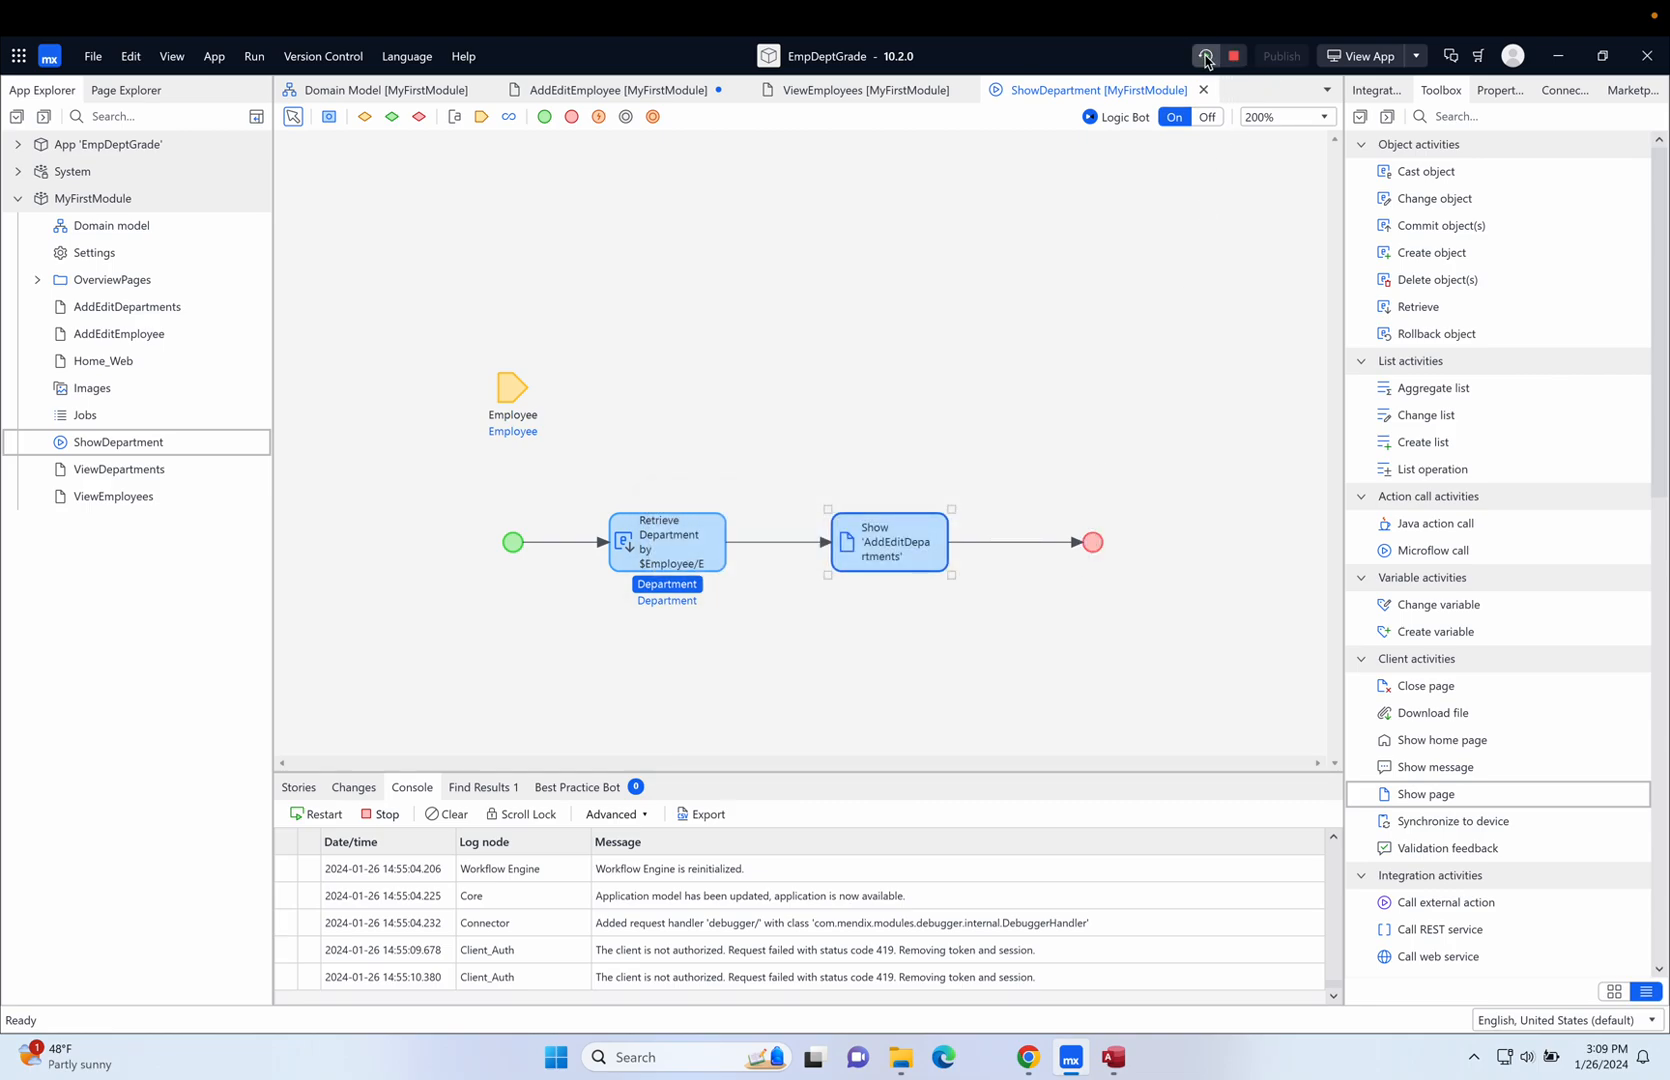
{"action": "left_click", "coordinate": [1205, 55]}
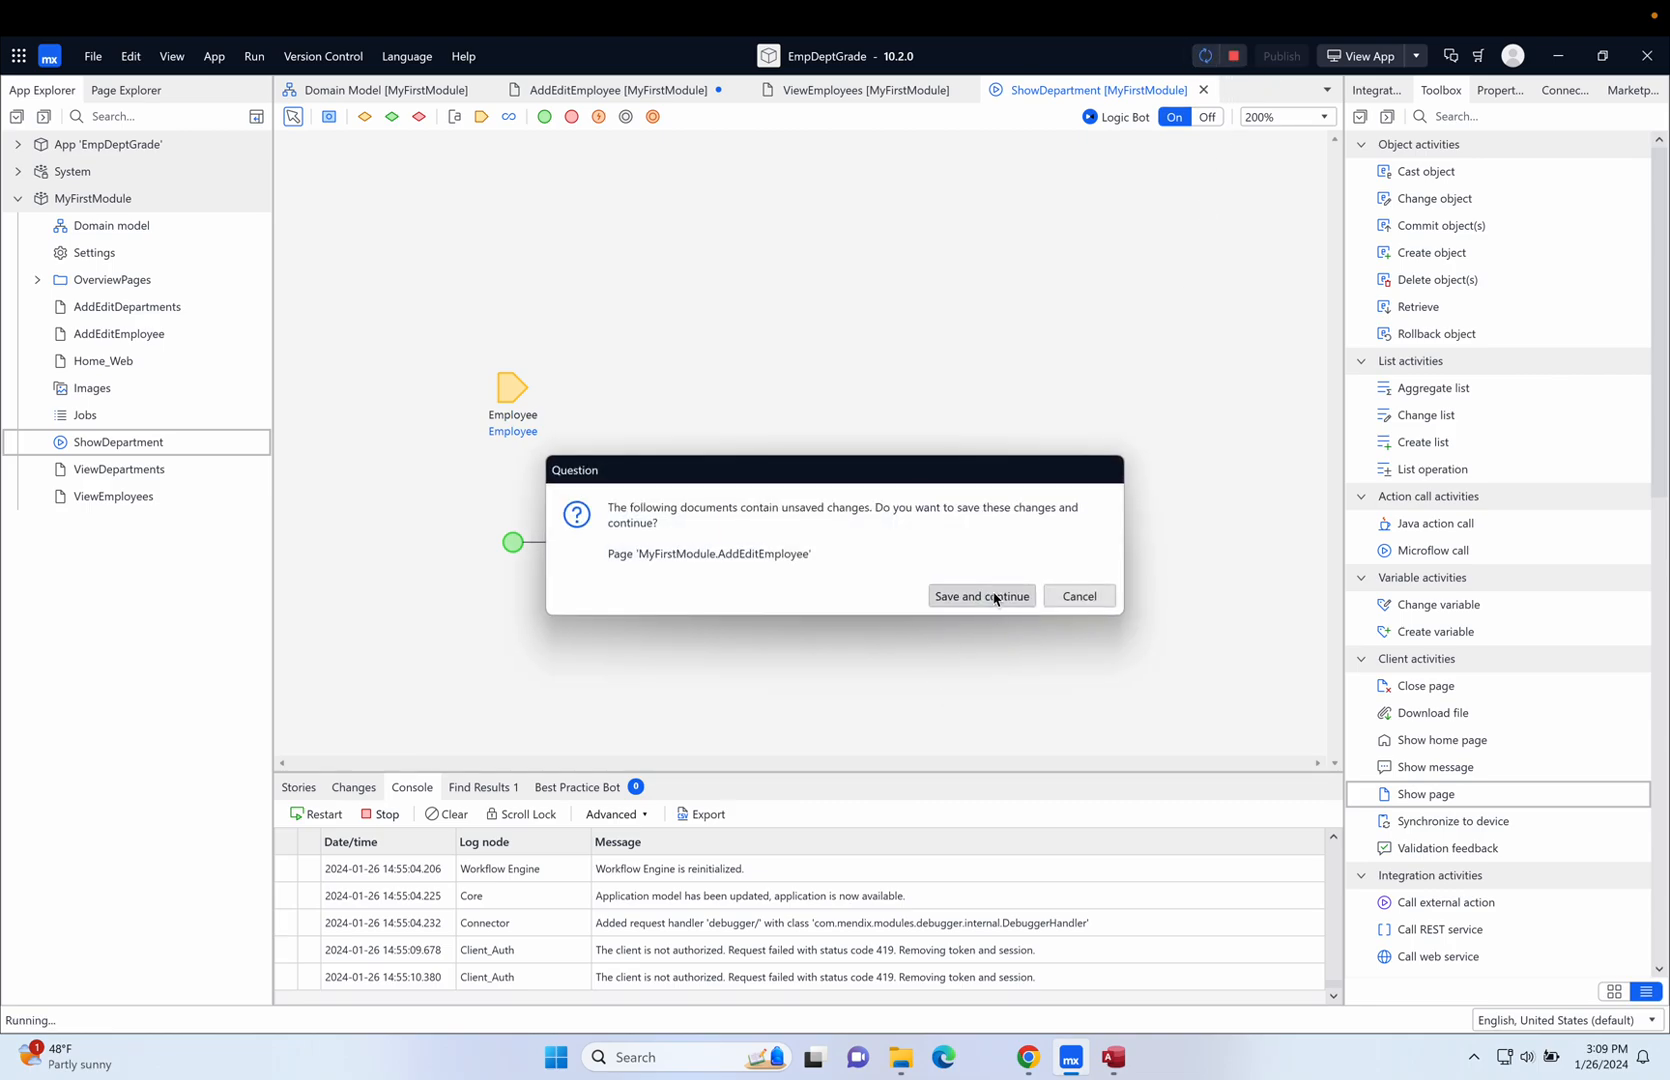
{"action": "left_click", "coordinate": [980, 595]}
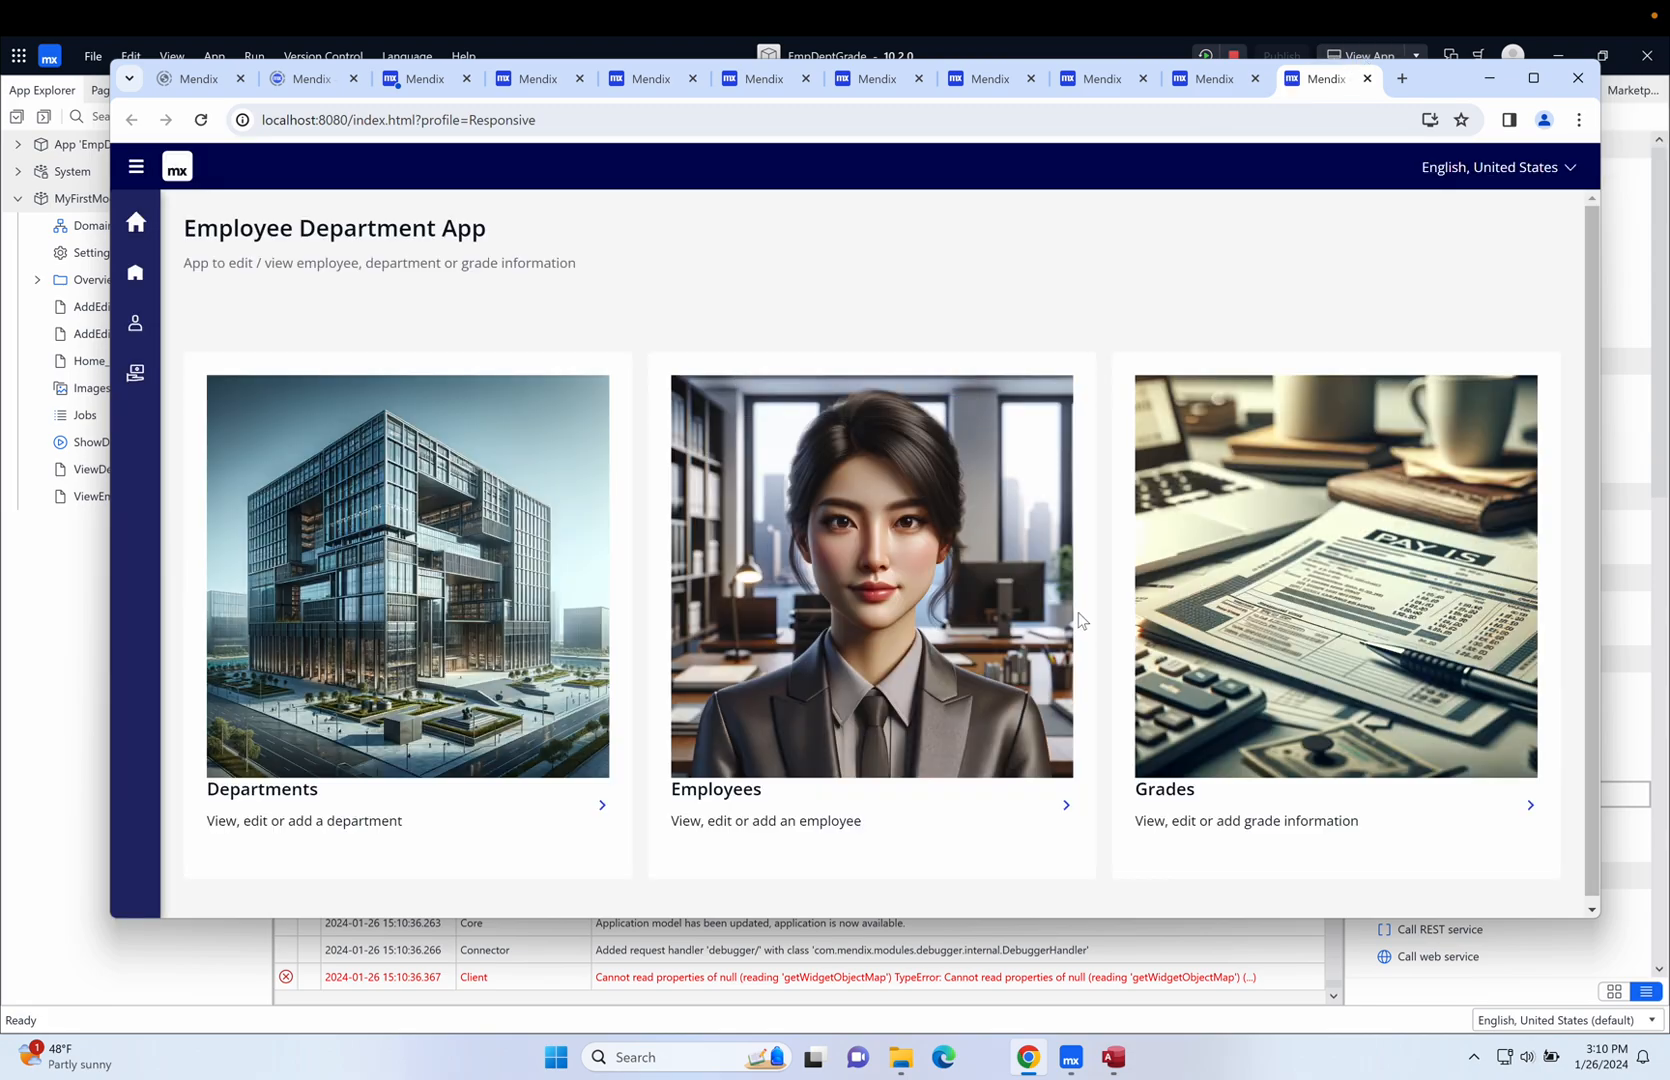
{"action": "mouse_move", "coordinate": [1066, 807]}
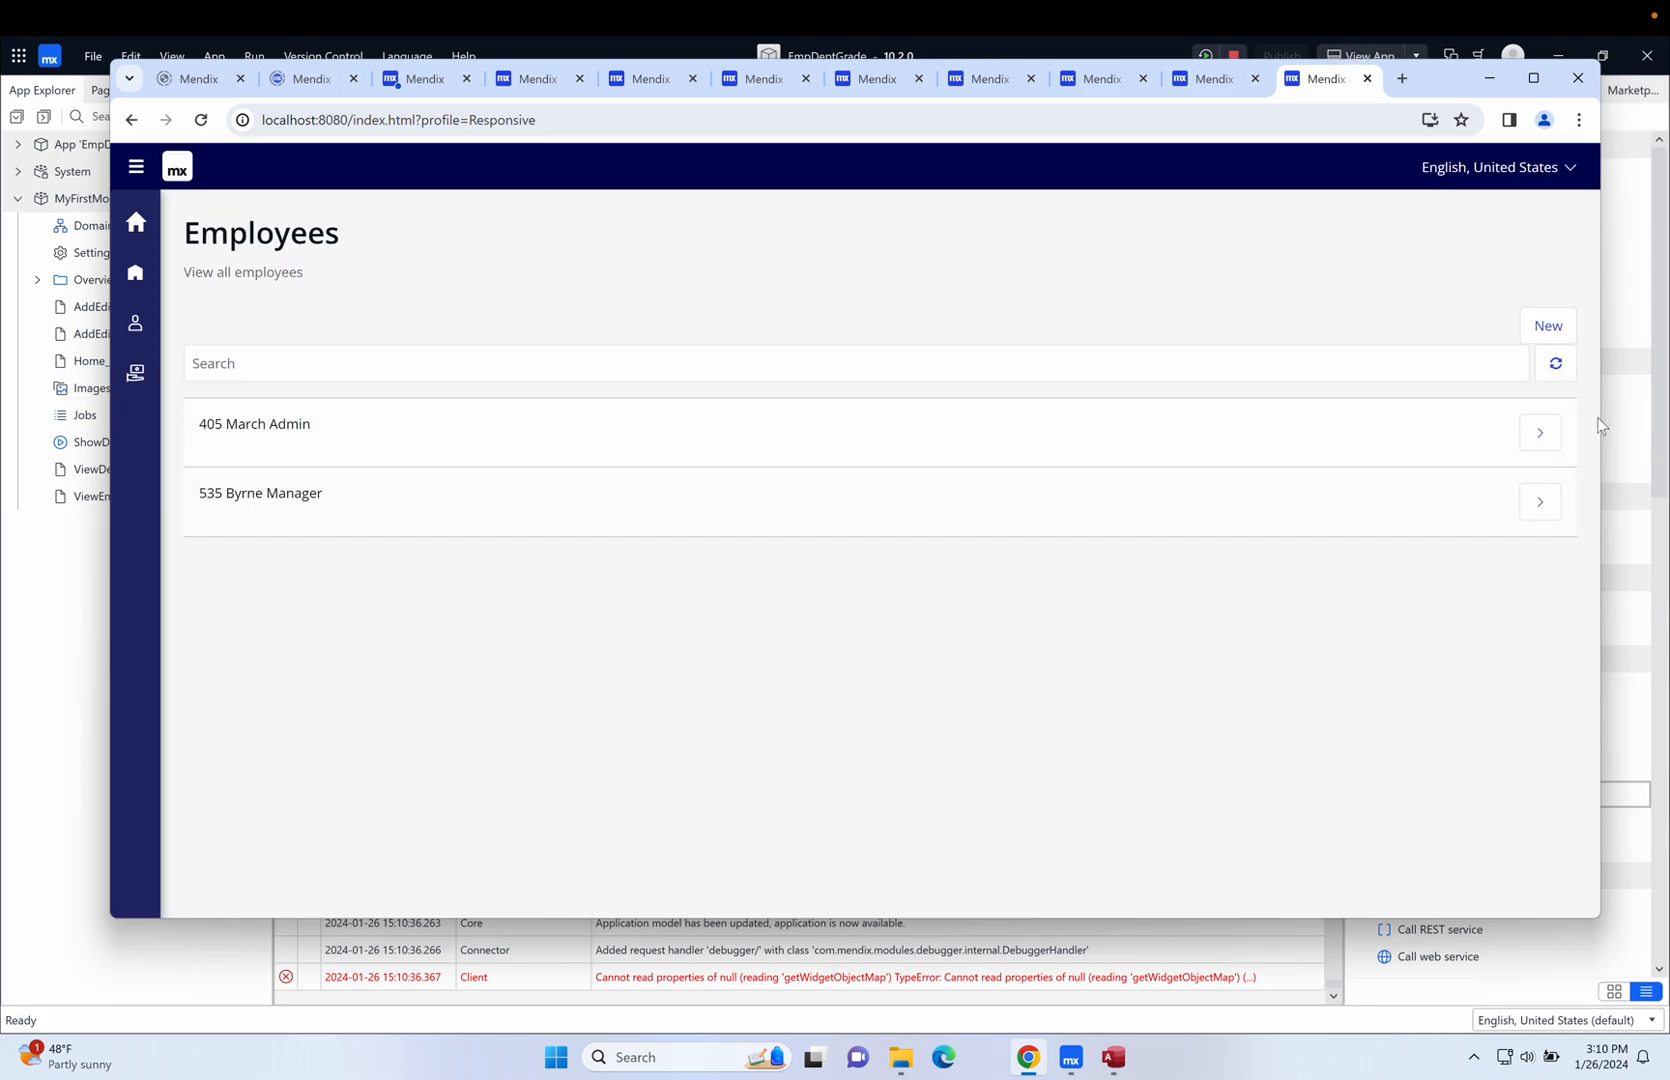
Try Show department on employee 405, then on employee 535, reaching Research, York.
{"action": "left_click", "coordinate": [1539, 432]}
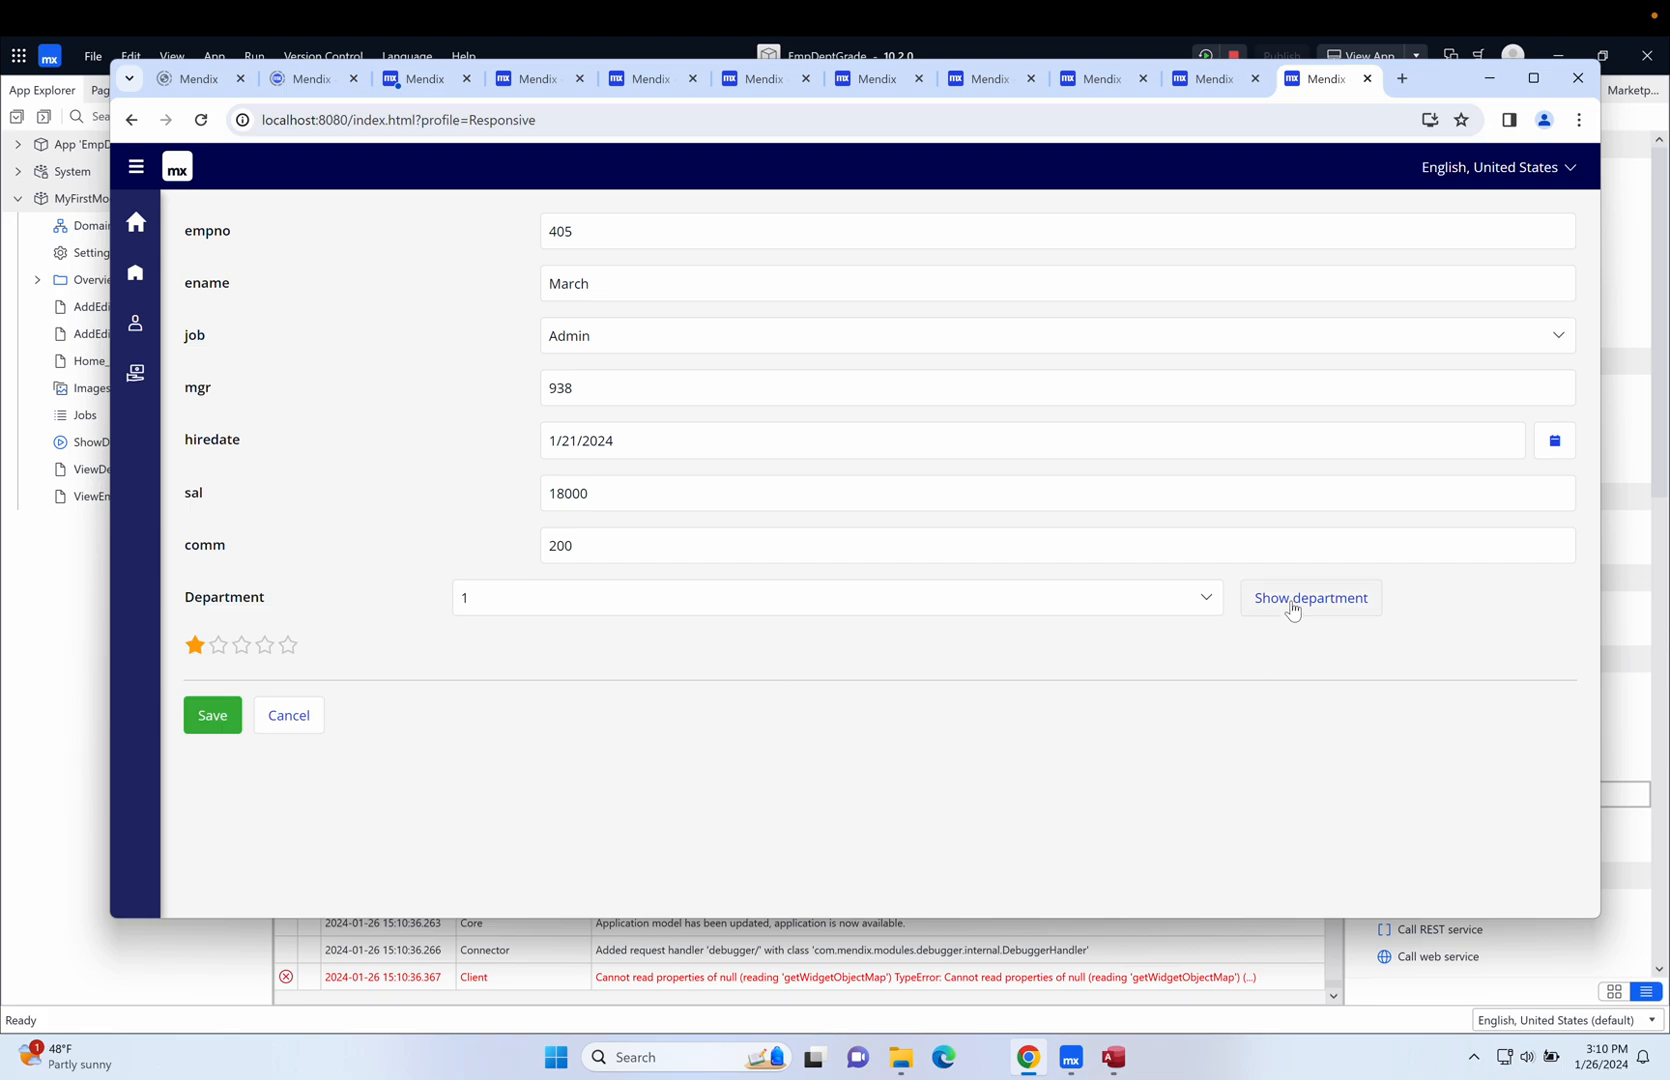
{"action": "left_click", "coordinate": [1310, 598]}
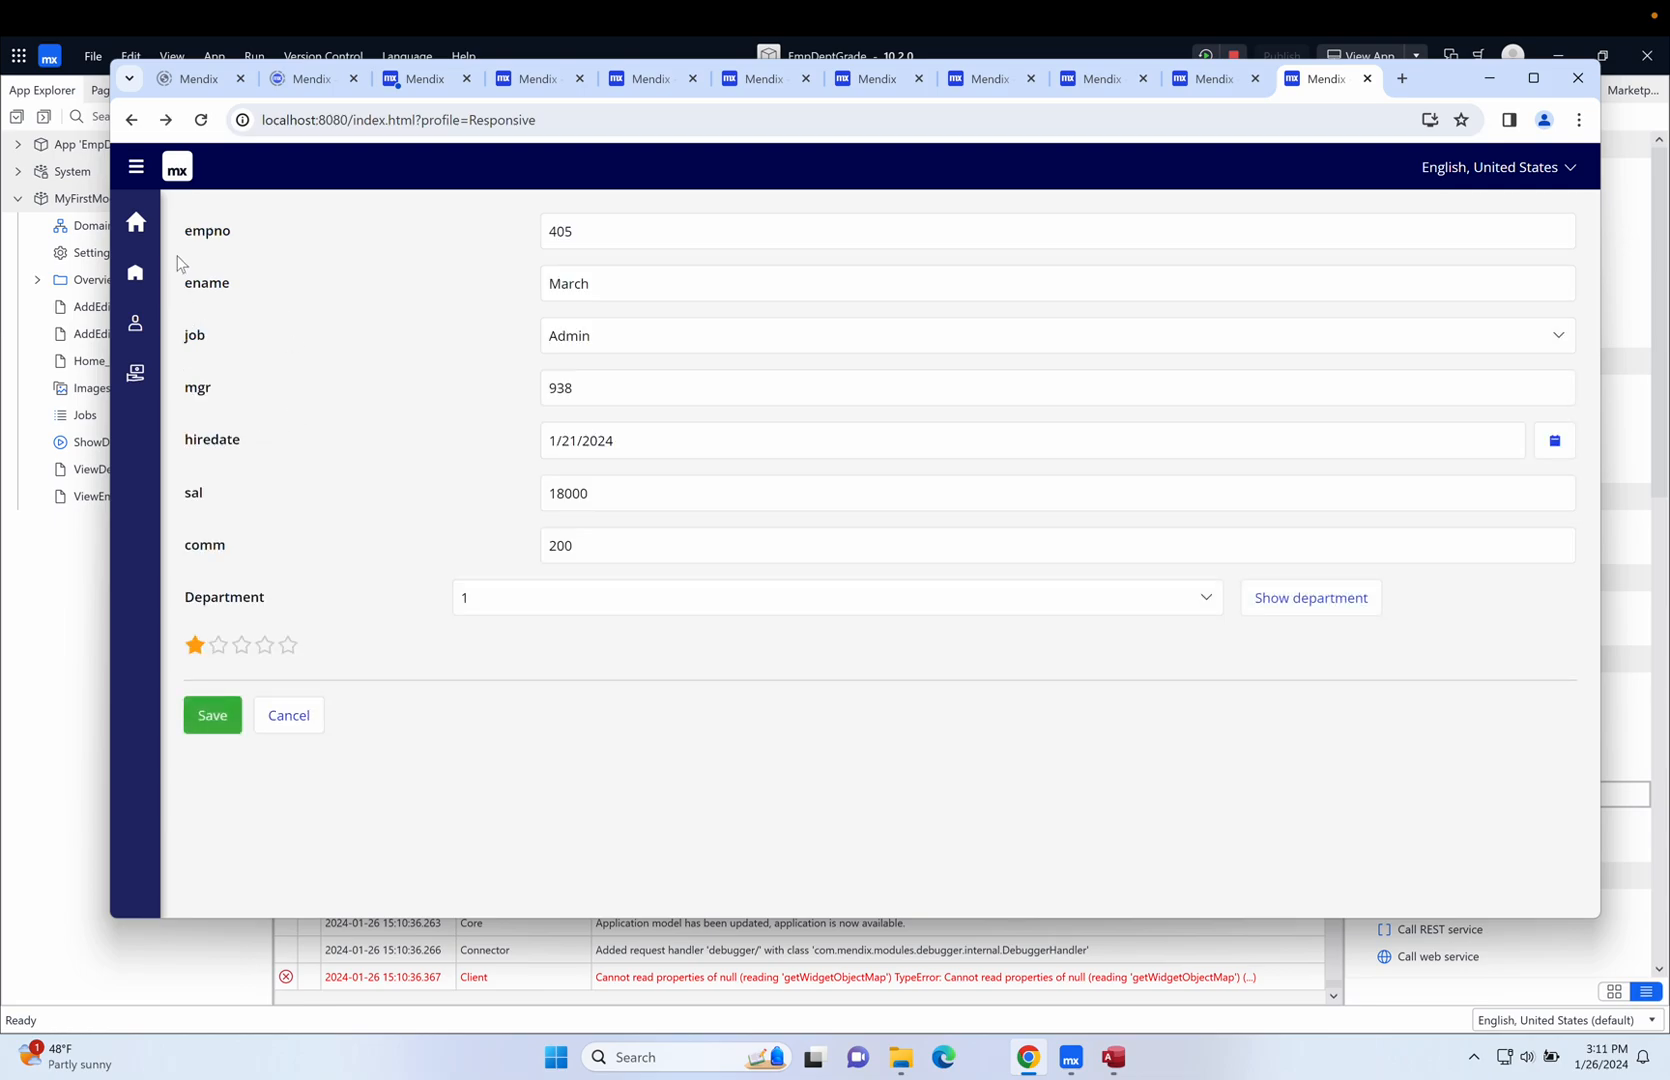
{"action": "left_click", "coordinate": [288, 715]}
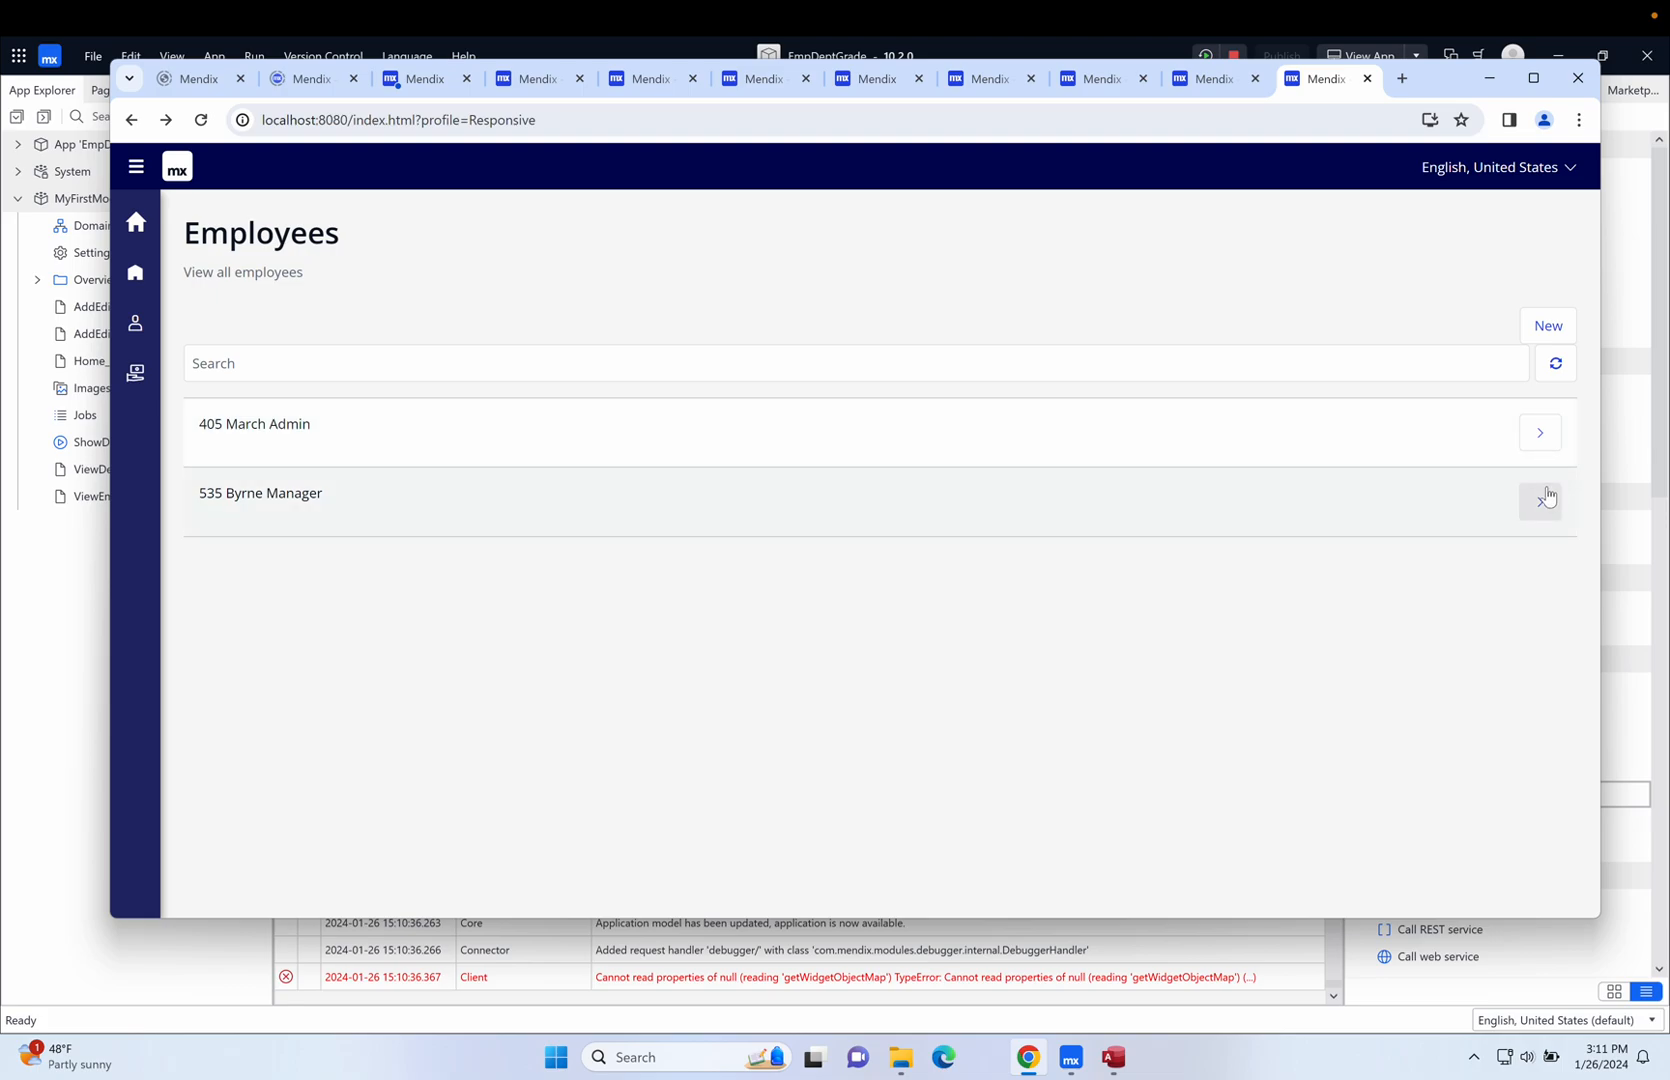
{"action": "left_click", "coordinate": [1540, 500]}
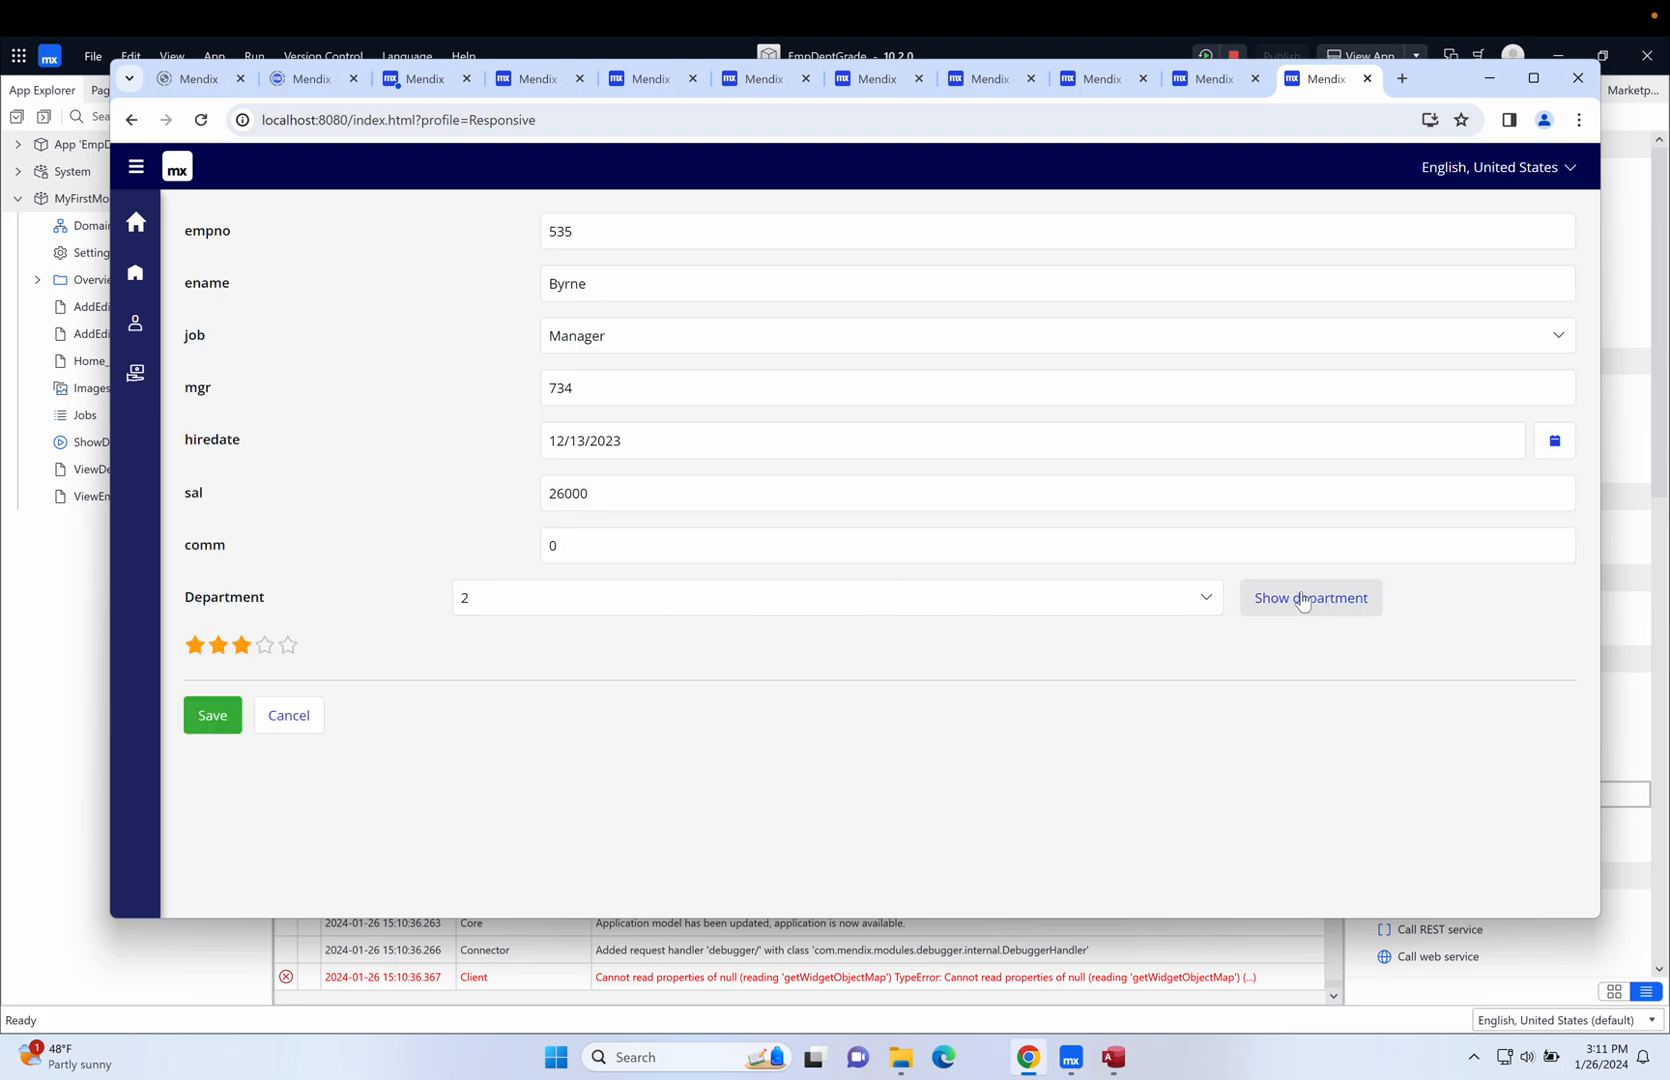
{"action": "left_click", "coordinate": [1310, 598]}
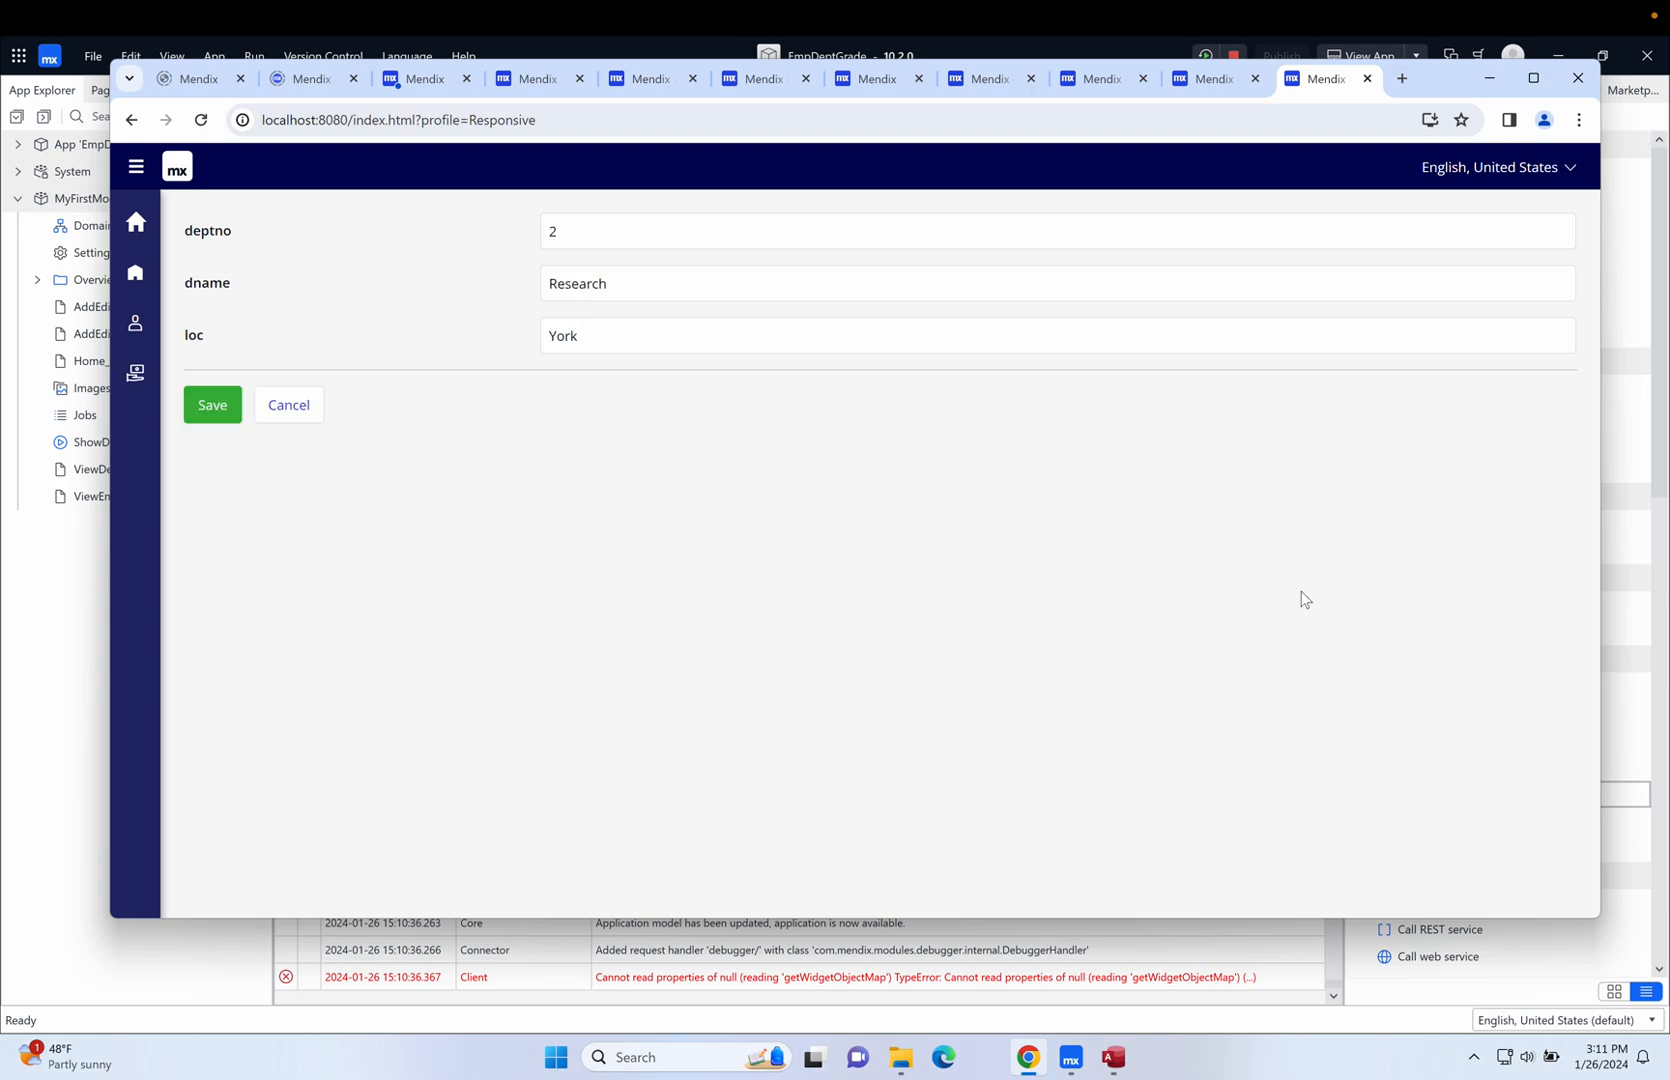
{"action": "mouse_move", "coordinate": [289, 405]}
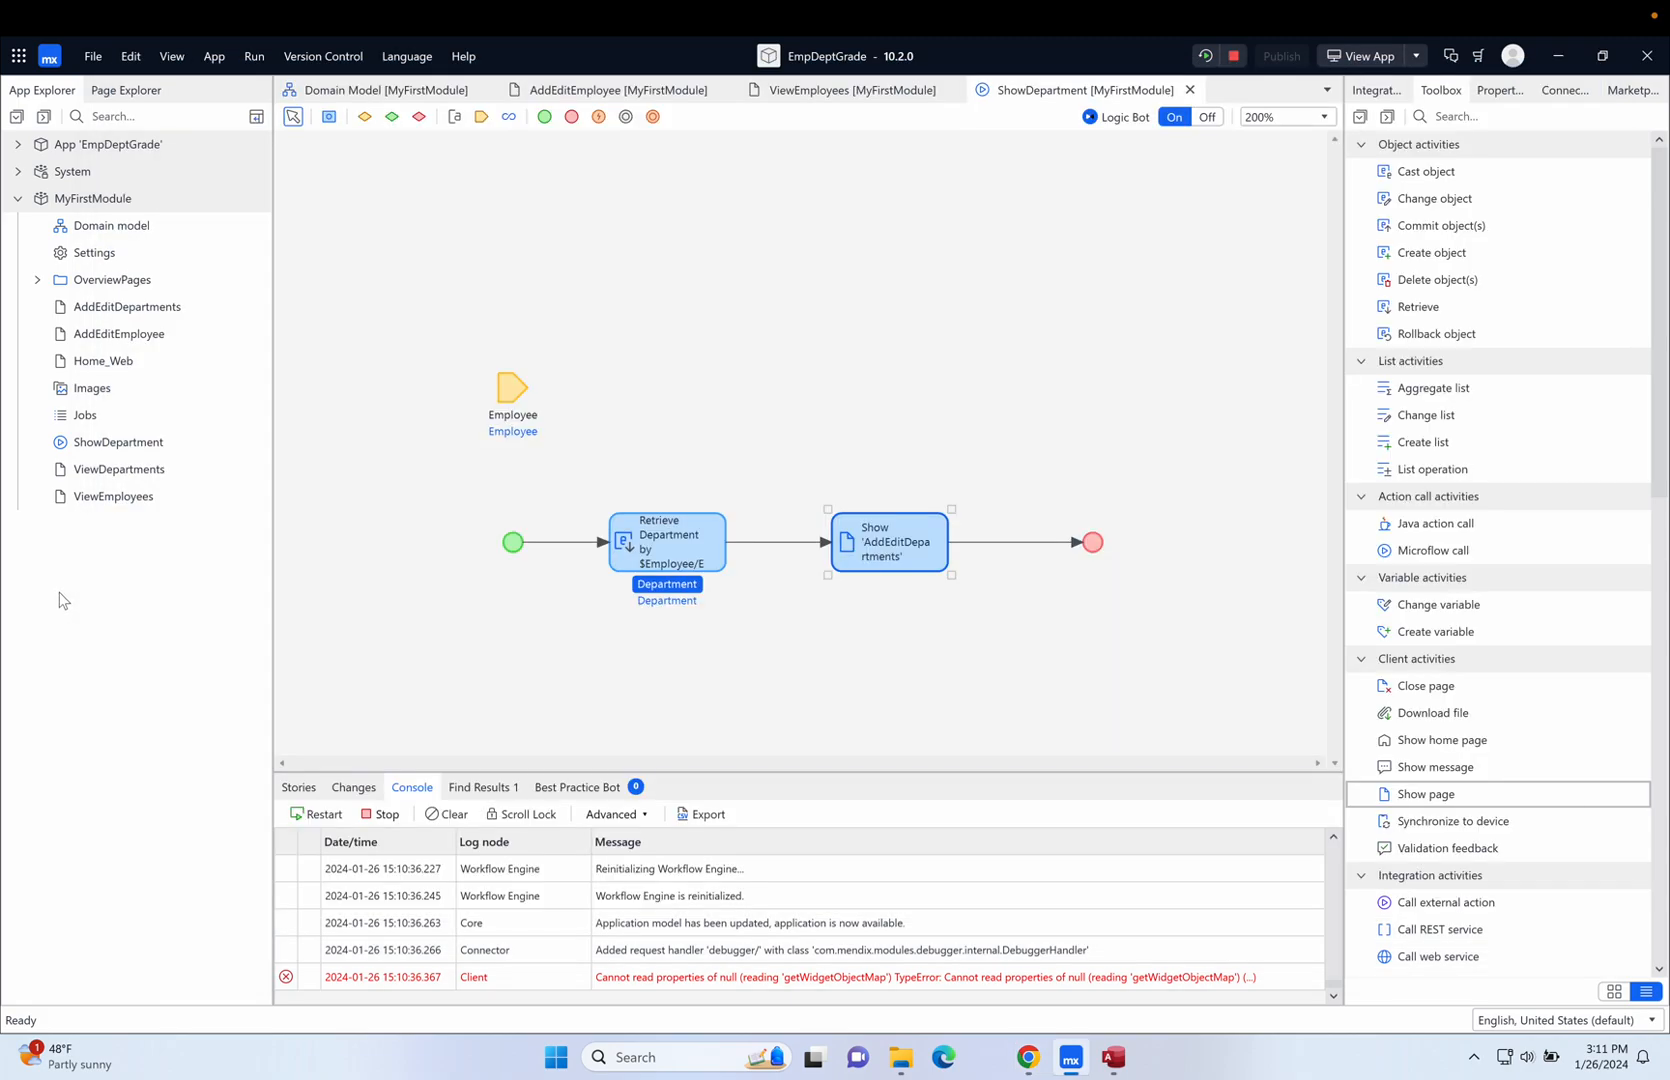
{"action": "mouse_move", "coordinate": [830, 359]}
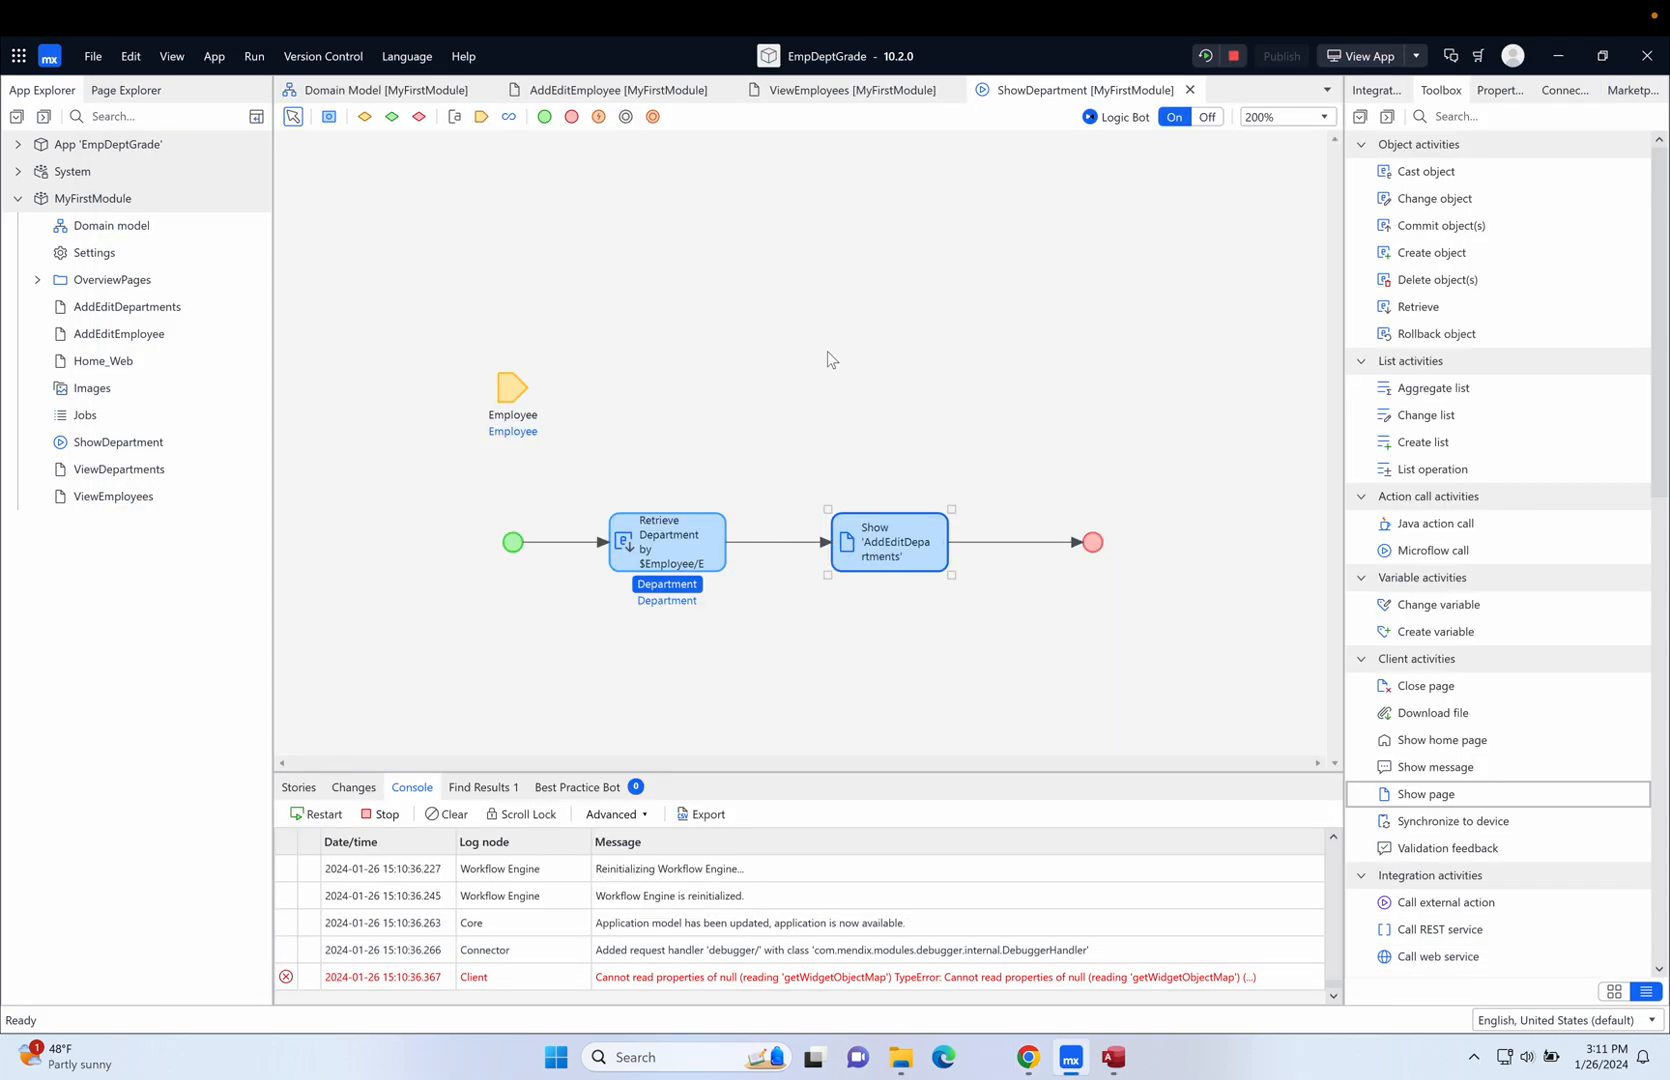